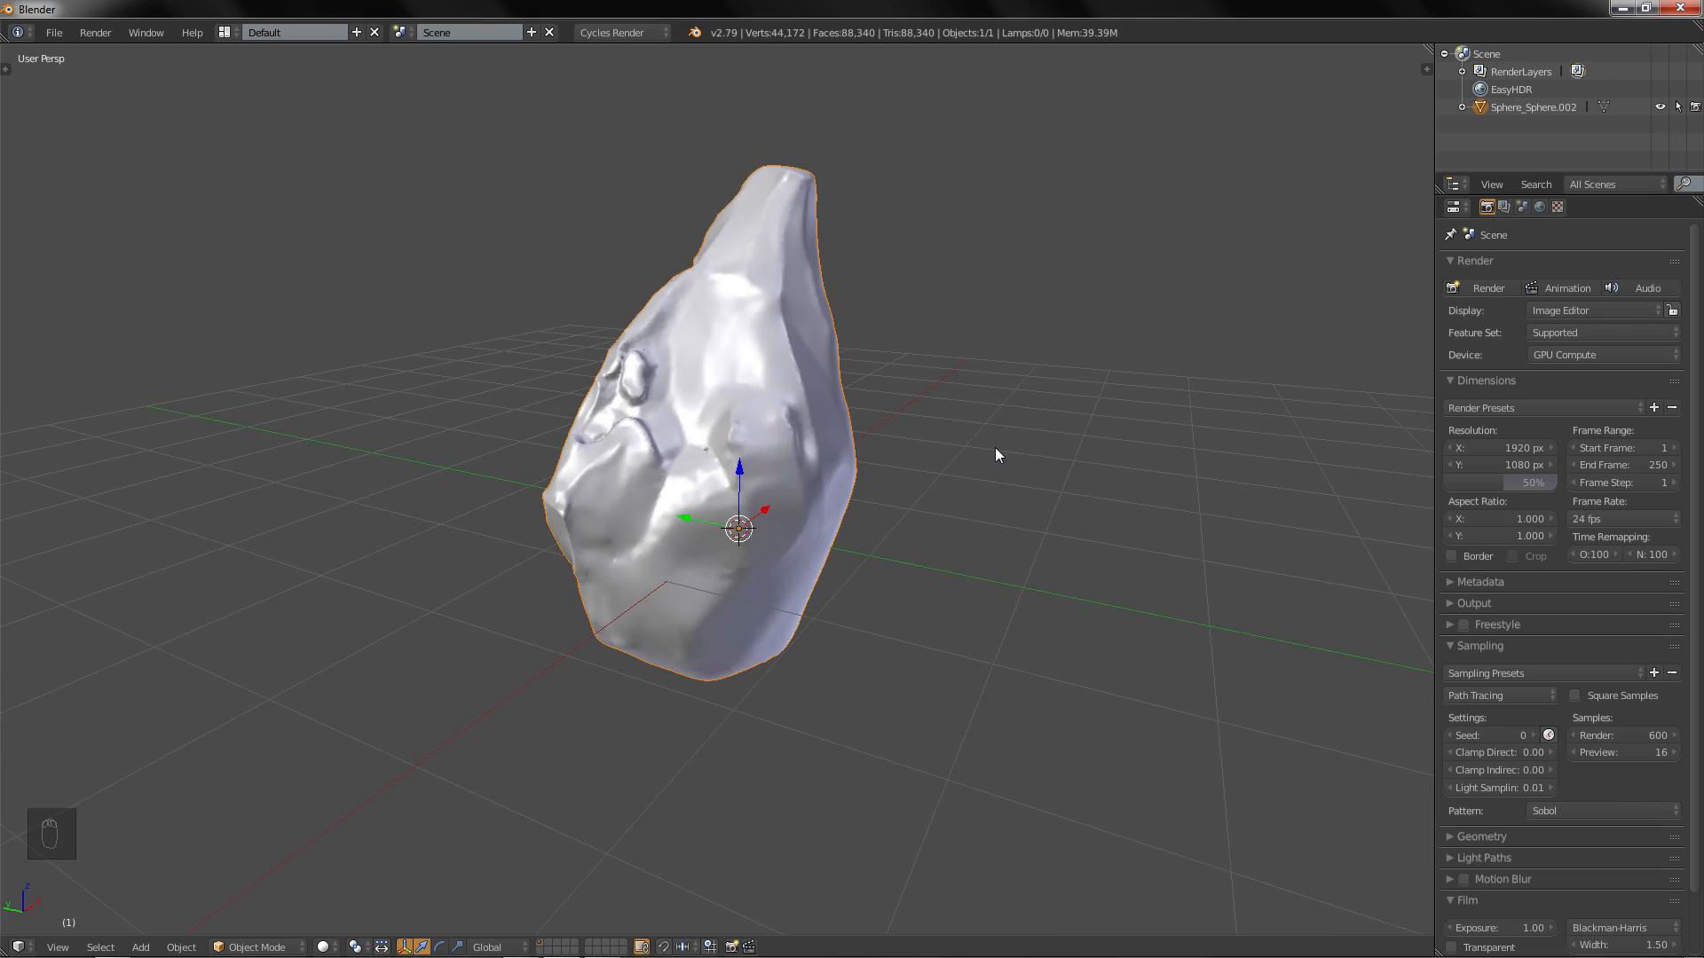
Step: Orbit around the rock and show a Timeline editor (frames 0–250) below the 3D view
left_click_drag(994, 454, 839, 491)
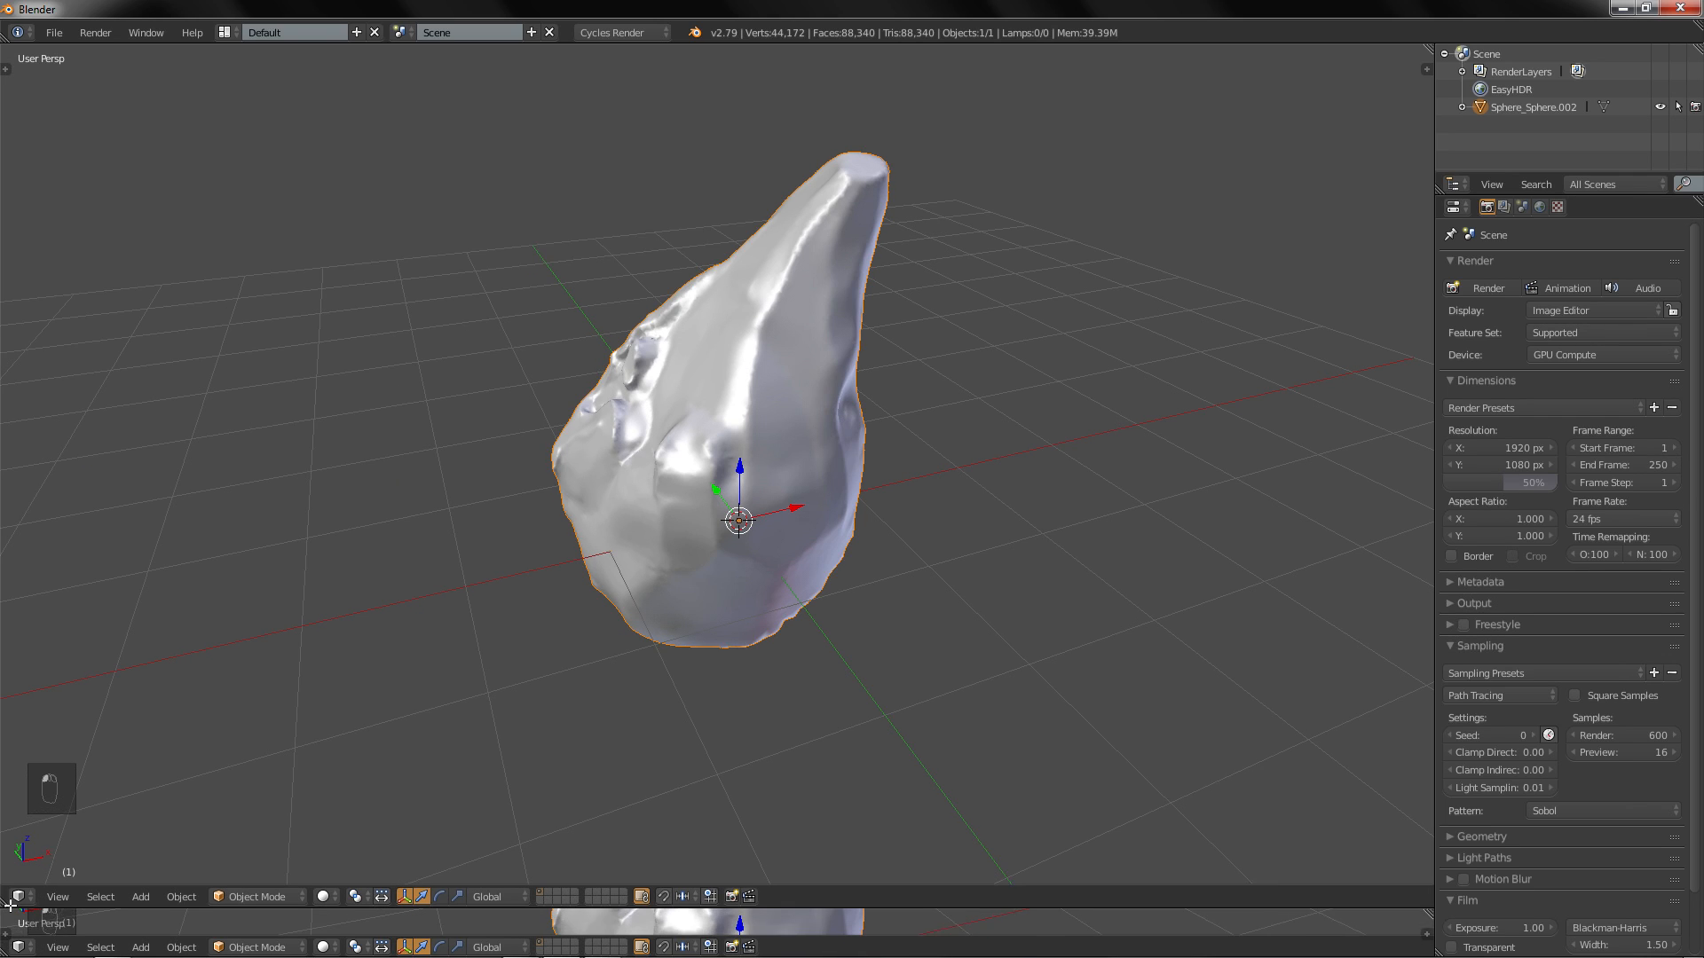
left_click(16, 896)
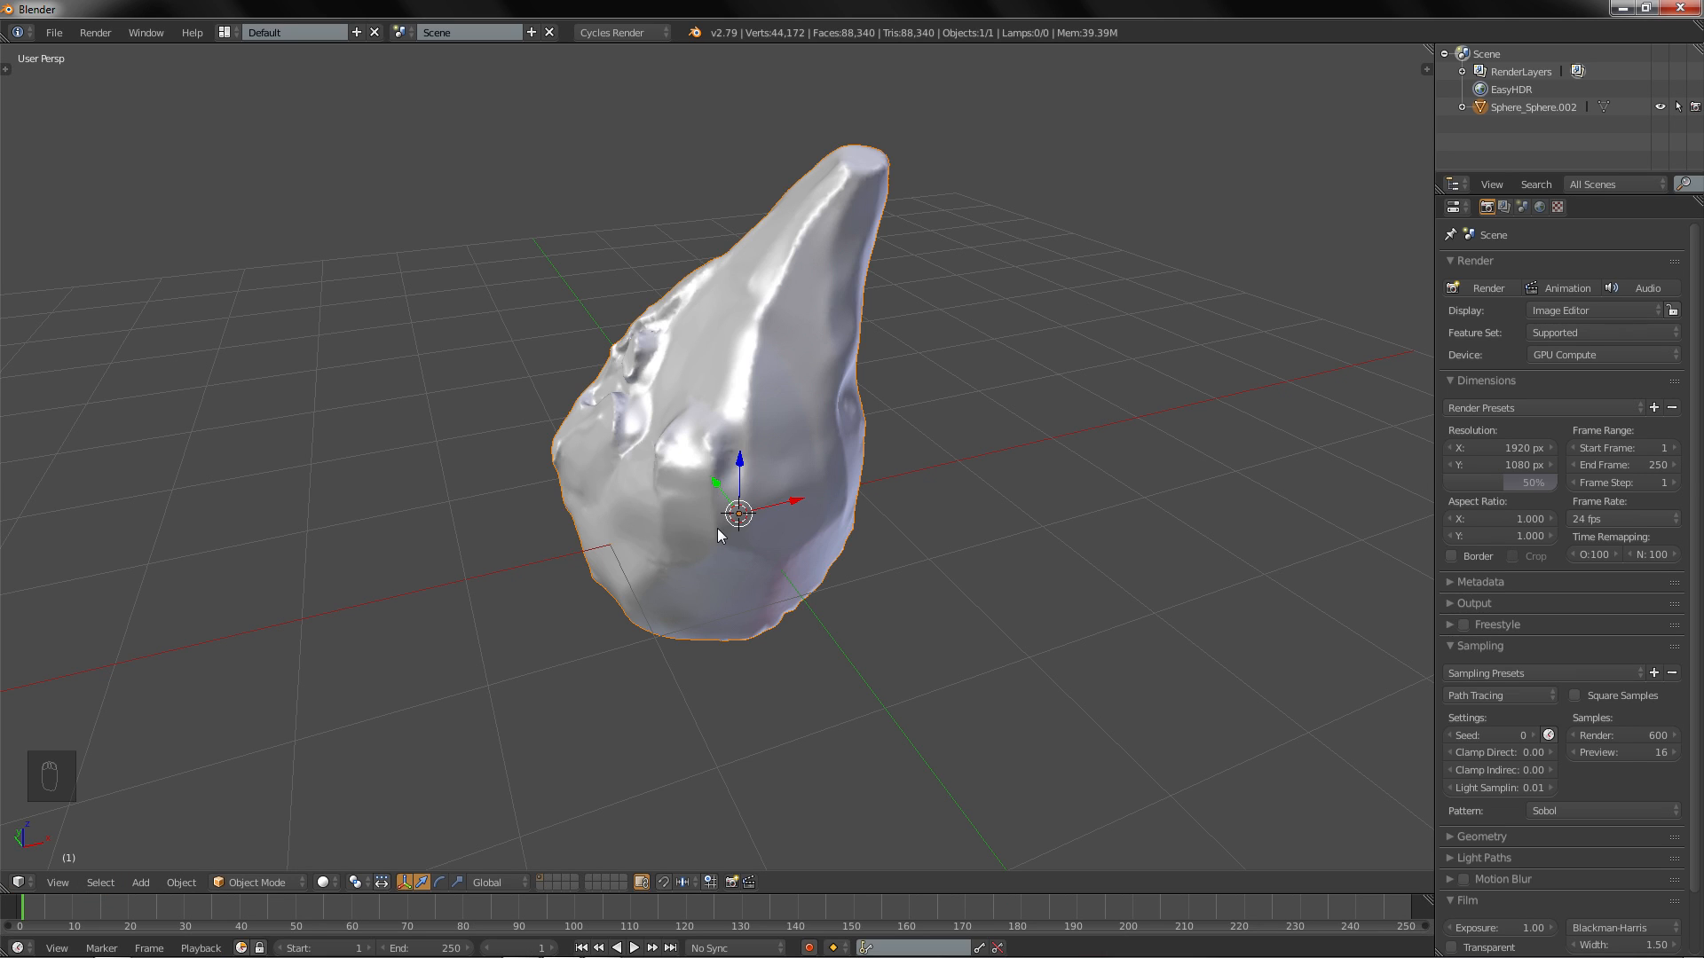
Step: Add a sphere empty and parent the rock mesh to it as Object
key("shift+a")
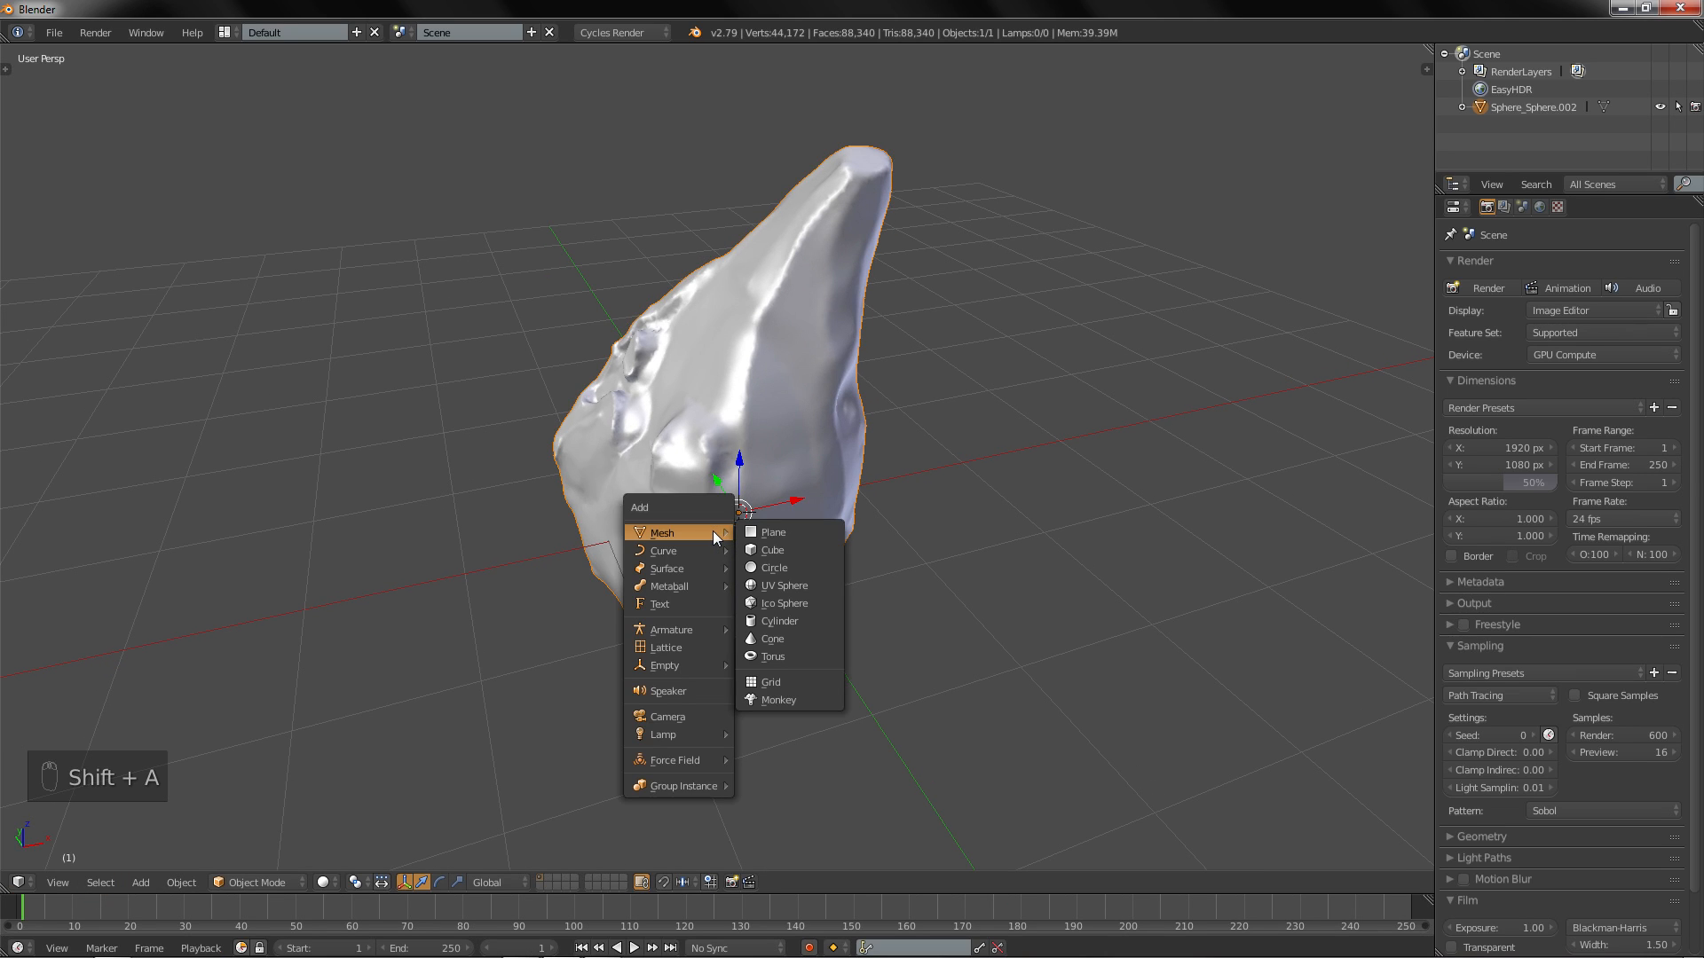
mouse_move(663, 663)
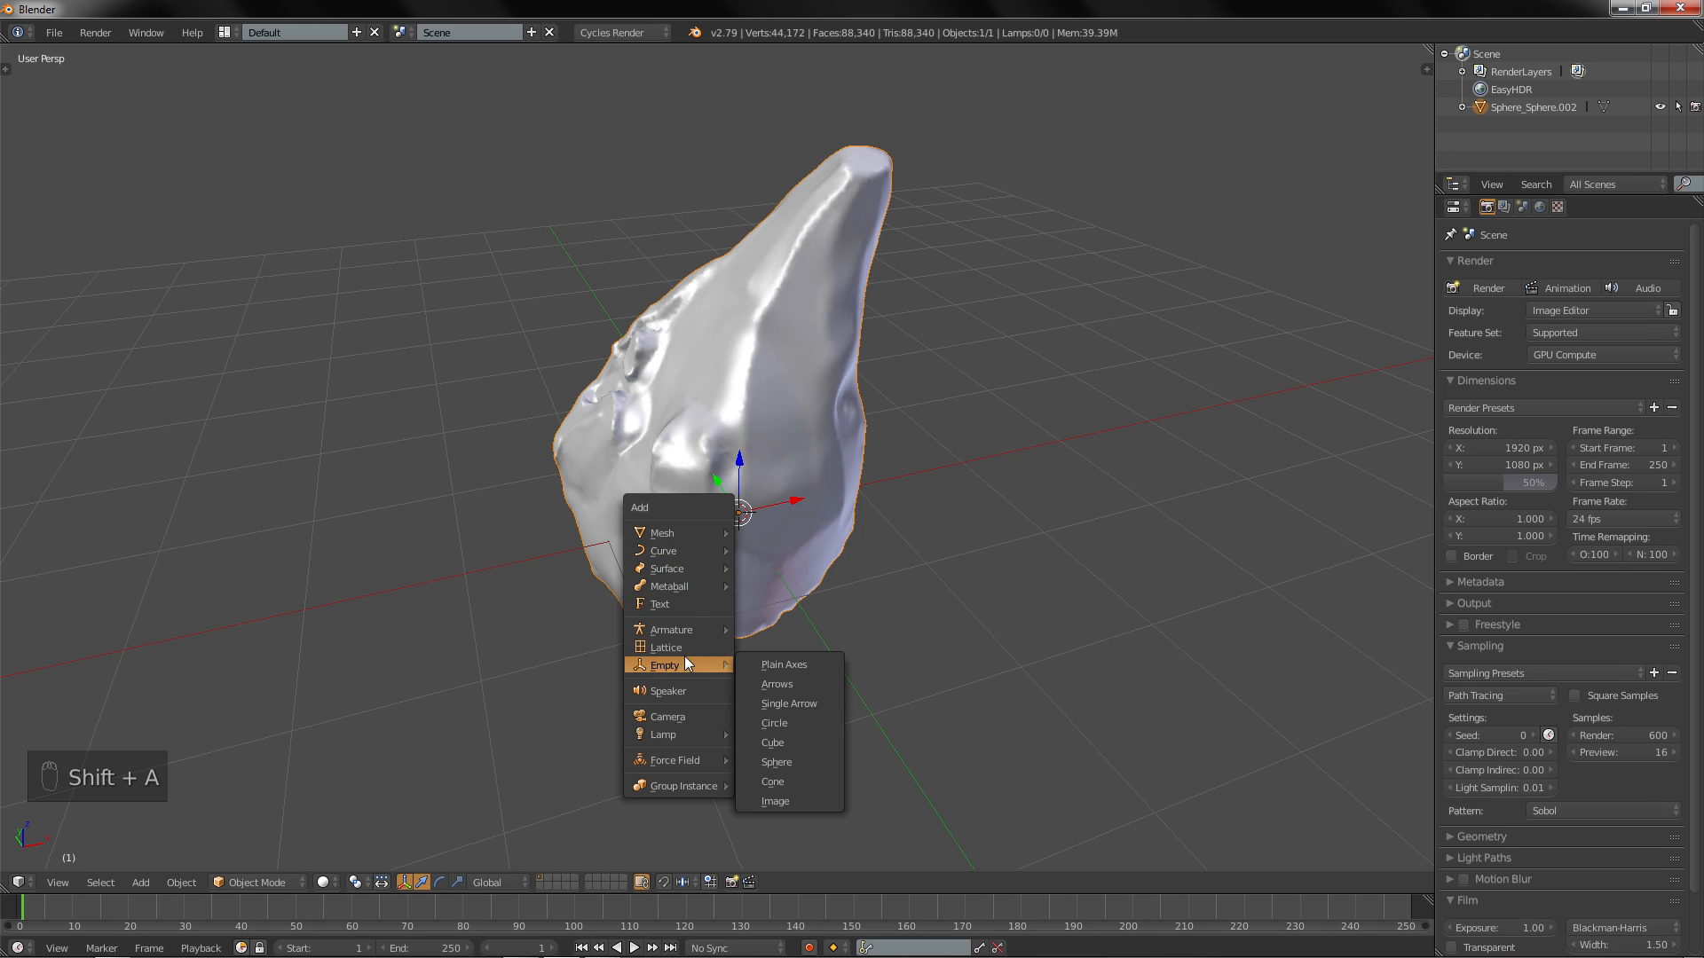
mouse_move(776, 761)
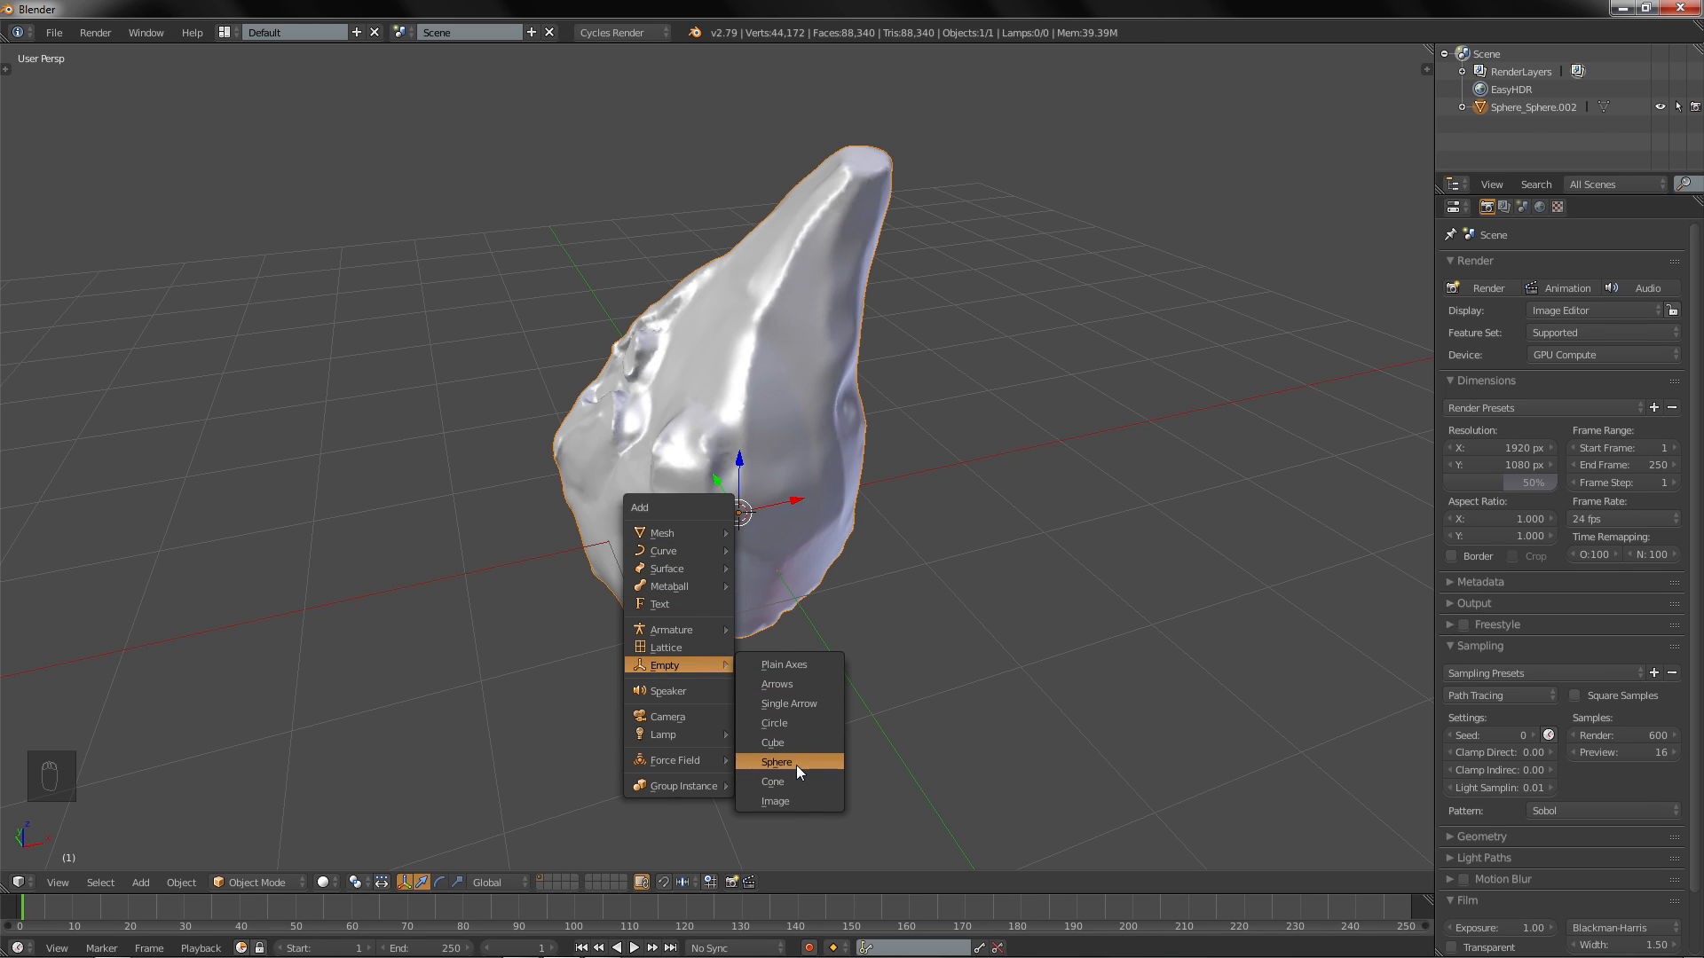
left_click(777, 761)
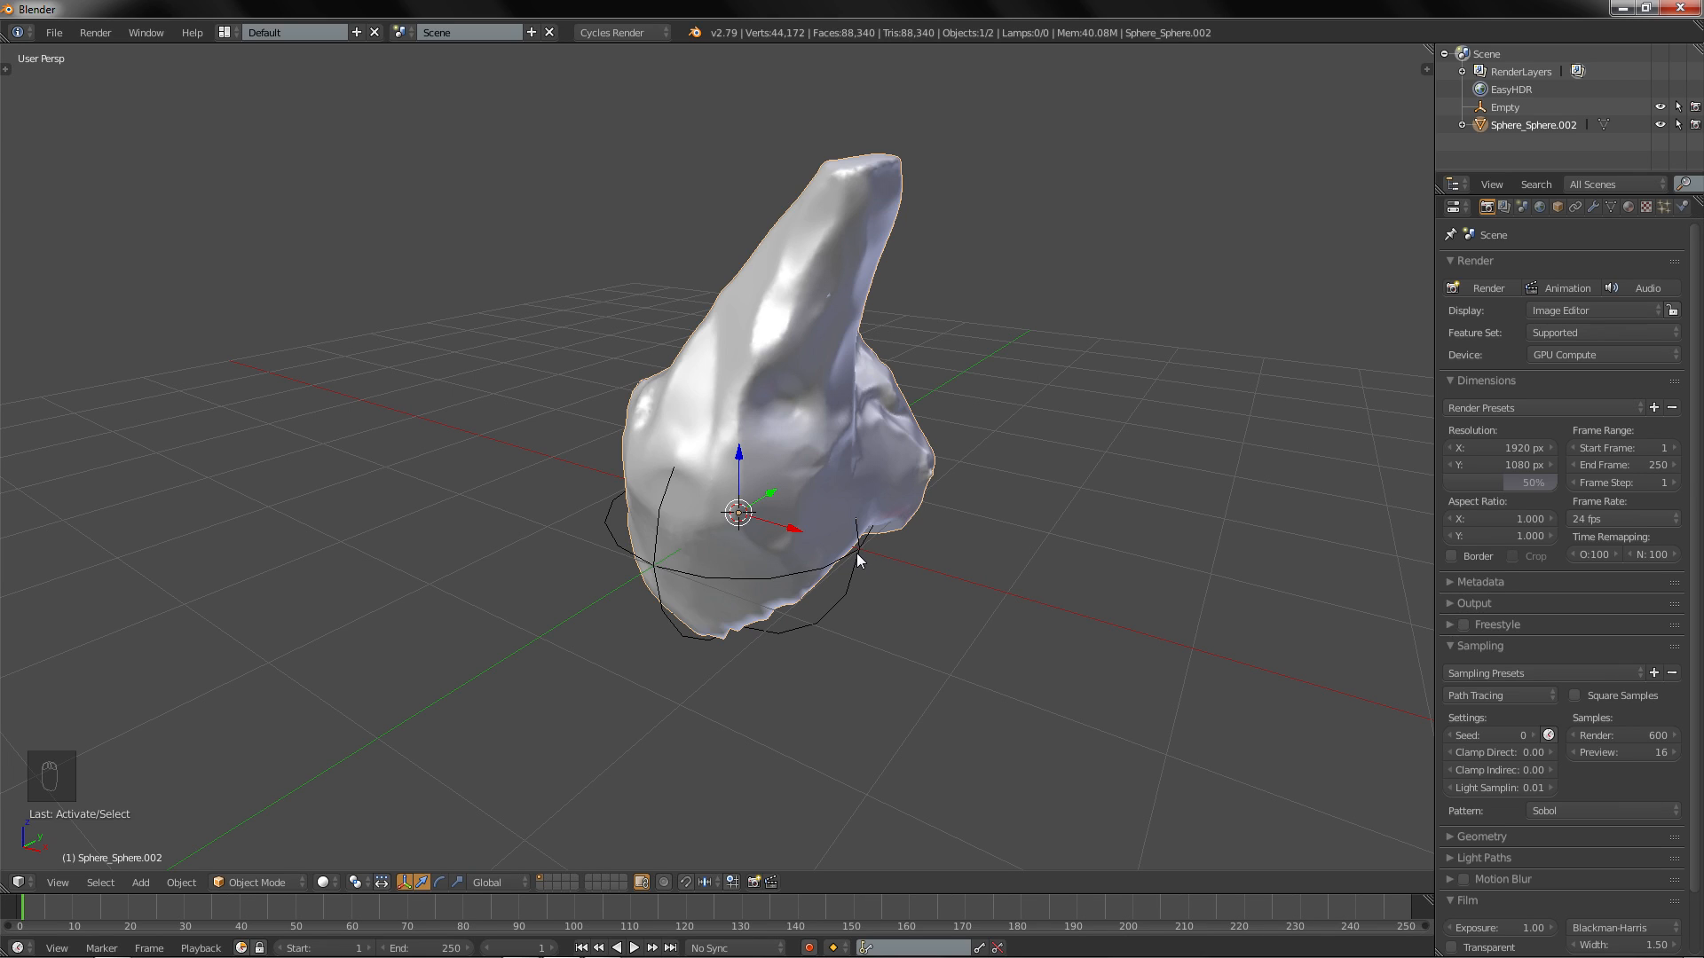
key("ctrl+p")
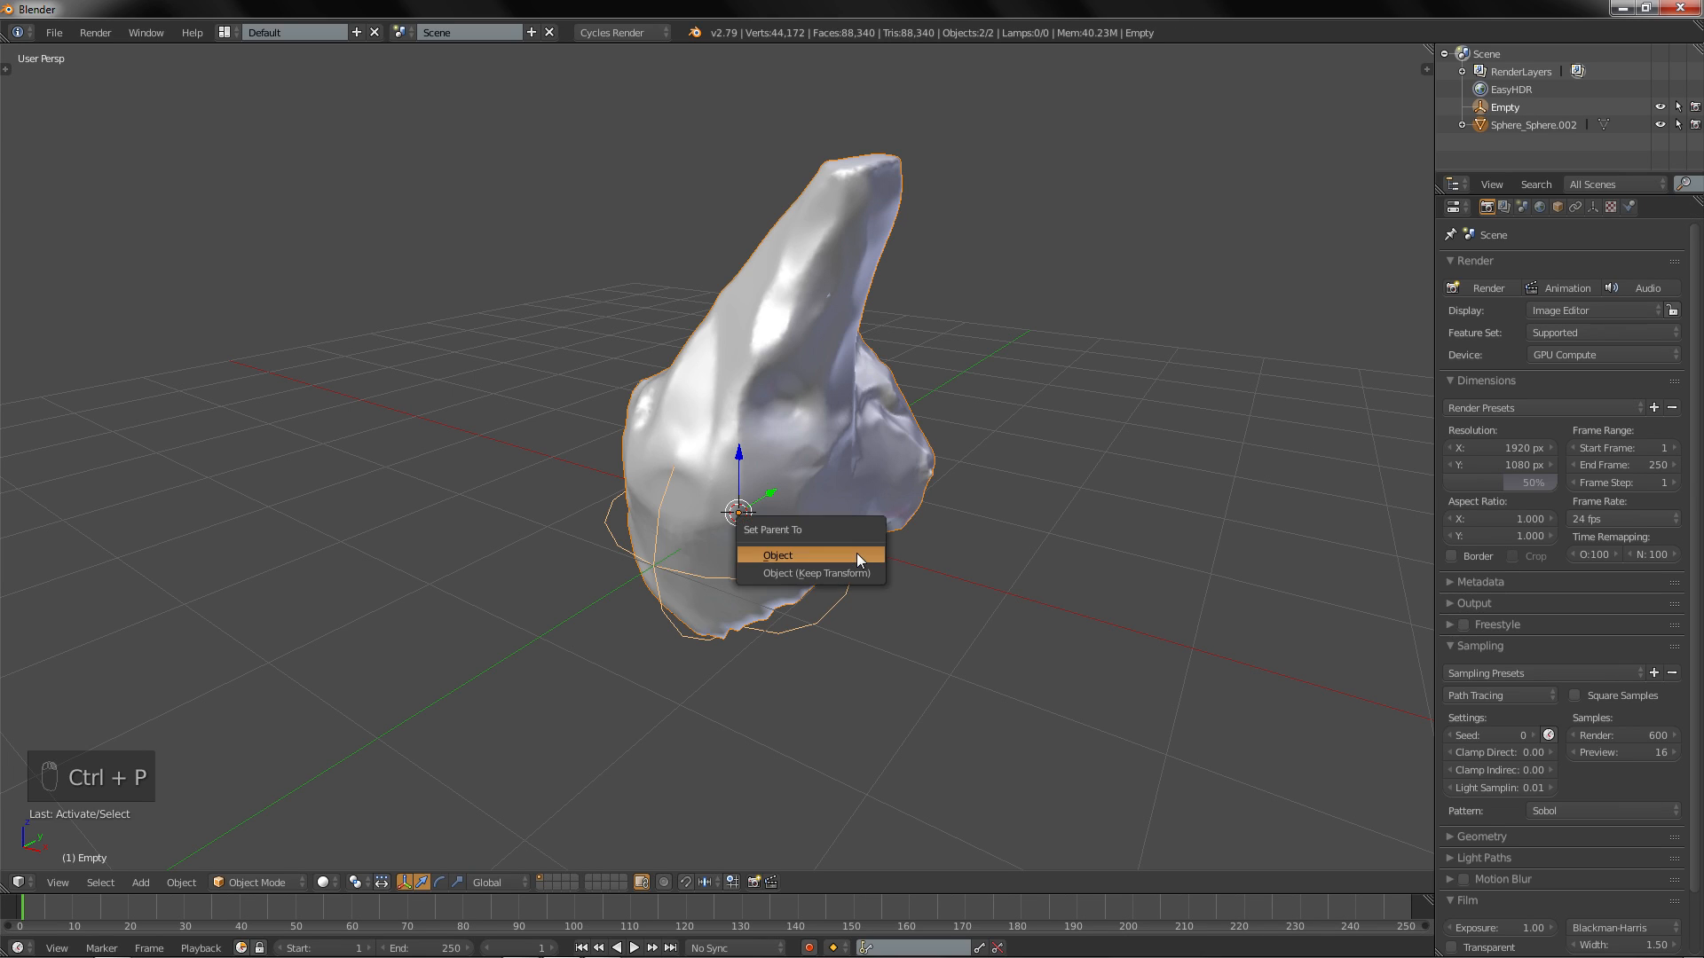
left_click(777, 556)
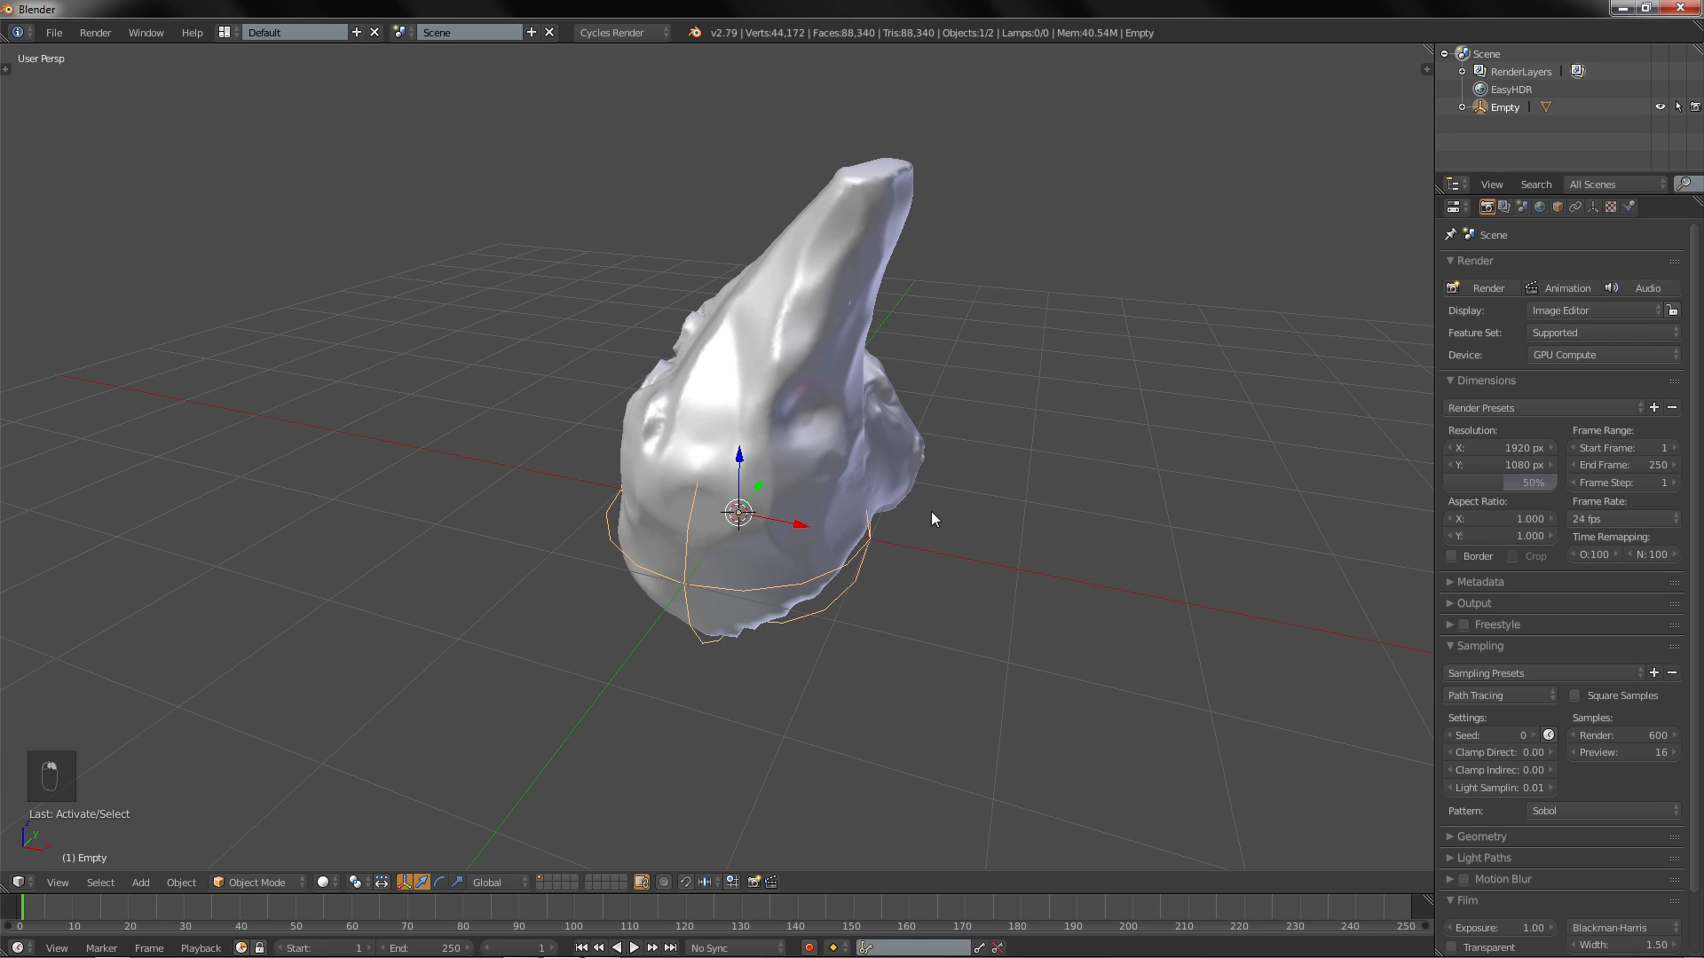
Step: Keyframe the empty's Z rotation at 0° and 360° at frame 61, undoing a stray rotation
key("n")
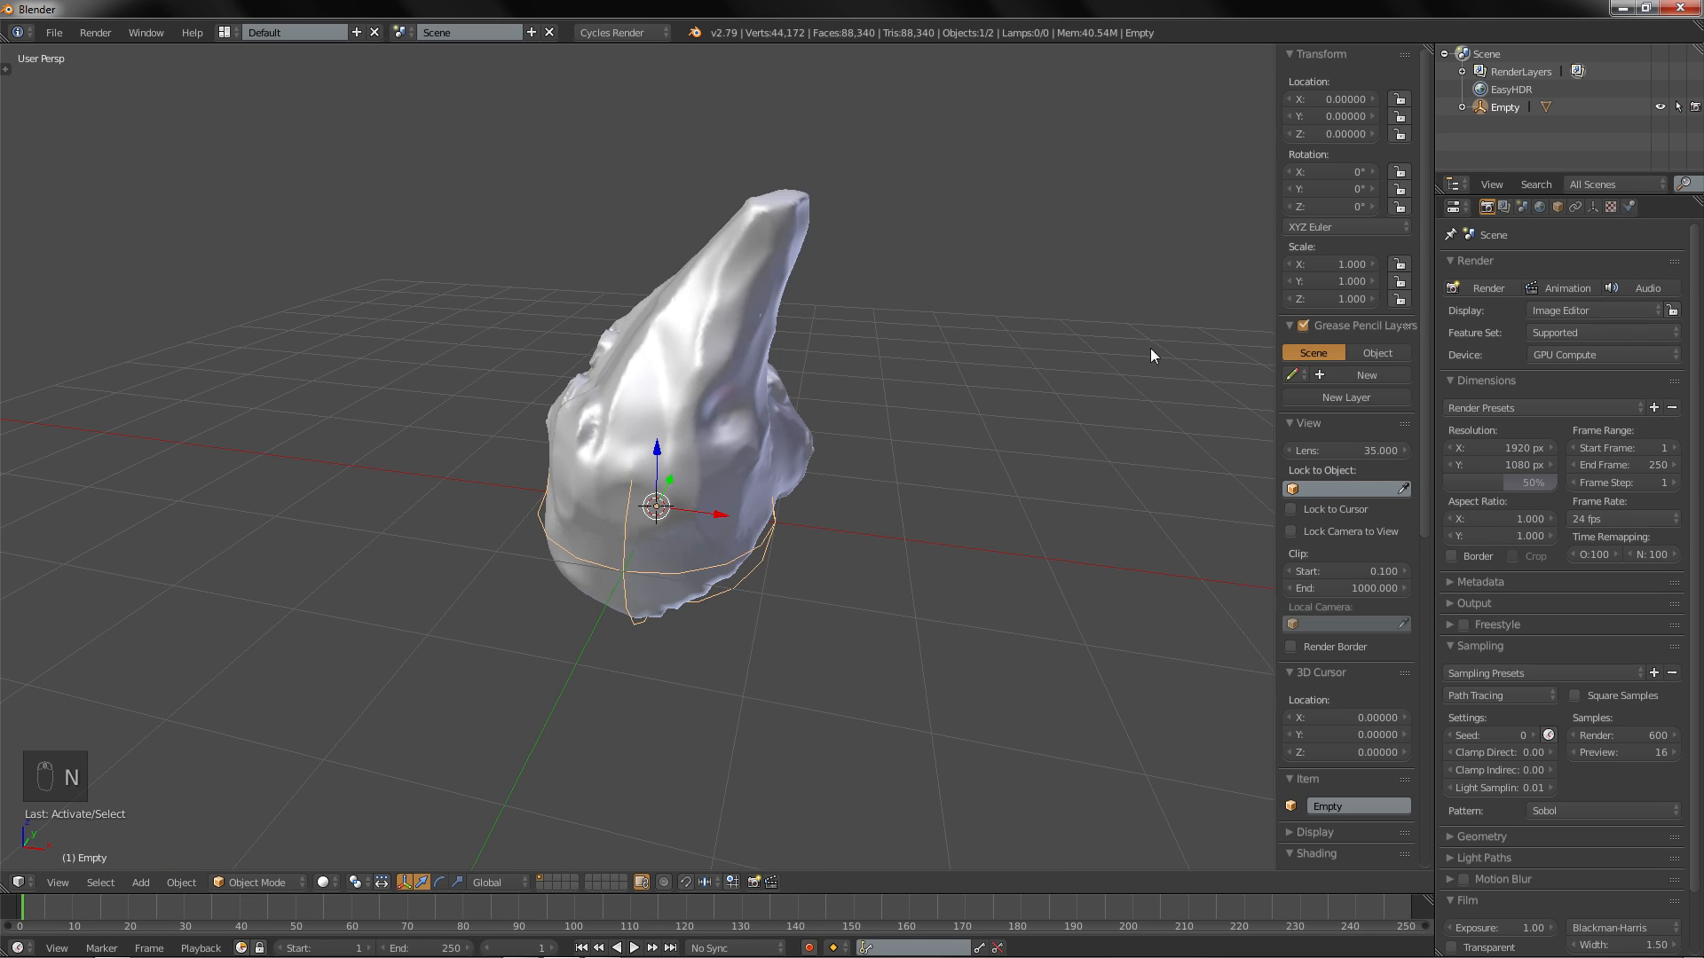
mouse_move(739, 611)
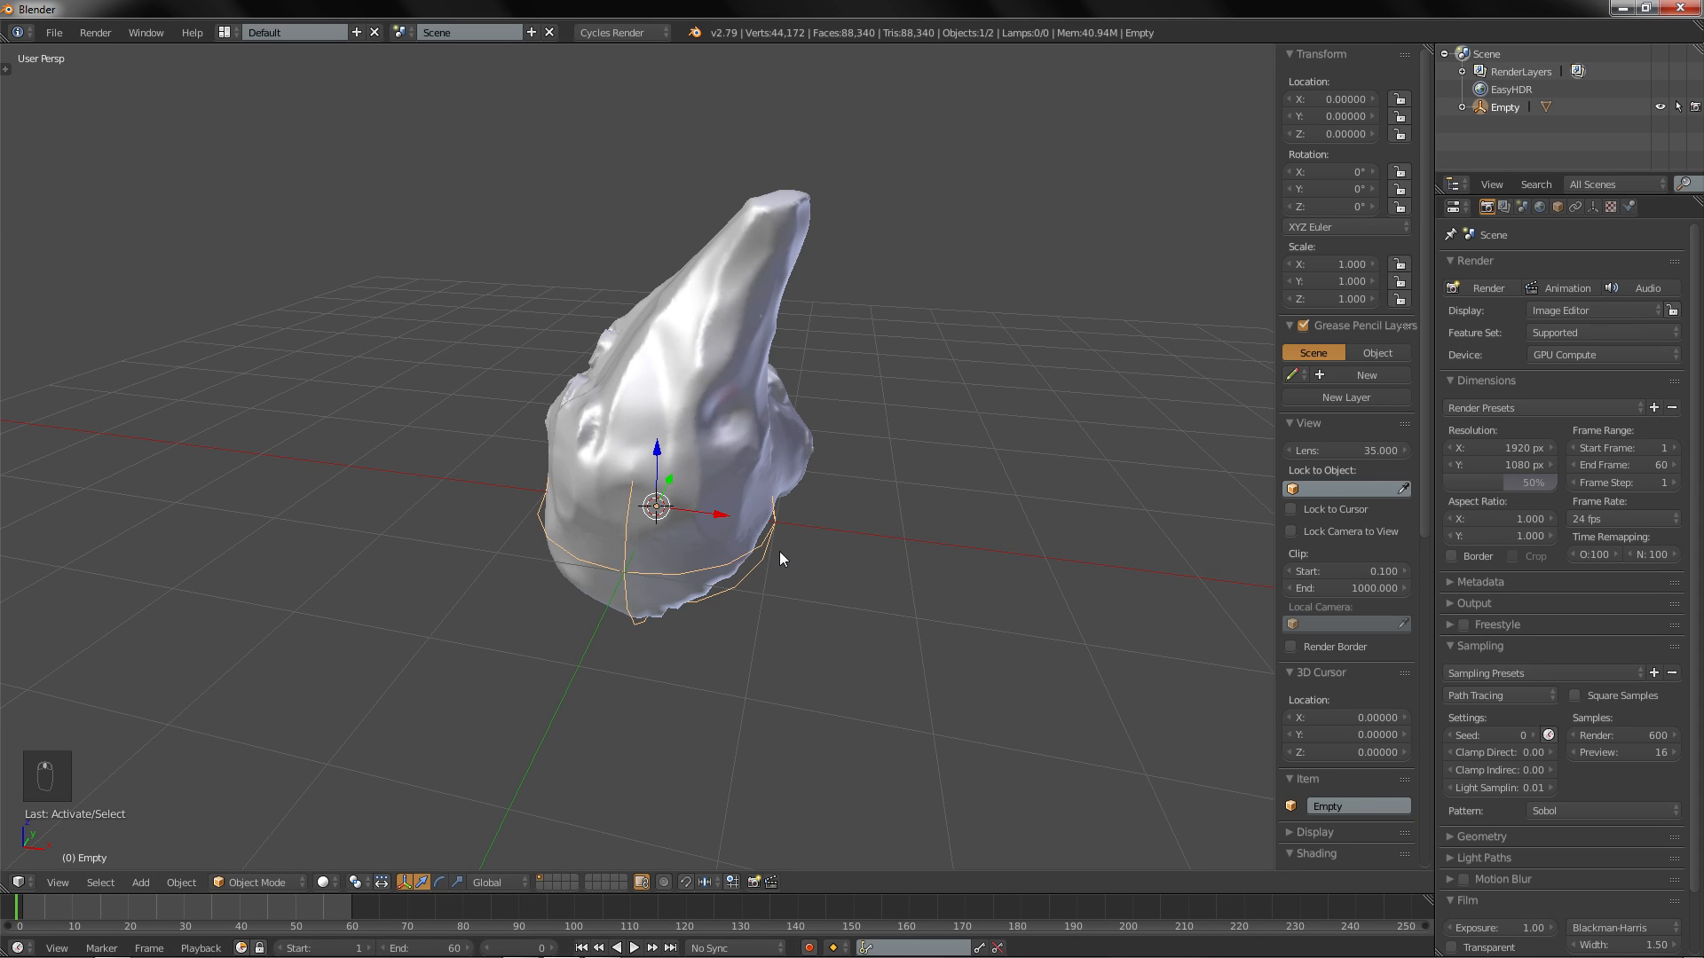
mouse_move(1311, 117)
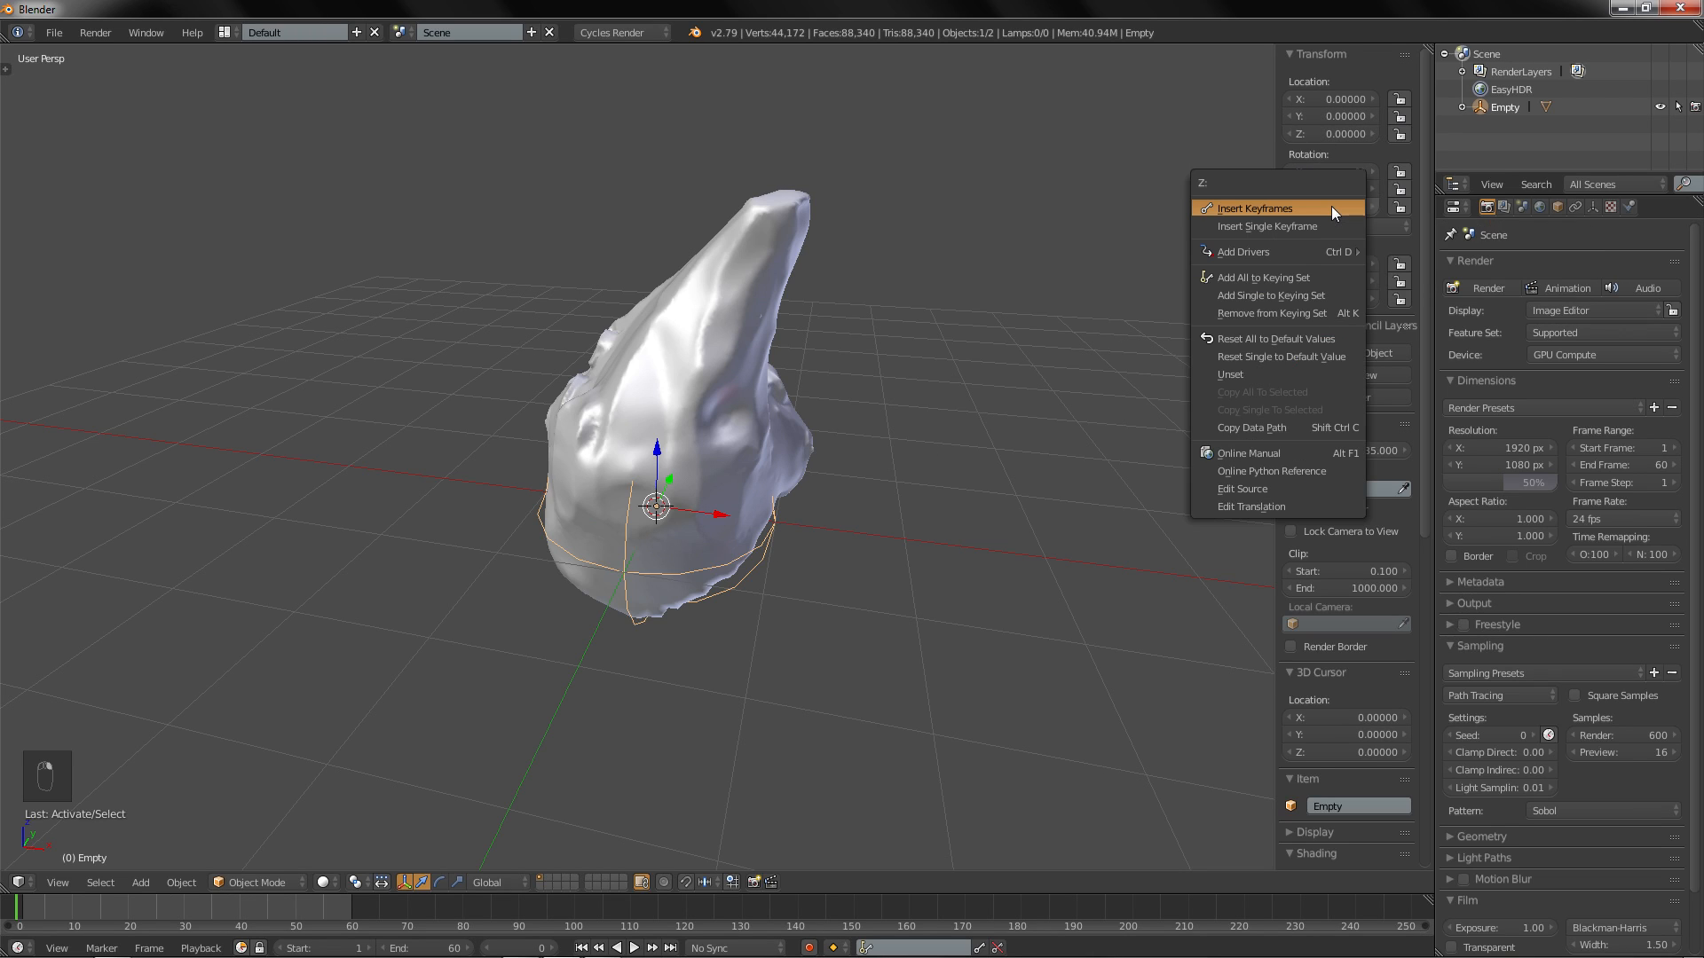
mouse_move(1303, 226)
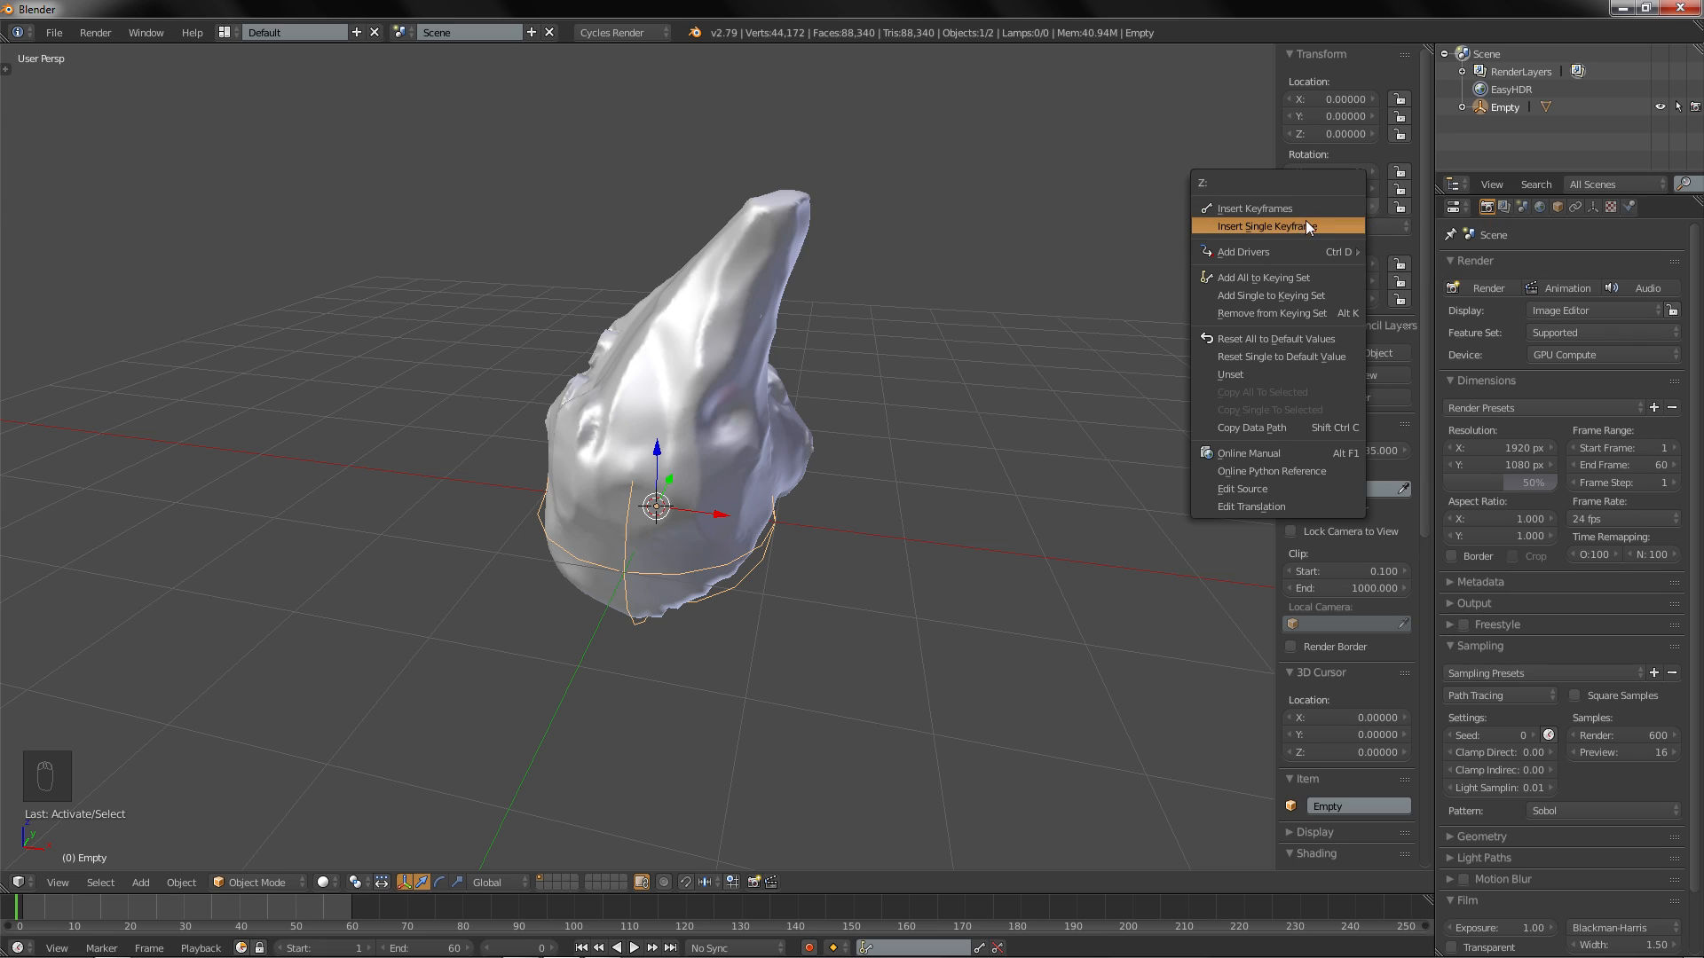
left_click(1264, 227)
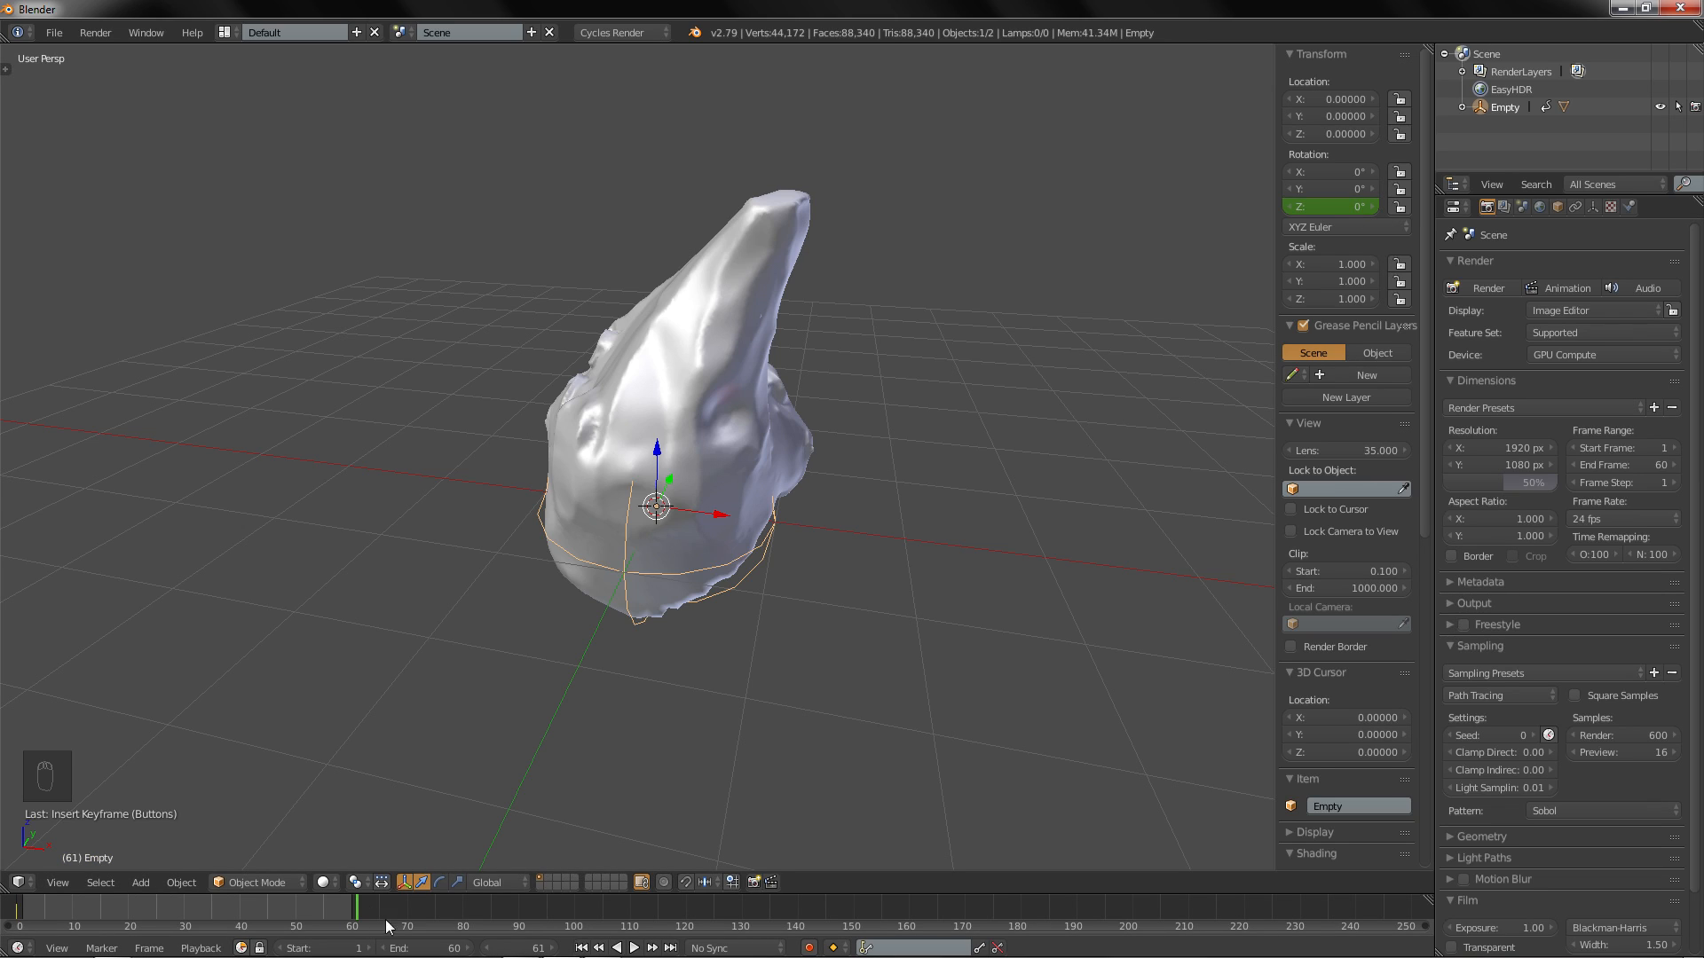
mouse_move(564, 753)
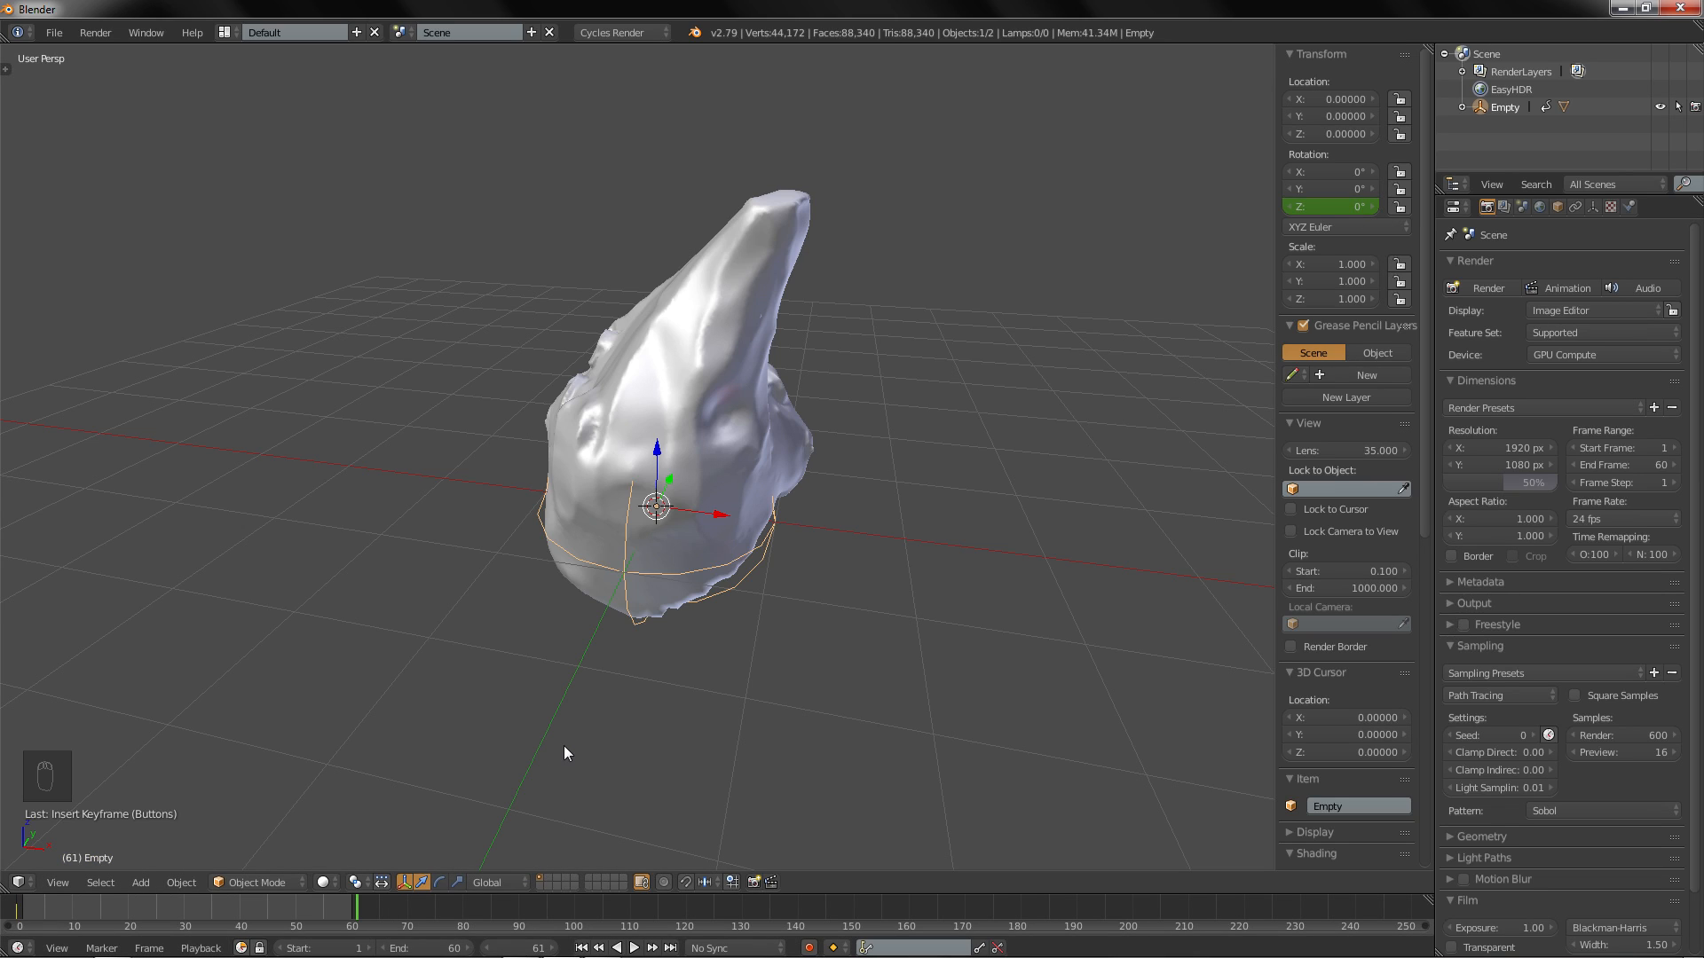
mouse_move(1083, 372)
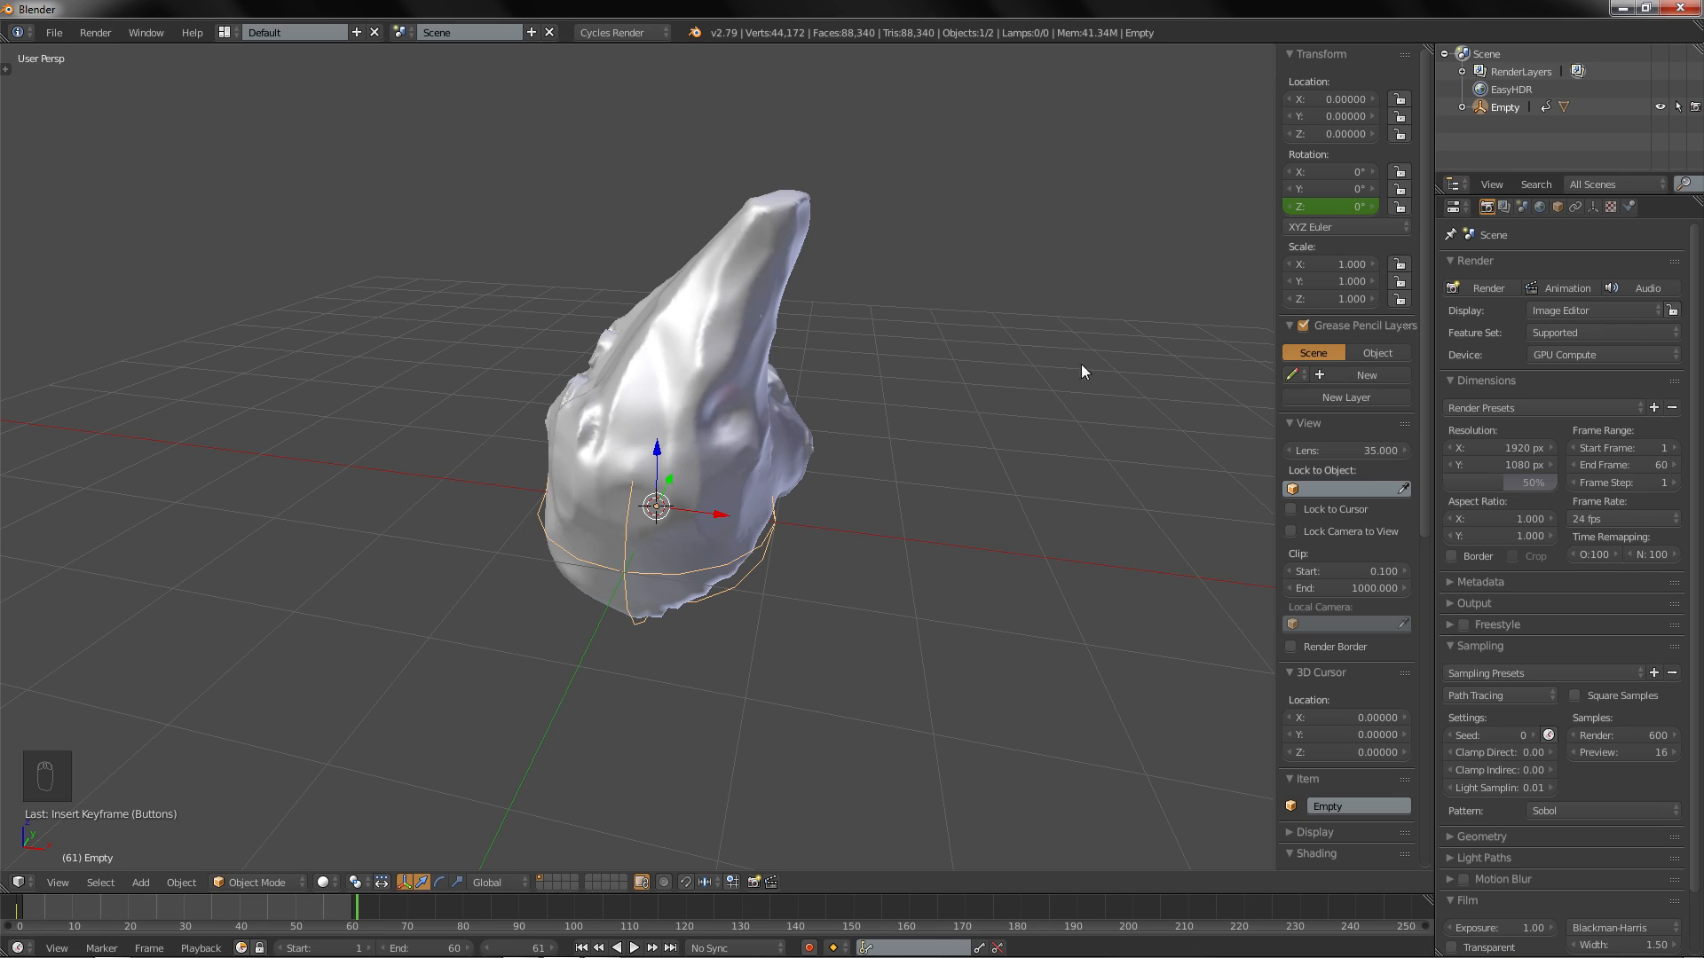
double_click(1330, 206)
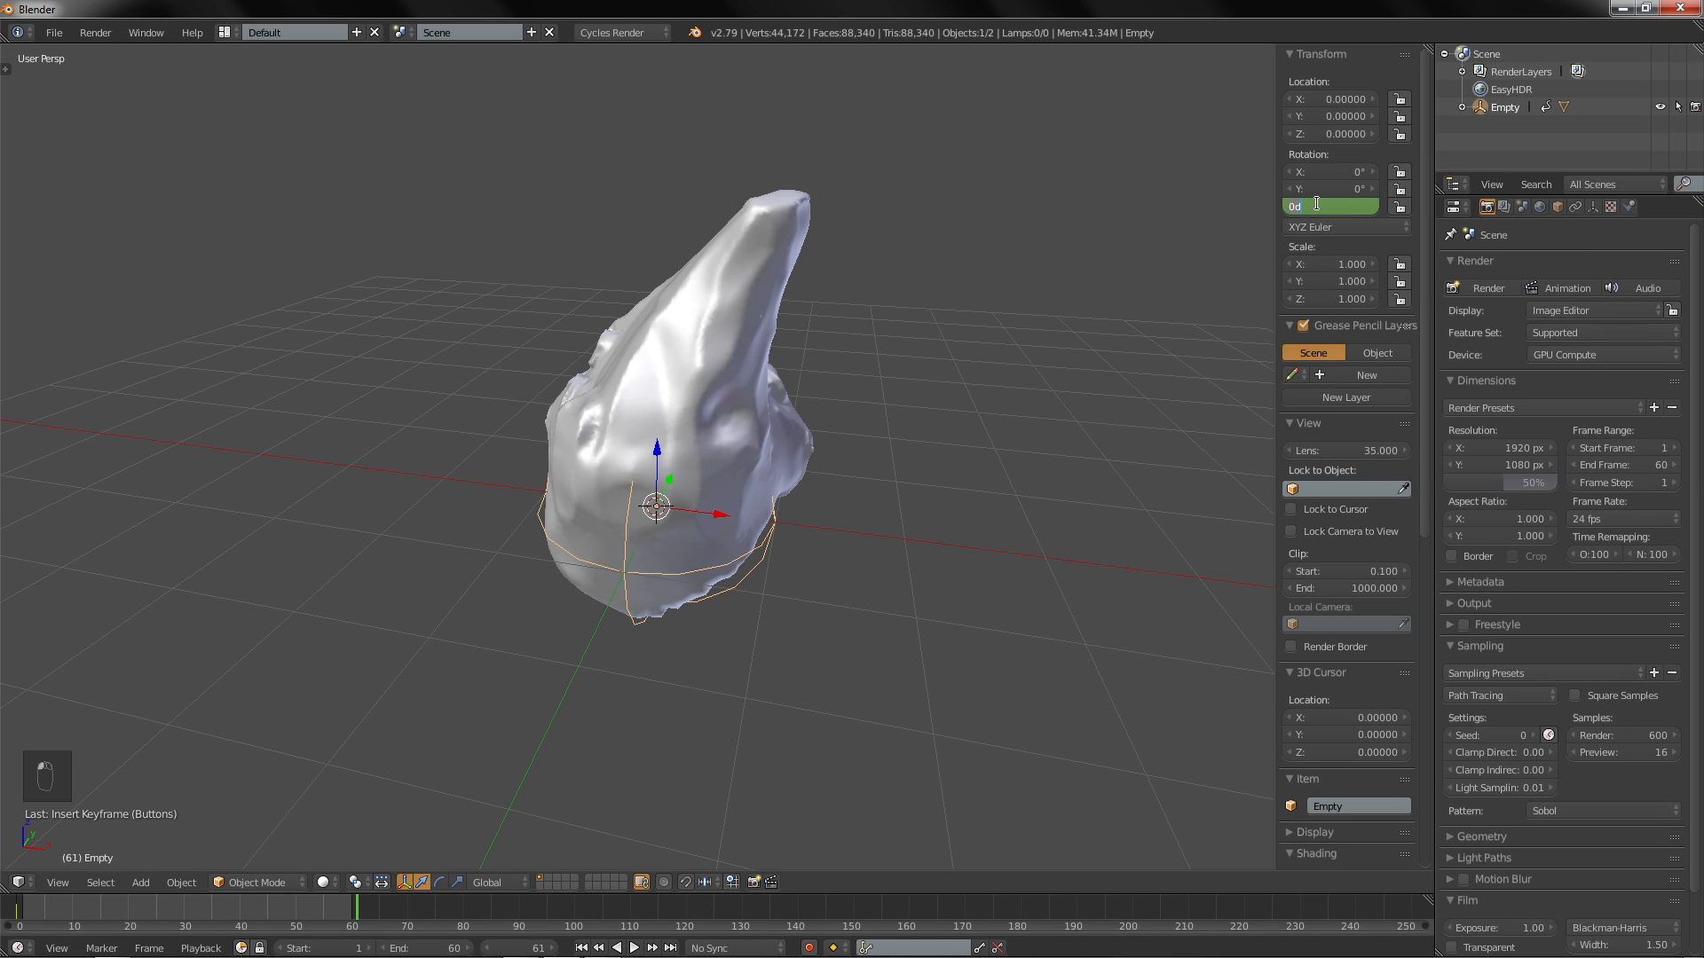
type("360")
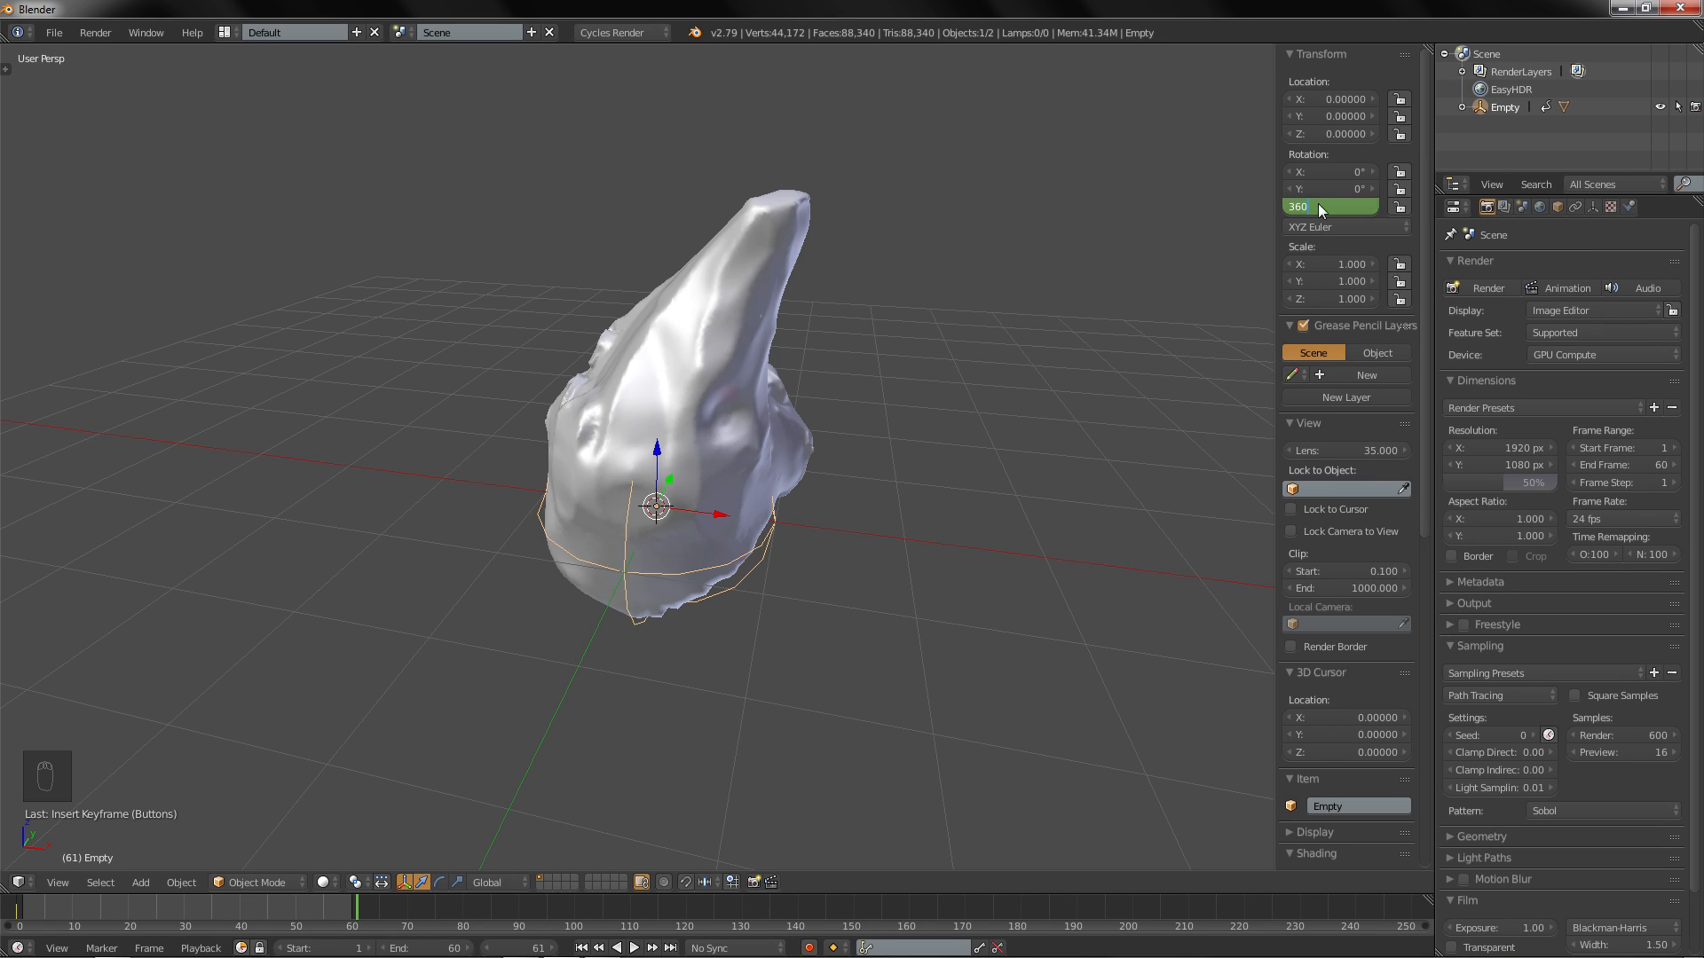
right_click(1330, 207)
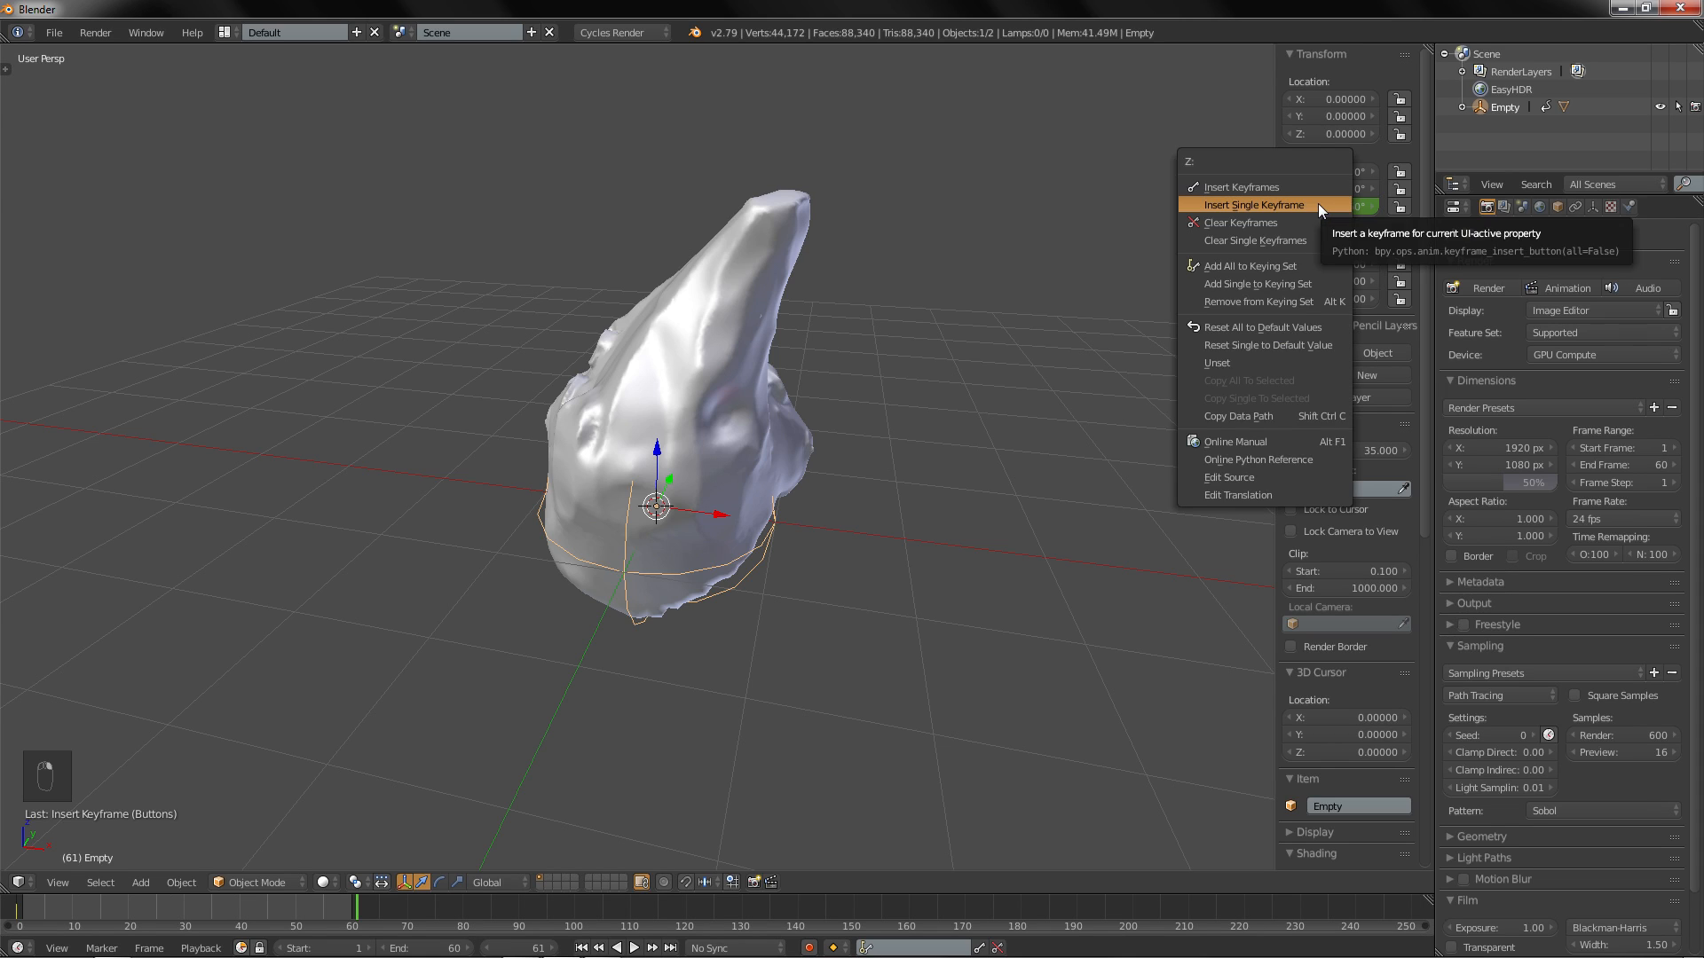
left_click(1253, 204)
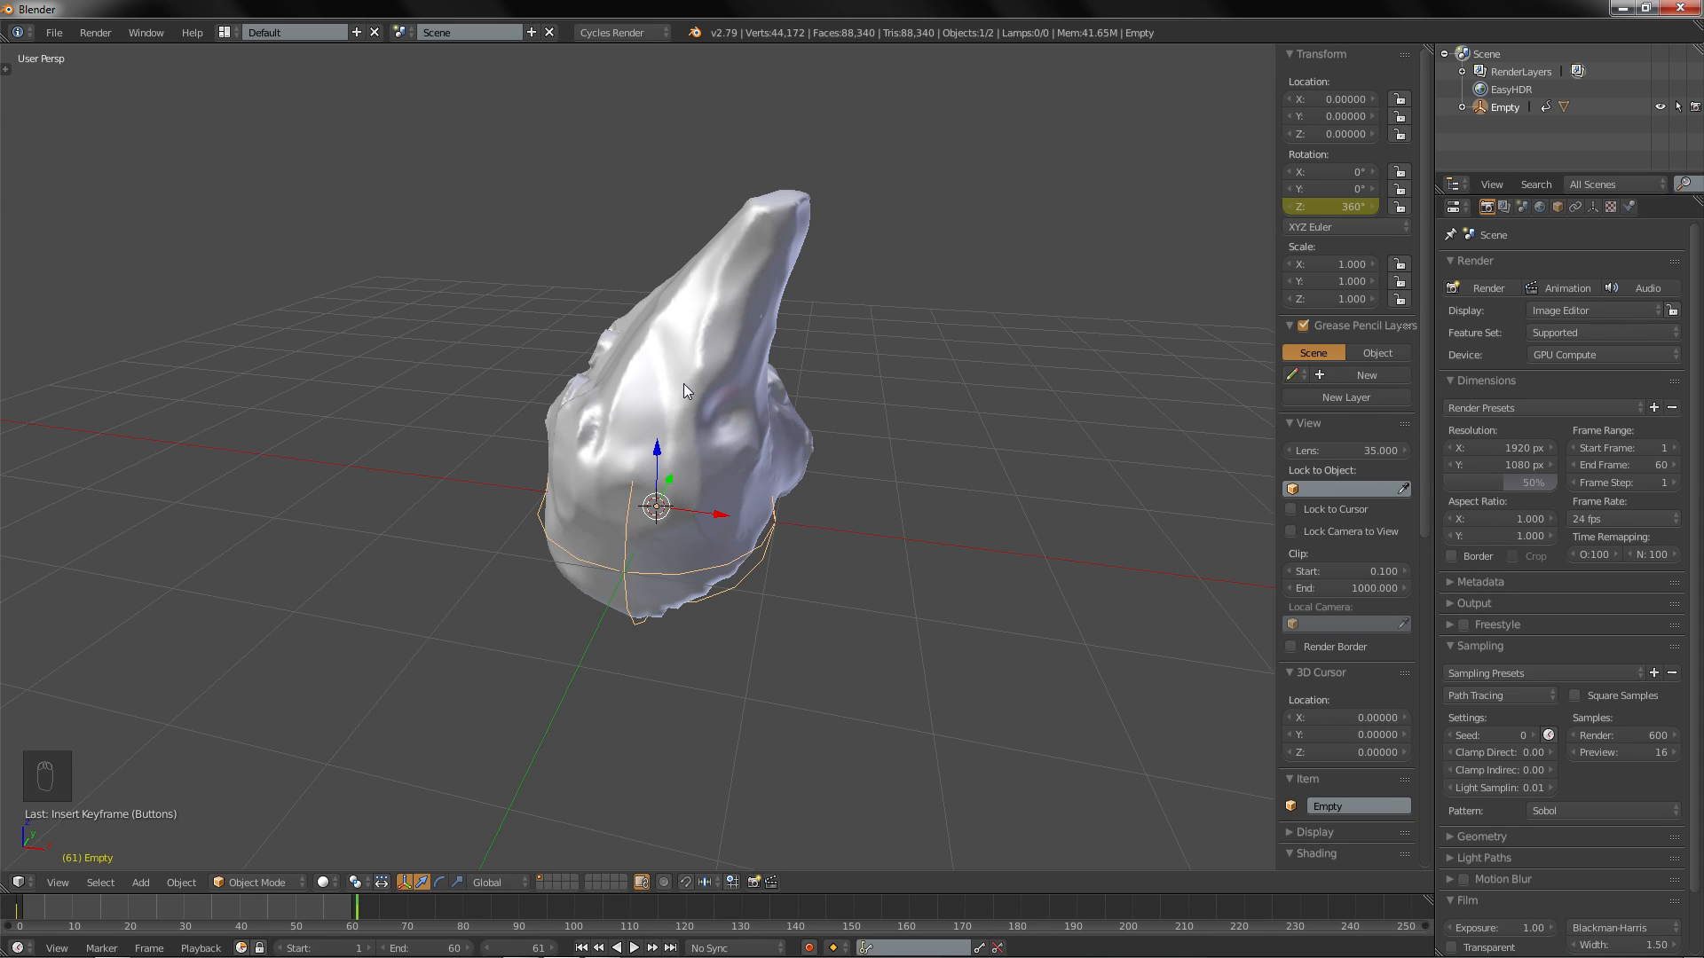
left_click(755, 570)
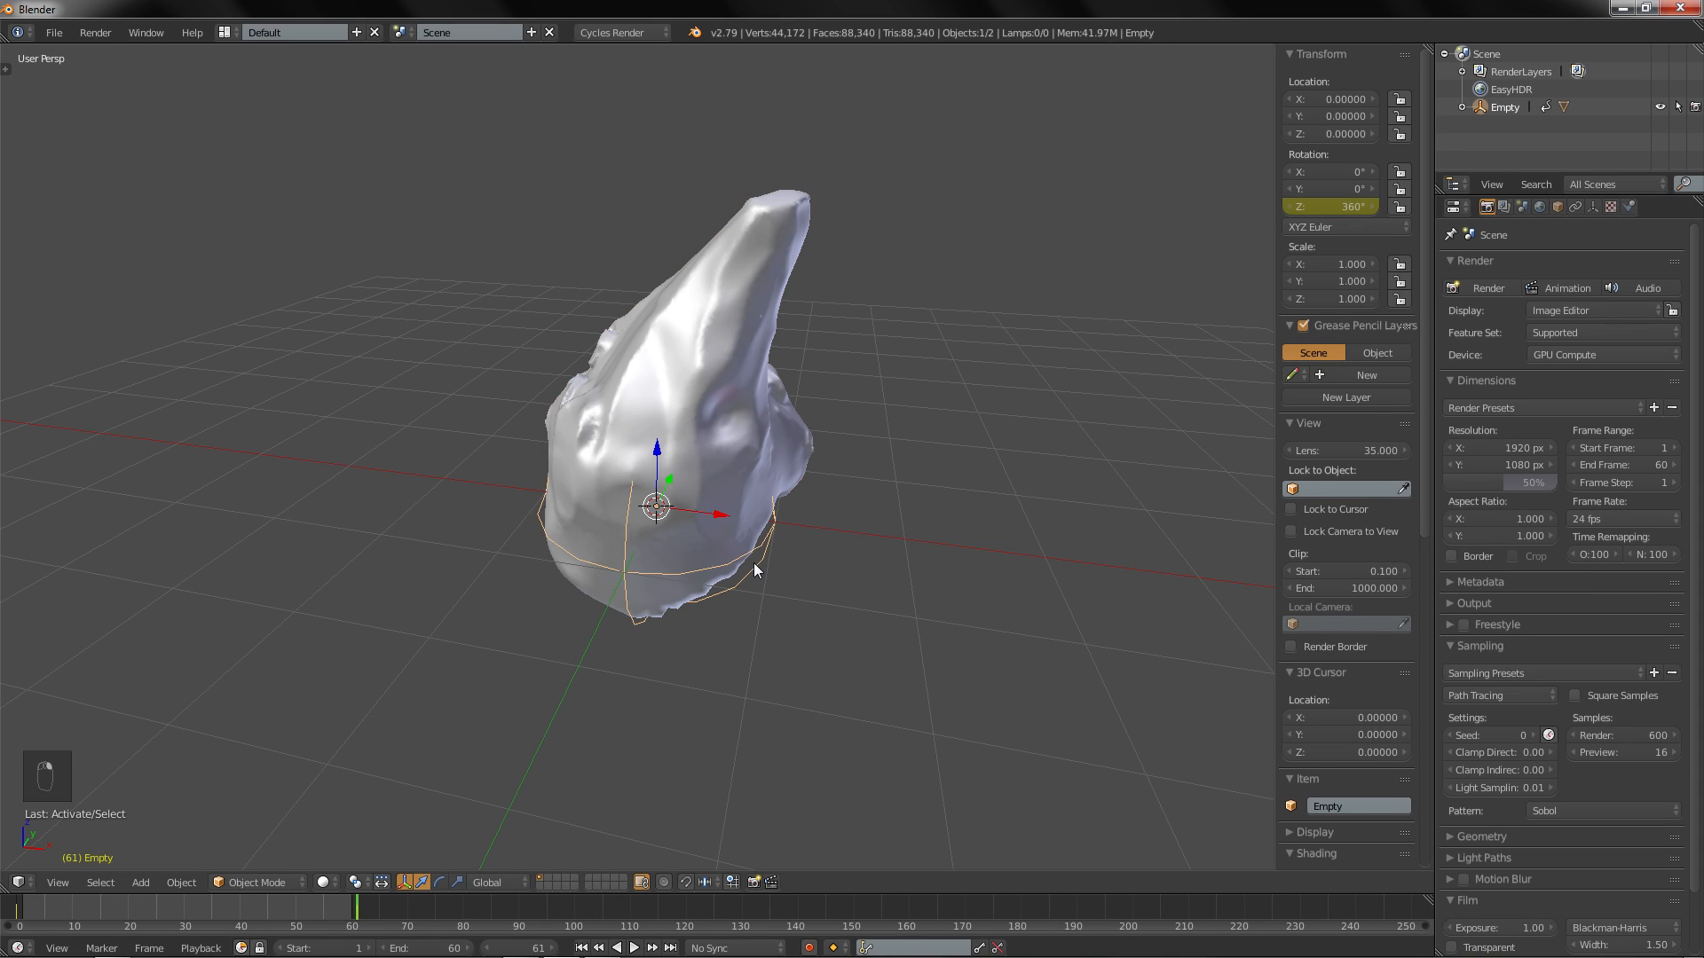
key("r")
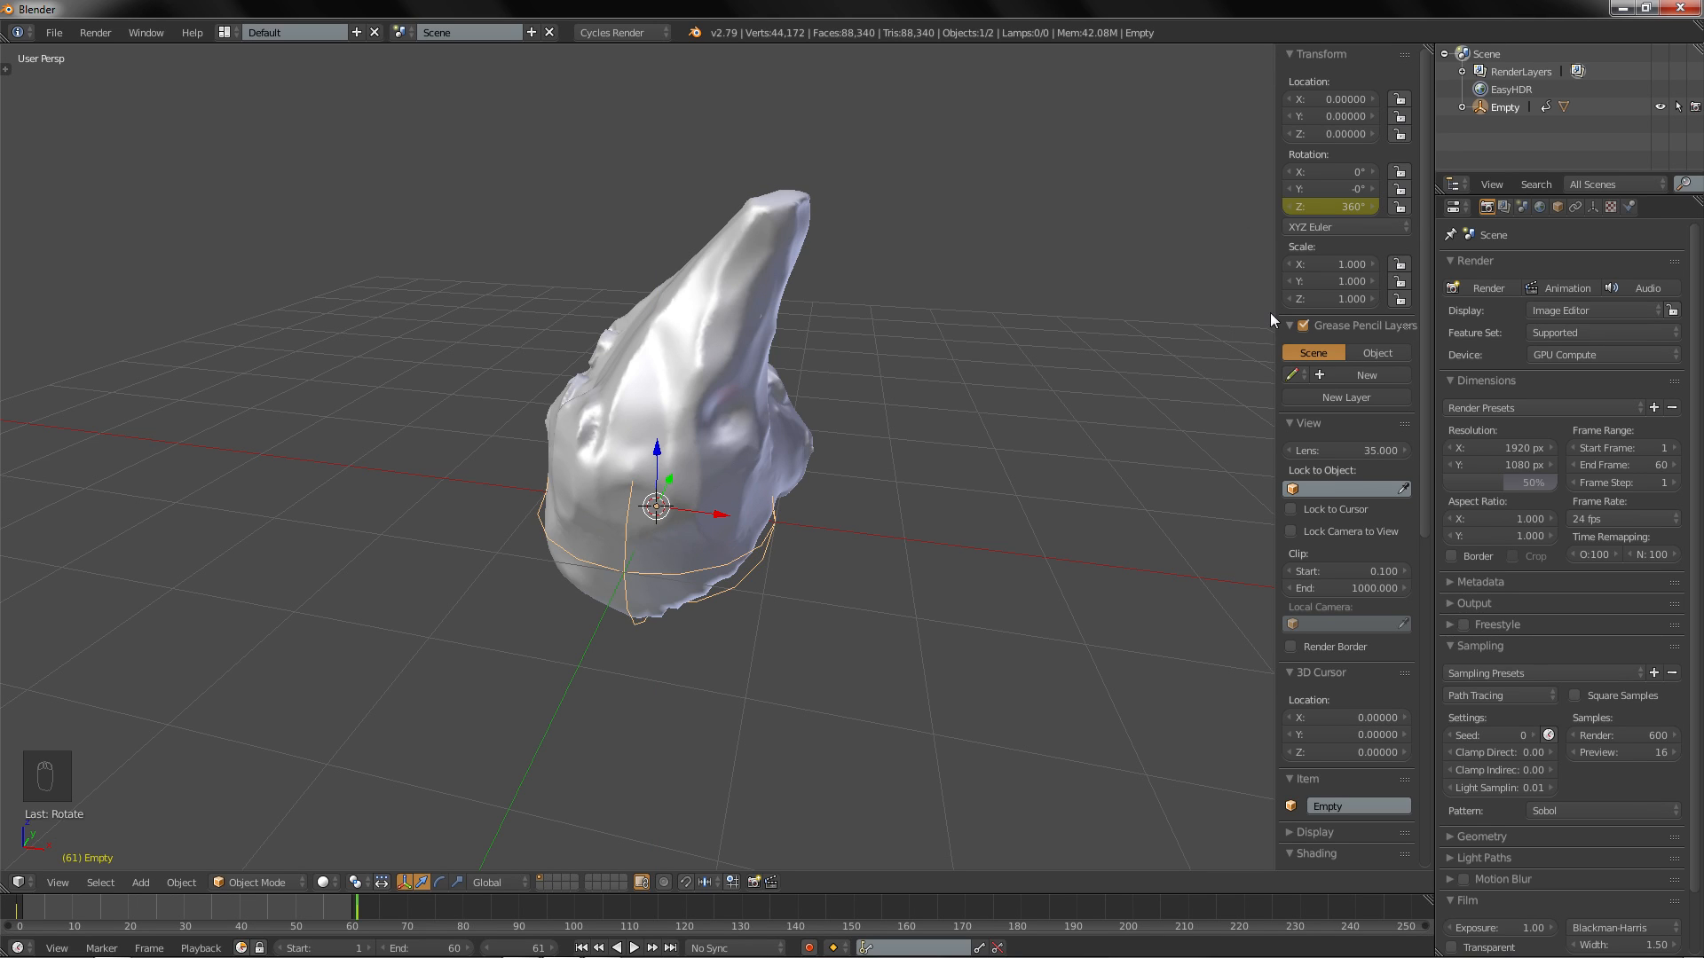
key("ctrl+z")
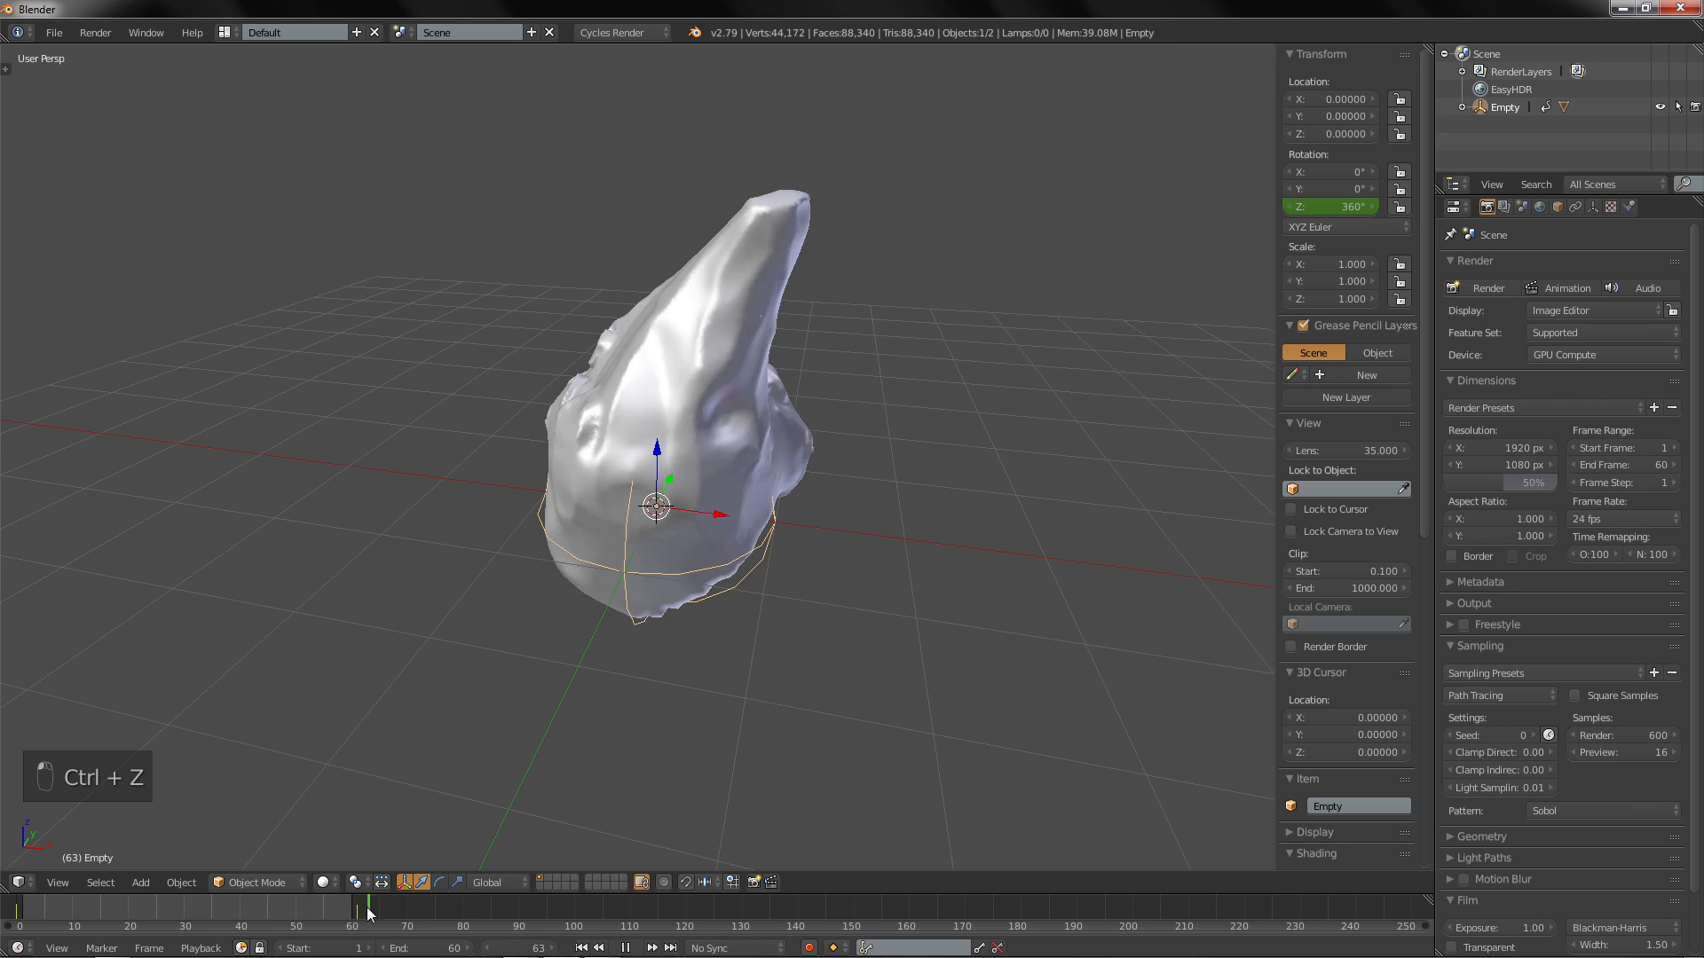
Step: Play the spinning rock, then change the rotation keys' interpolation mode in the Graph Editor
key("ctrl+z")
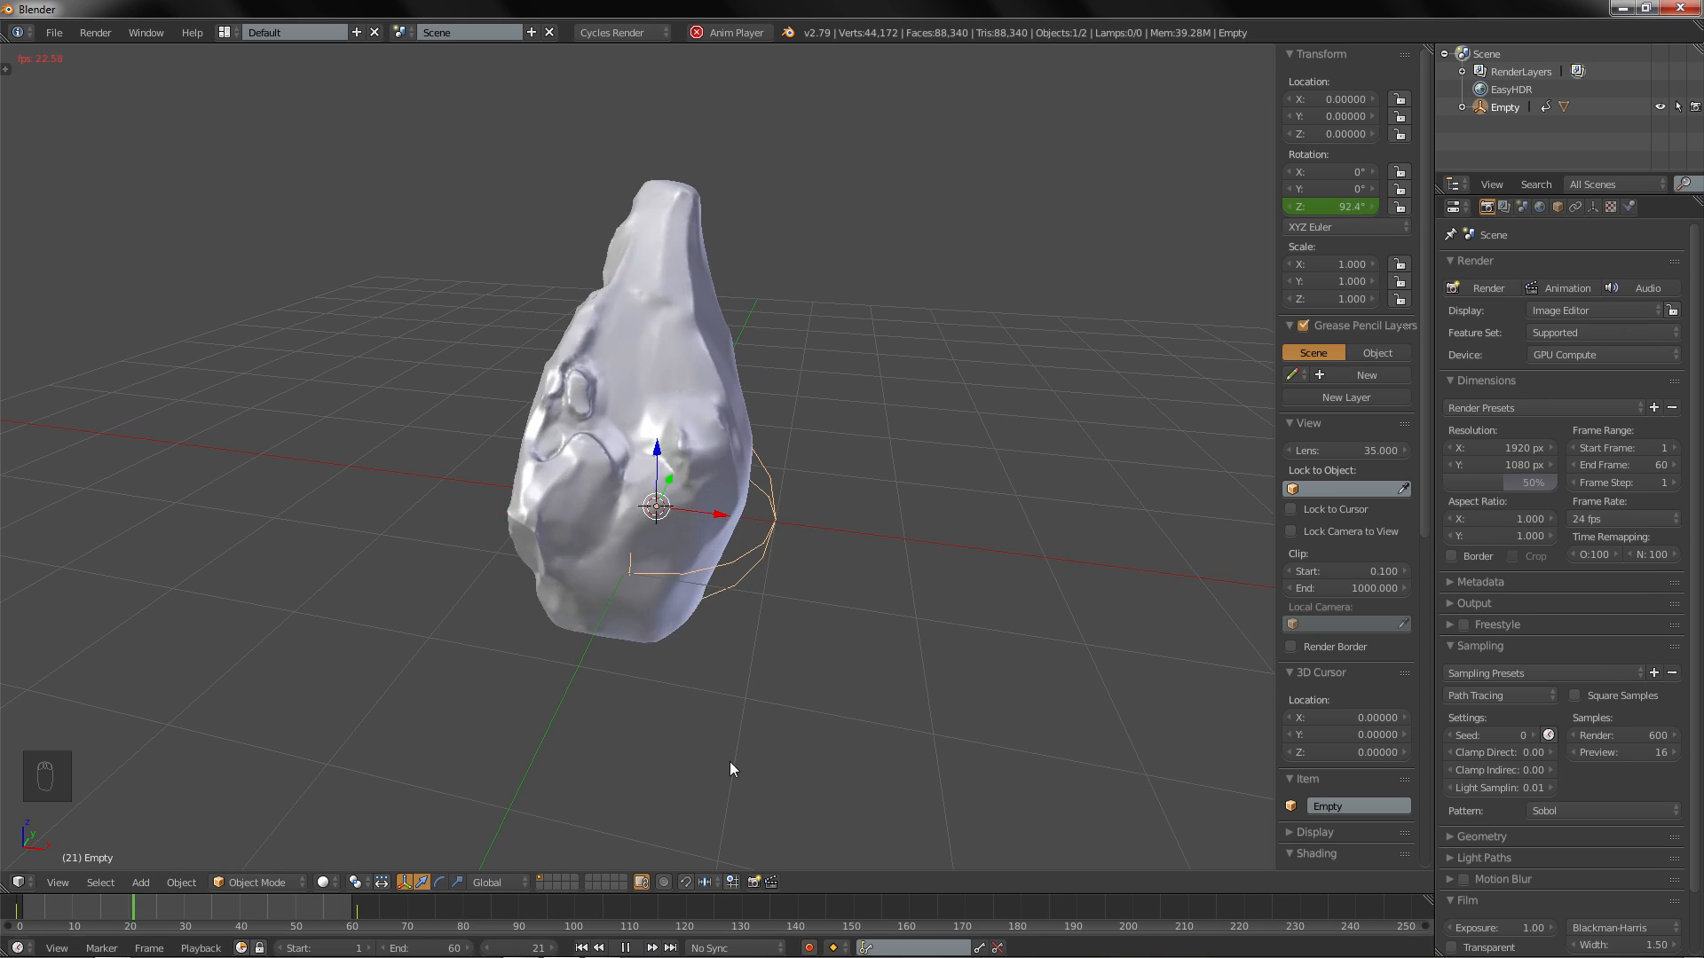
left_click(625, 947)
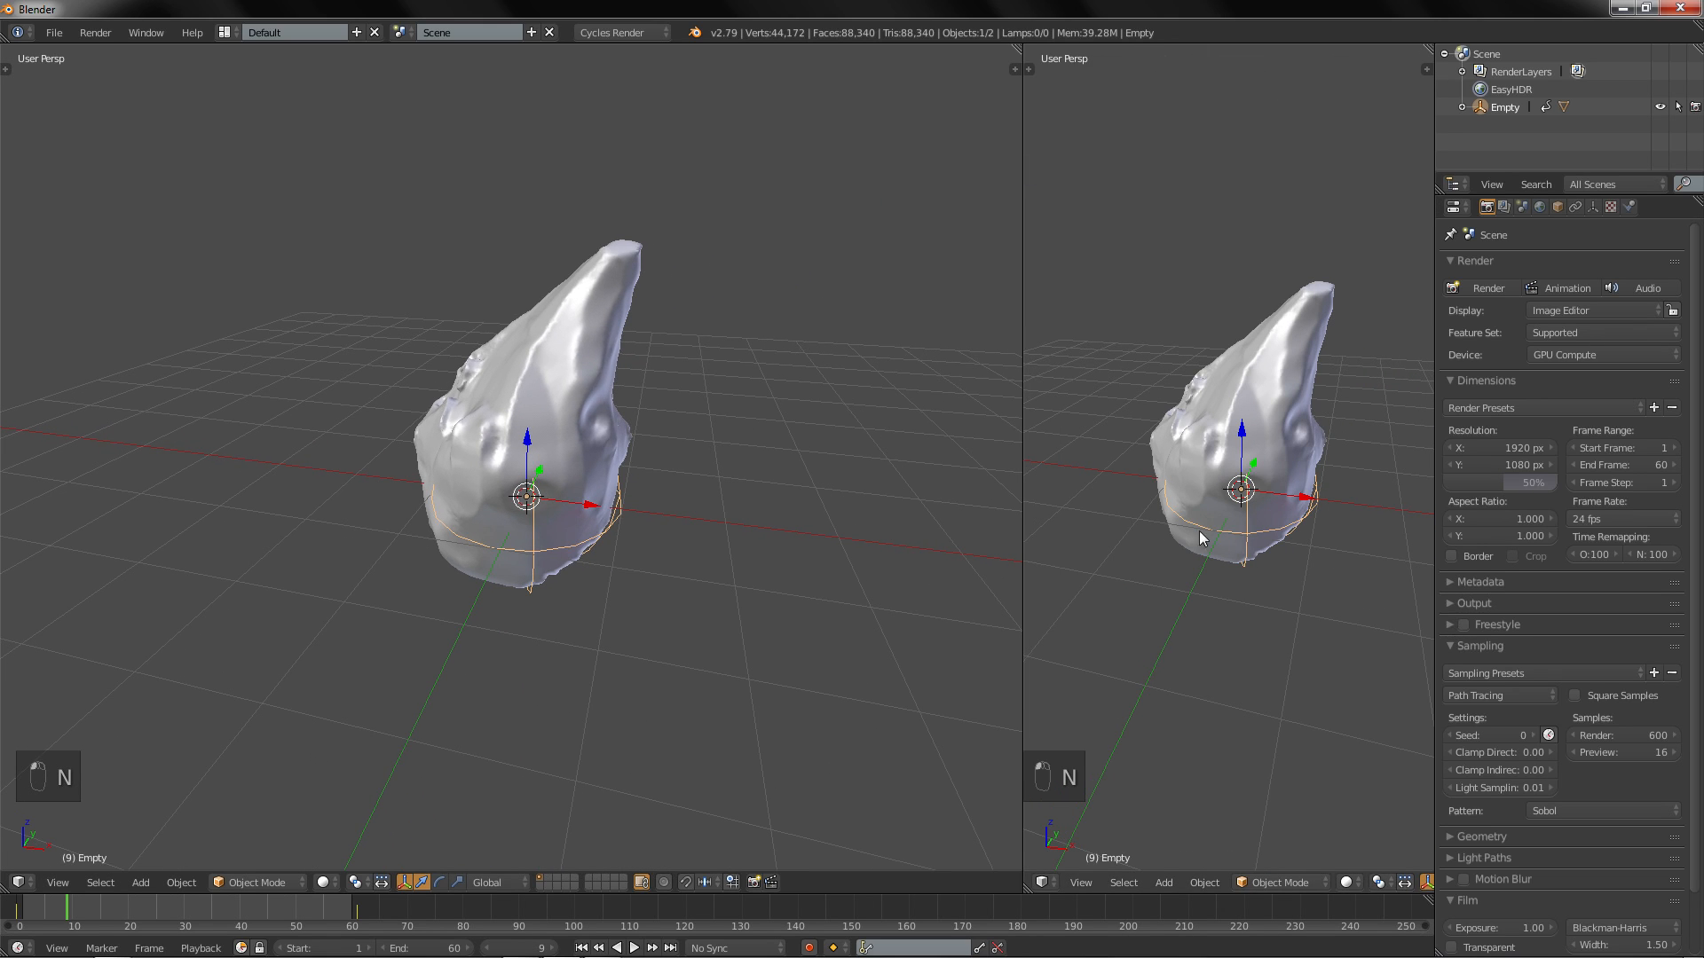
left_click(1045, 882)
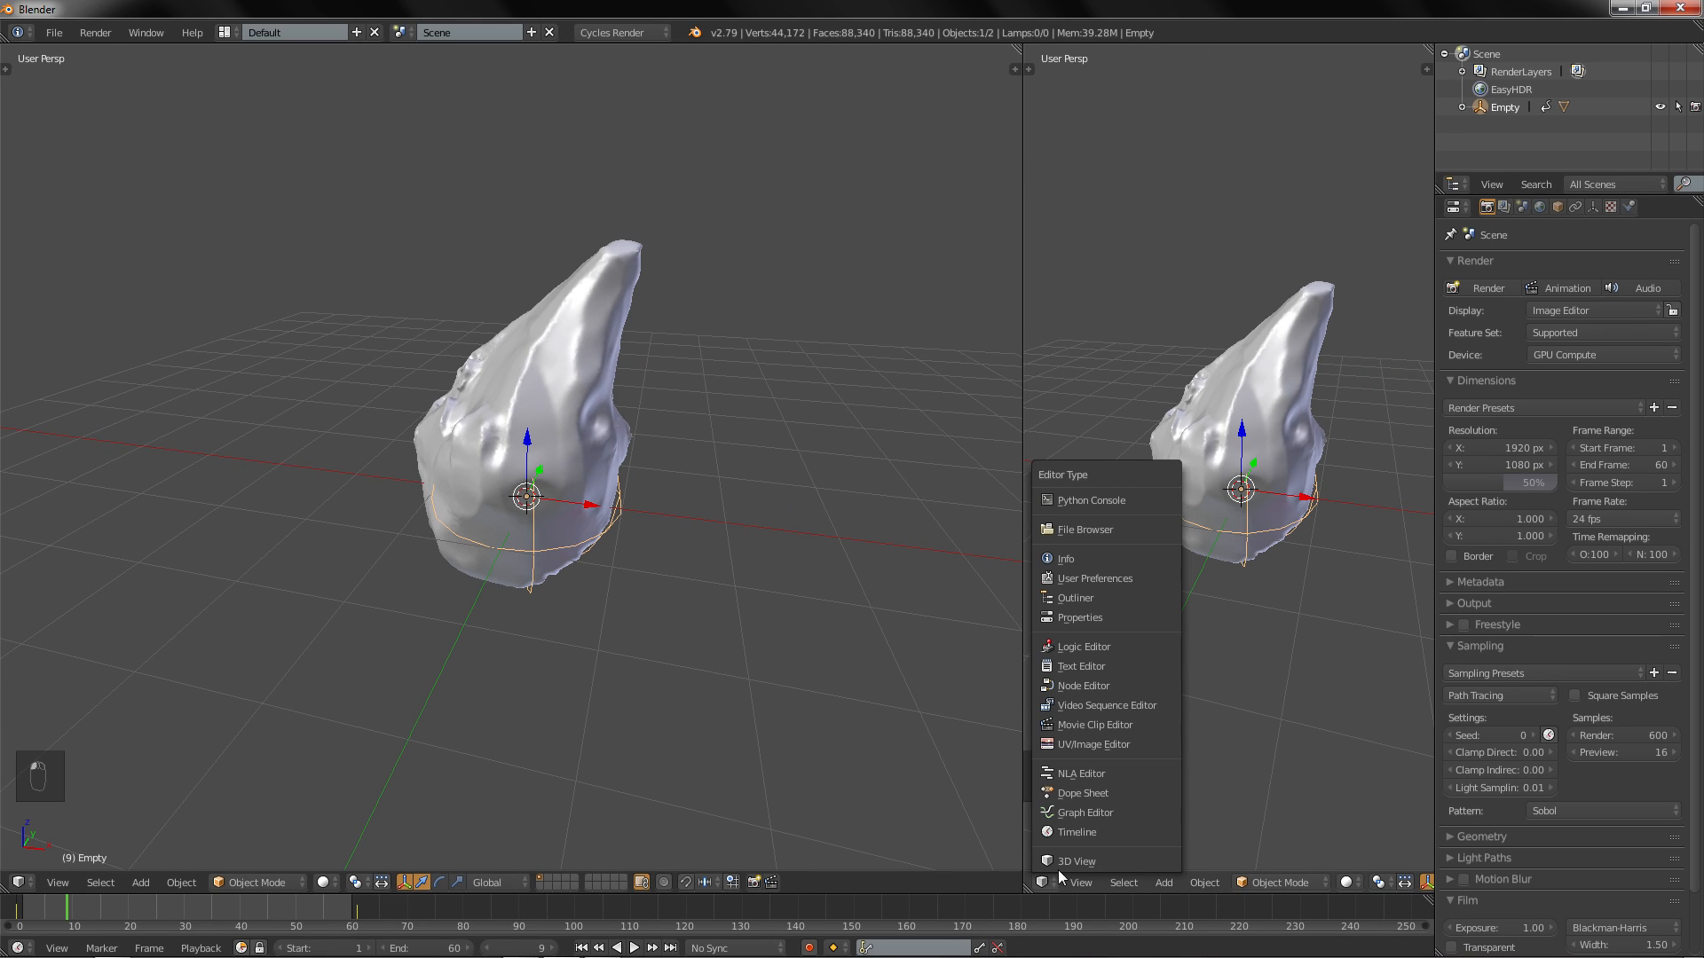
left_click(1083, 812)
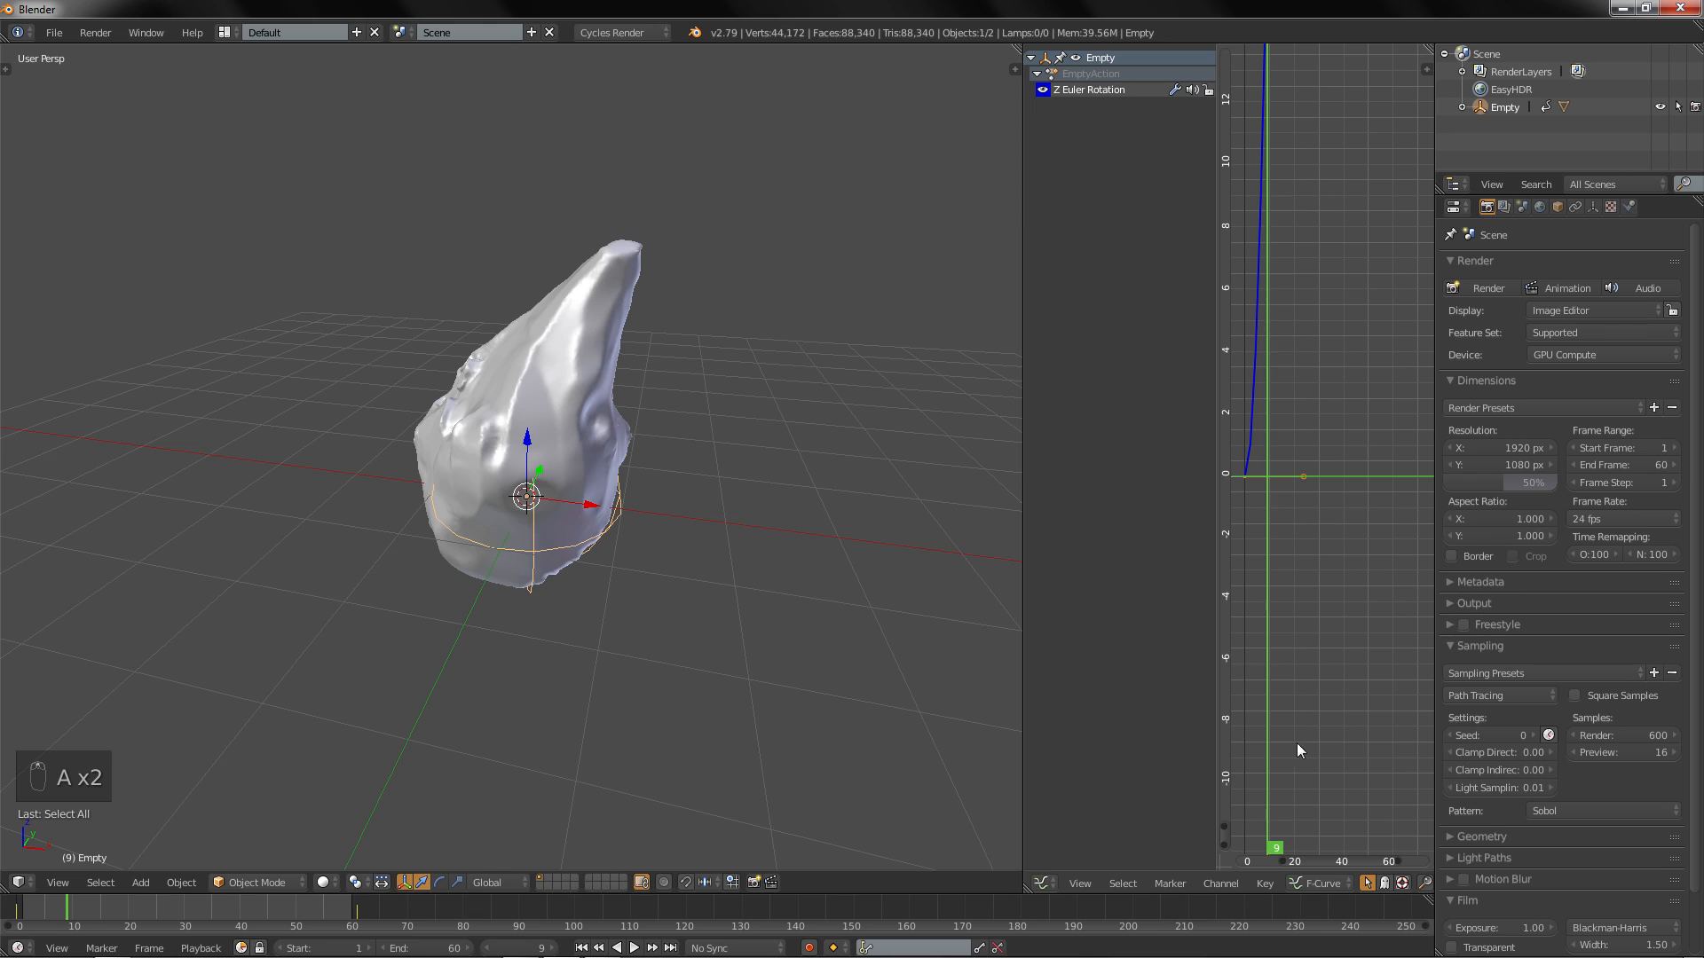
left_click(1263, 882)
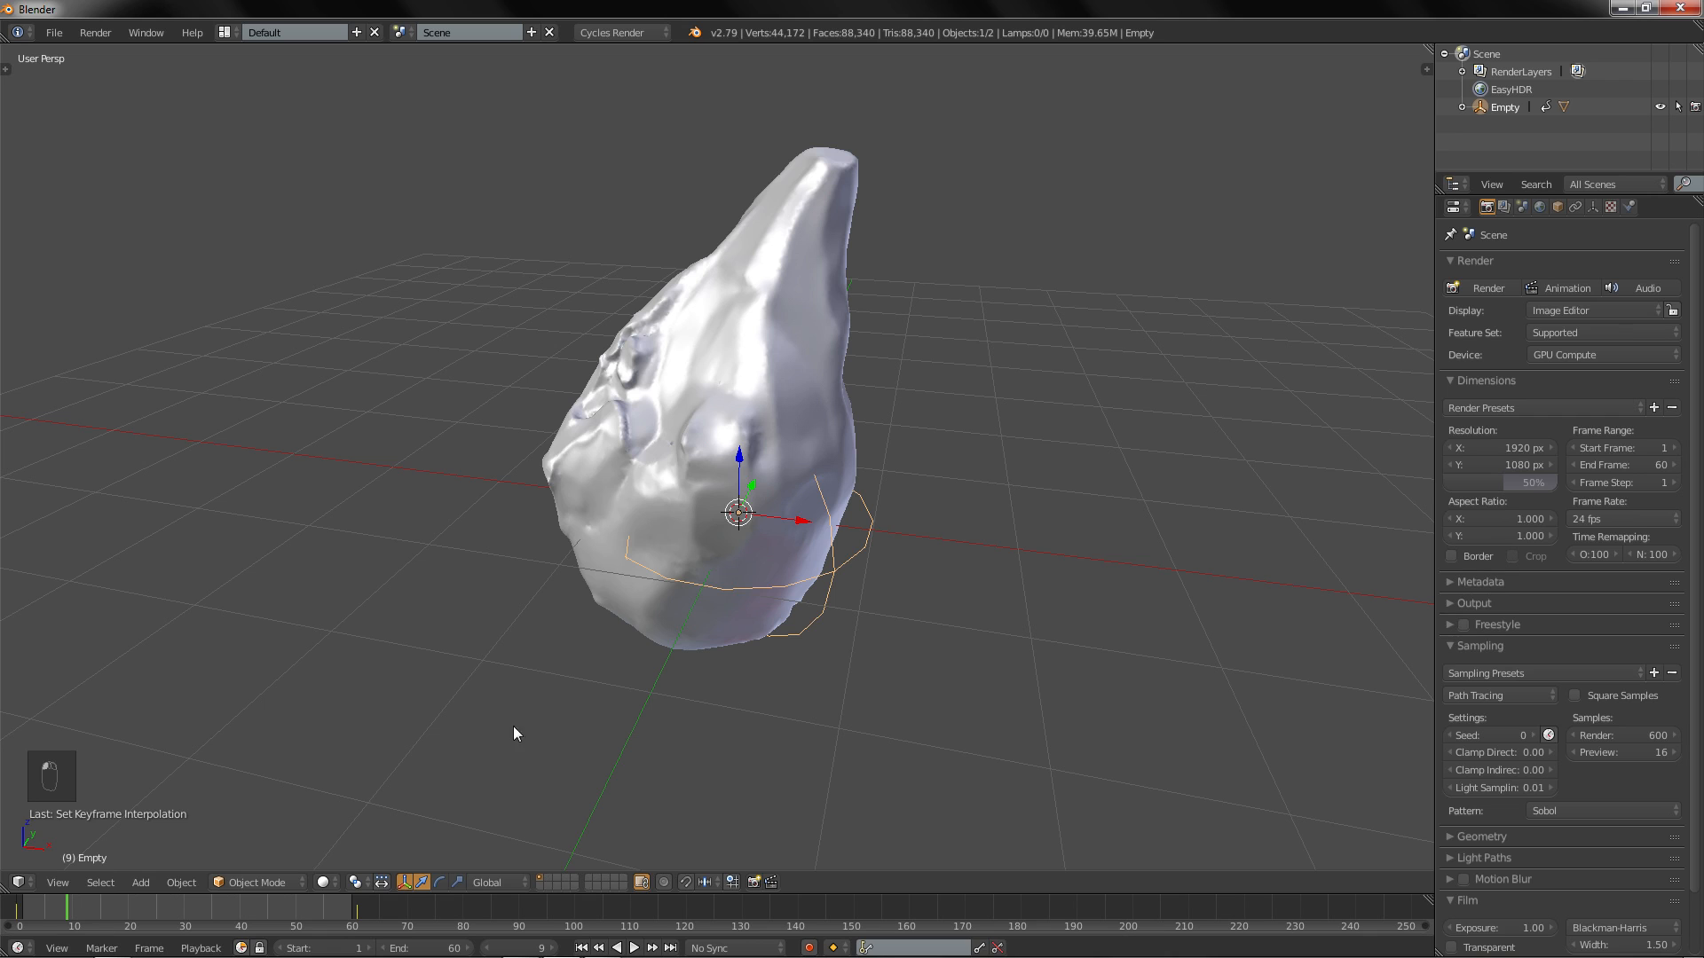
left_click(634, 947)
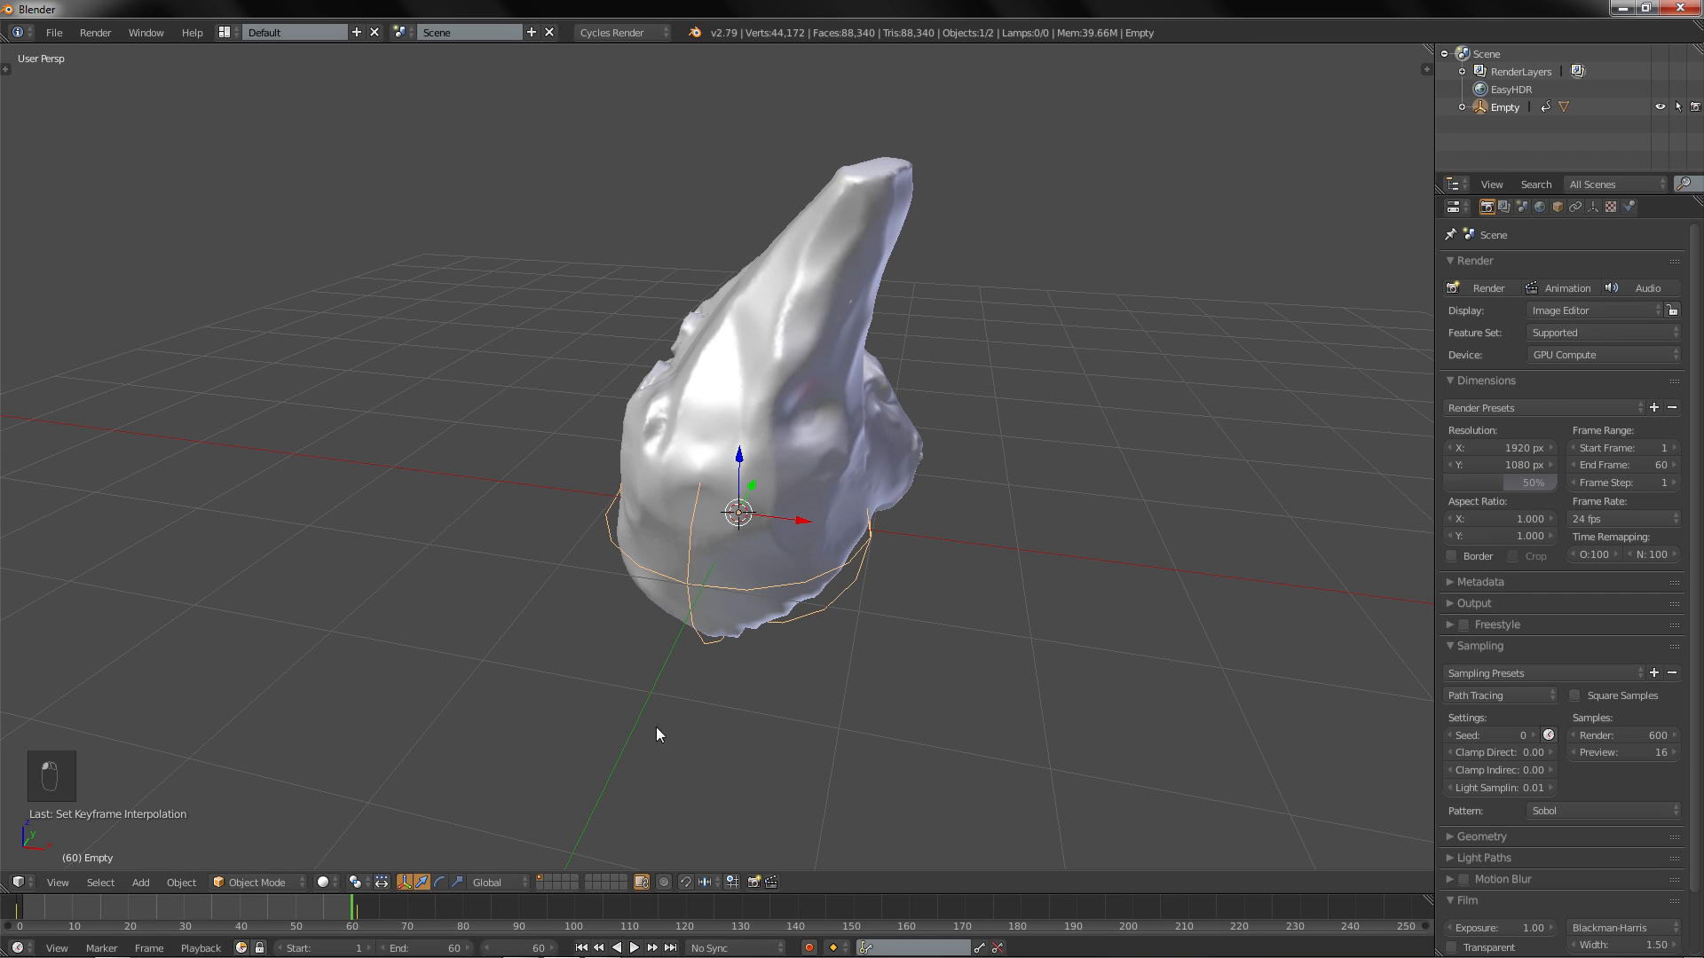
Step: Add a camera, look through it, and switch its lens to Orthographic
key("shift+a")
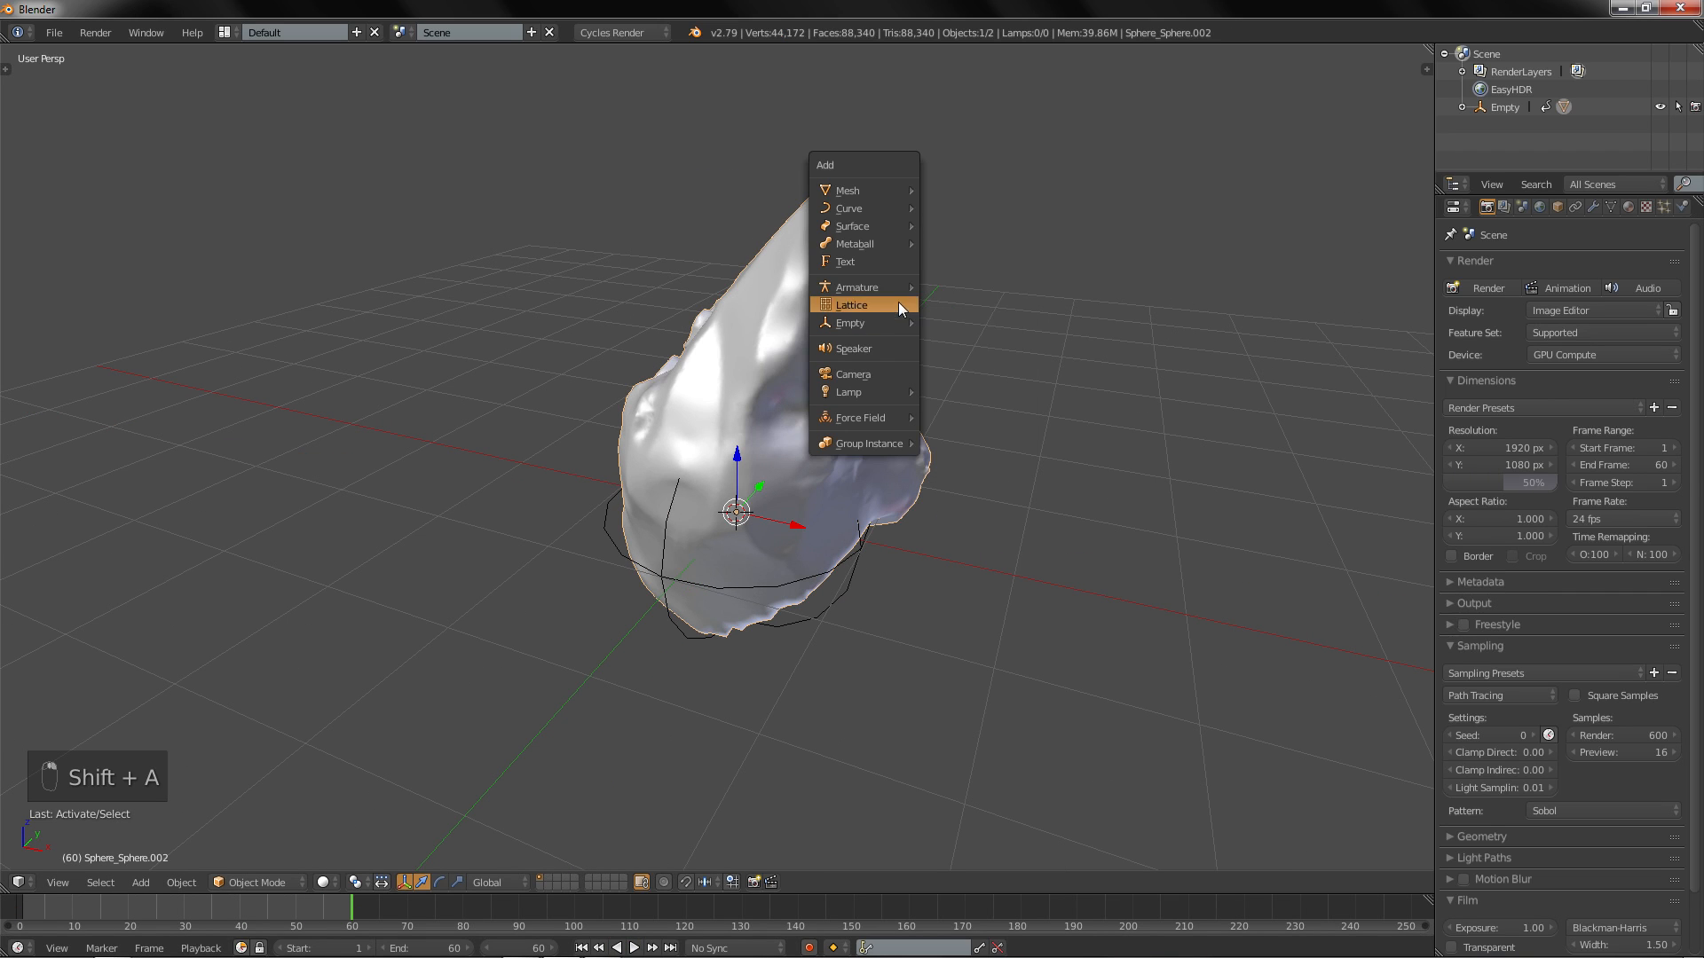
left_click(852, 373)
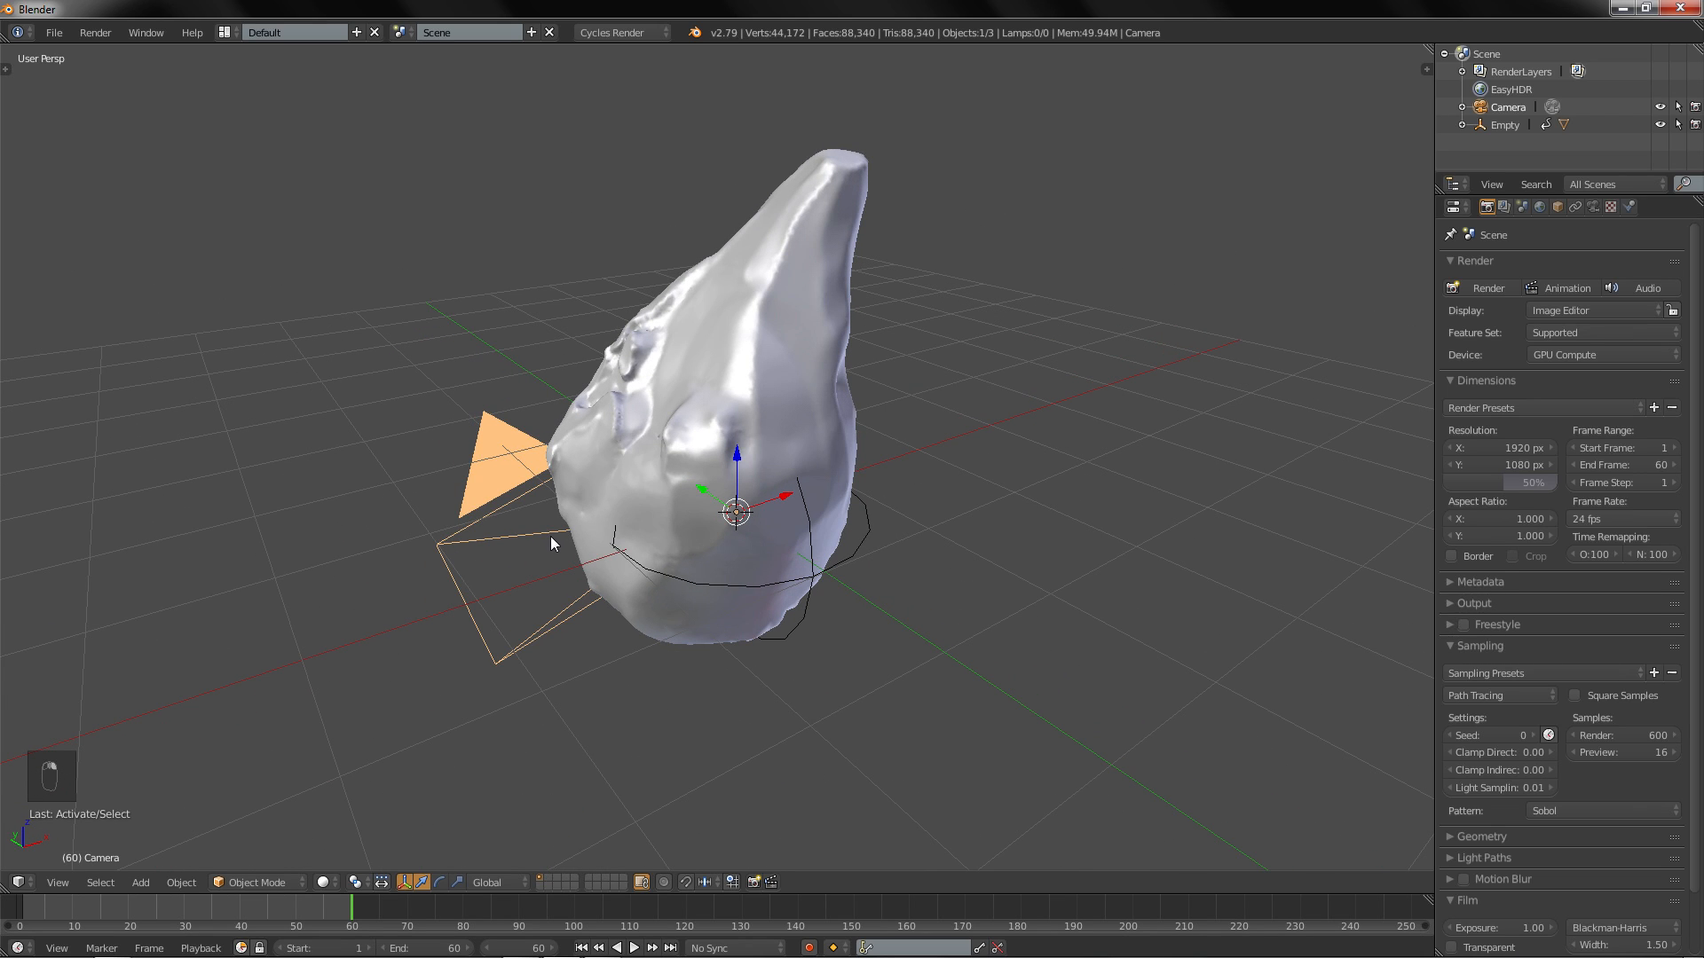
key("NUMPAD_0")
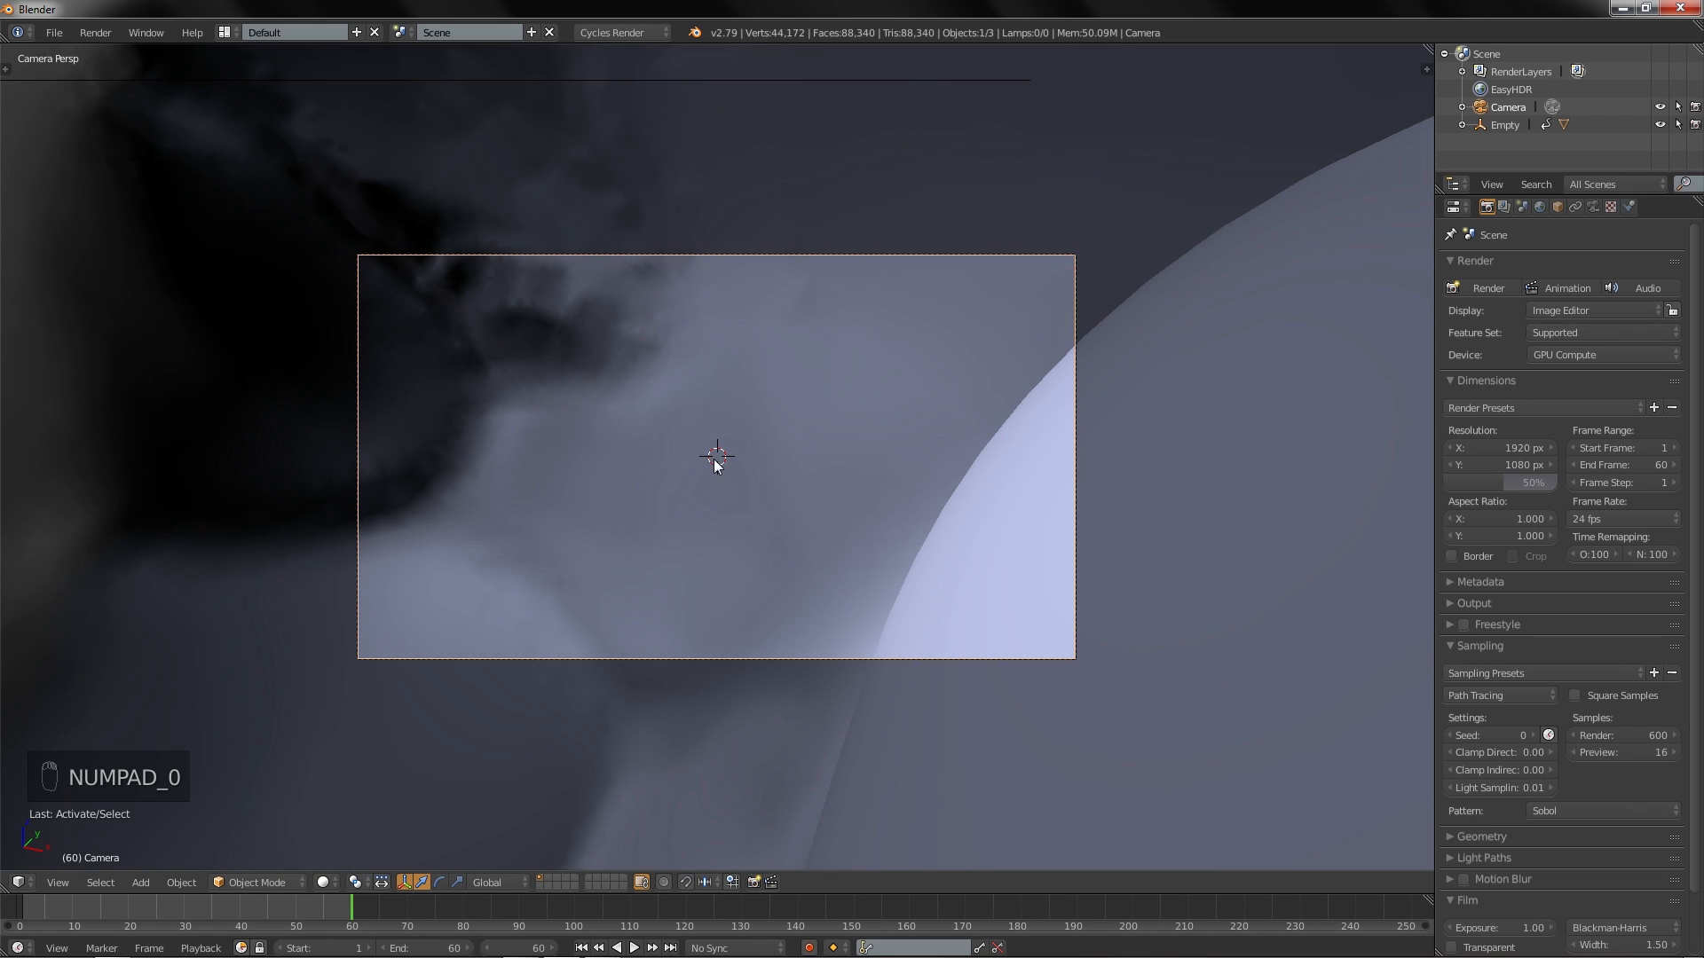
key("n")
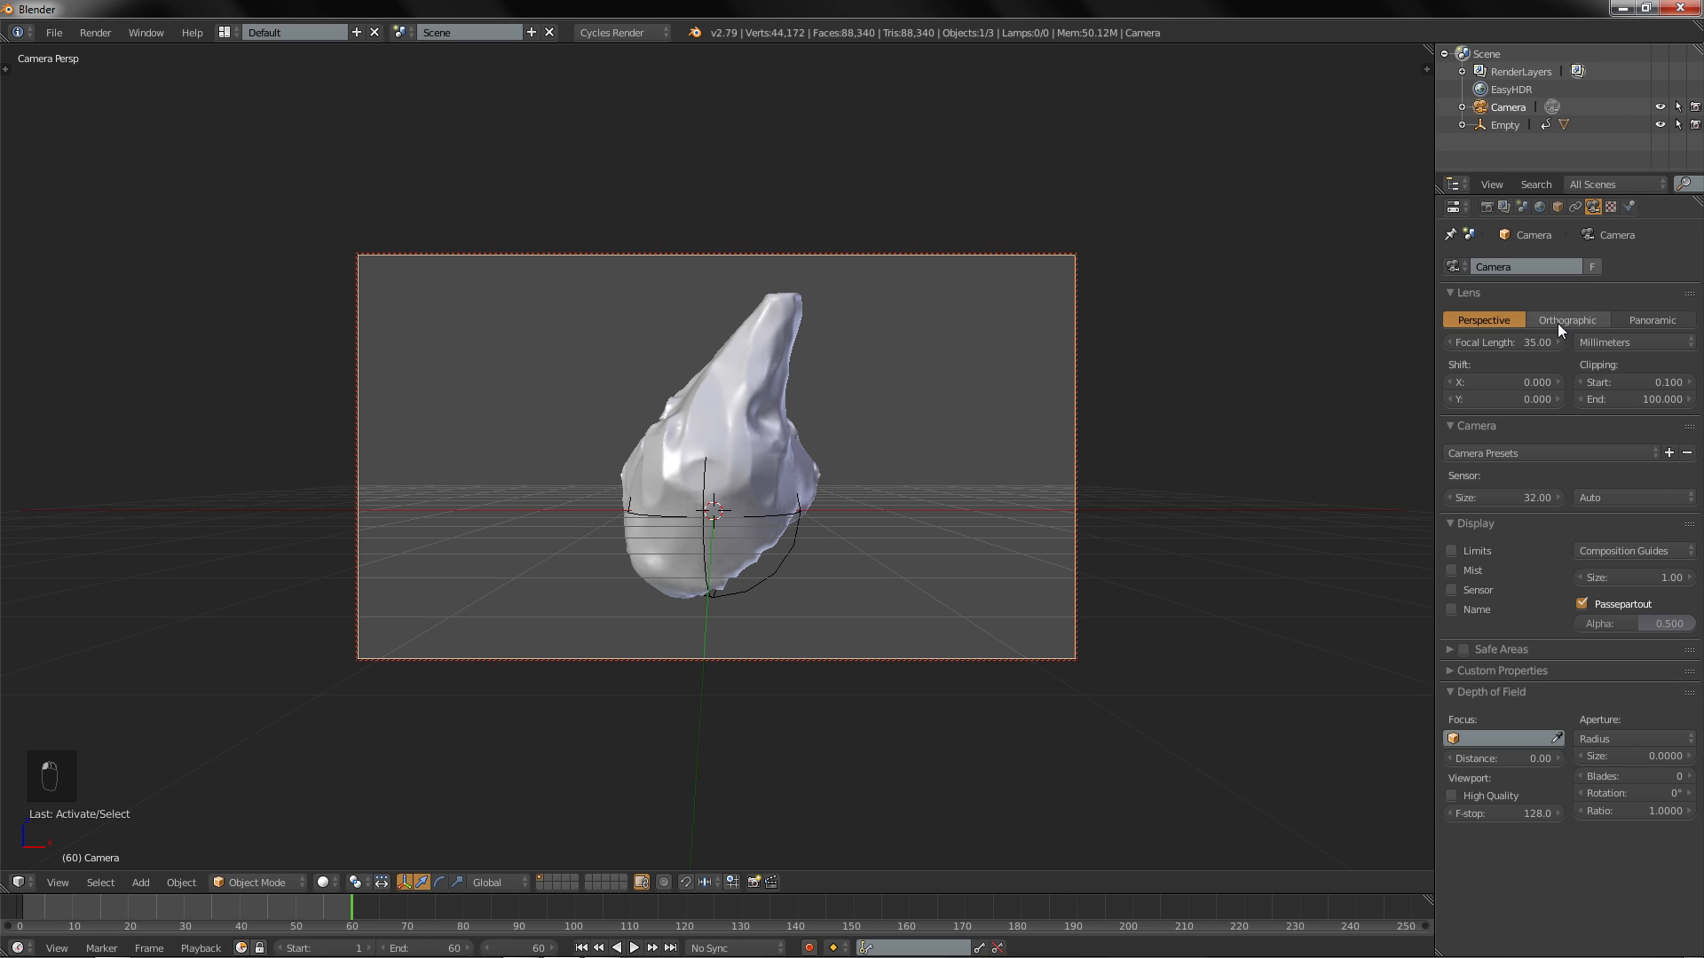
left_click(1568, 320)
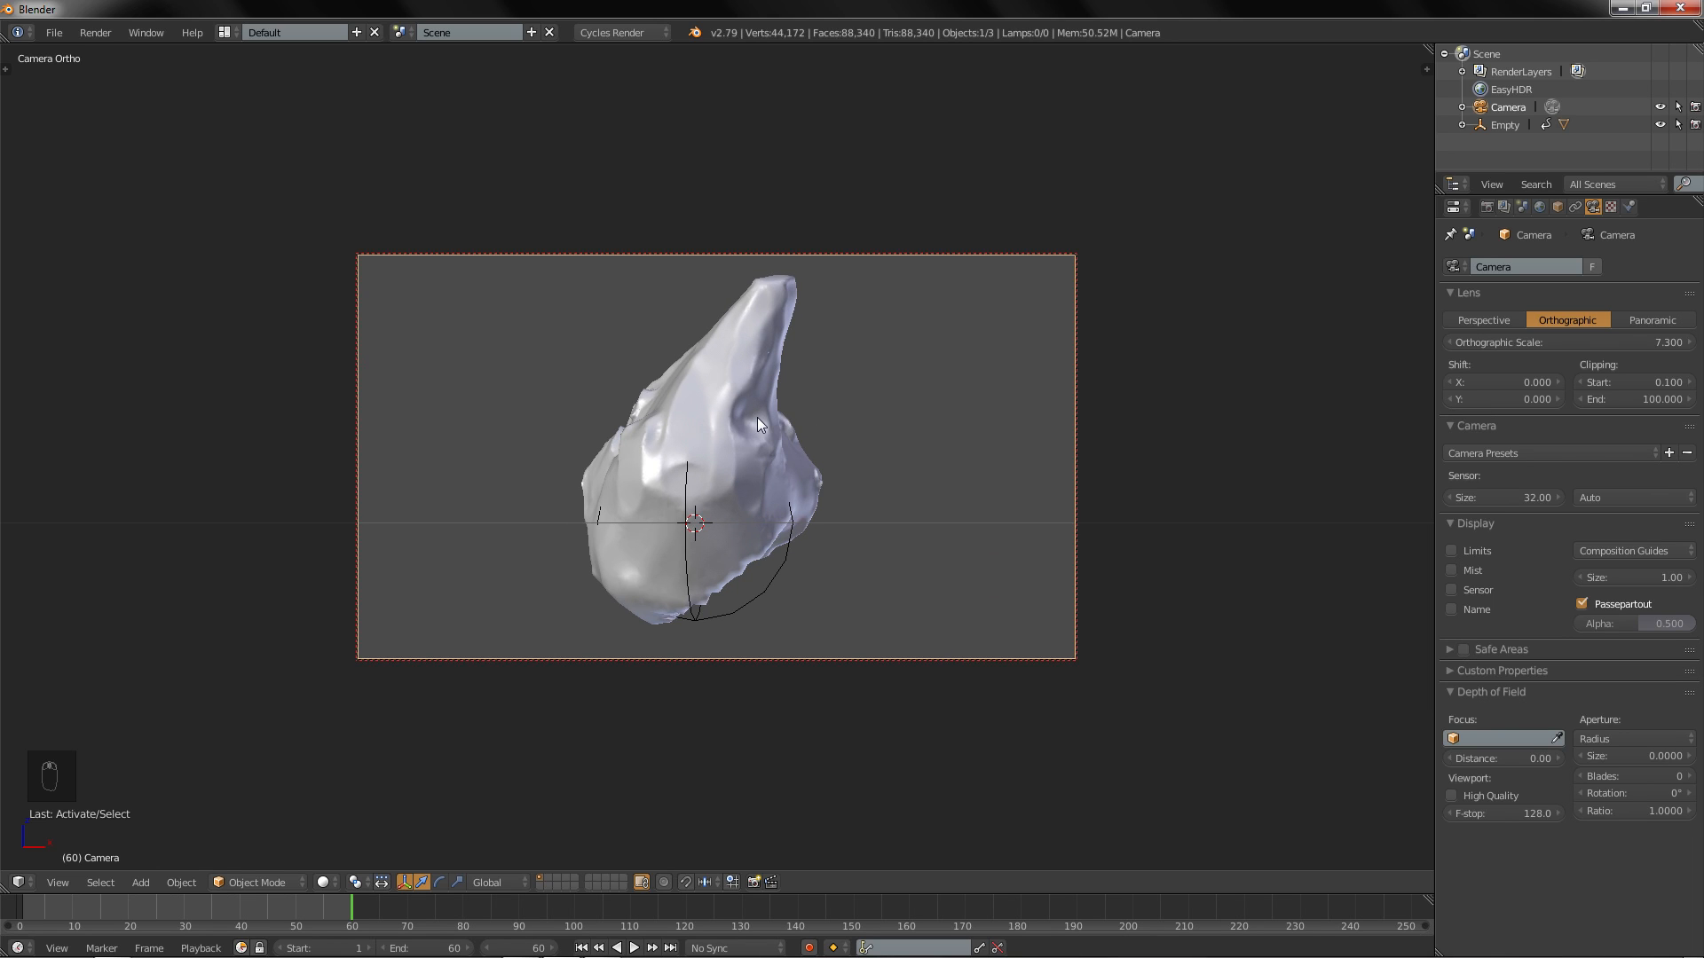
Step: Switch to rendered view and remove the world Color and Strength input links
key("shift+z")
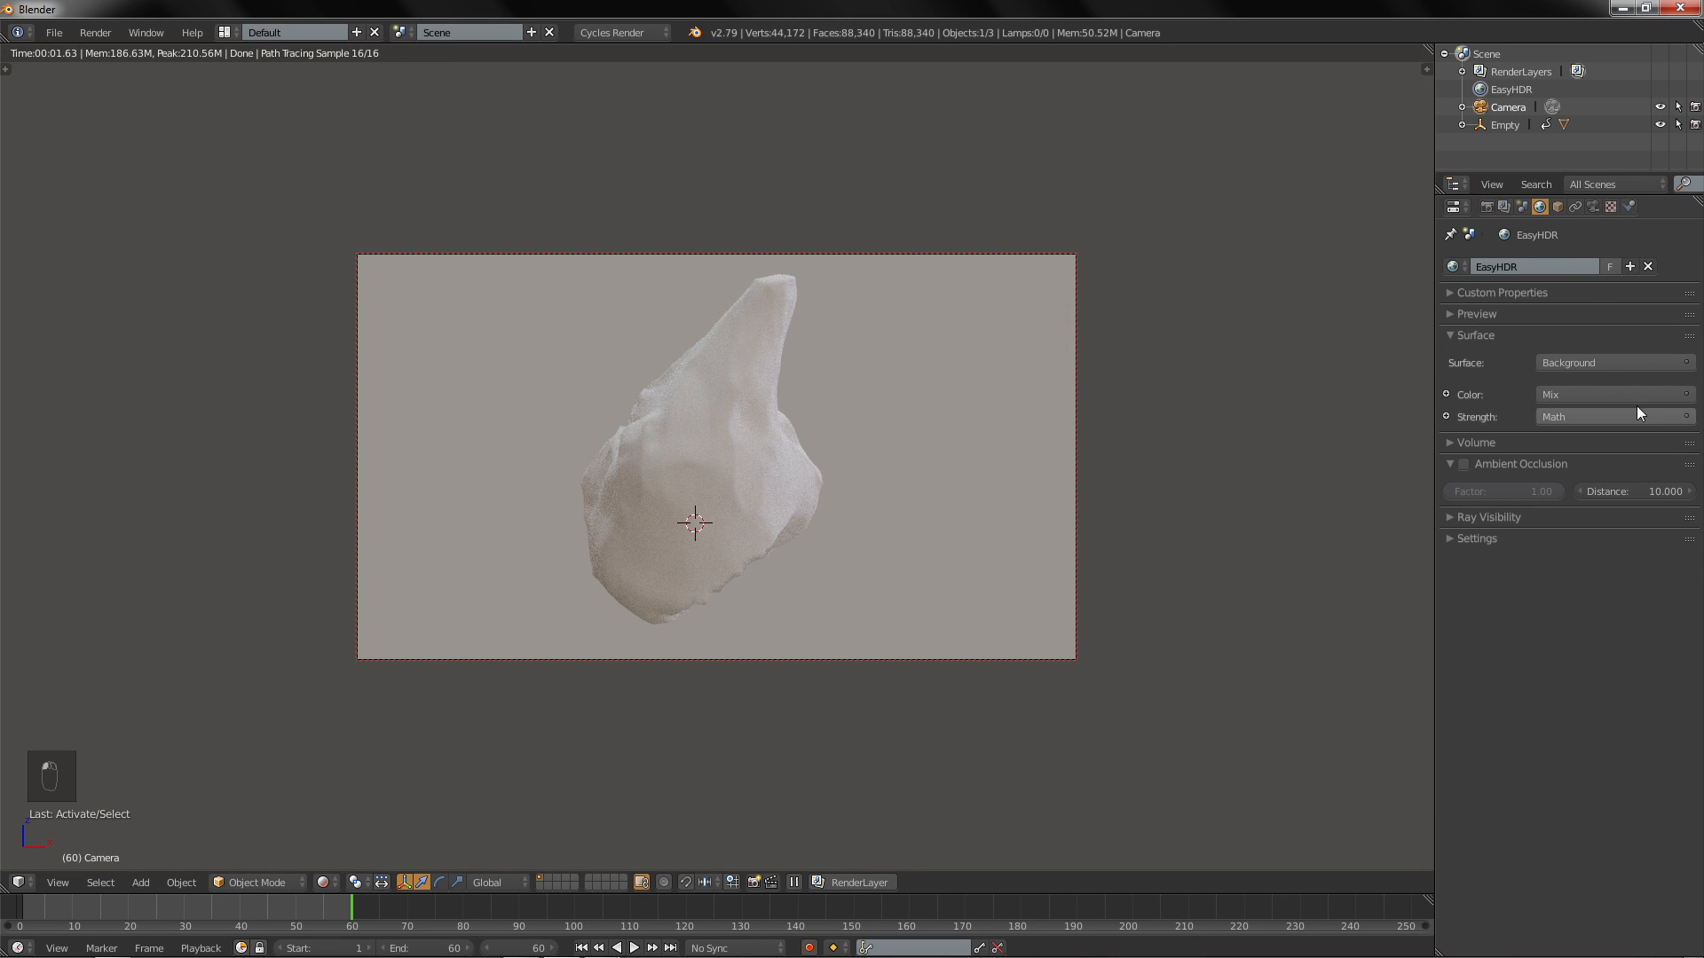
left_click(1612, 393)
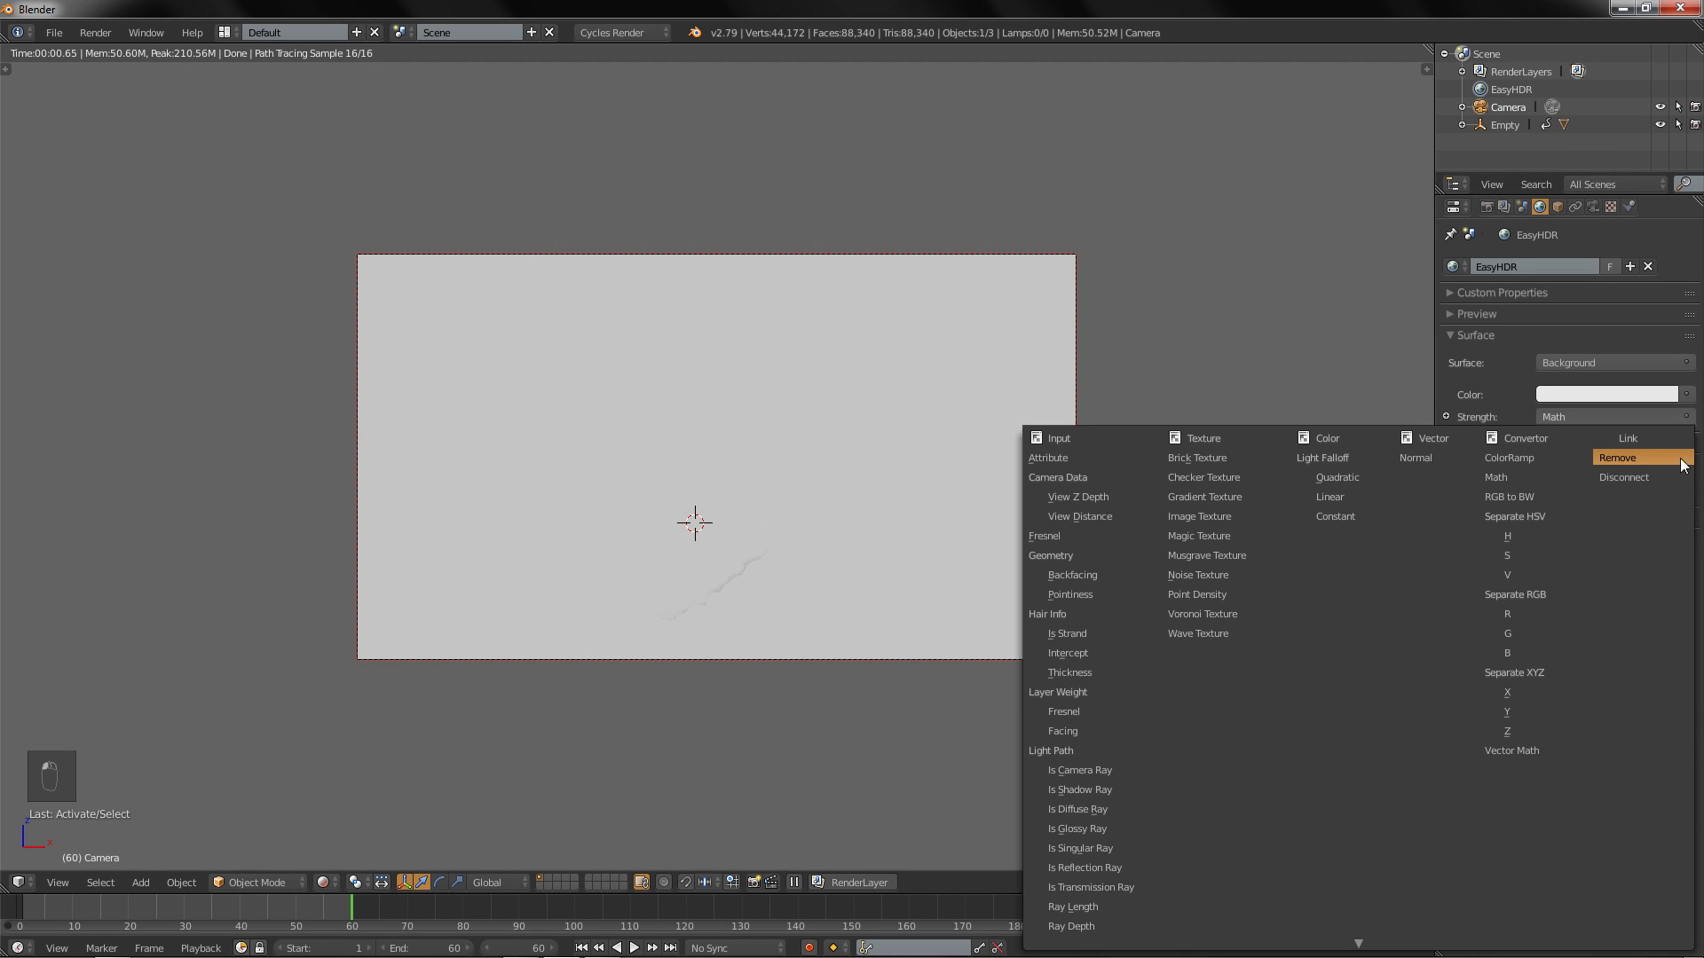
left_click(1615, 456)
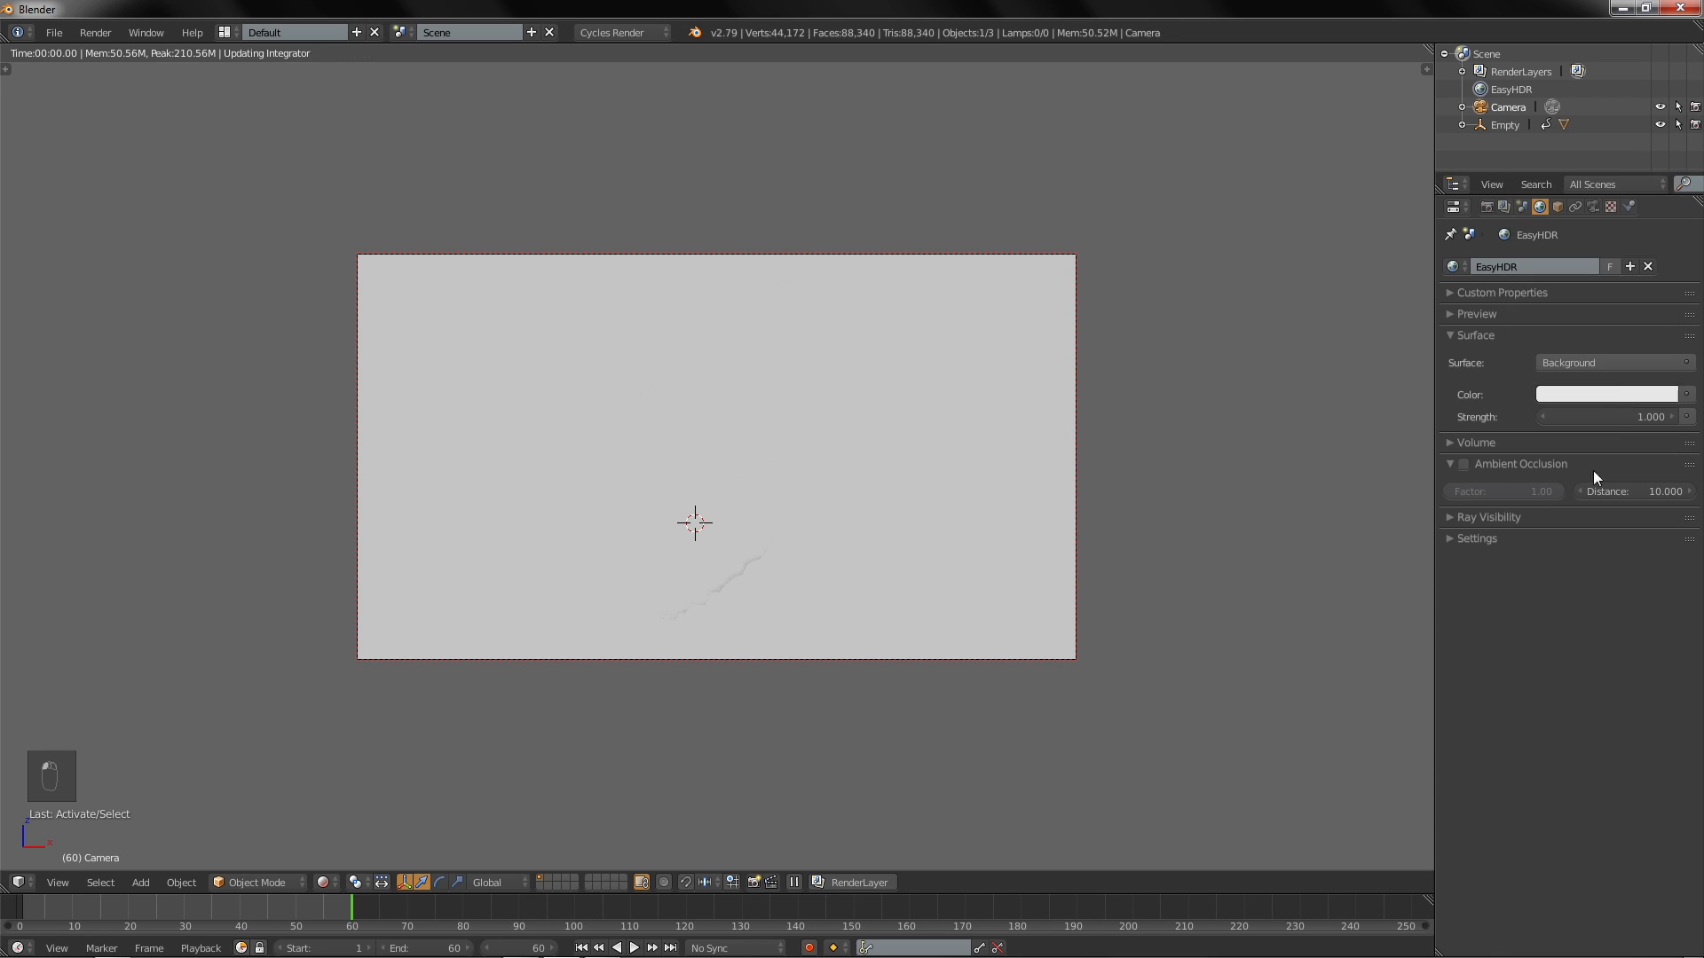
left_click(1606, 393)
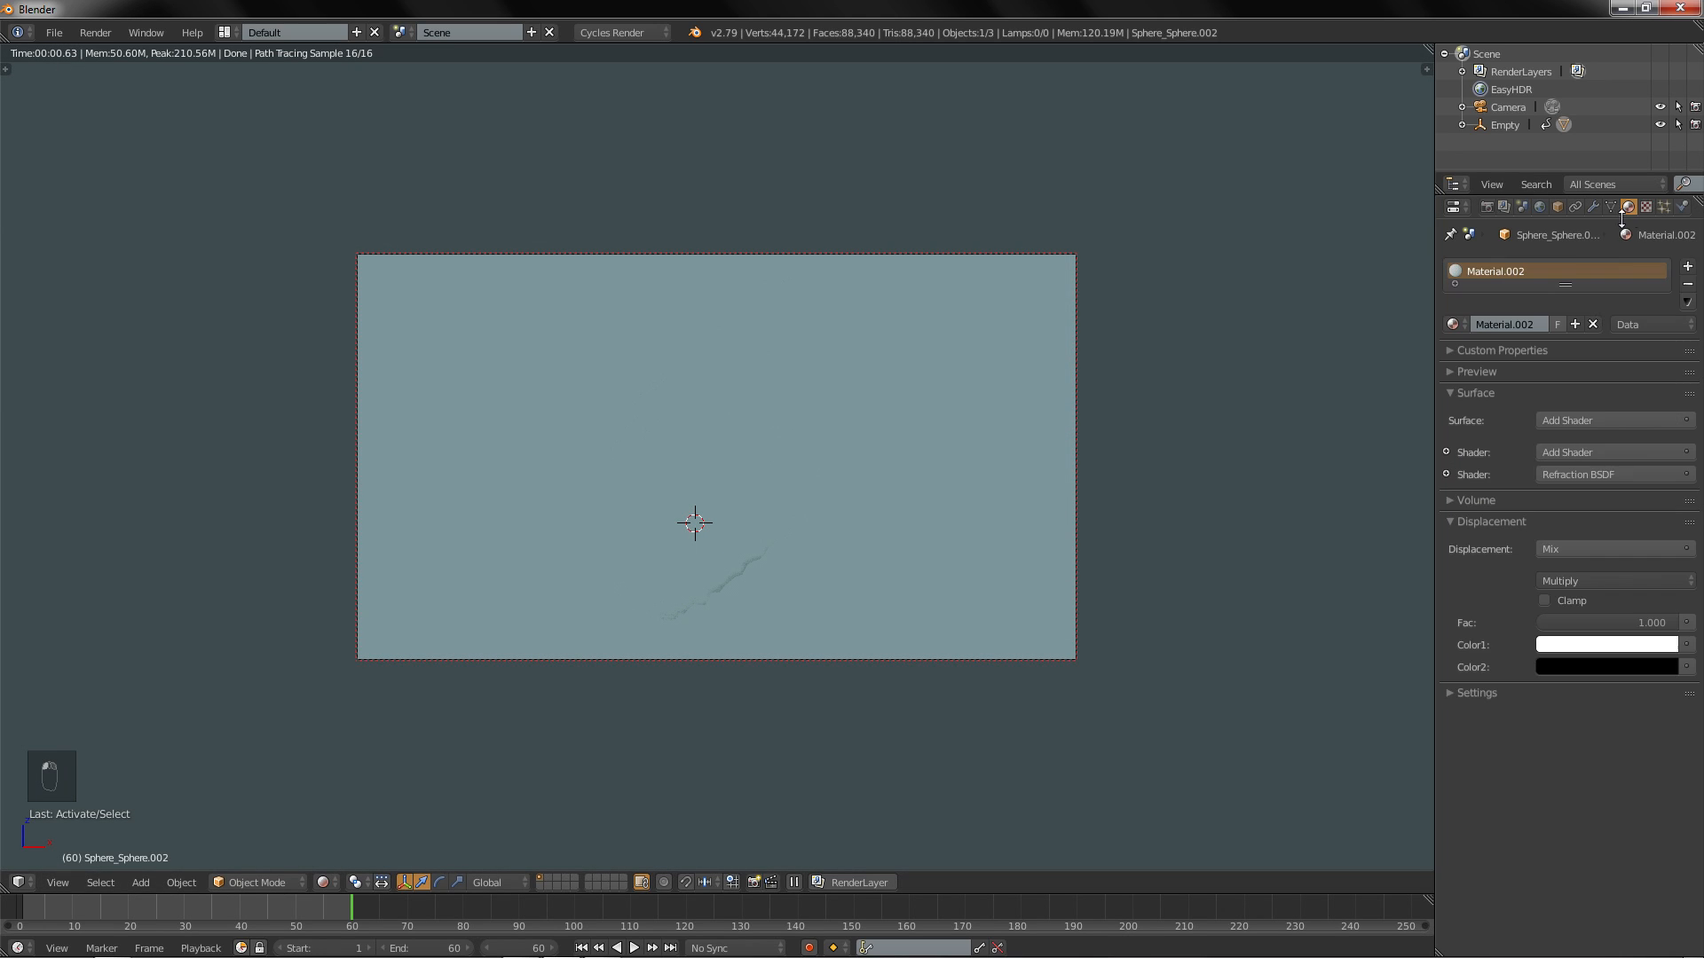
Step: Set the rock's new material surface to Toon BSDF and preview it rendered
key("shift+z")
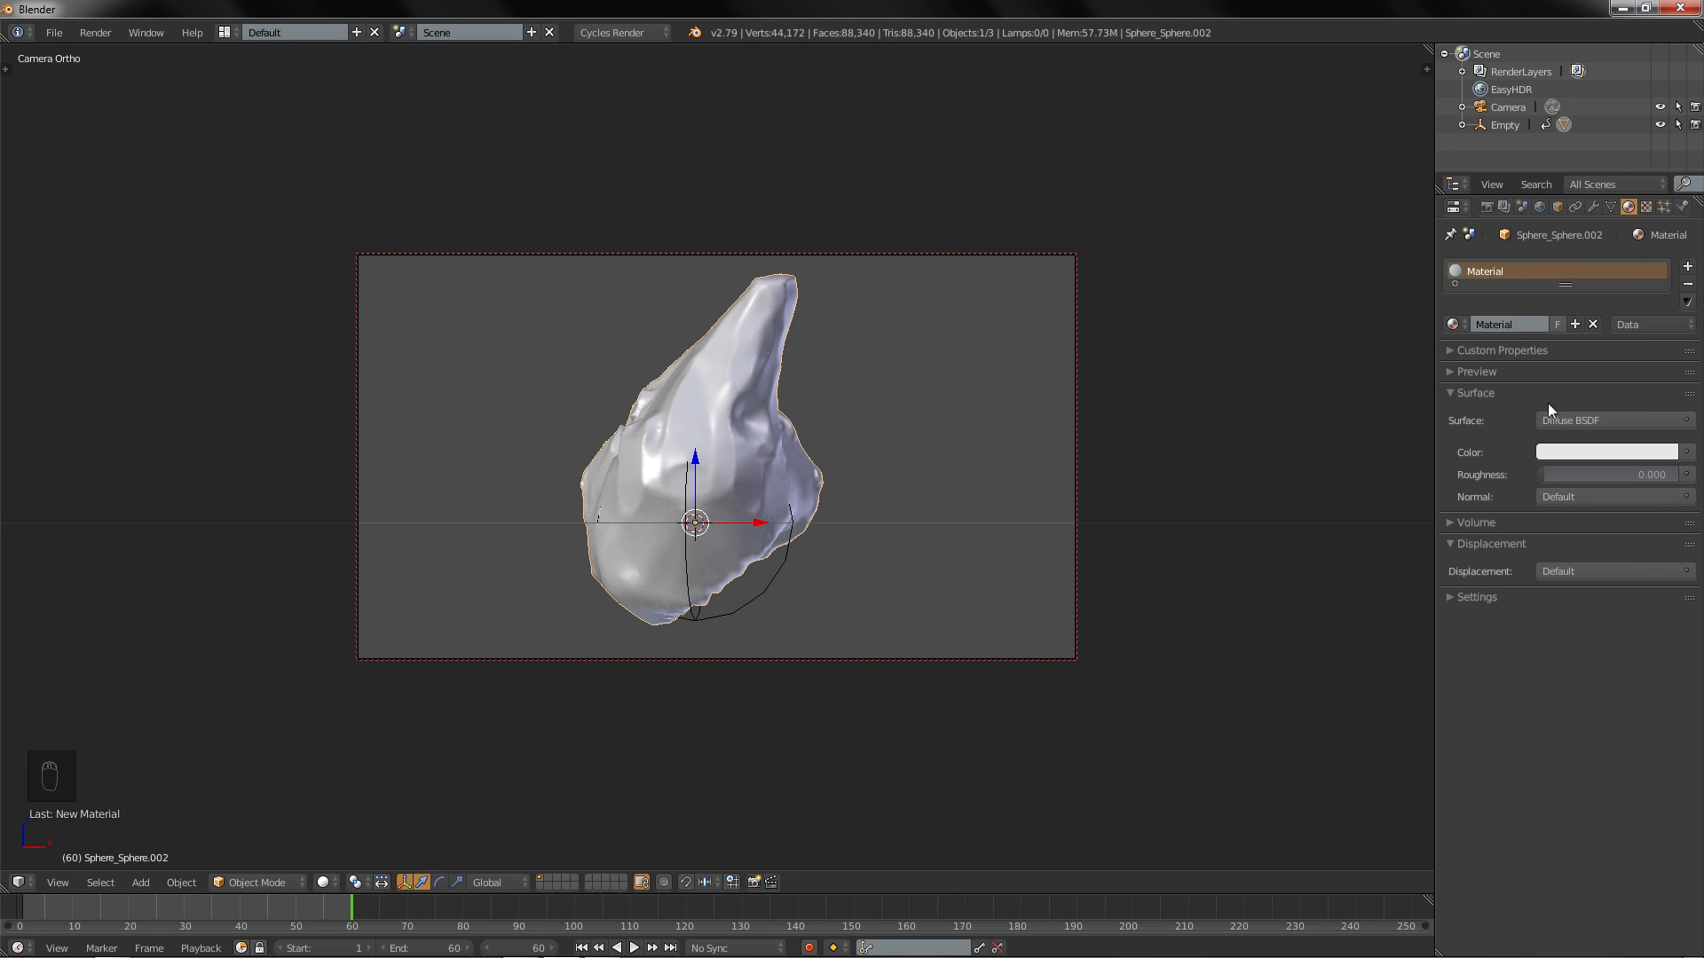
left_click(1612, 420)
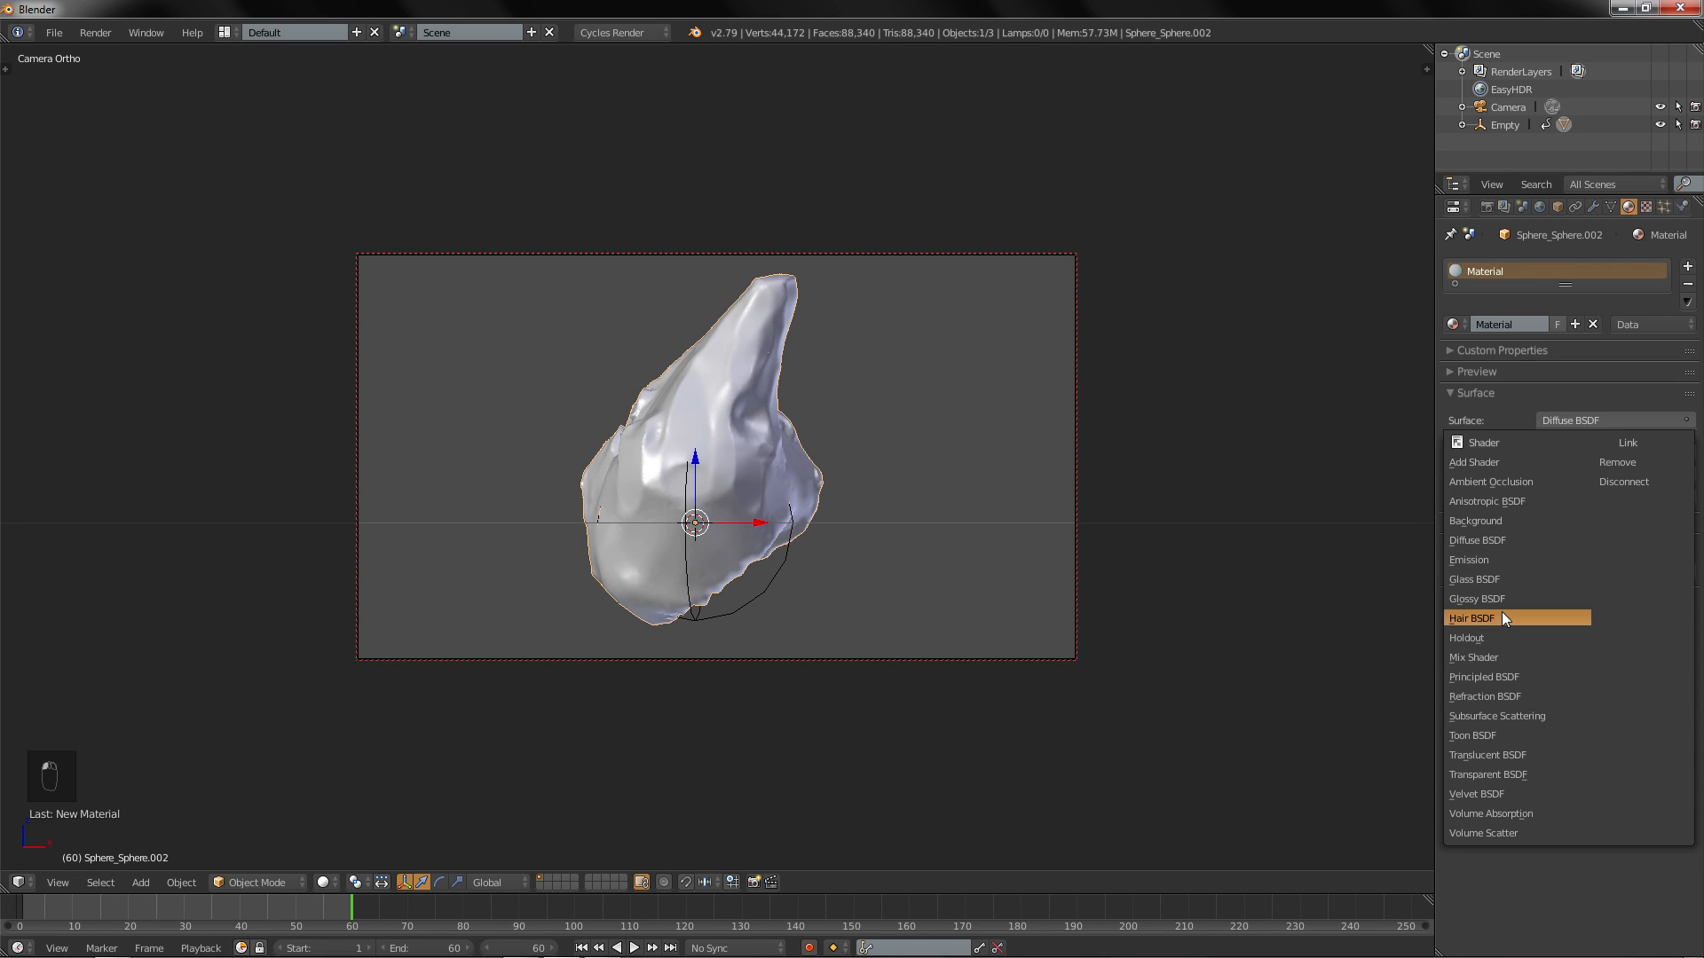
left_click(1472, 735)
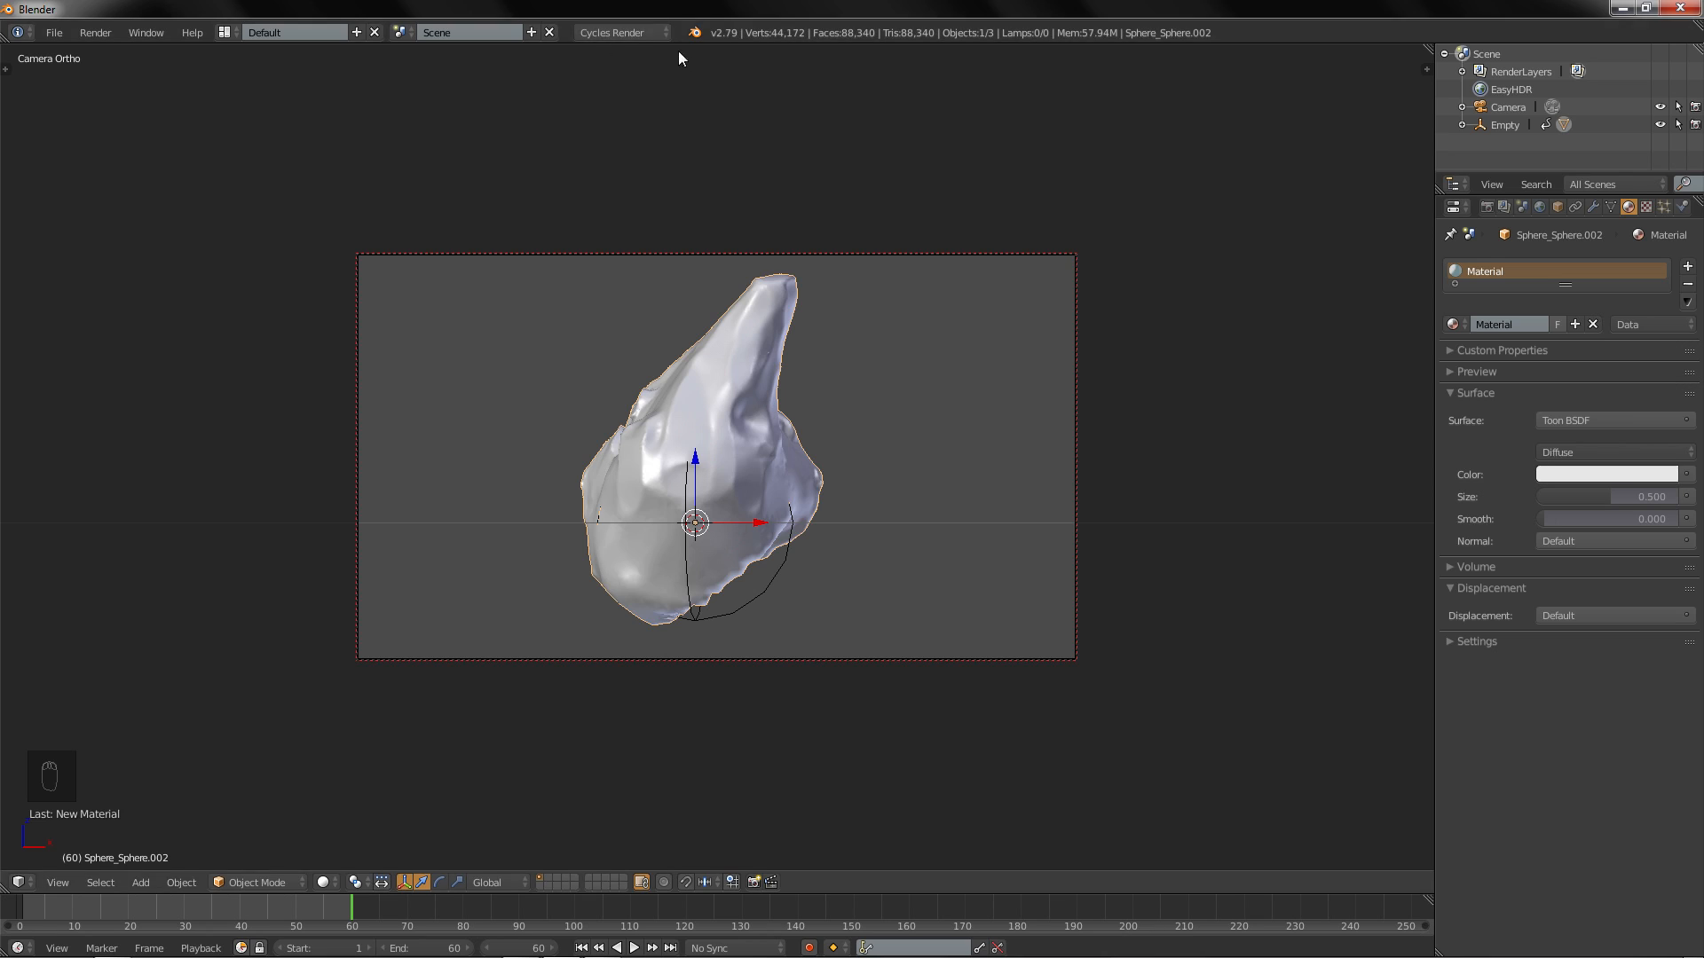
mouse_move(1088, 473)
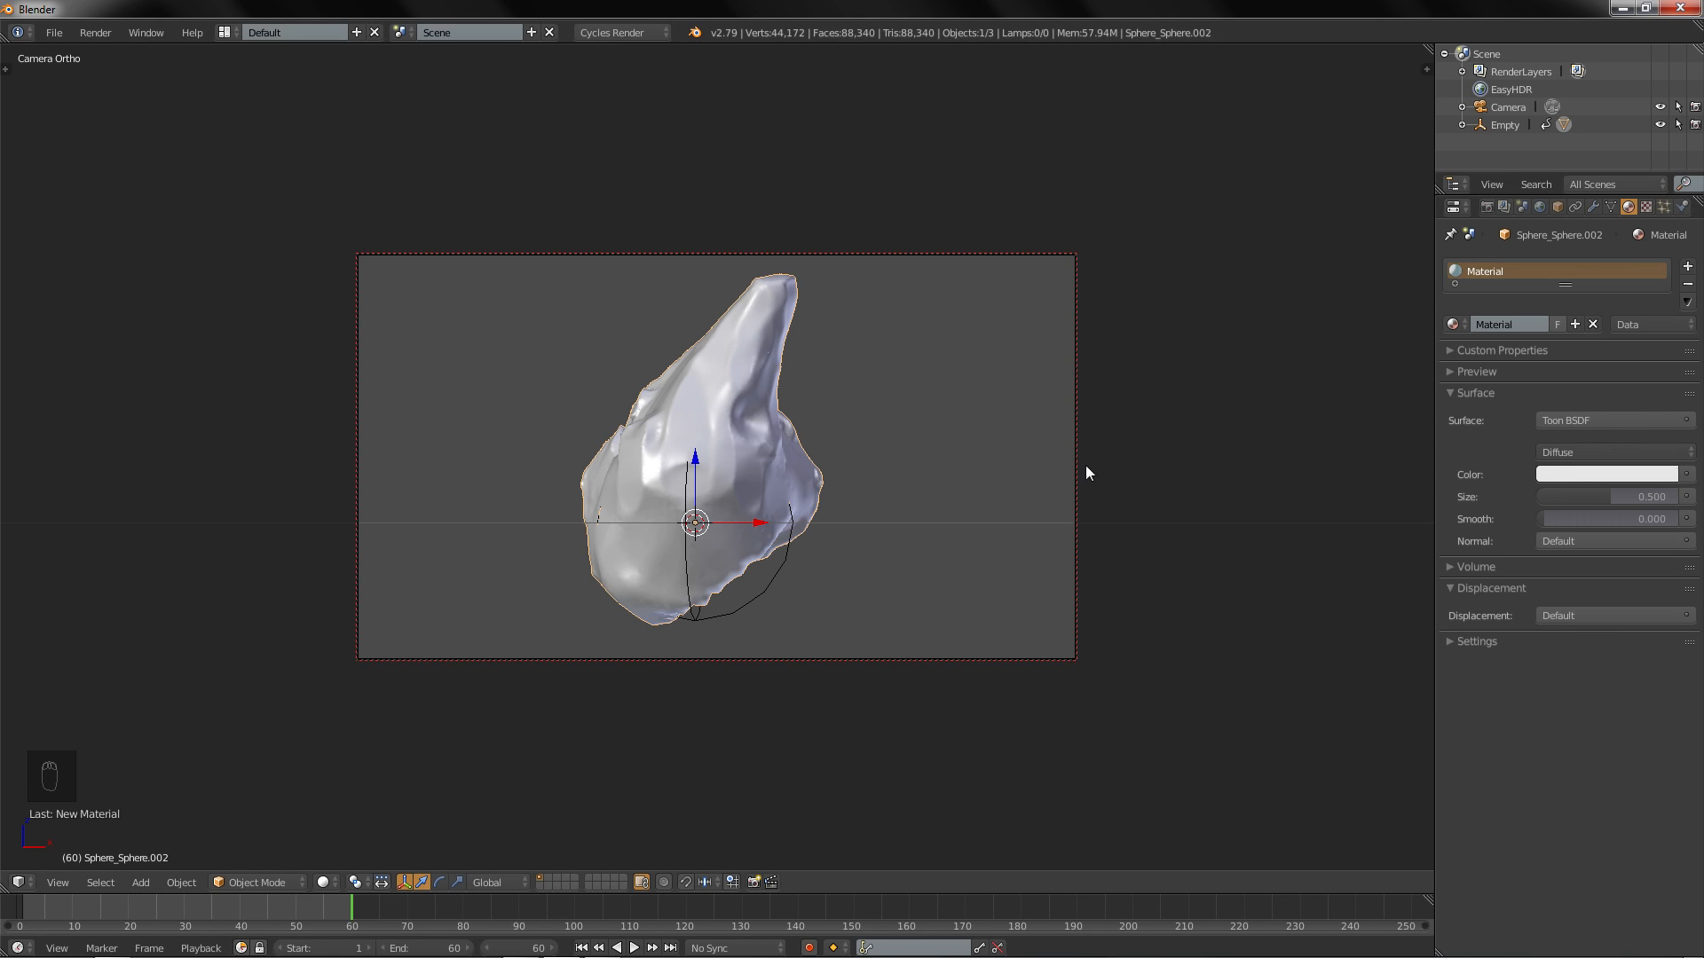
key("shift+z")
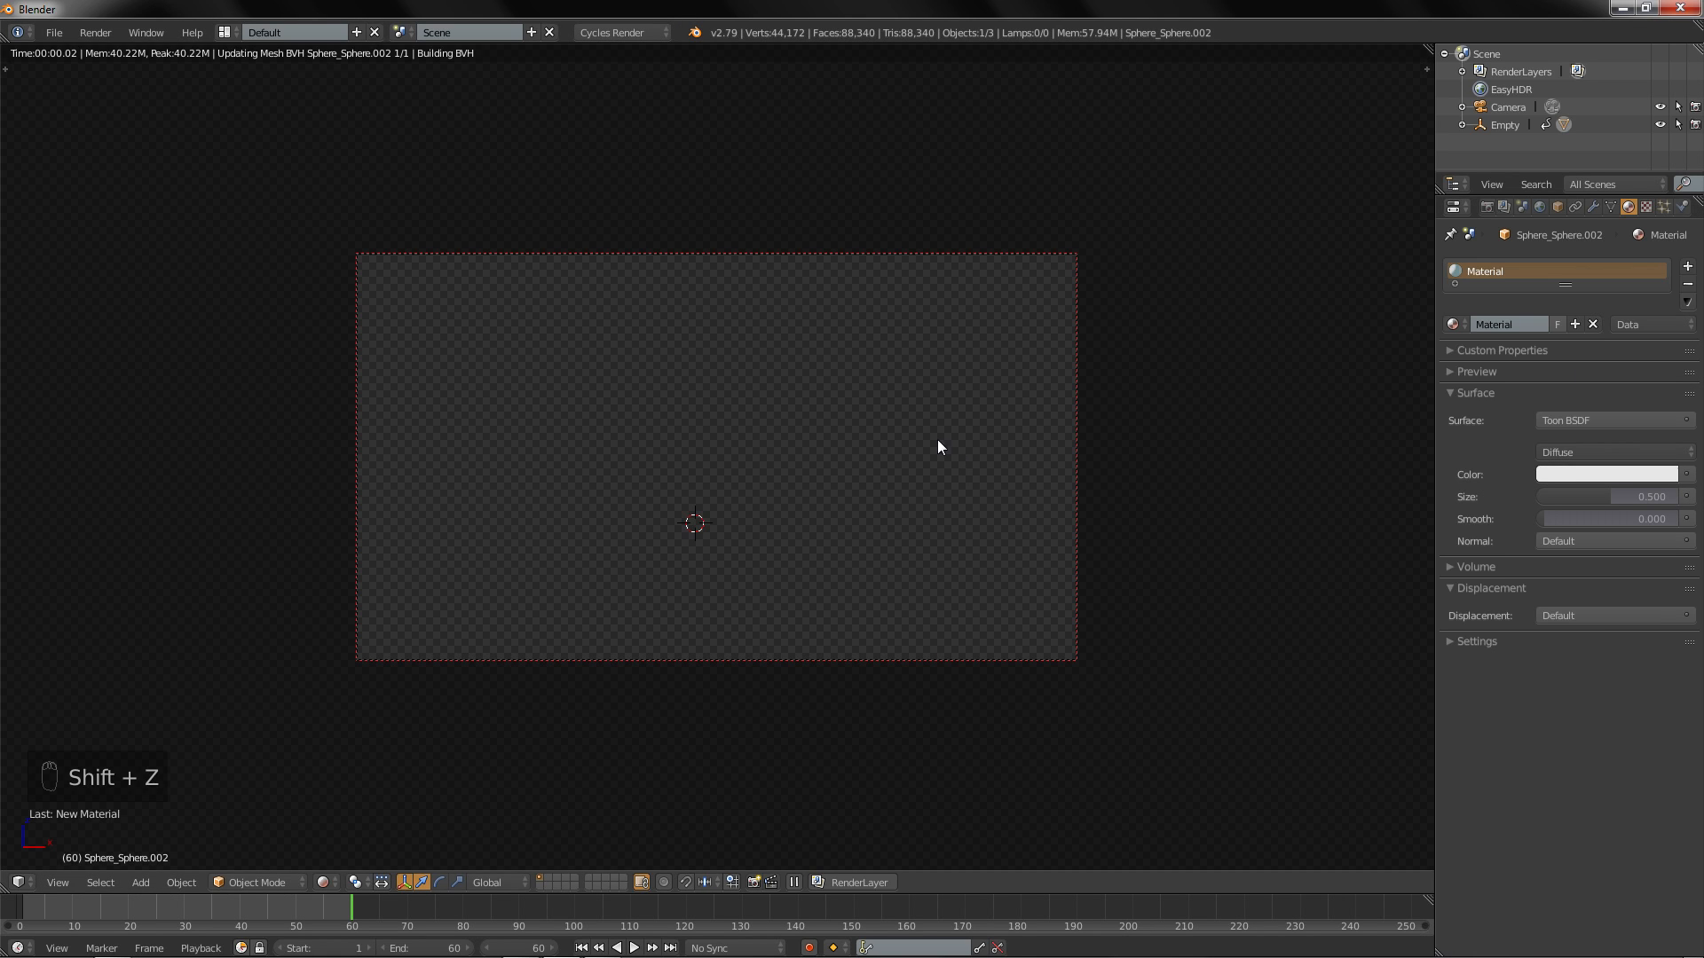
key("shift+a")
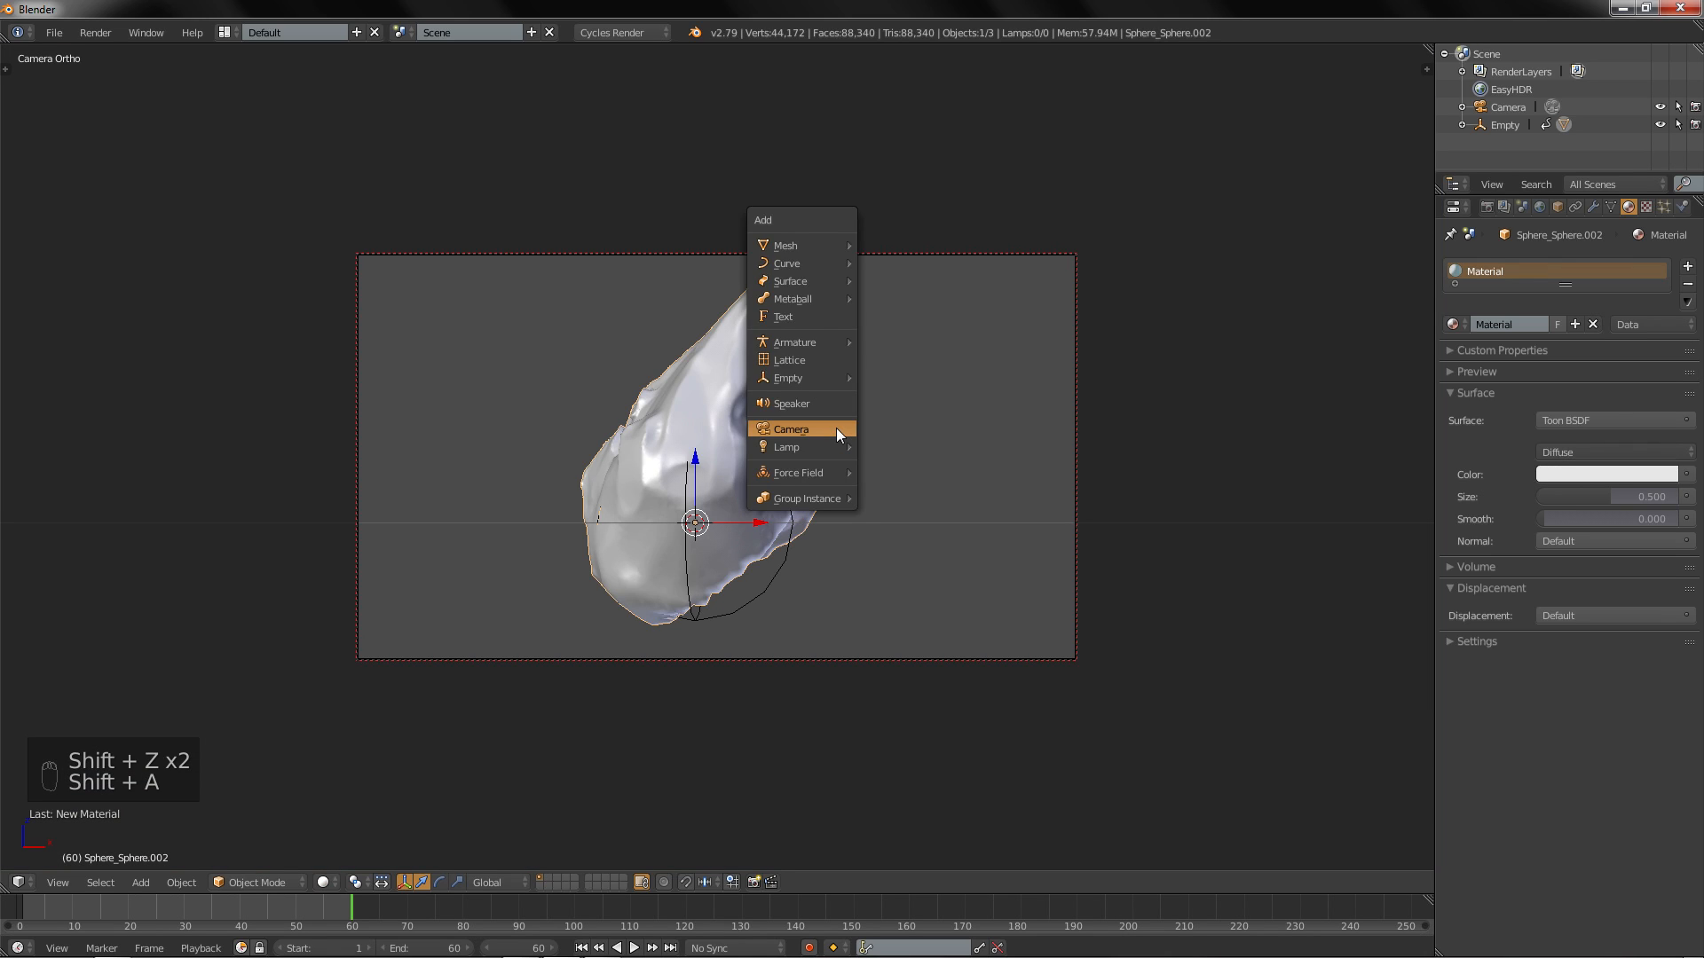
mouse_move(828, 407)
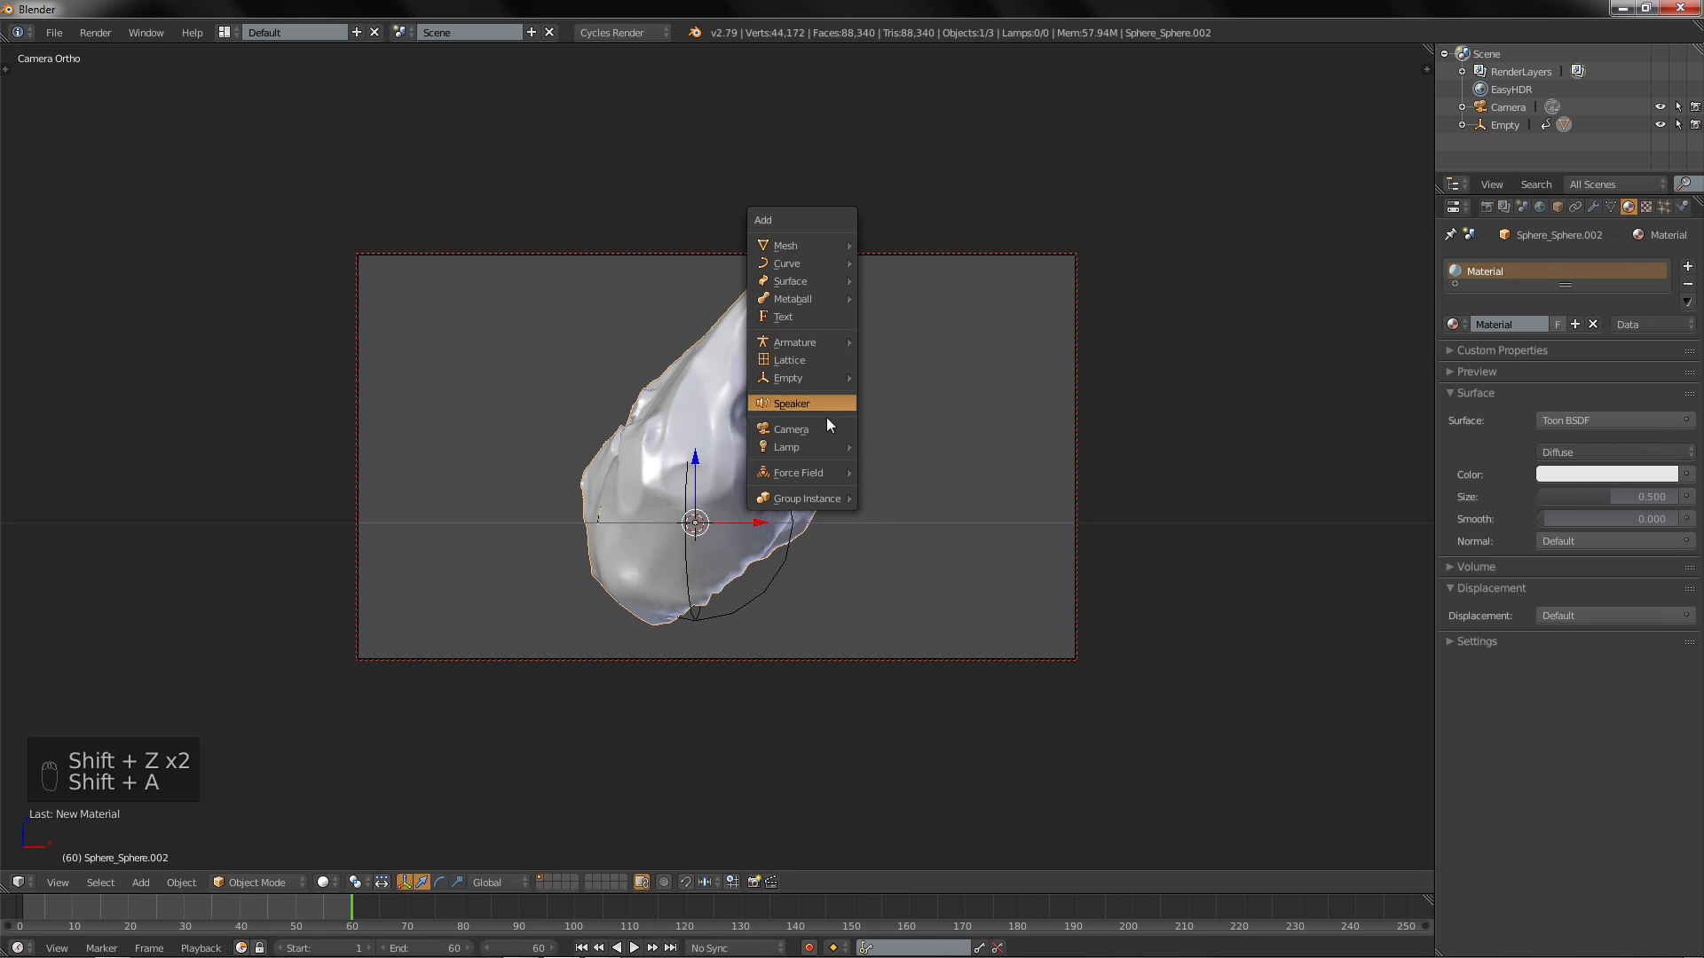
mouse_move(784, 446)
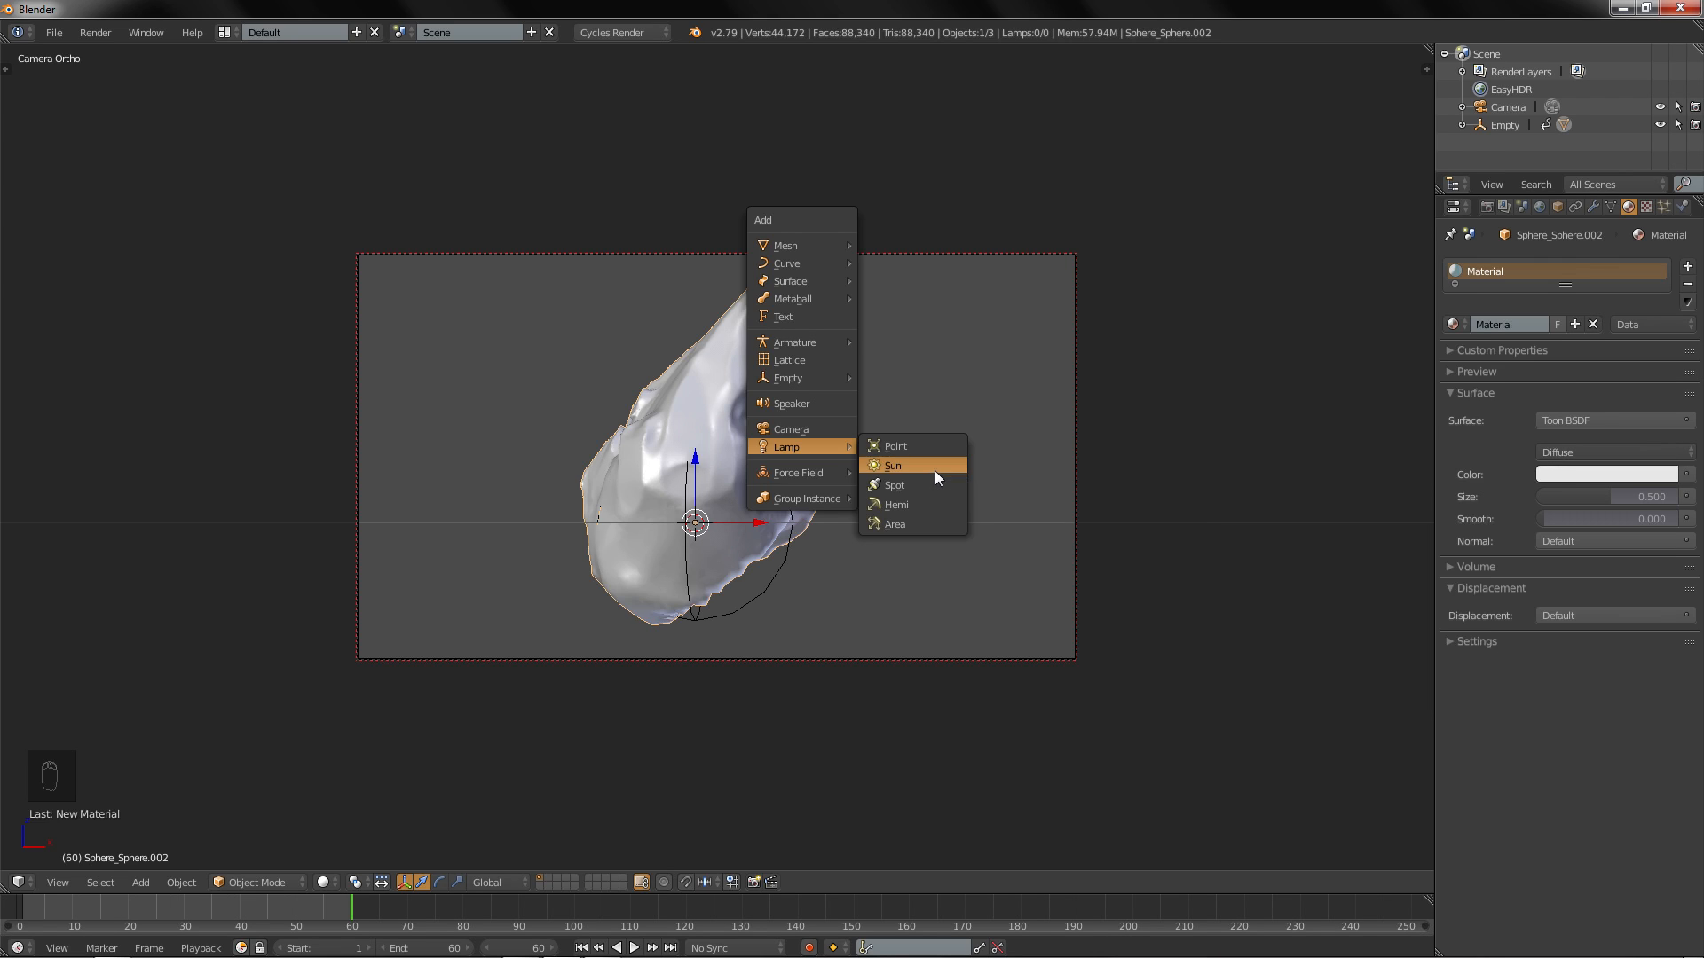
Step: Add a sun lamp tilted over the rock and set its size to 0.070
left_click(891, 465)
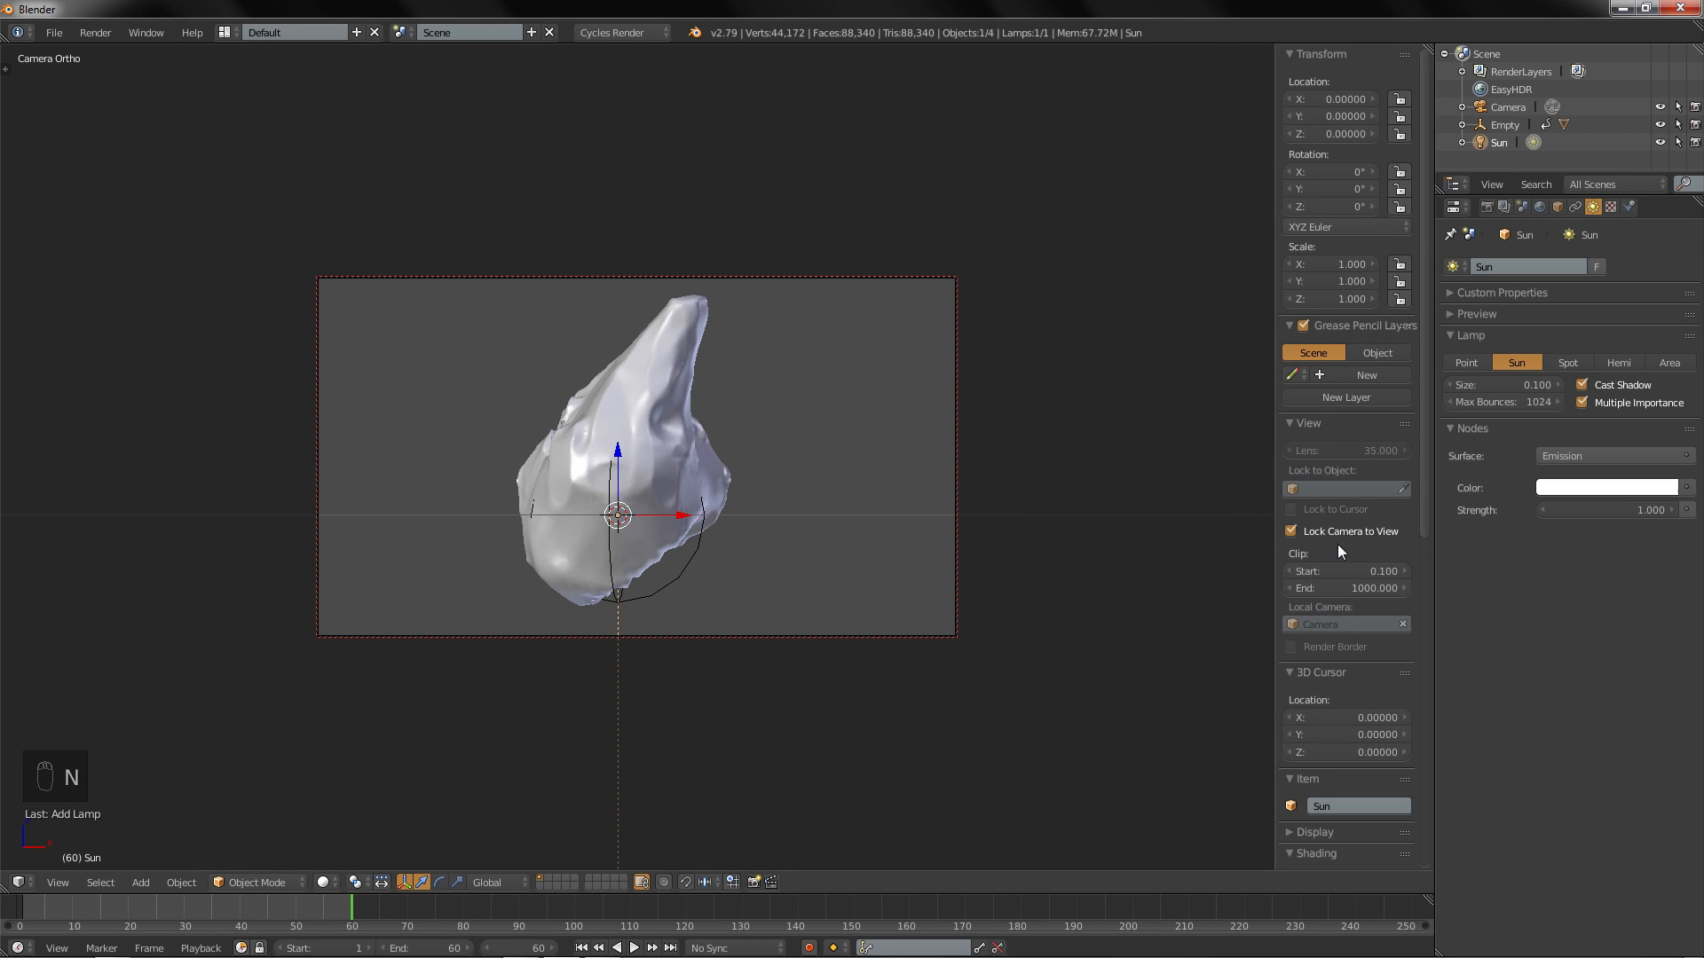
key("n")
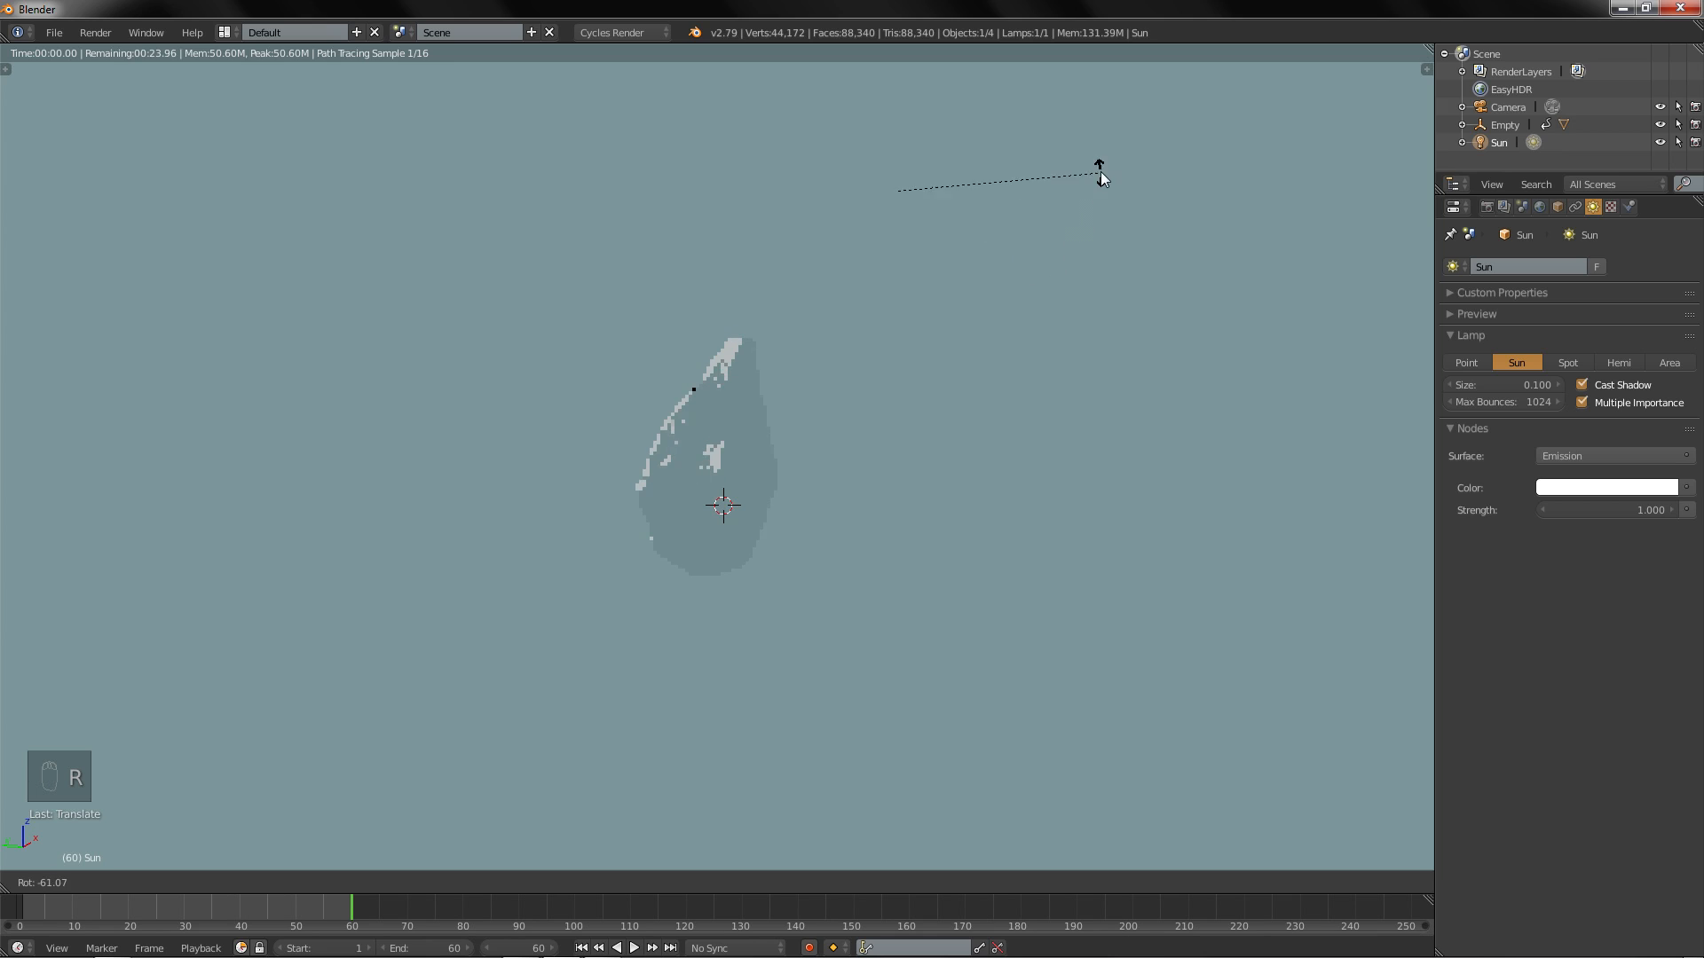
key("shift+z")
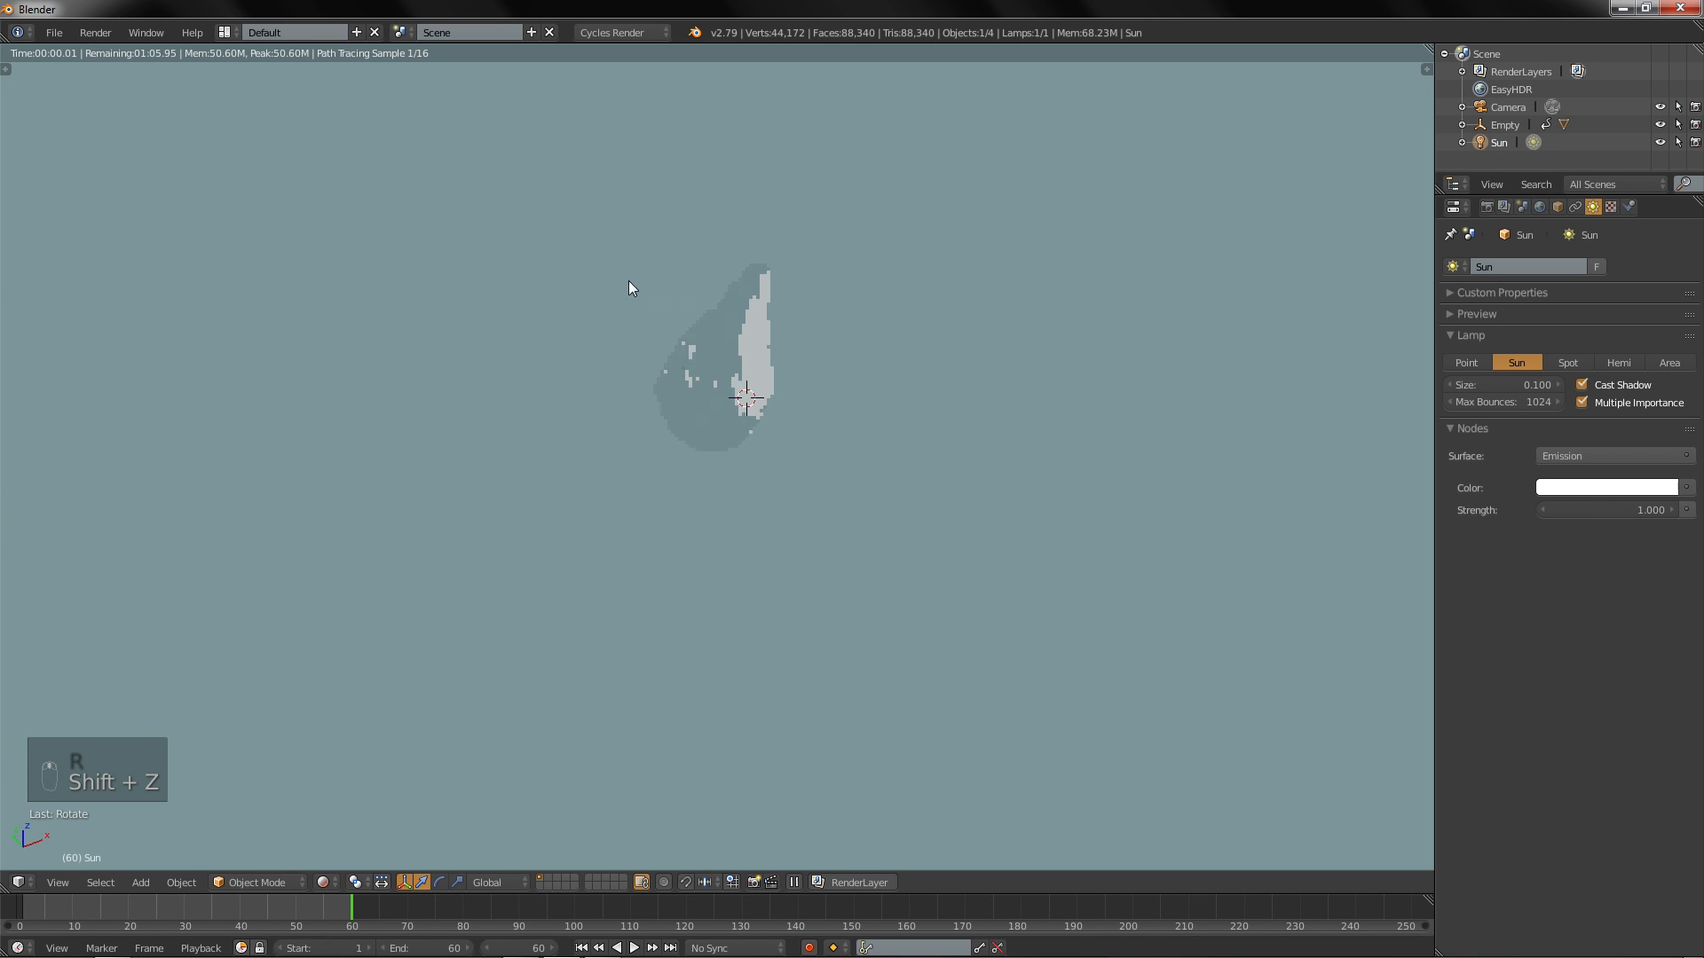
key("shift+z")
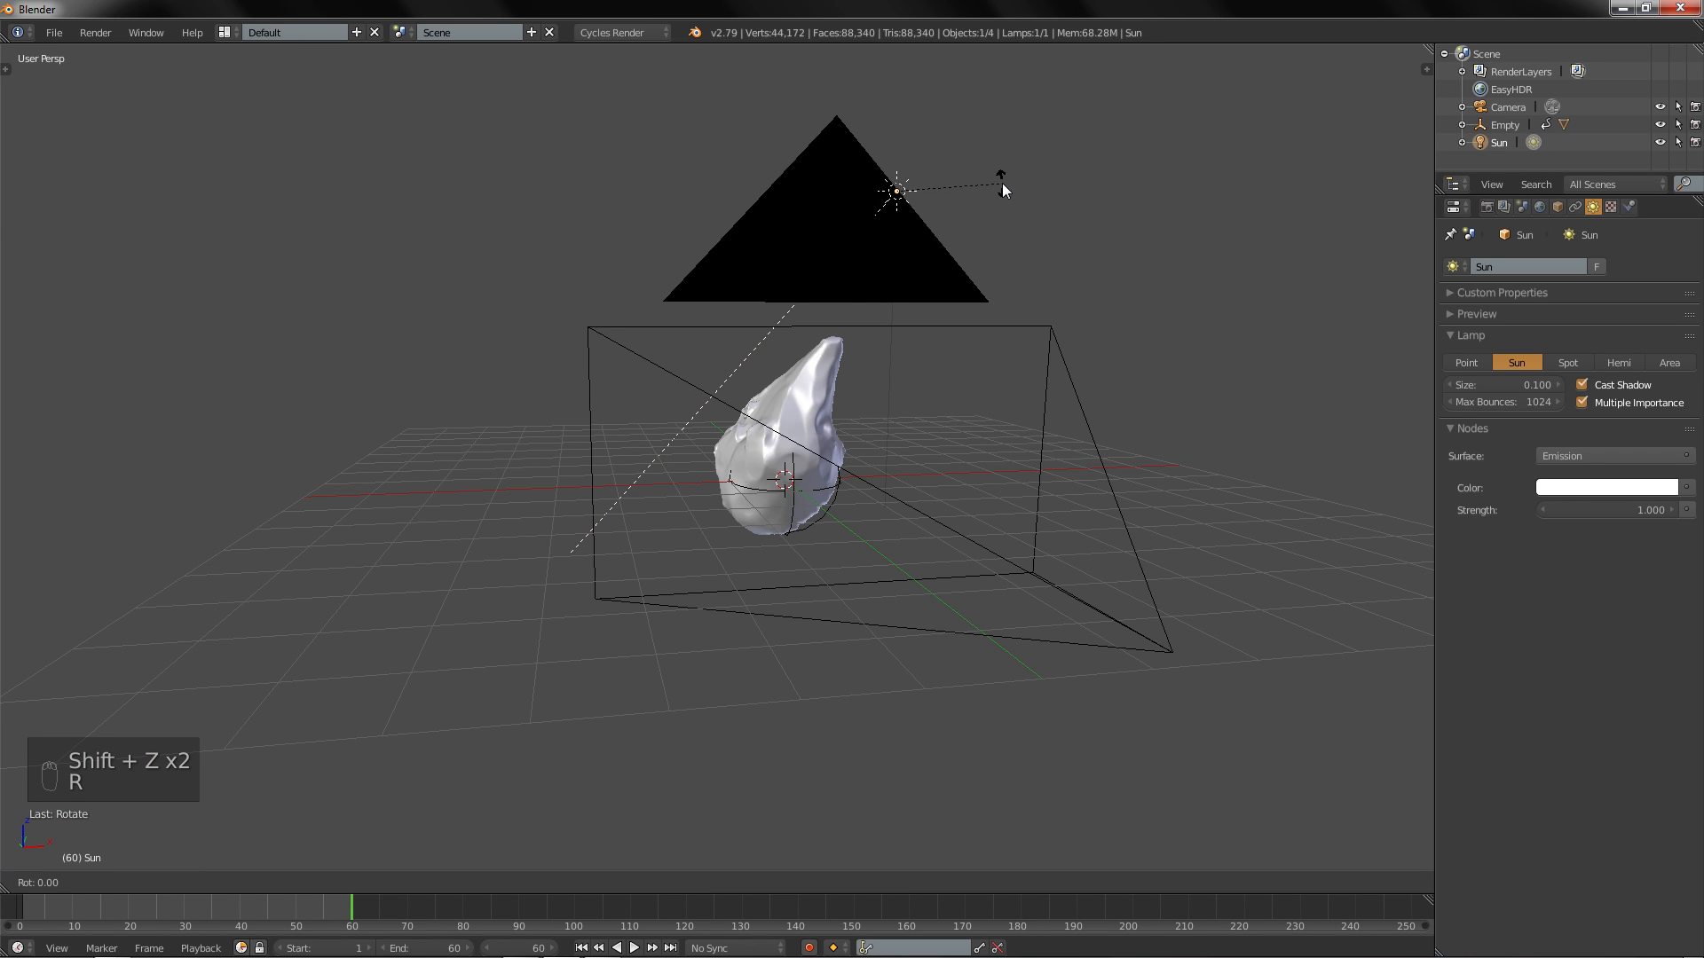
key("shift+z")
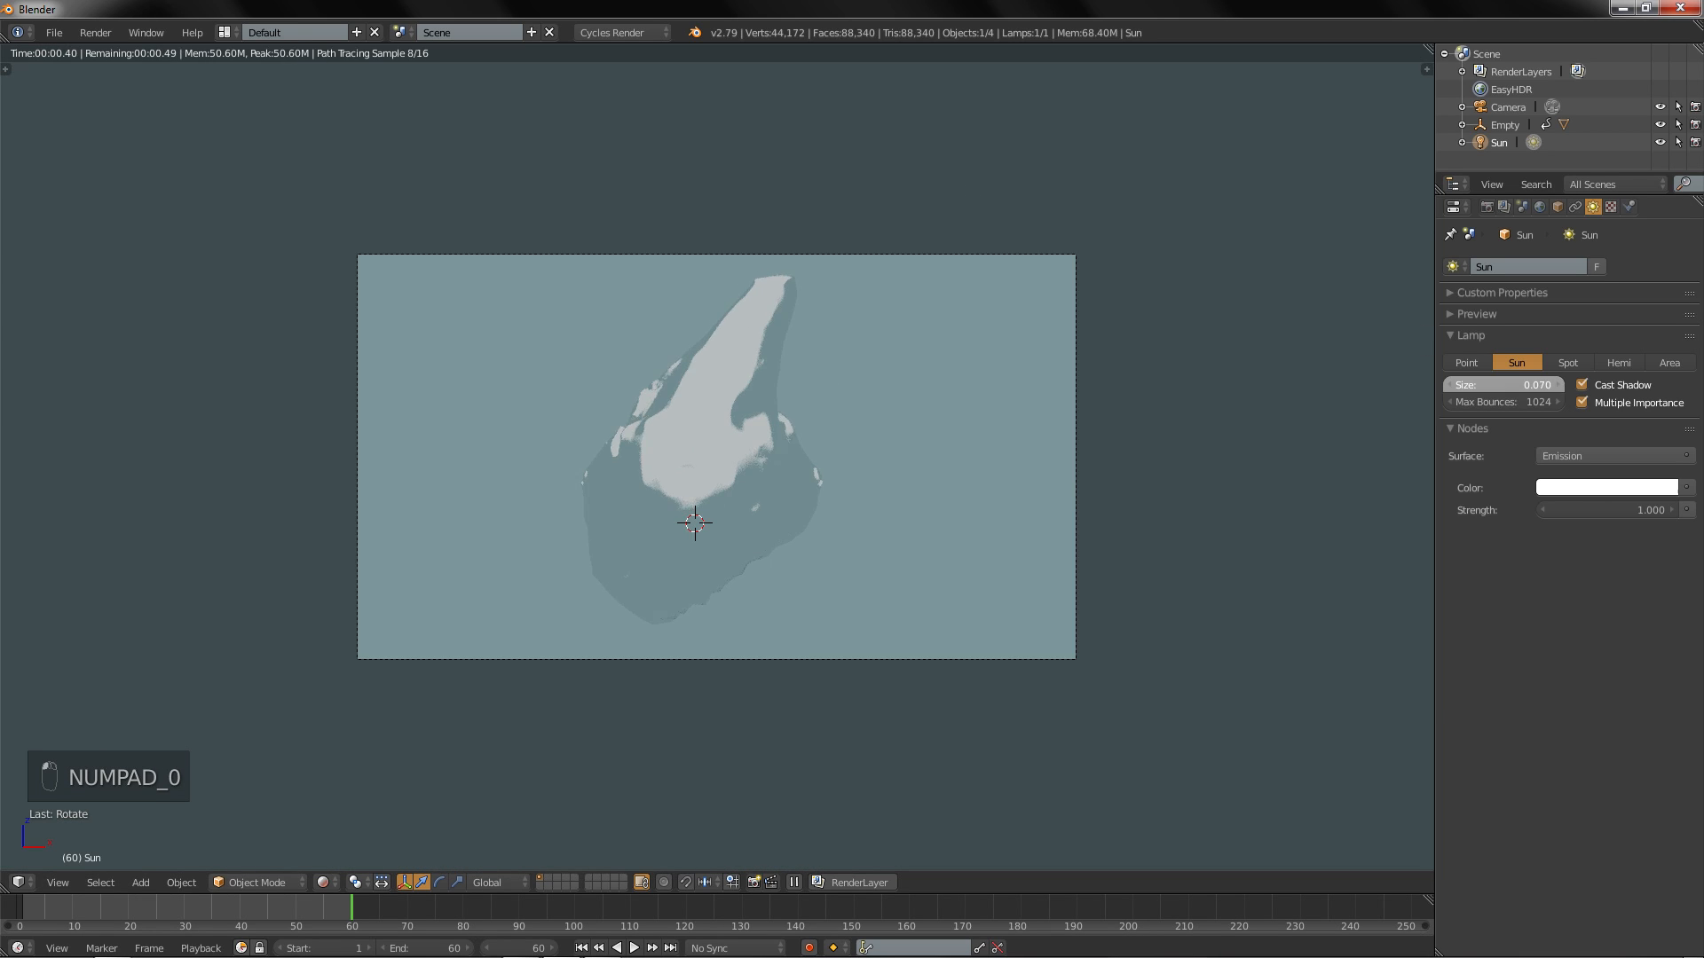
left_click(1502, 383)
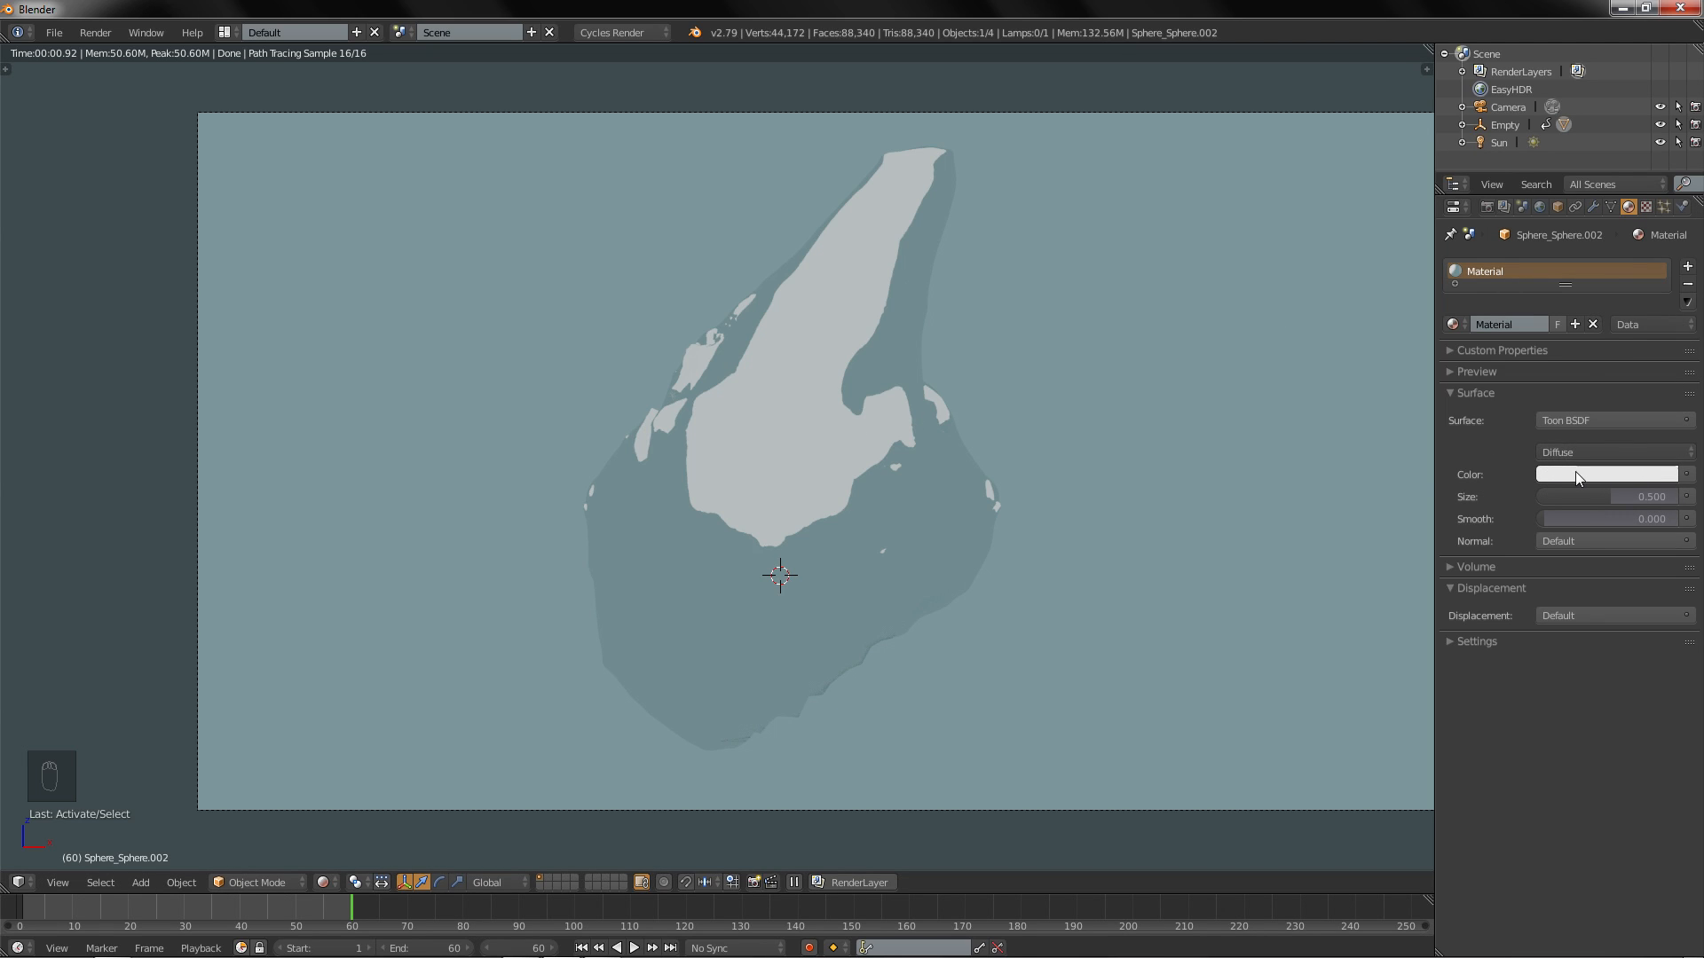
Step: Set the toon material colour to blue and its size to 0.592
left_click(1606, 475)
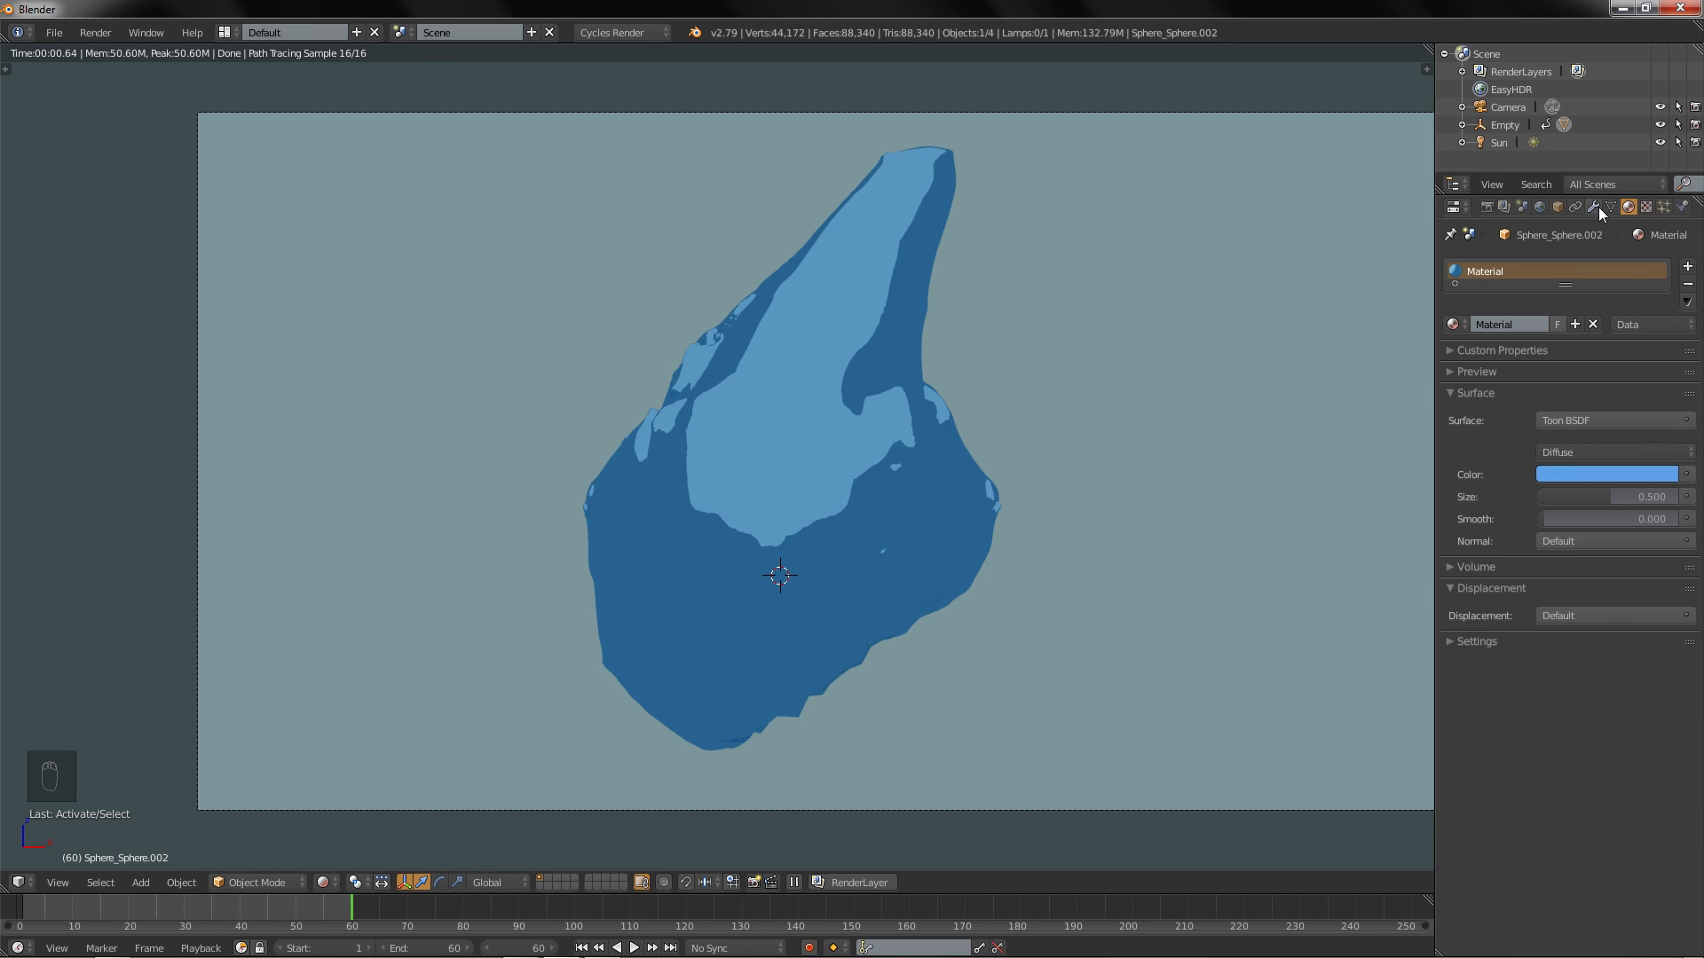
mouse_move(1606, 497)
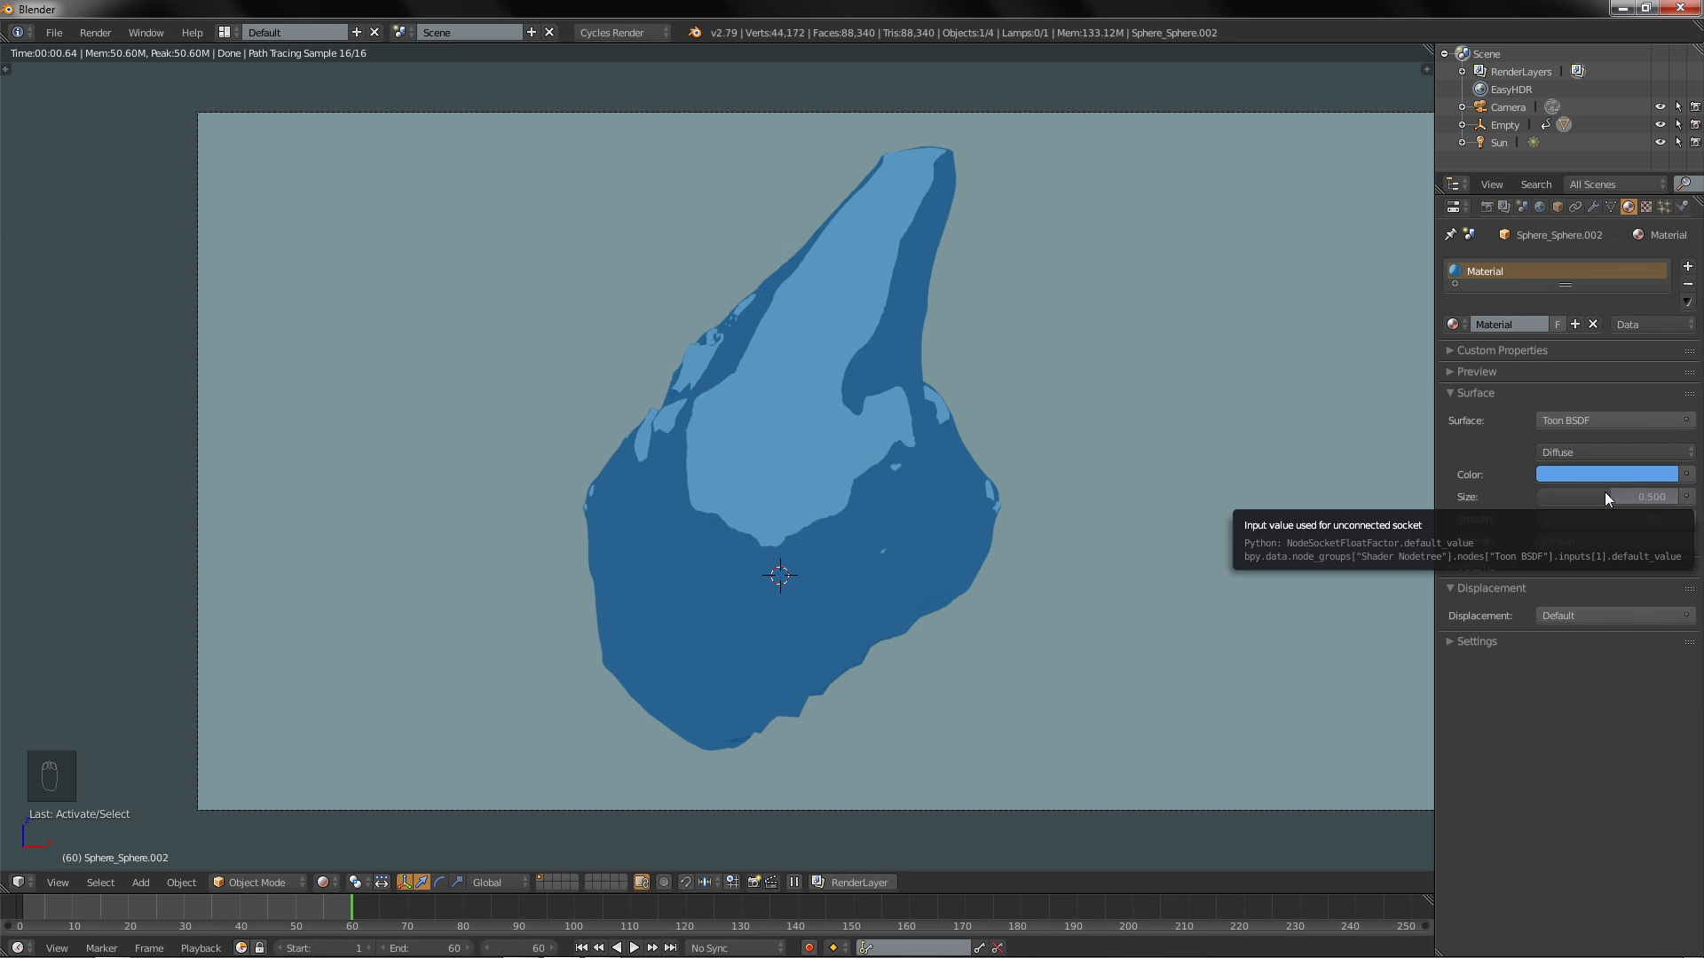
left_click_drag(1576, 497, 1597, 497)
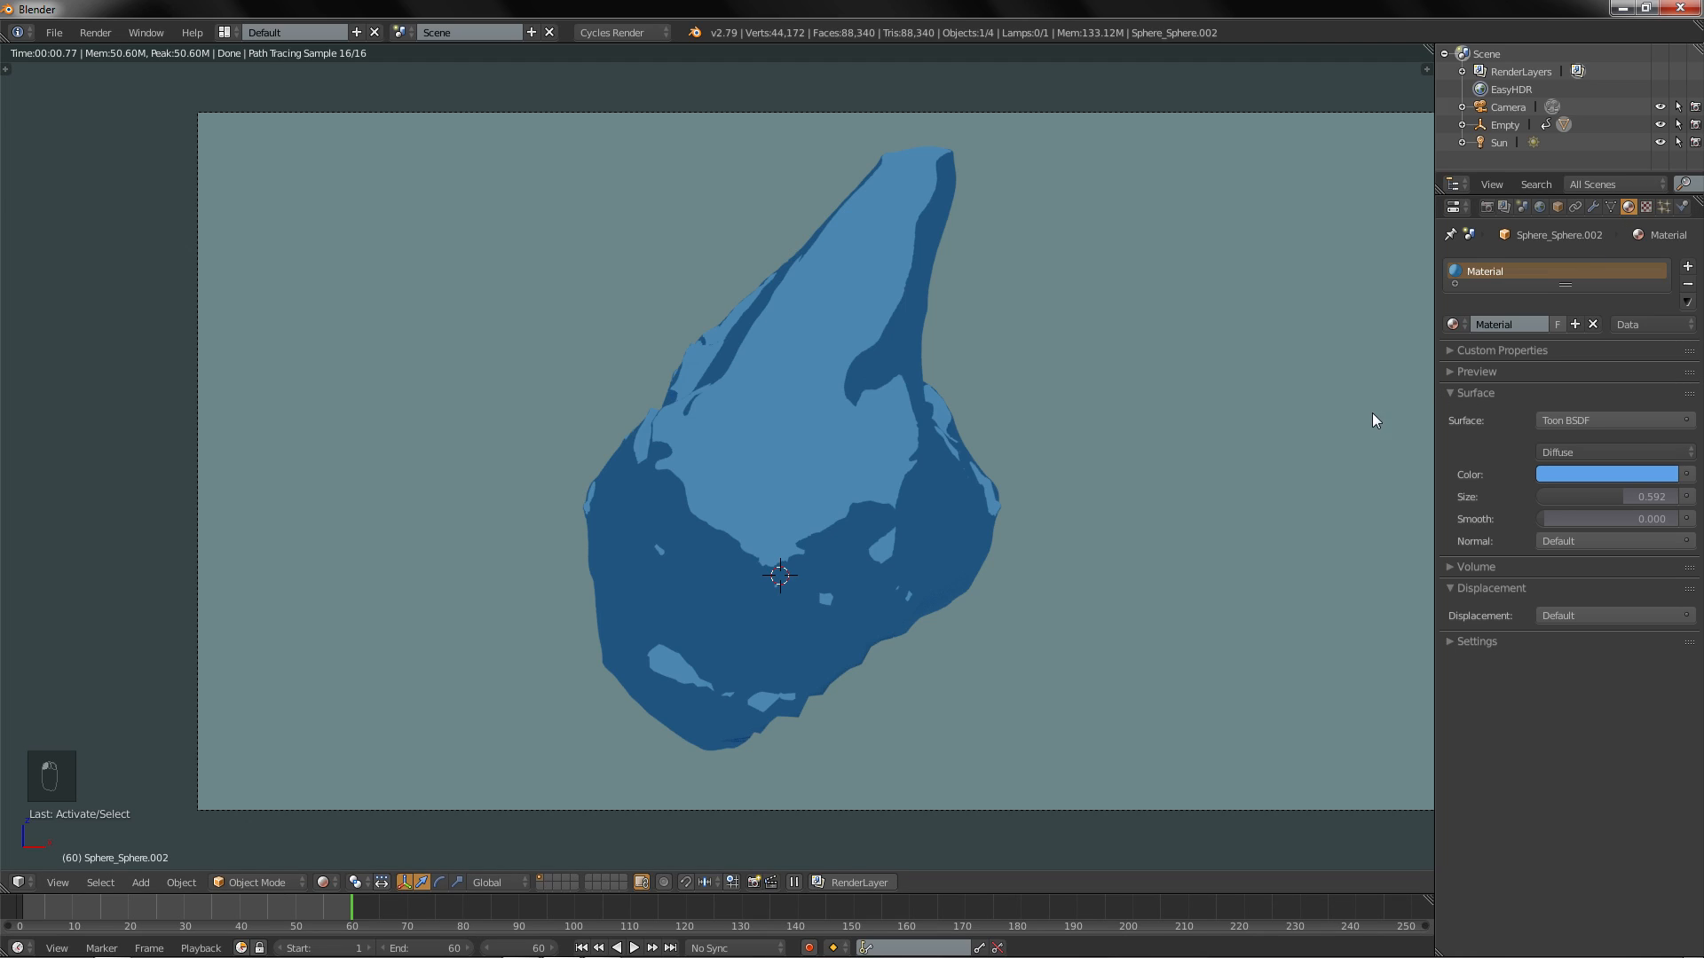
mouse_move(1097, 451)
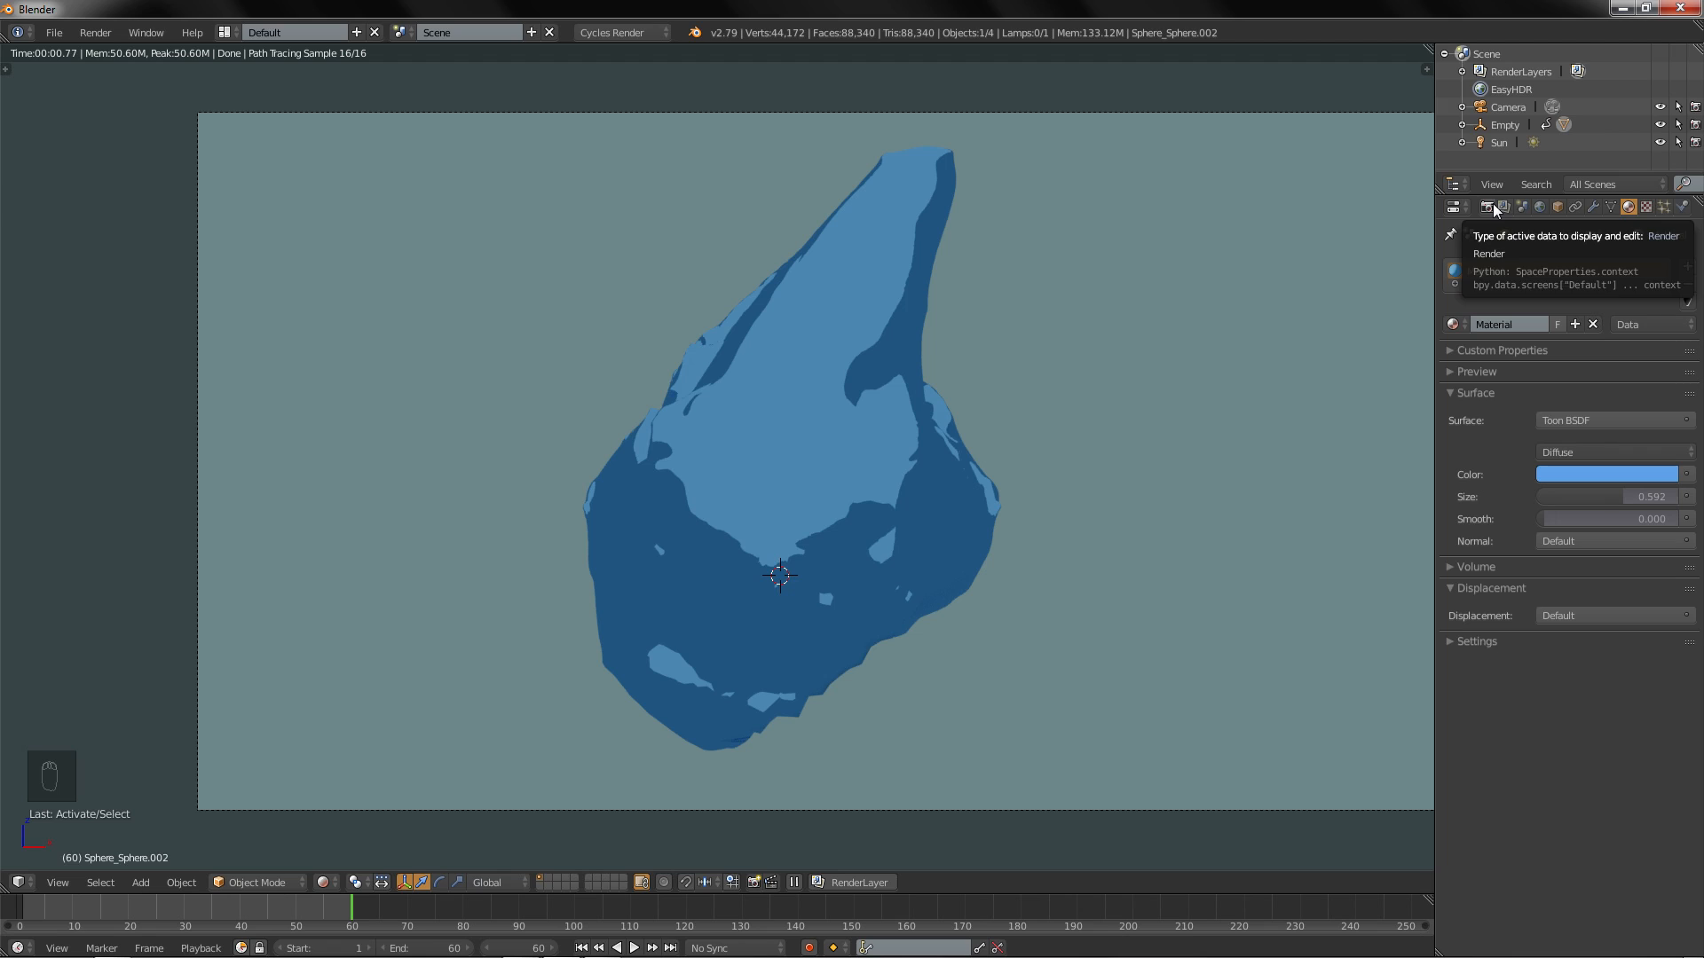
Step: In render Film settings, enable Transparent and use a Gaussian filter of width 0.01
left_click(1486, 207)
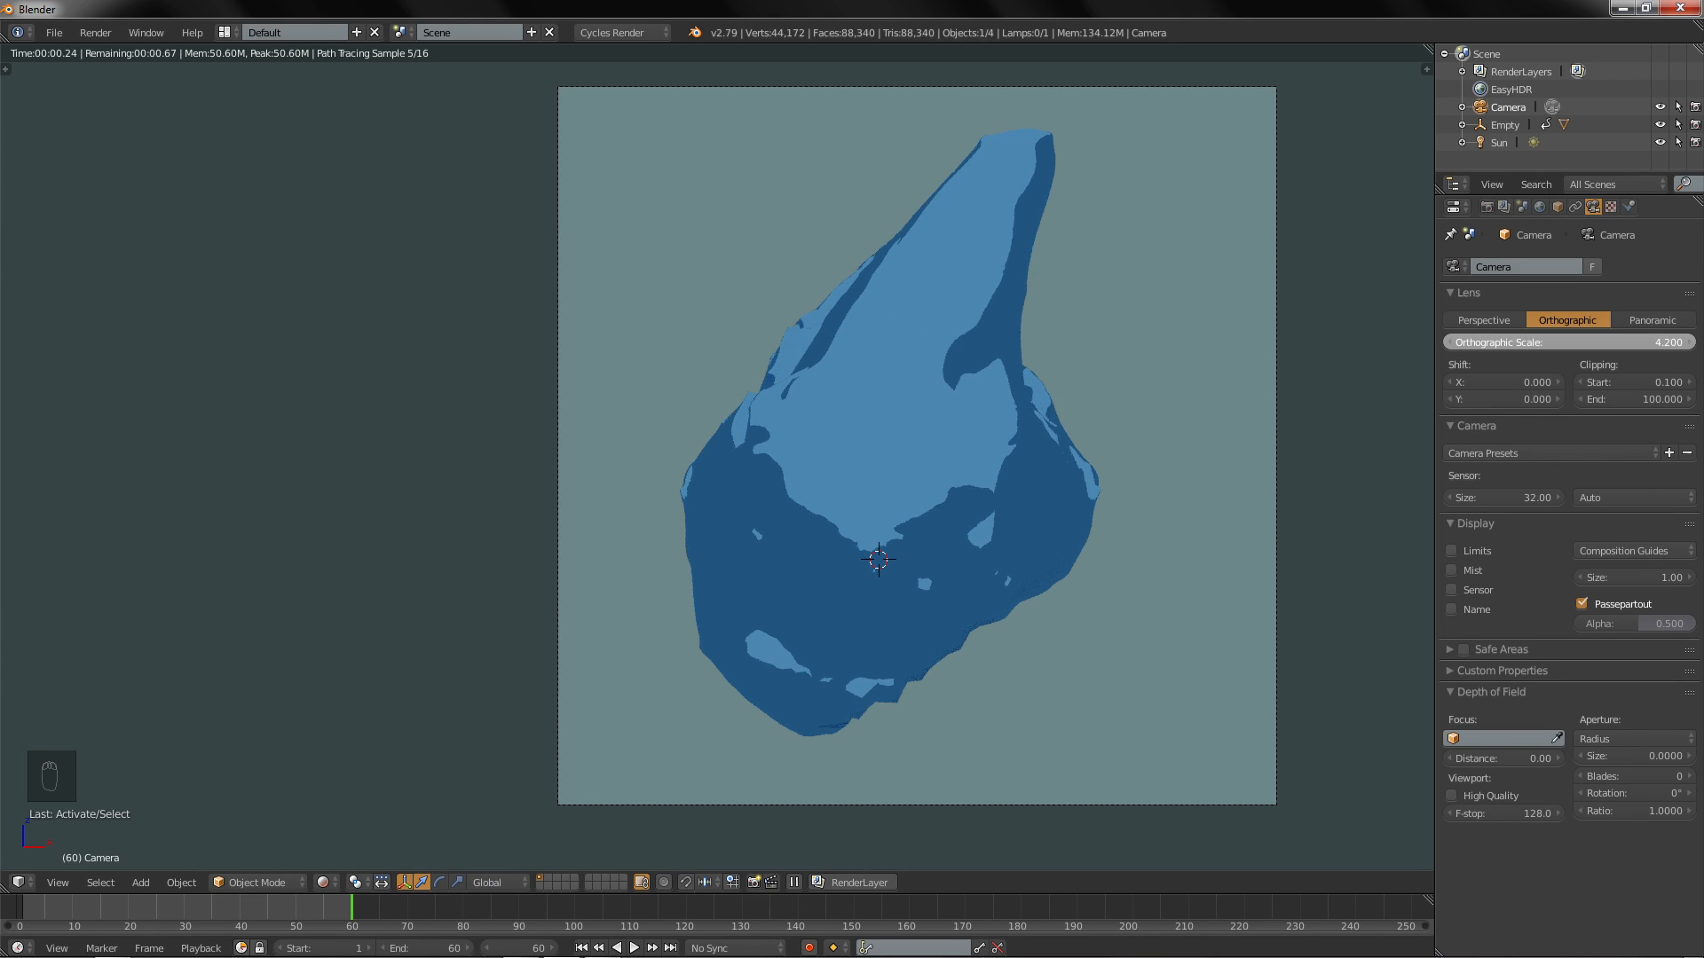
left_click(1485, 207)
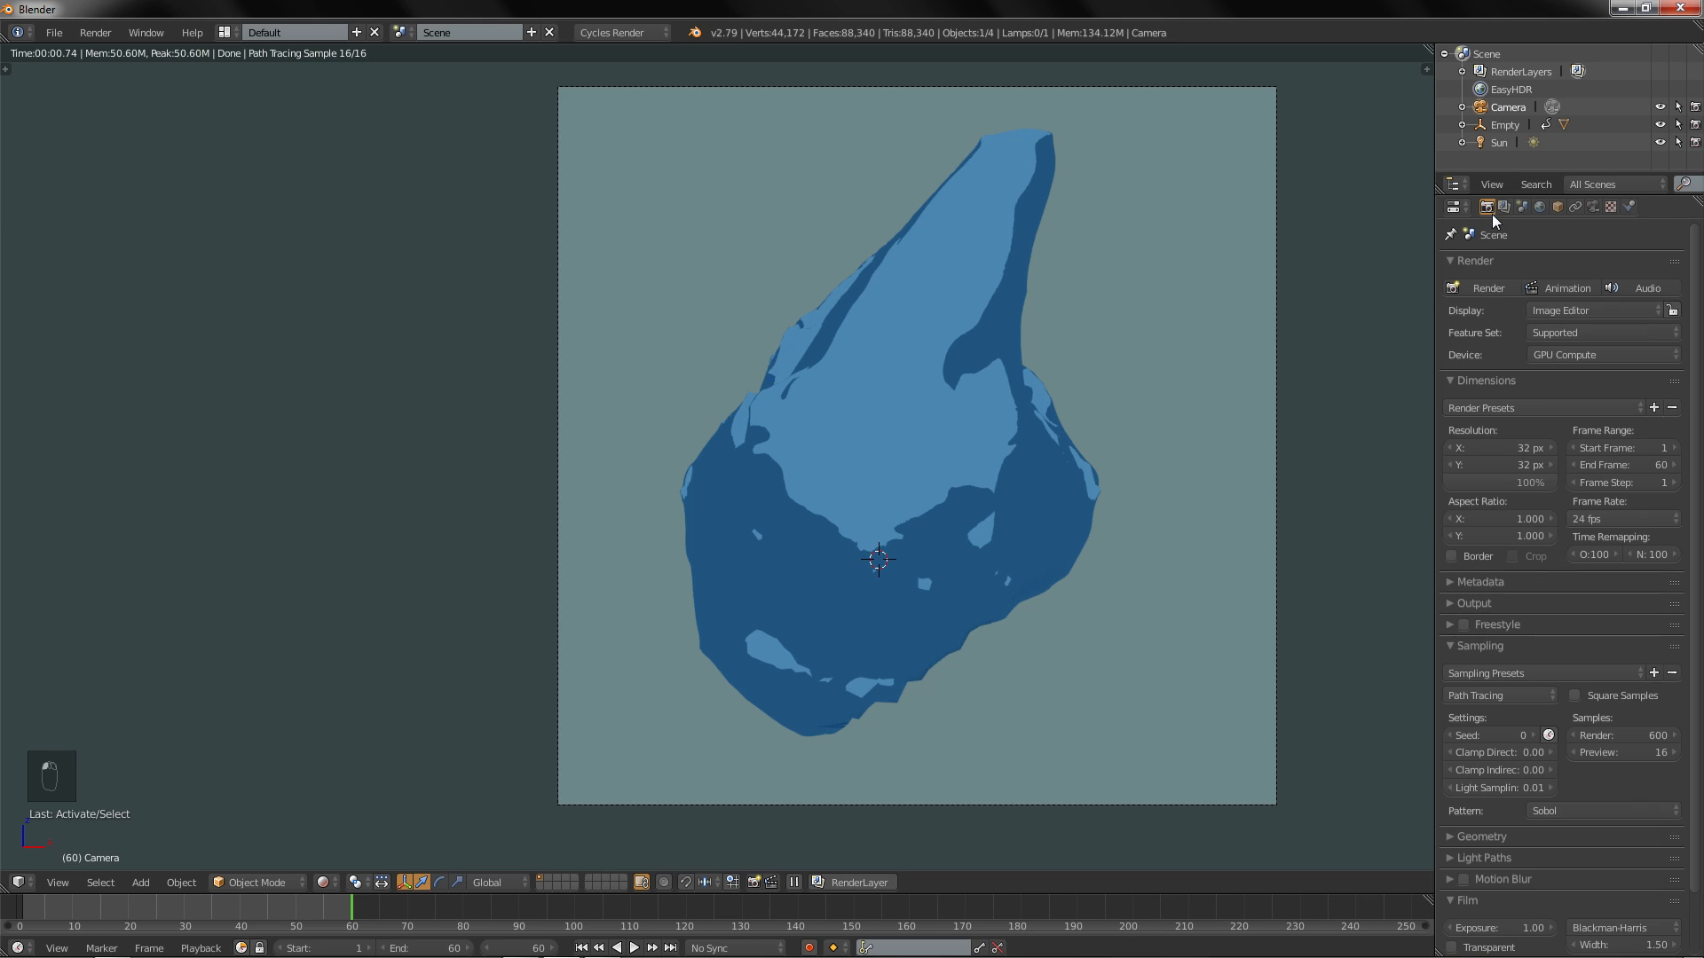
scroll("down", 3)
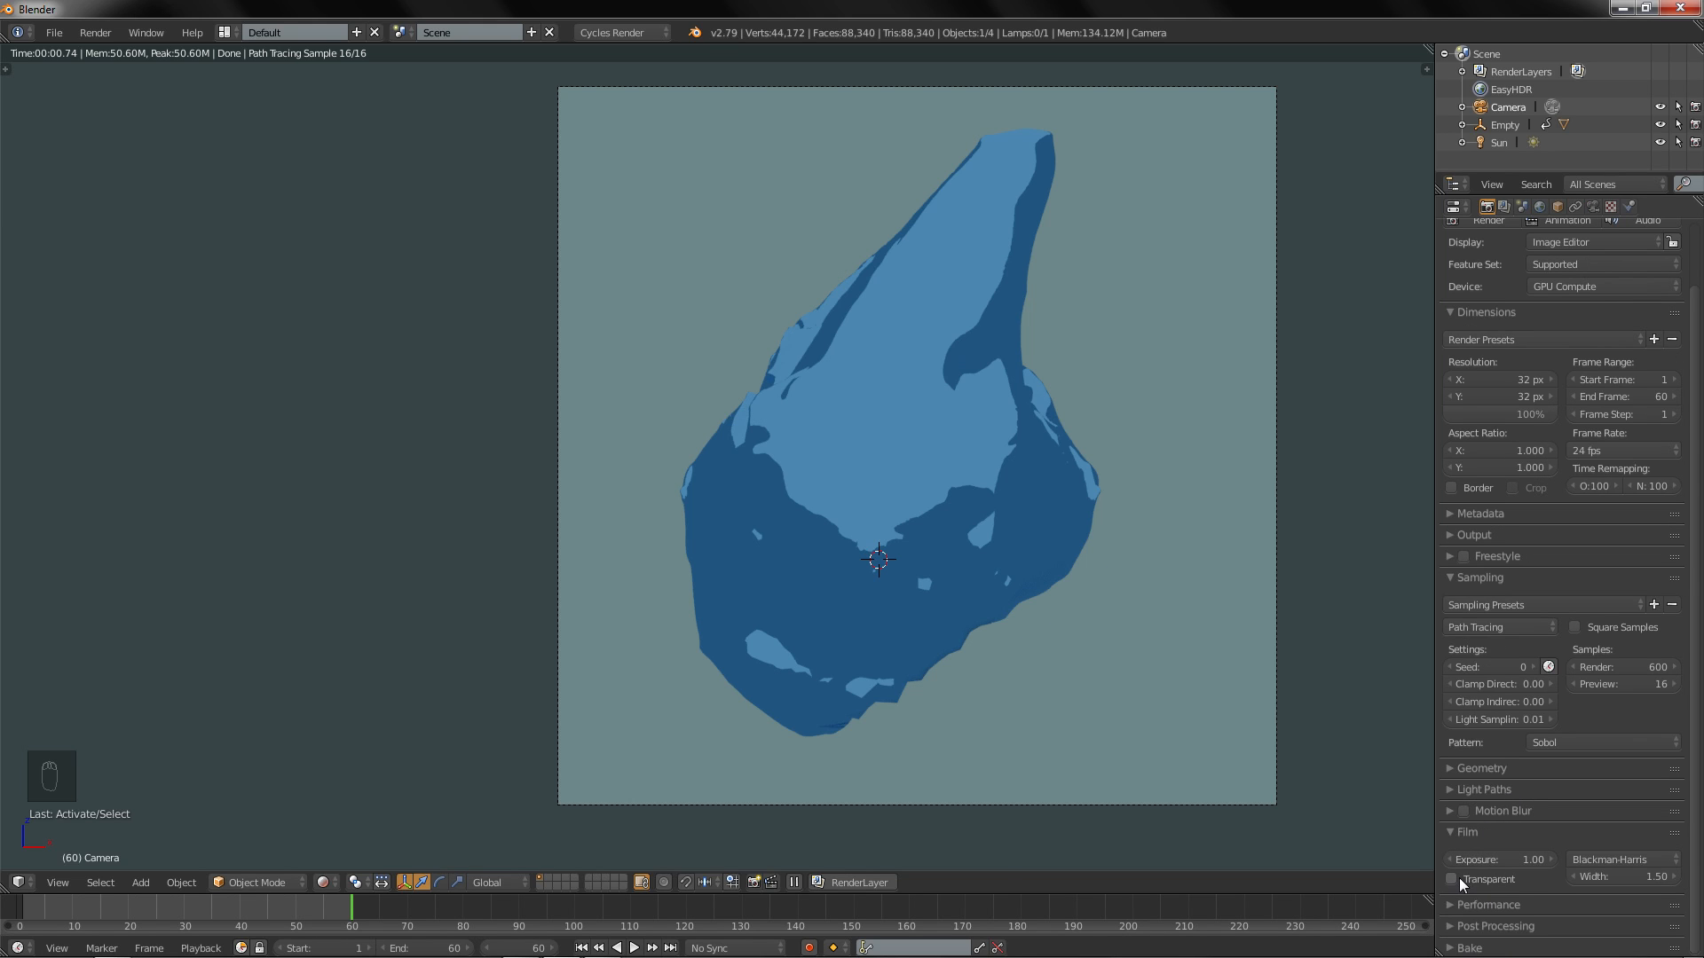
left_click(1452, 878)
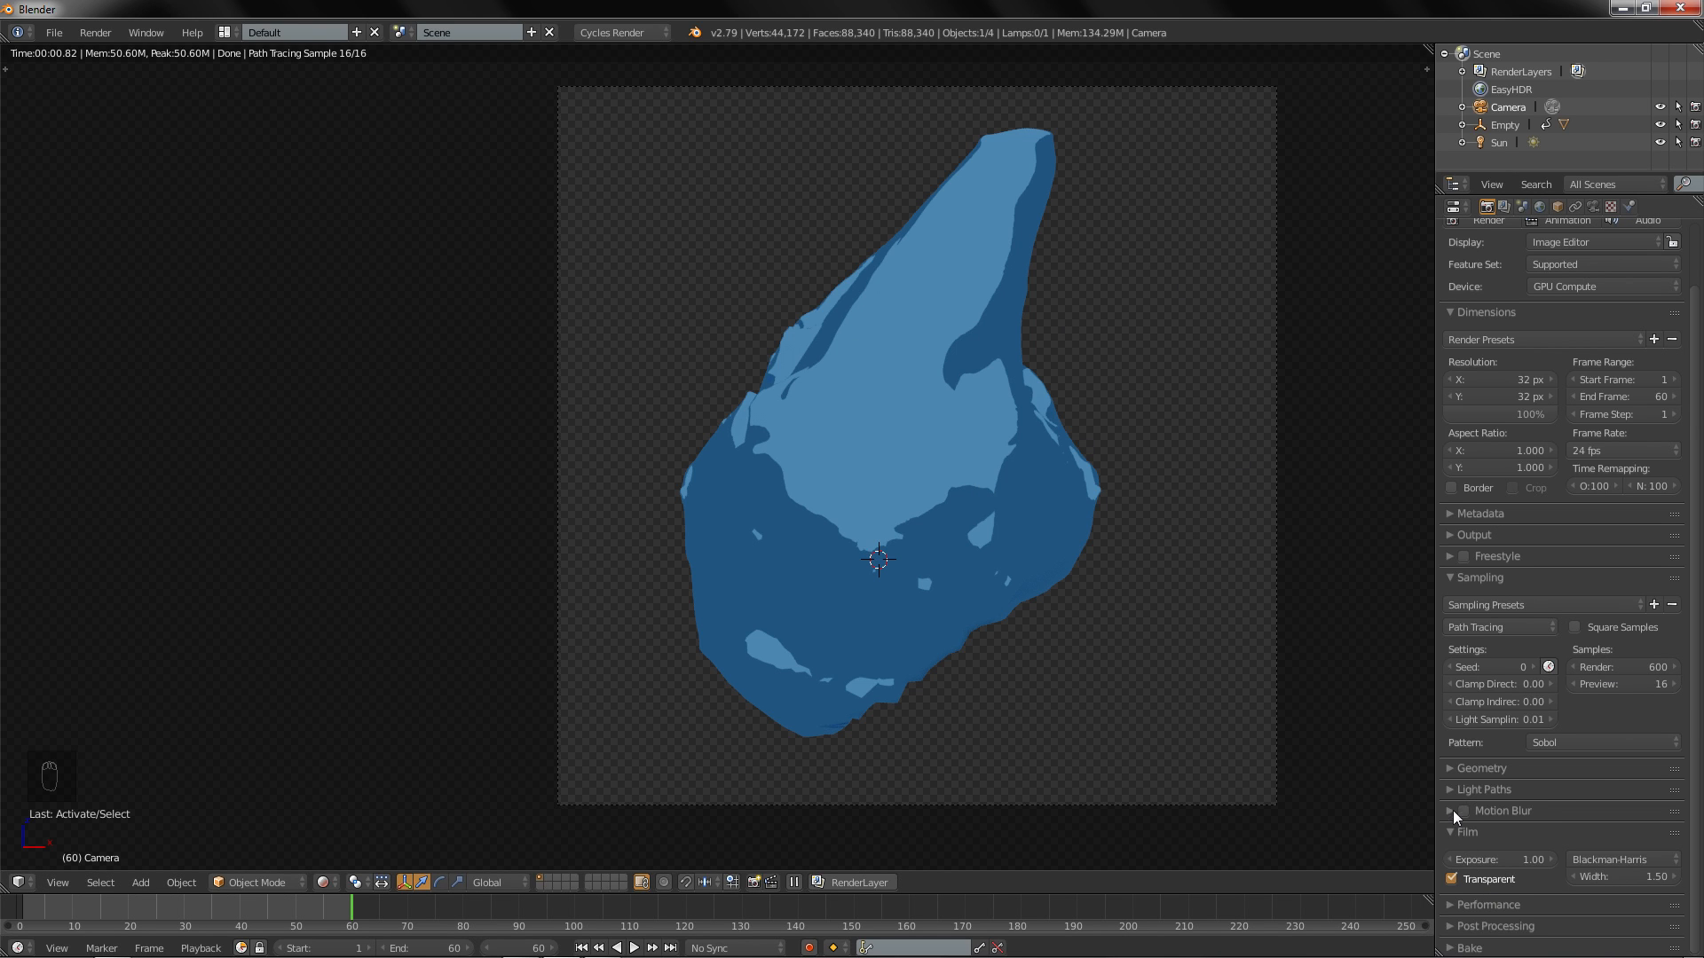
left_click(1483, 790)
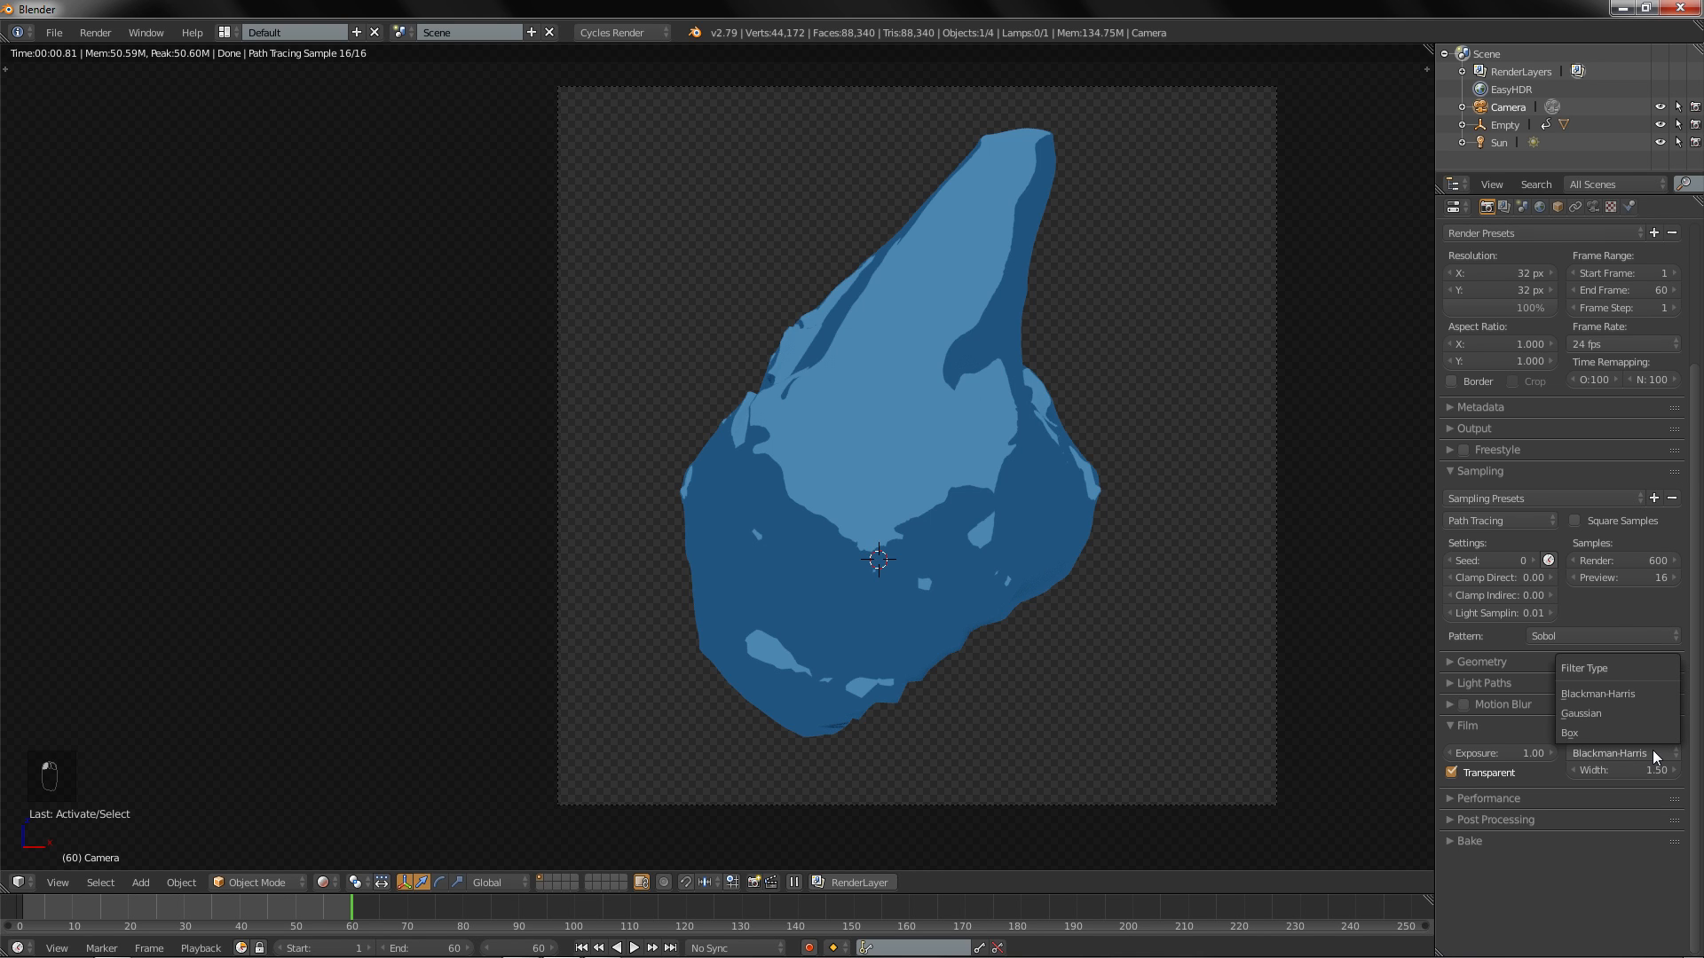
left_click(1581, 713)
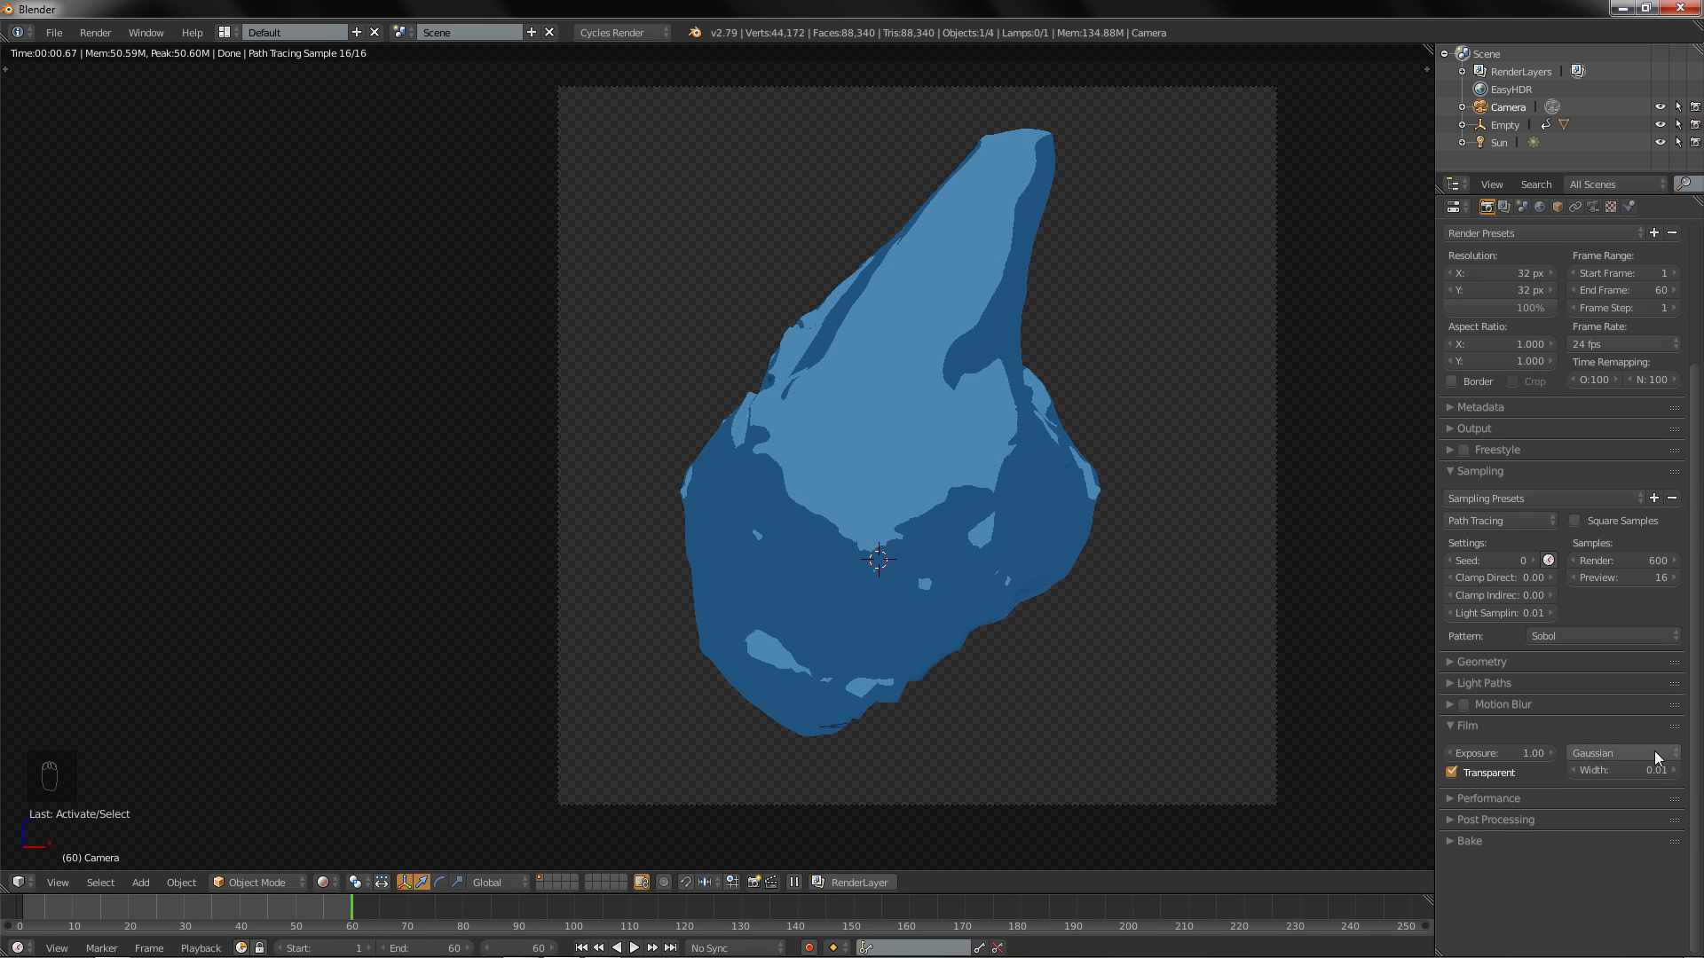
mouse_move(1619, 754)
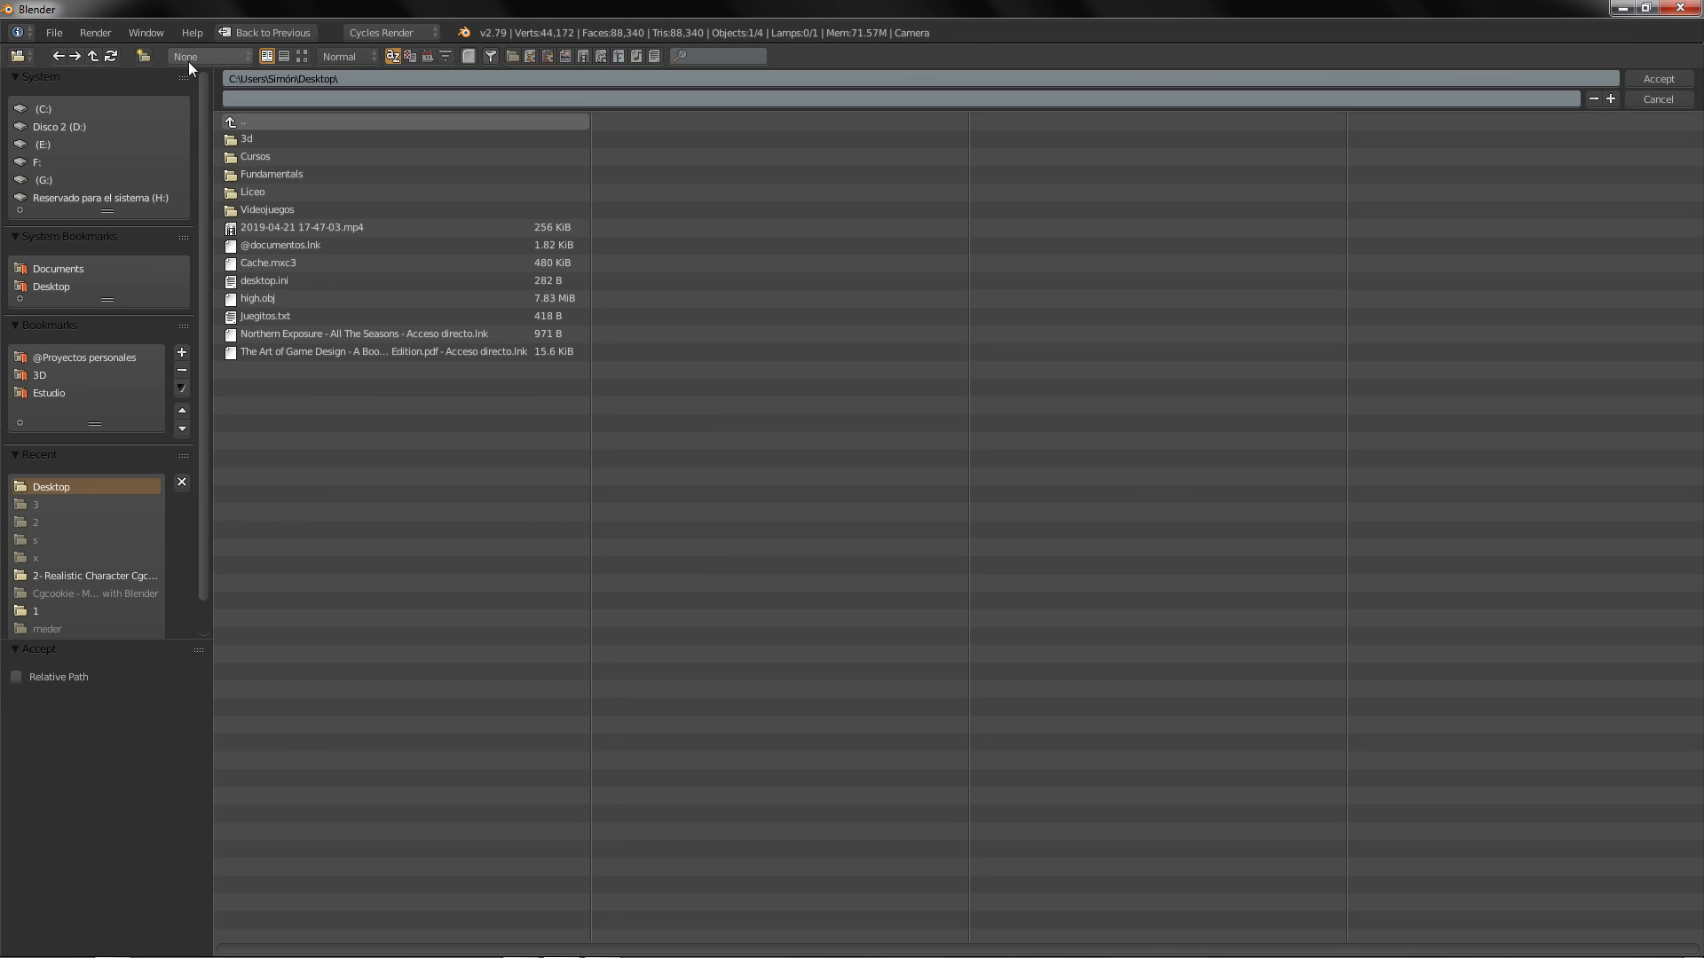
Step: Point Blender's render output to a new Desktop 'output' folder, saving PNG RGBA images
left_click(144, 55)
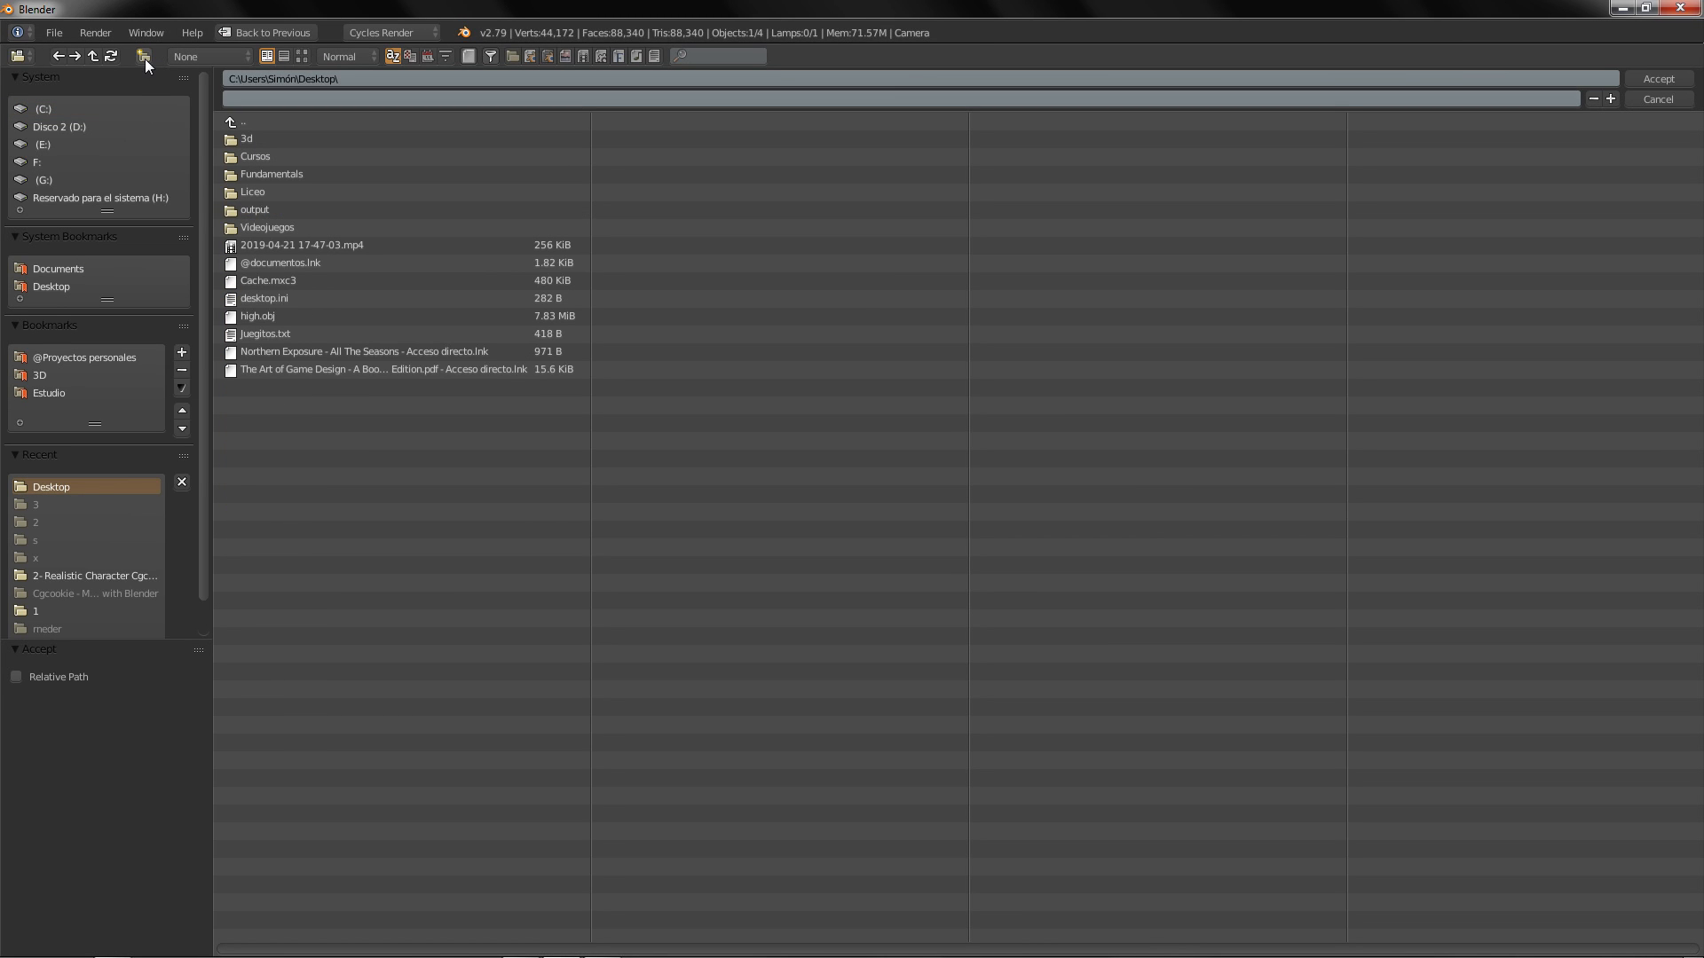
double_click(255, 209)
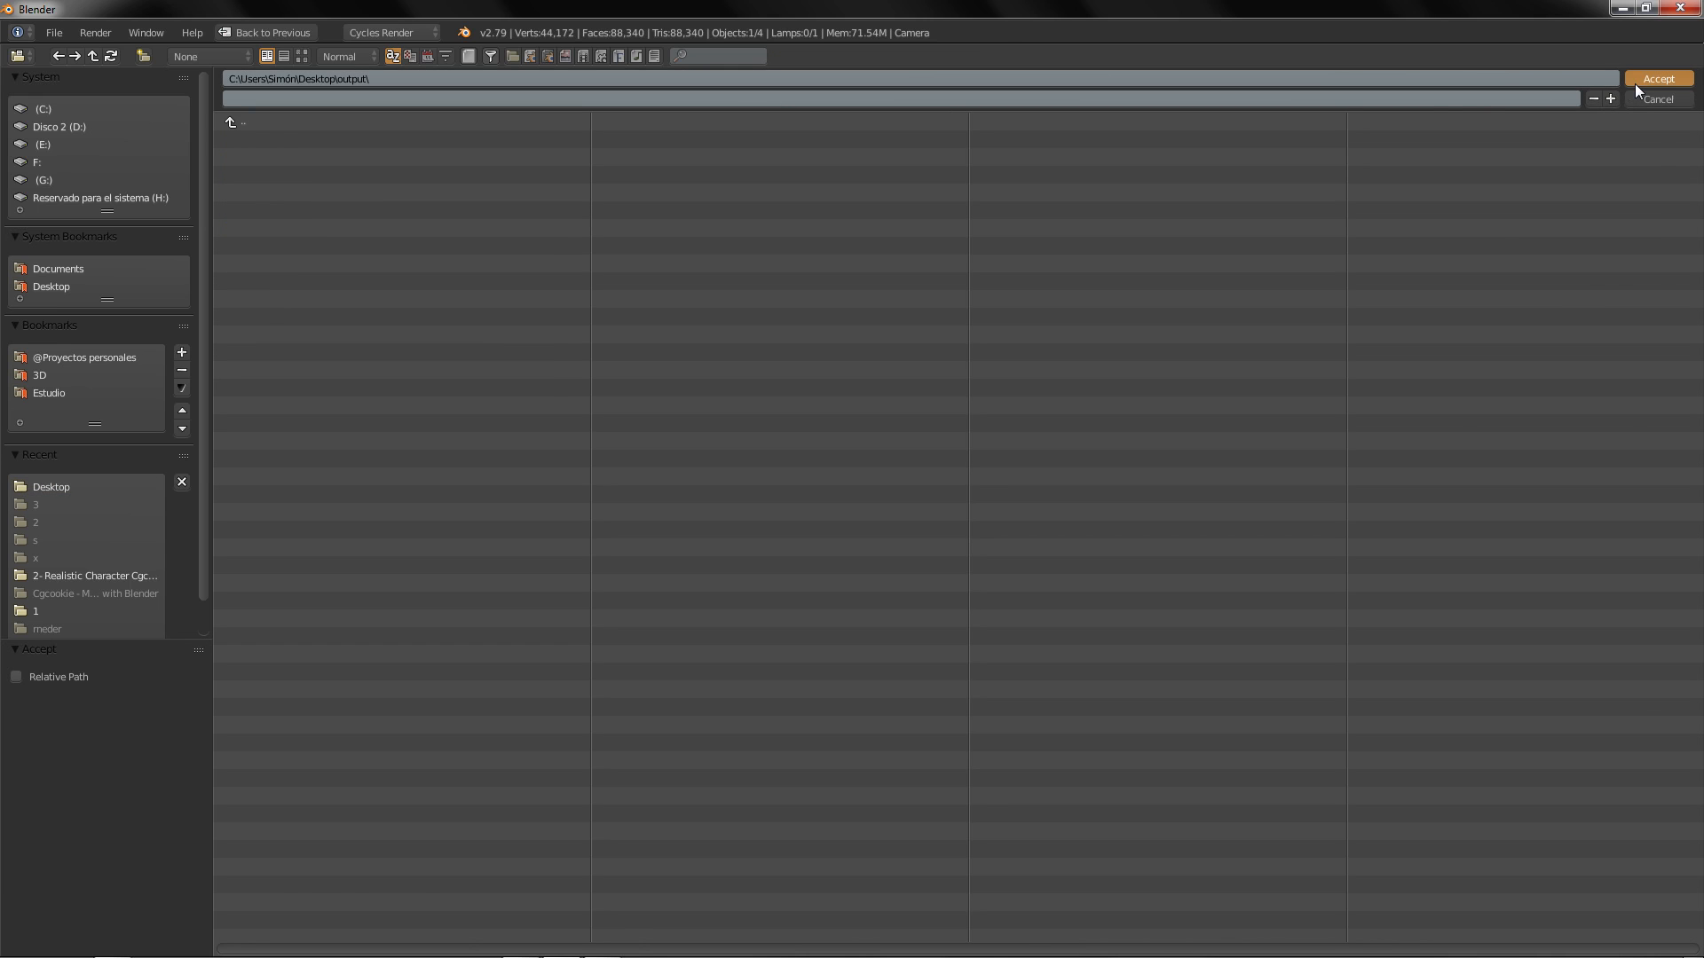
left_click(1657, 78)
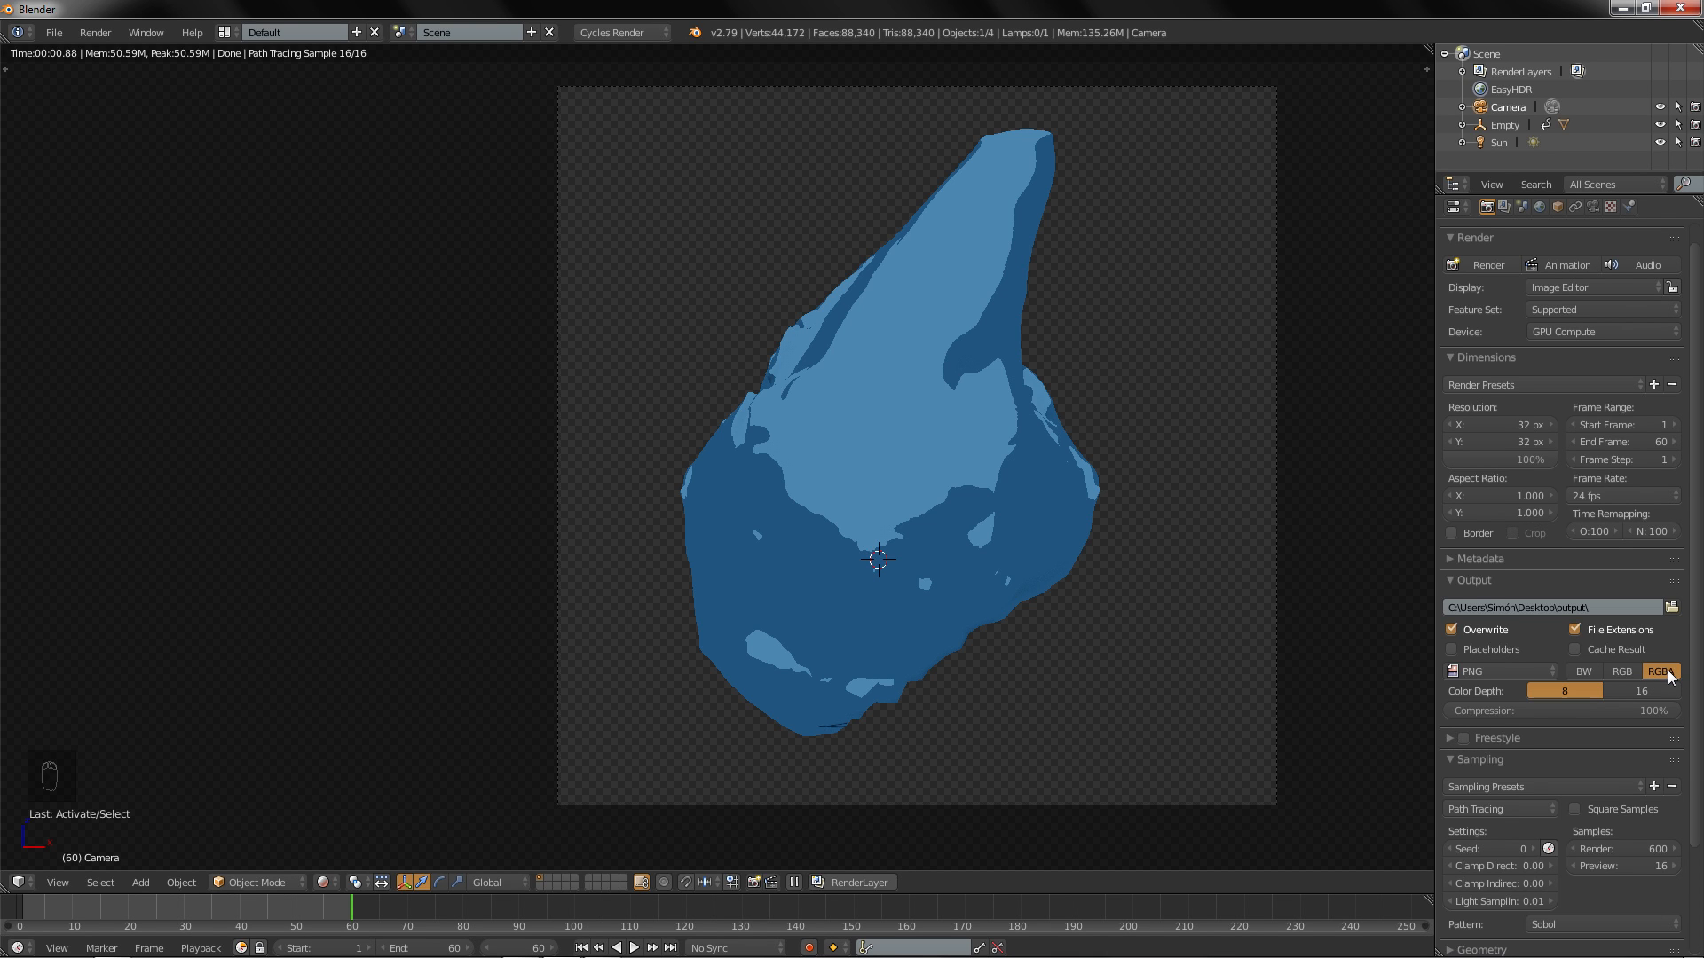
left_click(1659, 671)
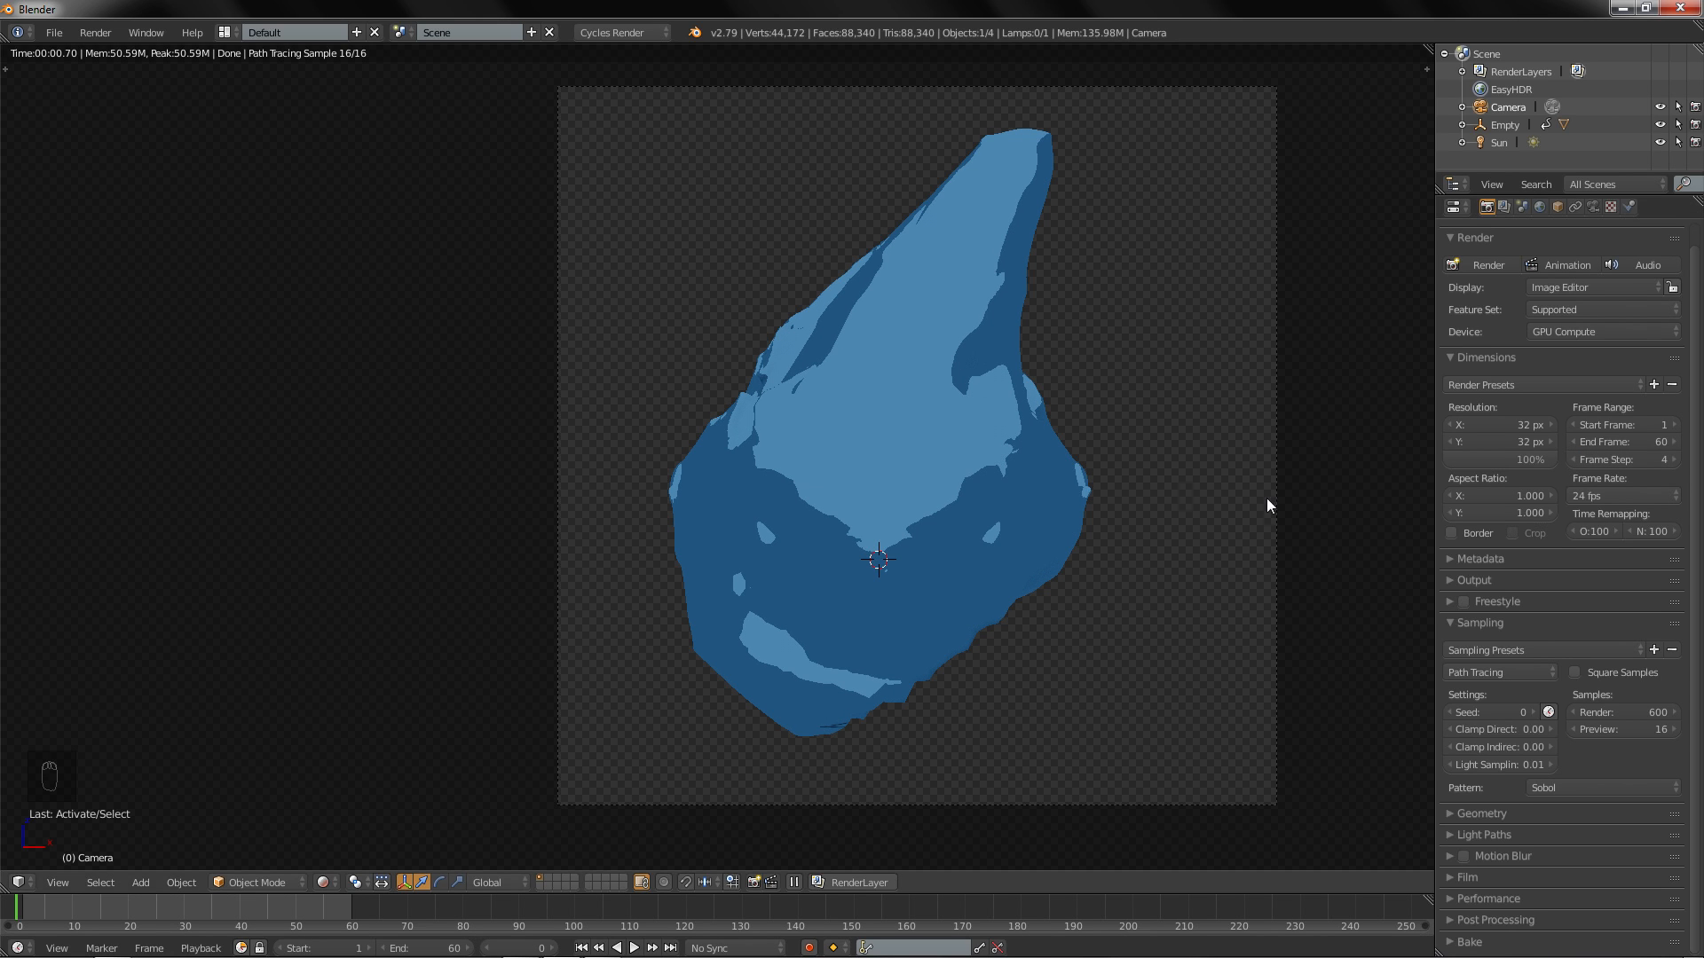
mouse_move(1178, 498)
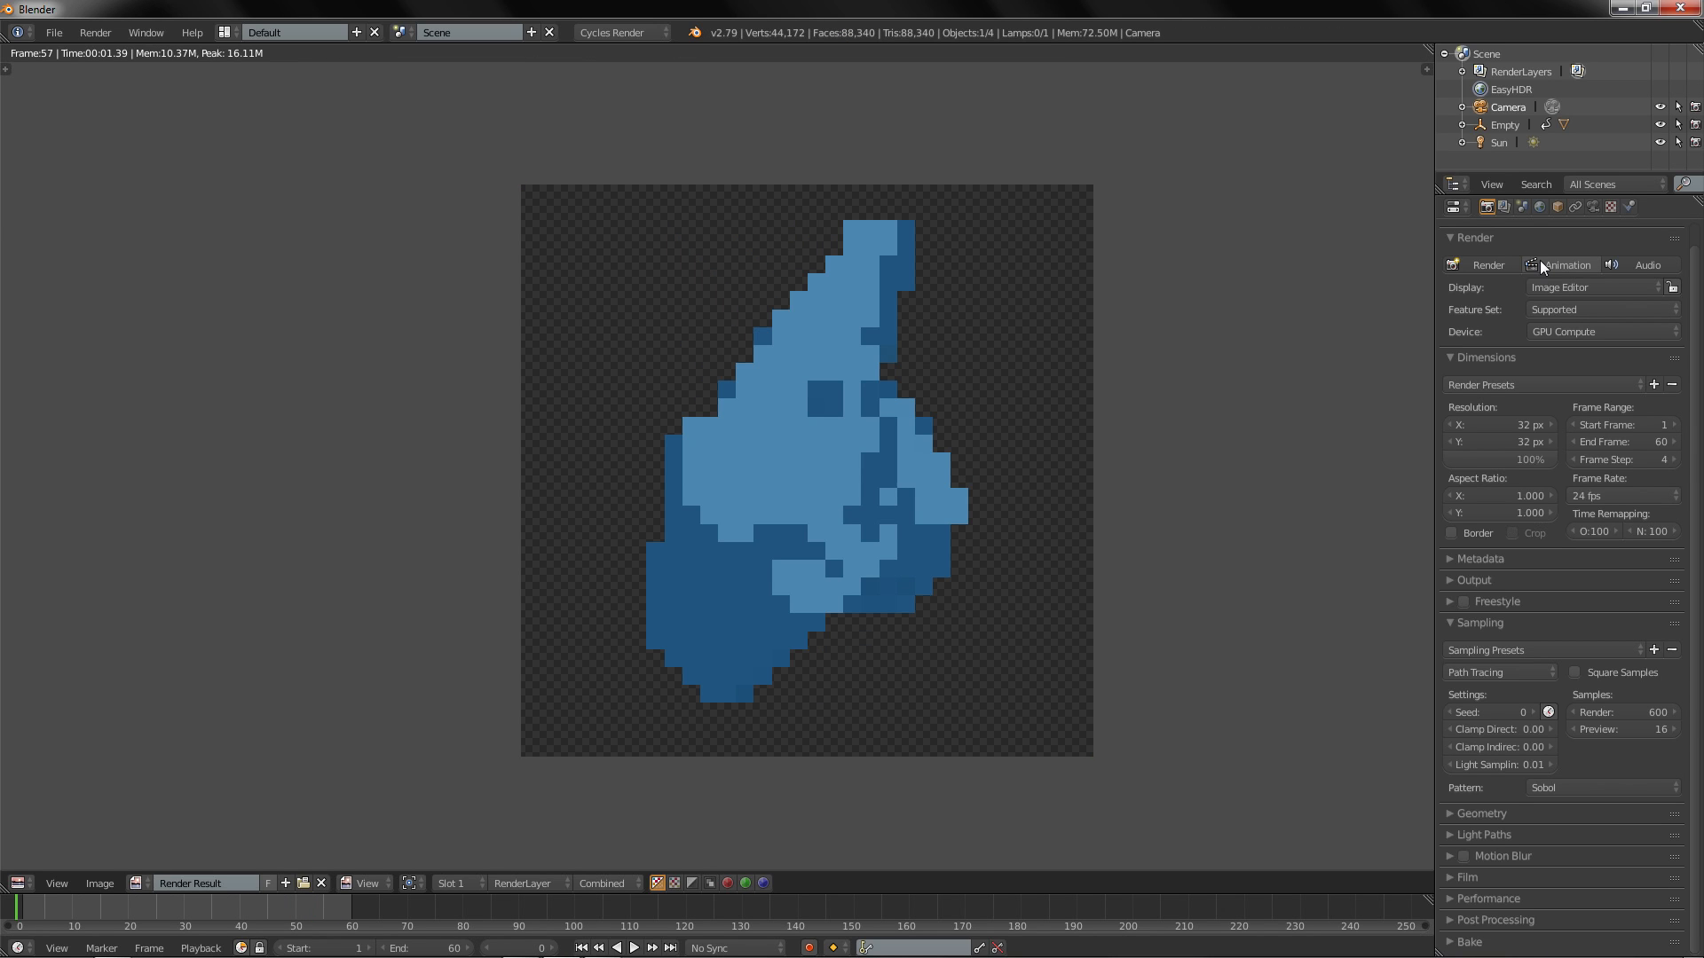
Step: Minimize Blender to reveal the desktop and the output folder
left_click(1657, 8)
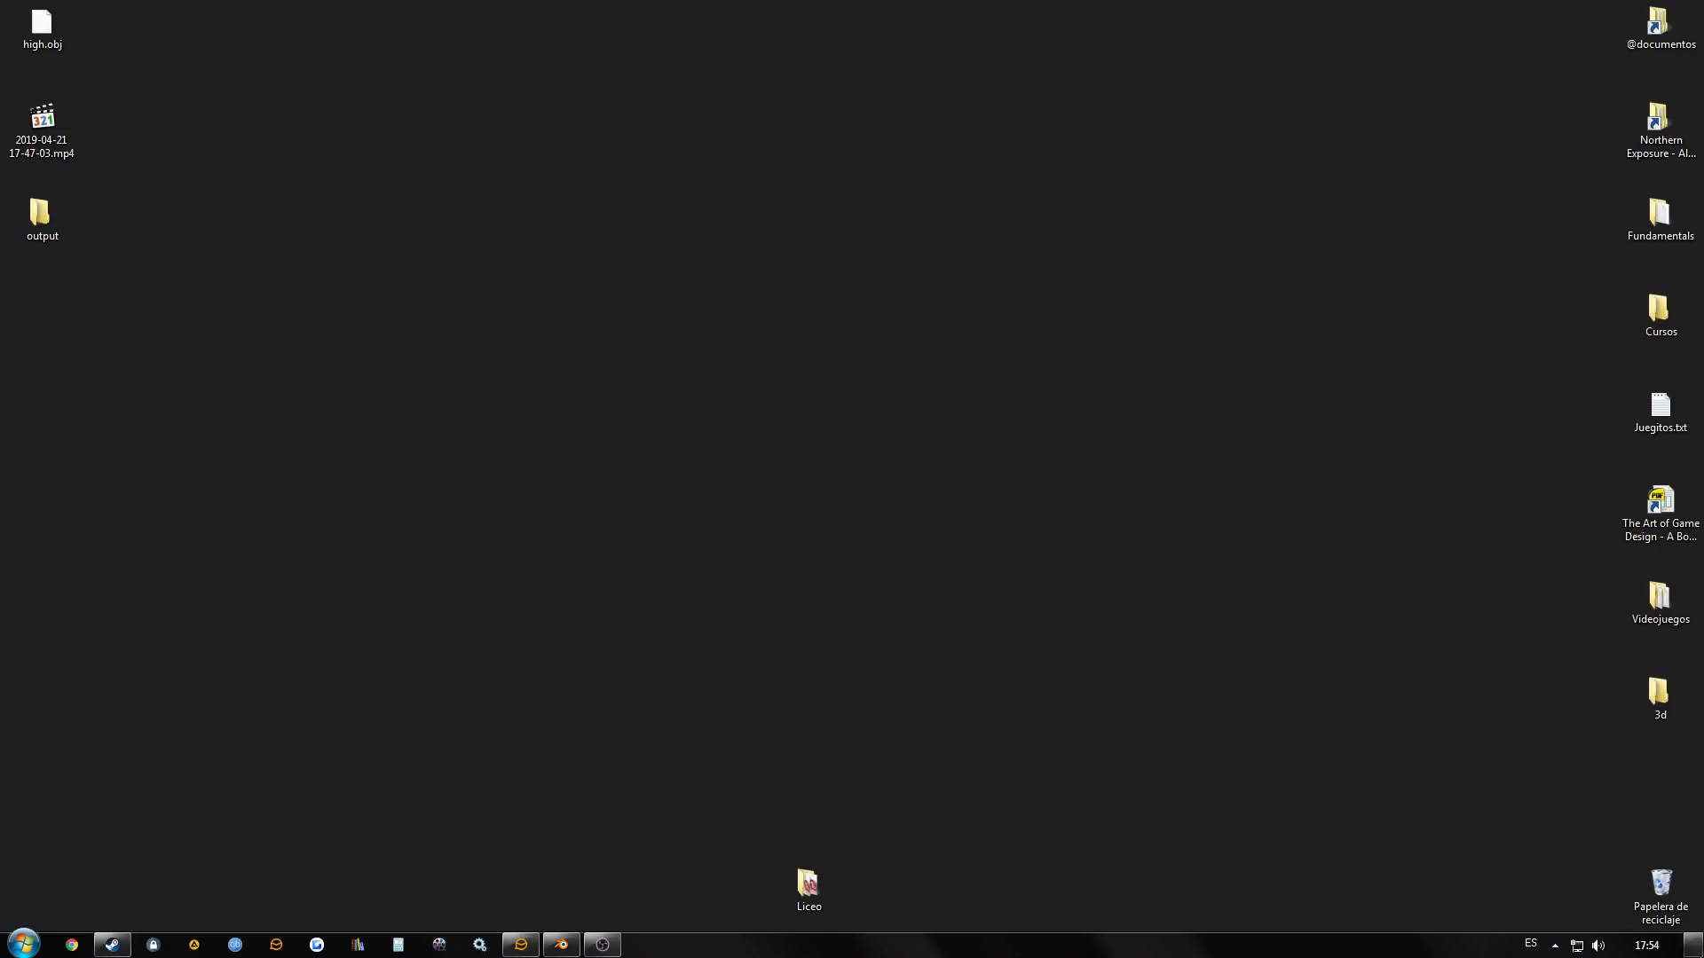
Step: Preview a rendered rock frame from the output folder, then close the viewer and Explorer
double_click(42, 212)
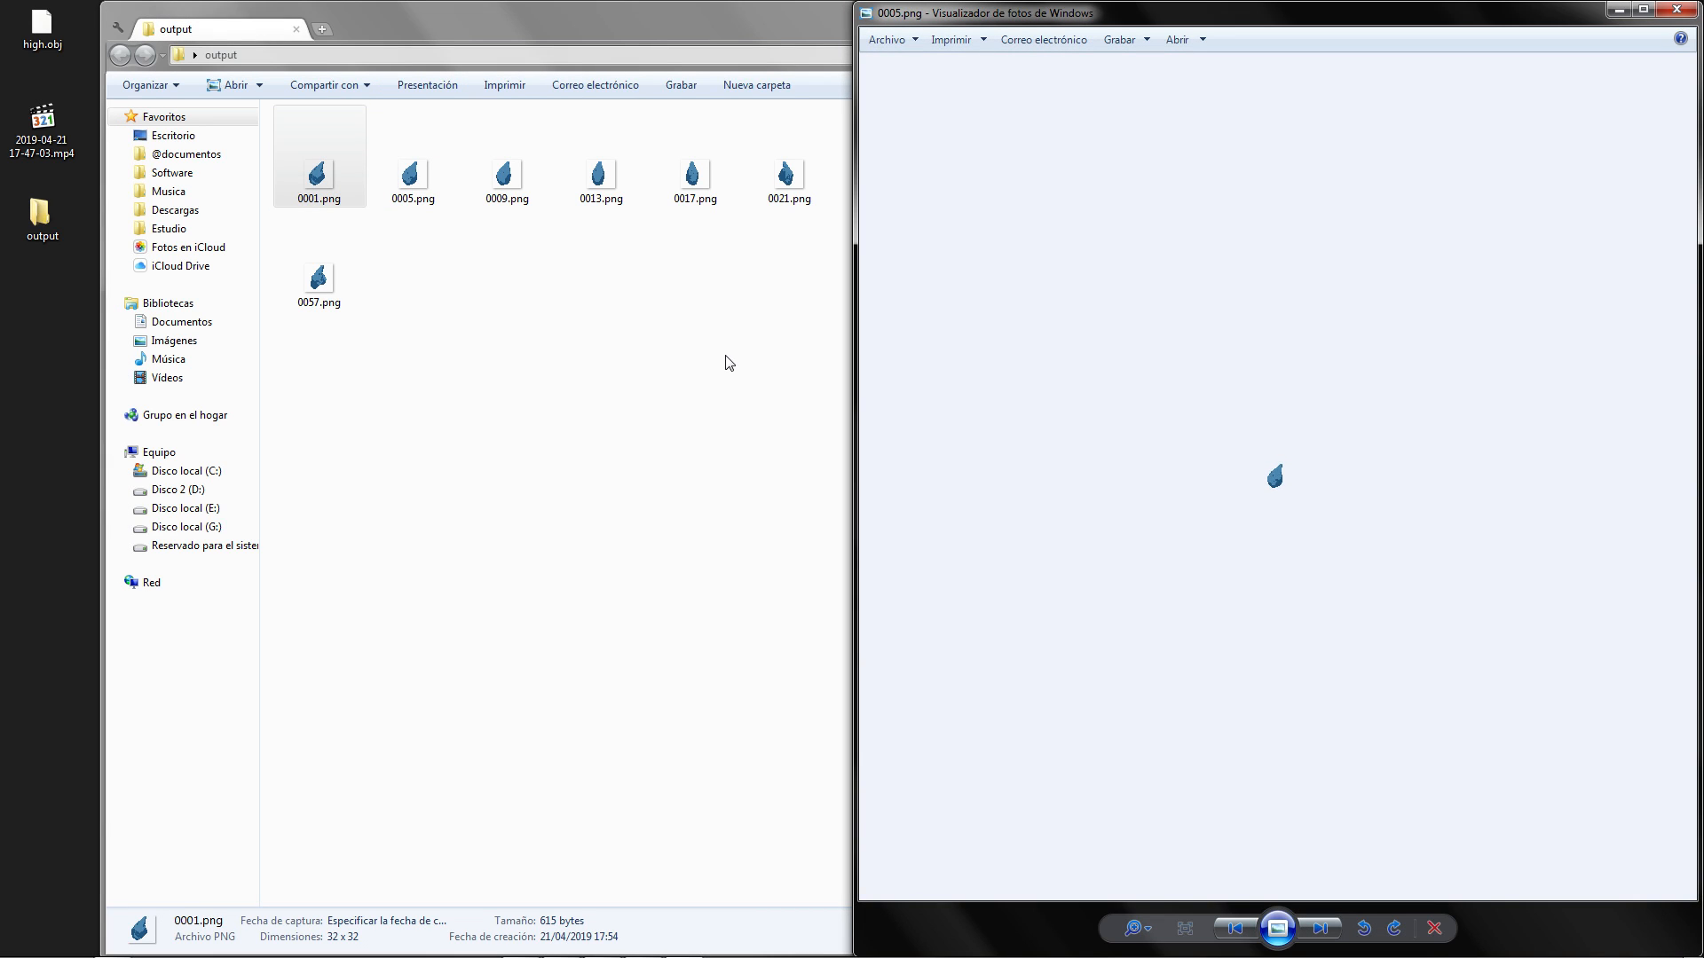
left_click(1321, 929)
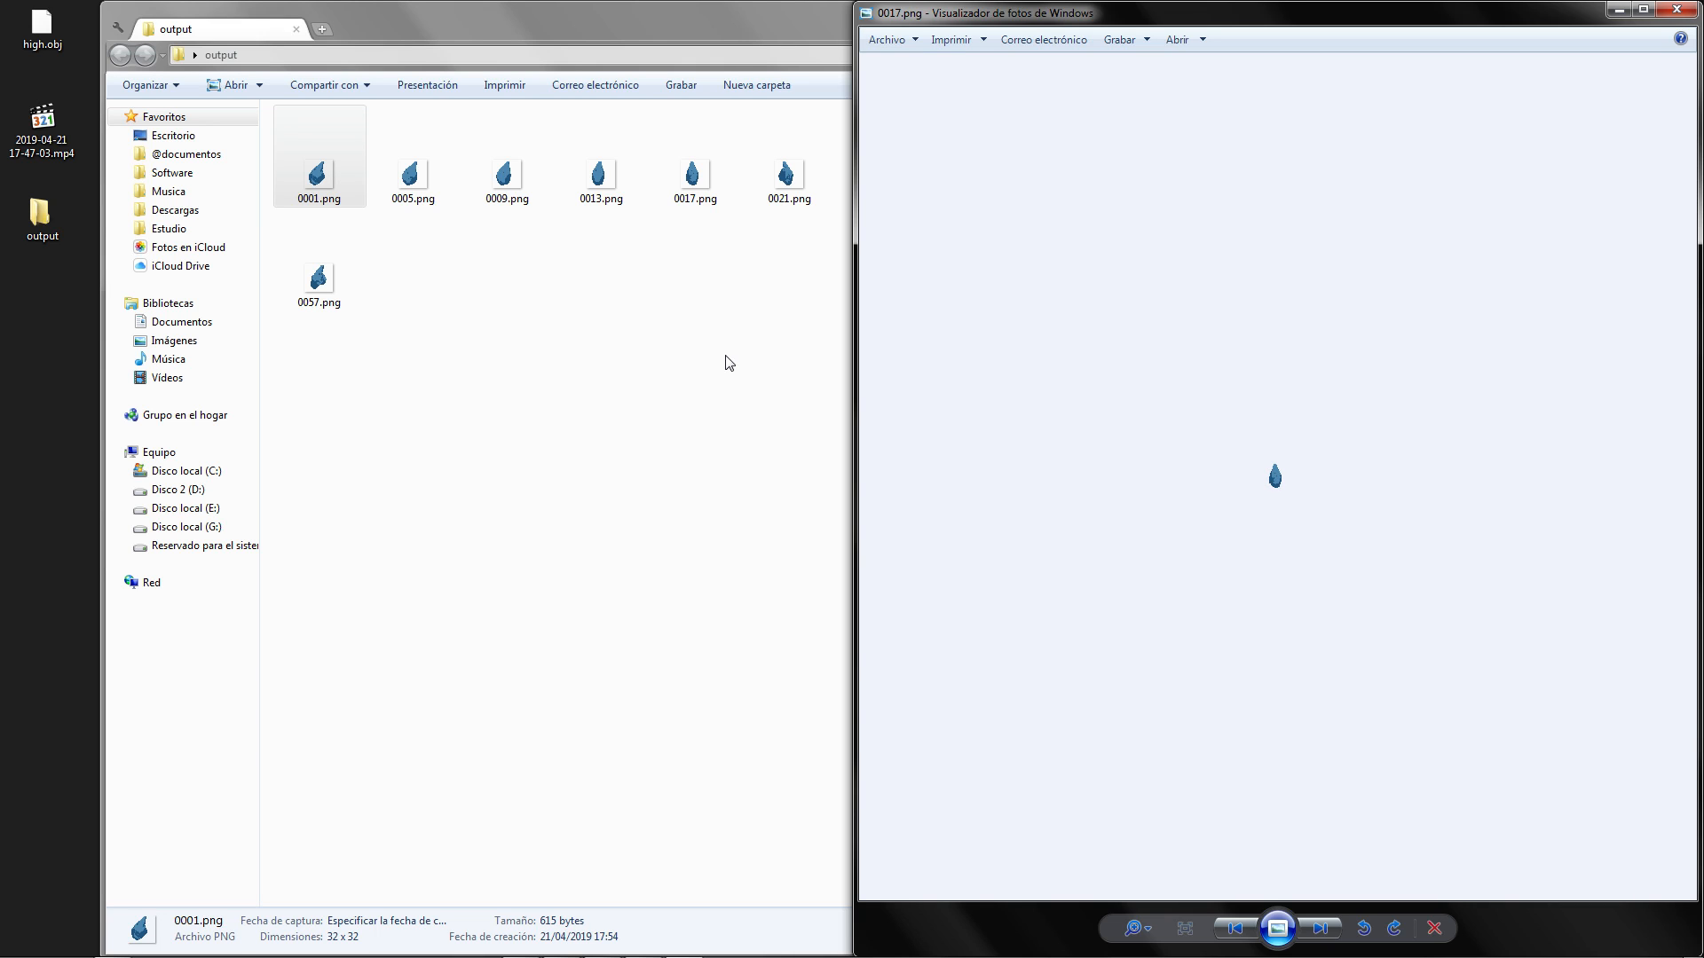
left_click(1664, 10)
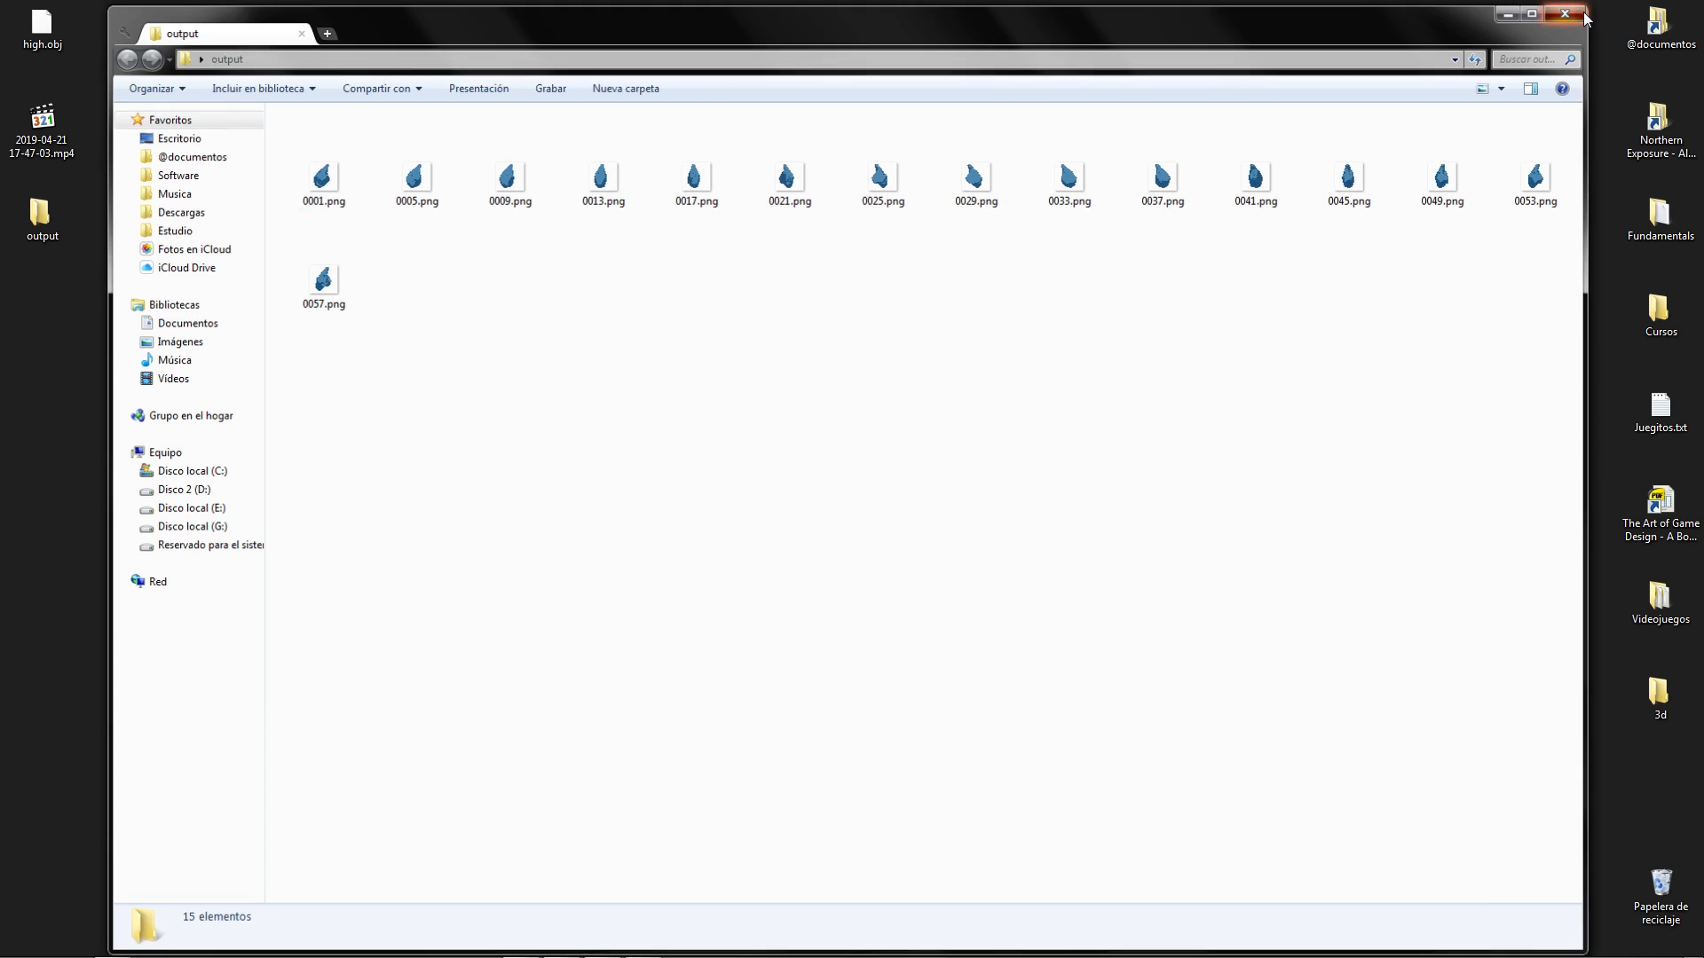
left_click(1566, 15)
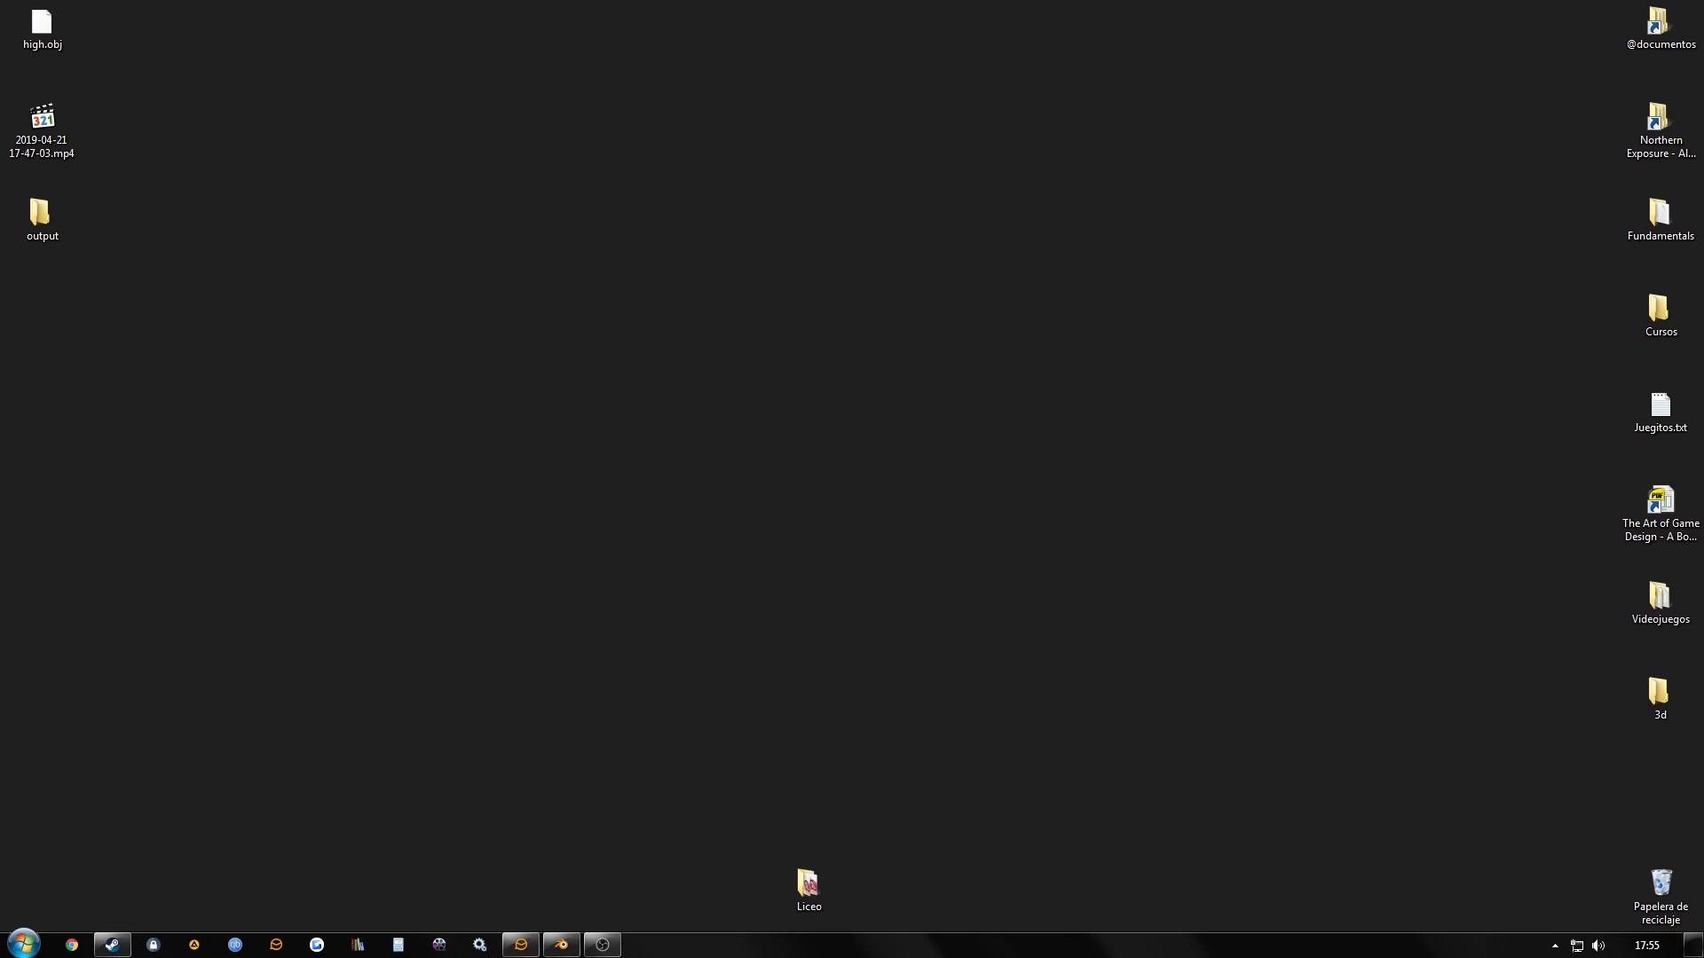
left_click(21, 943)
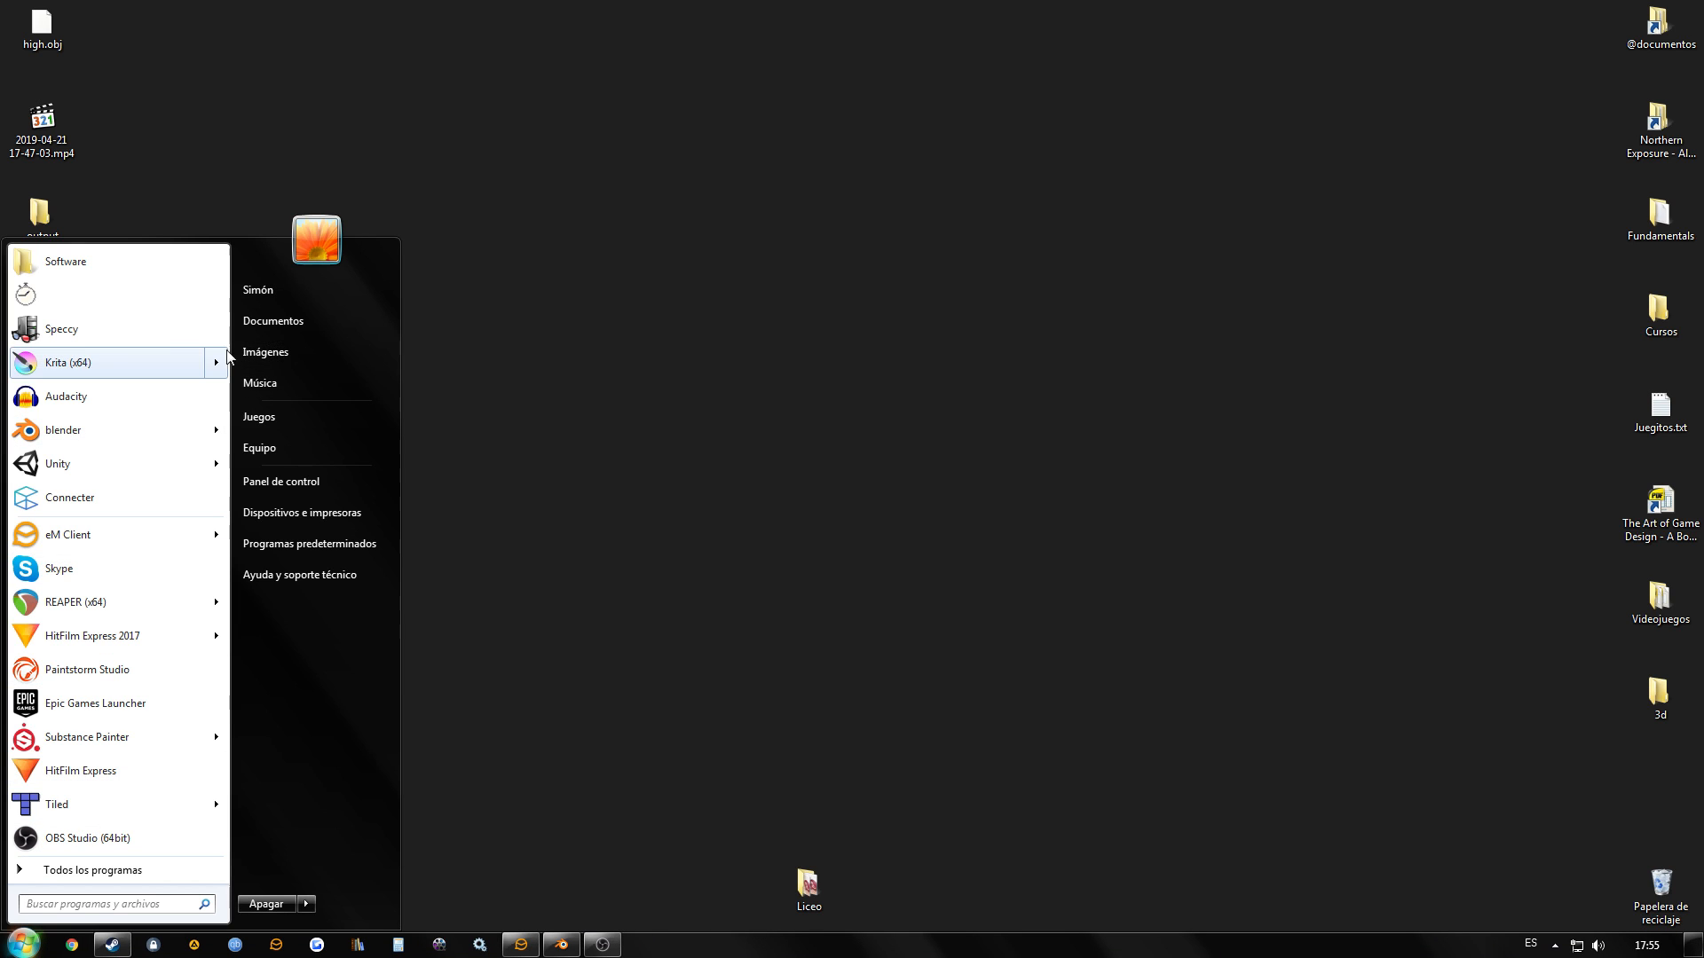
Step: Launch Krita and fill in a new 32×32 pixel document at 72 ppi
left_click(68, 362)
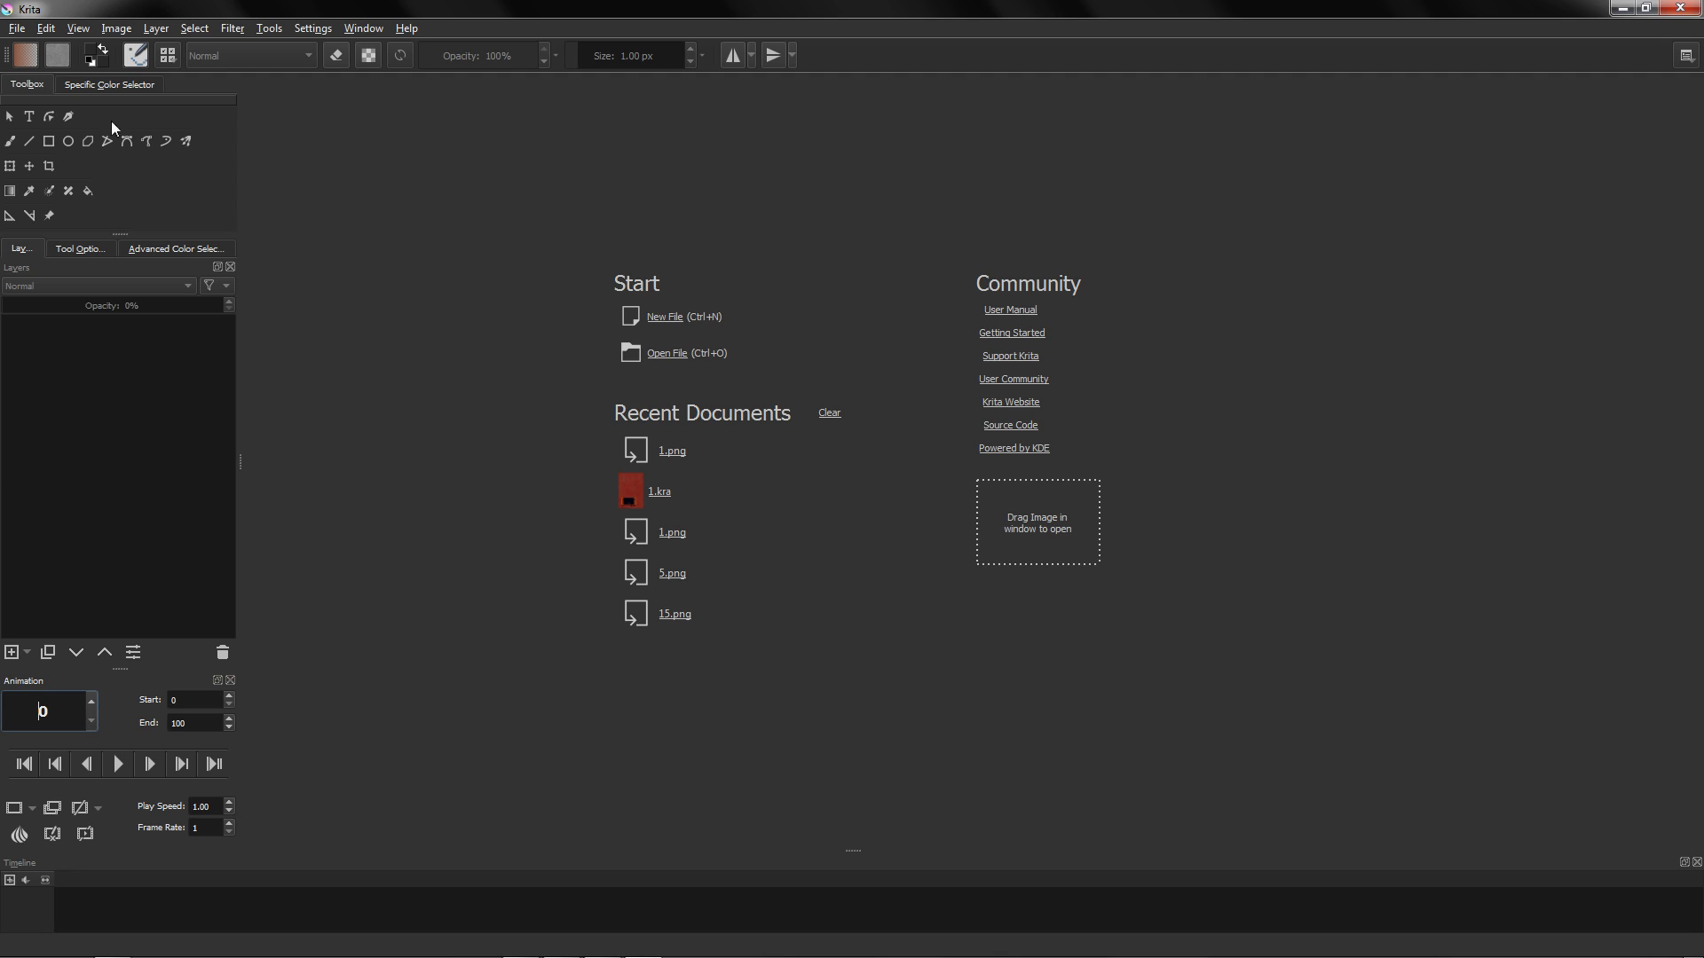
left_click(663, 316)
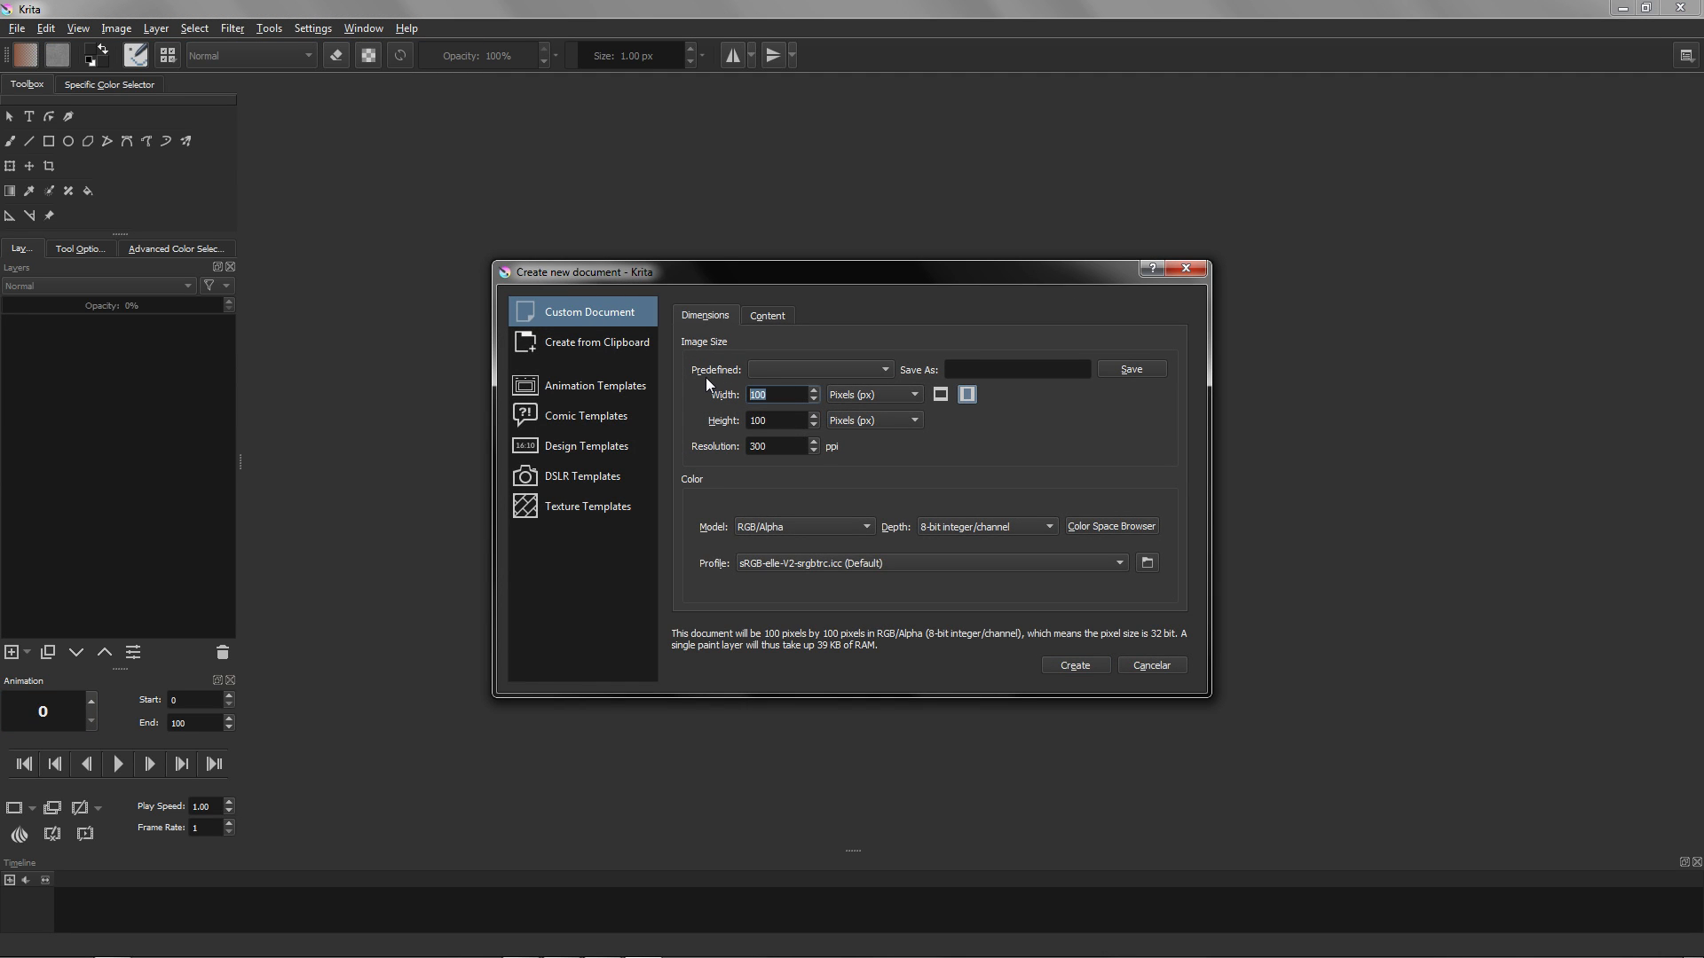
type("32")
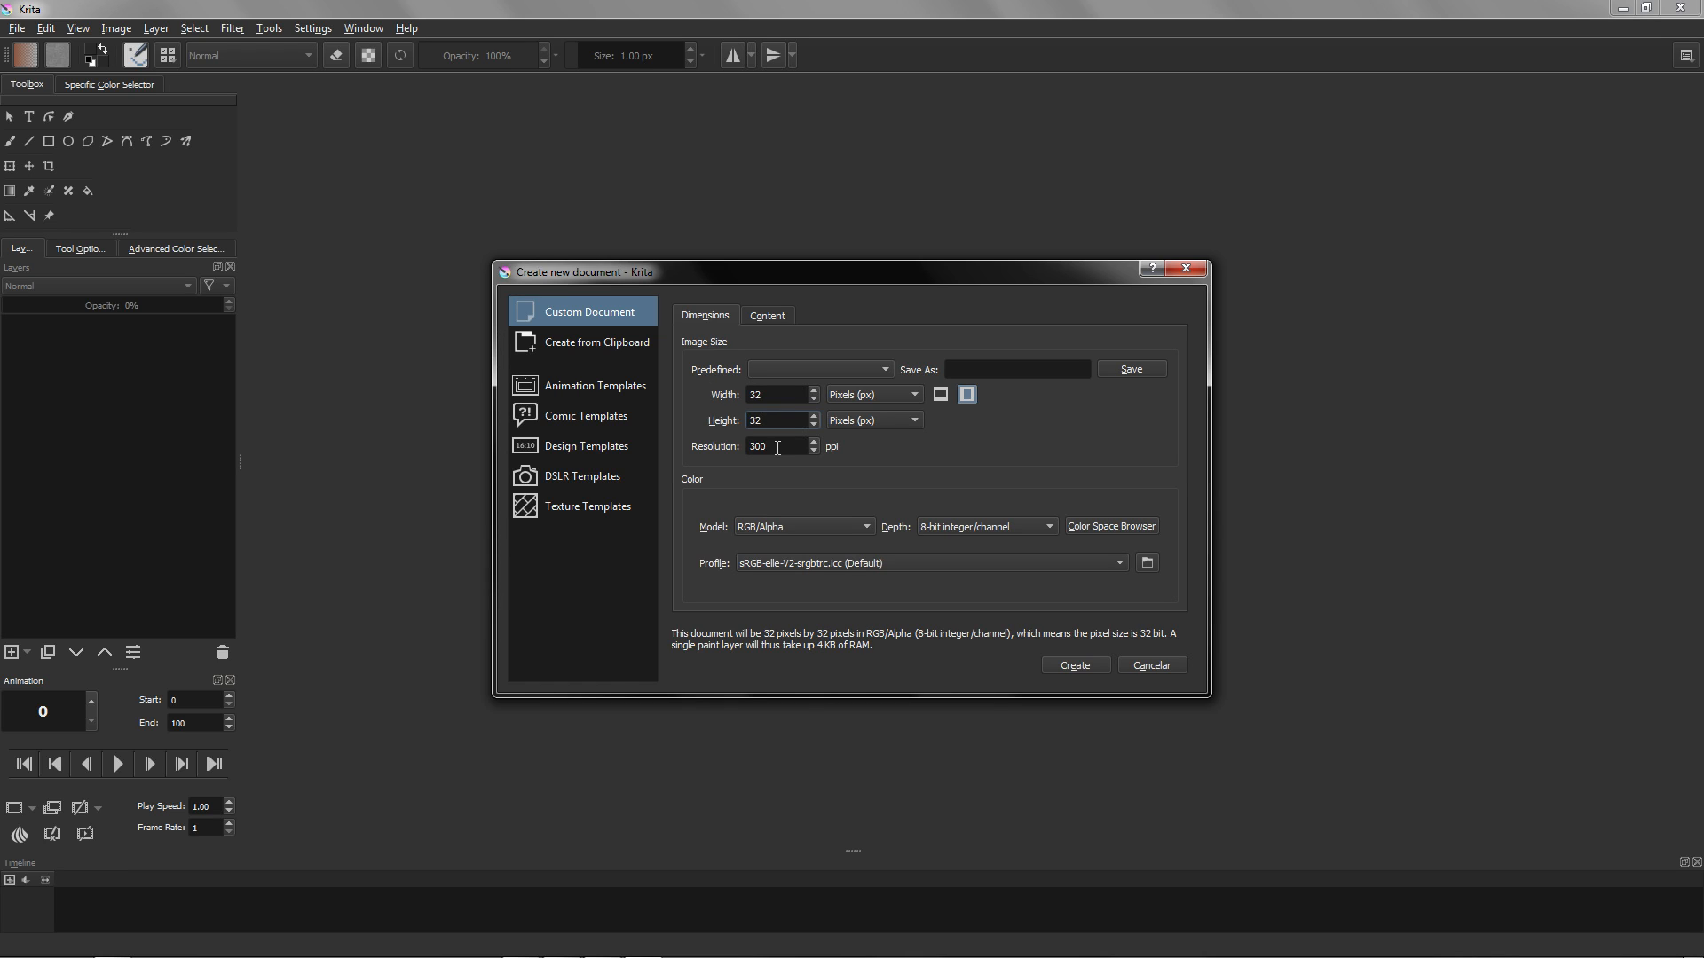
type("72")
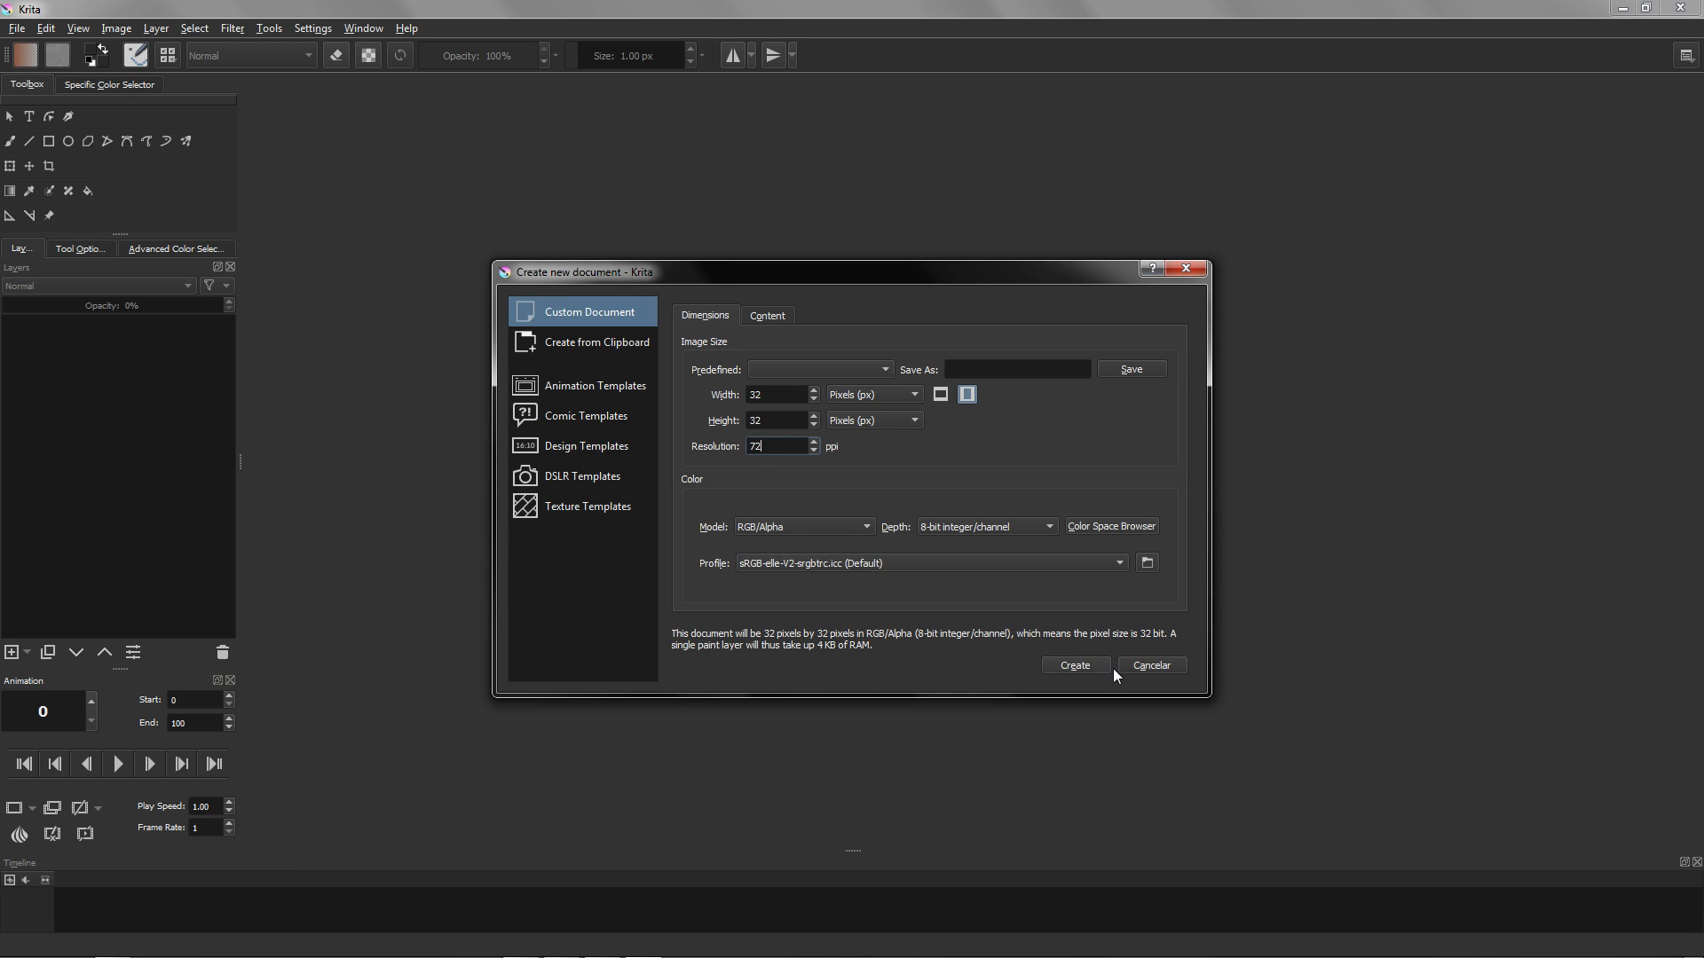
Step: Create the 32×32 document and import all PNGs from Desktop/output as animation frames
left_click(1072, 664)
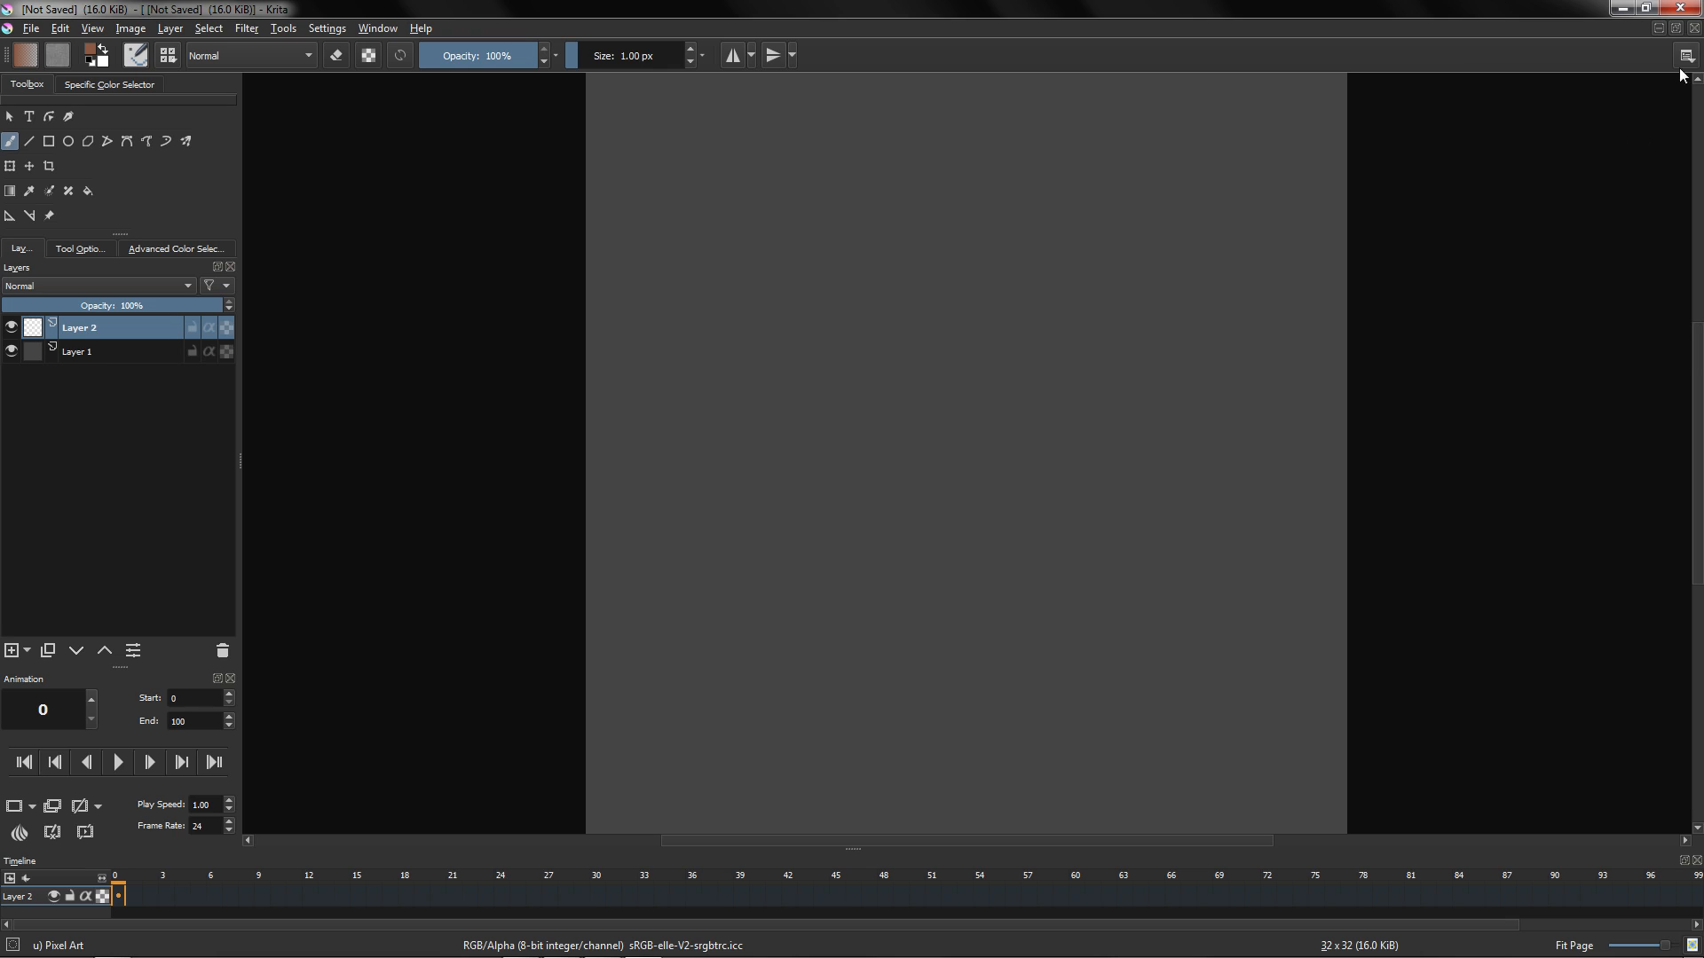
left_click(1688, 55)
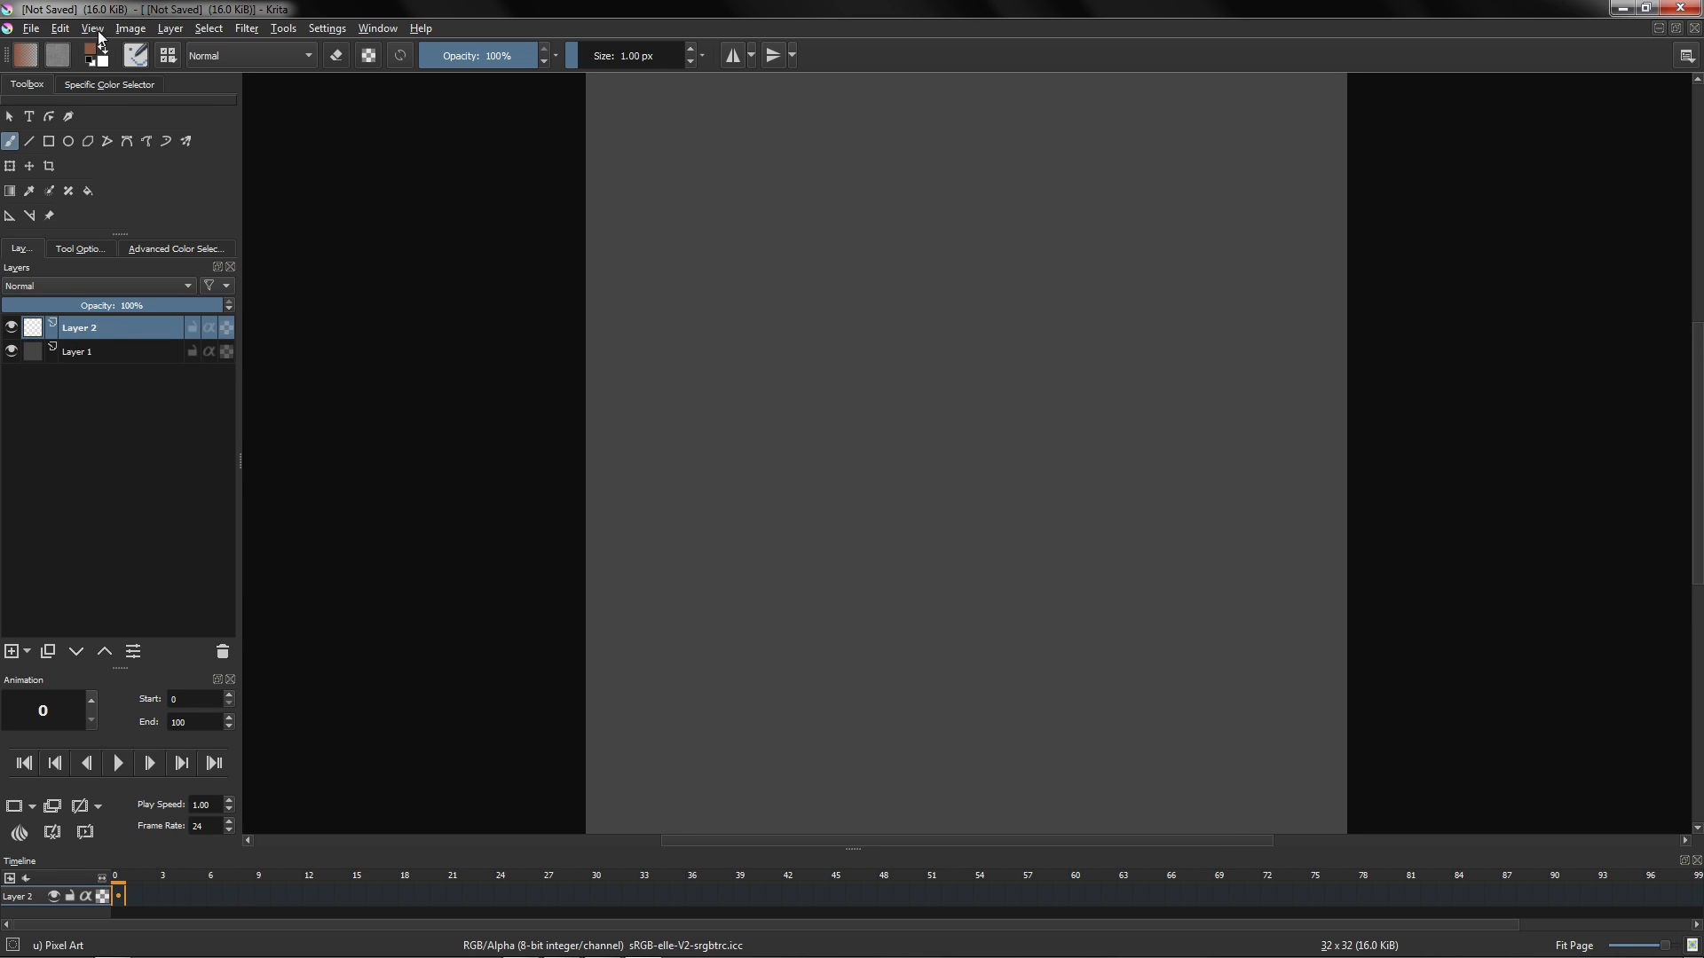
left_click(30, 27)
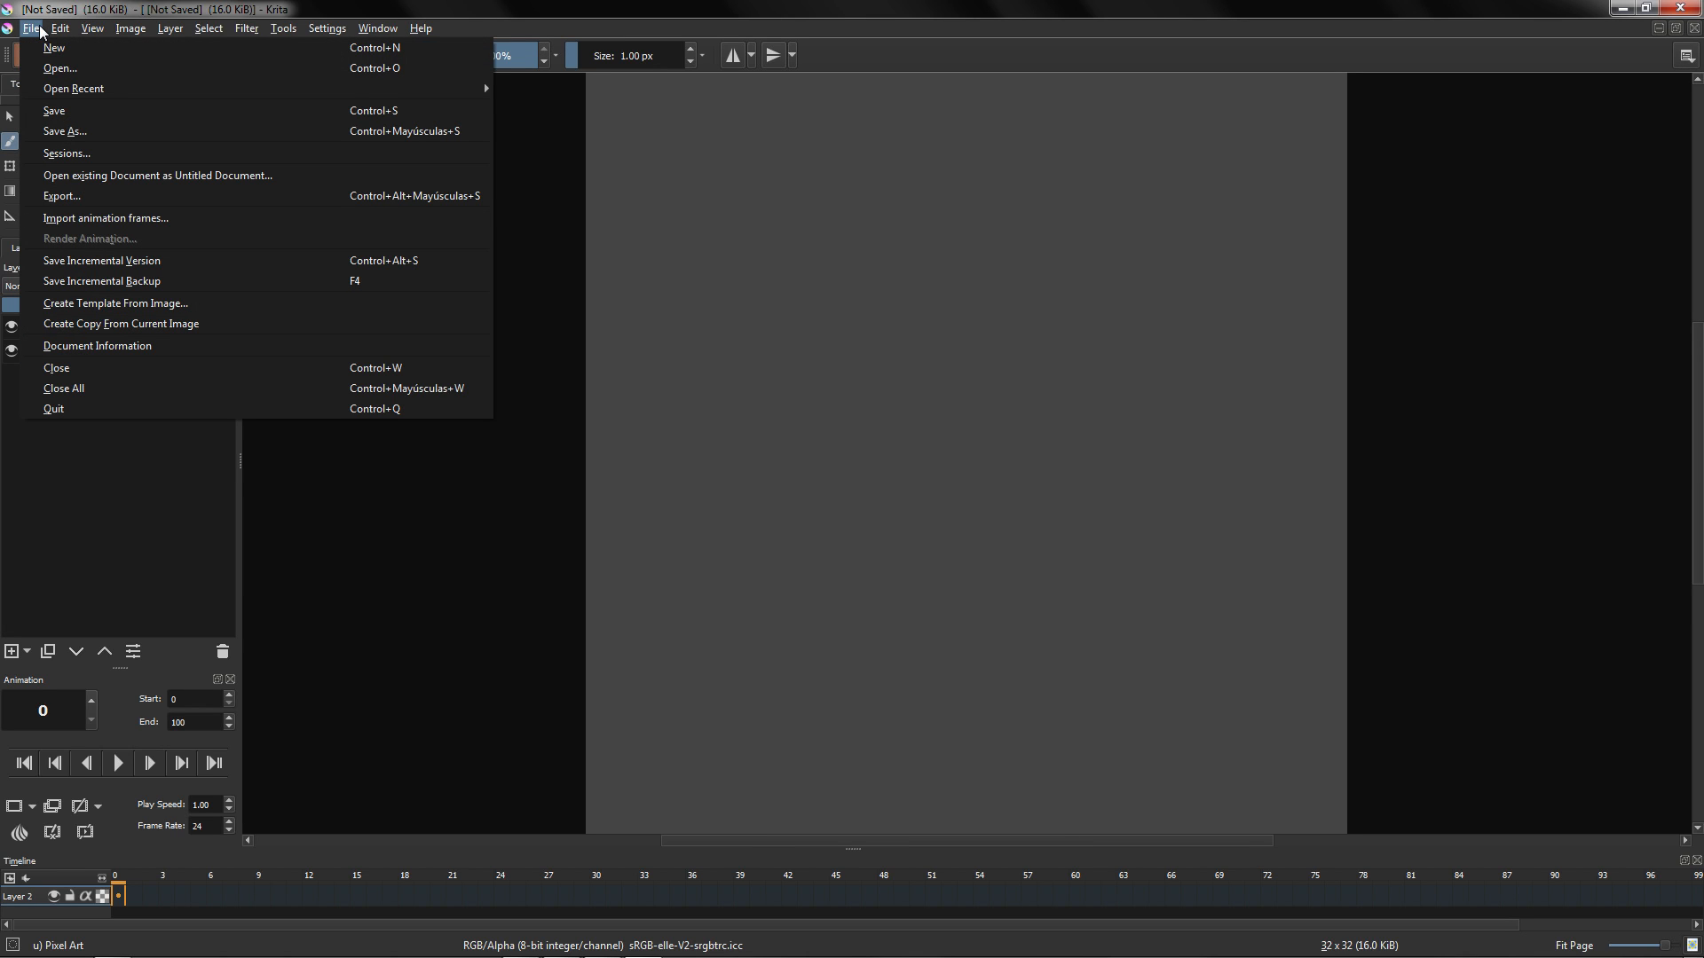
left_click(105, 217)
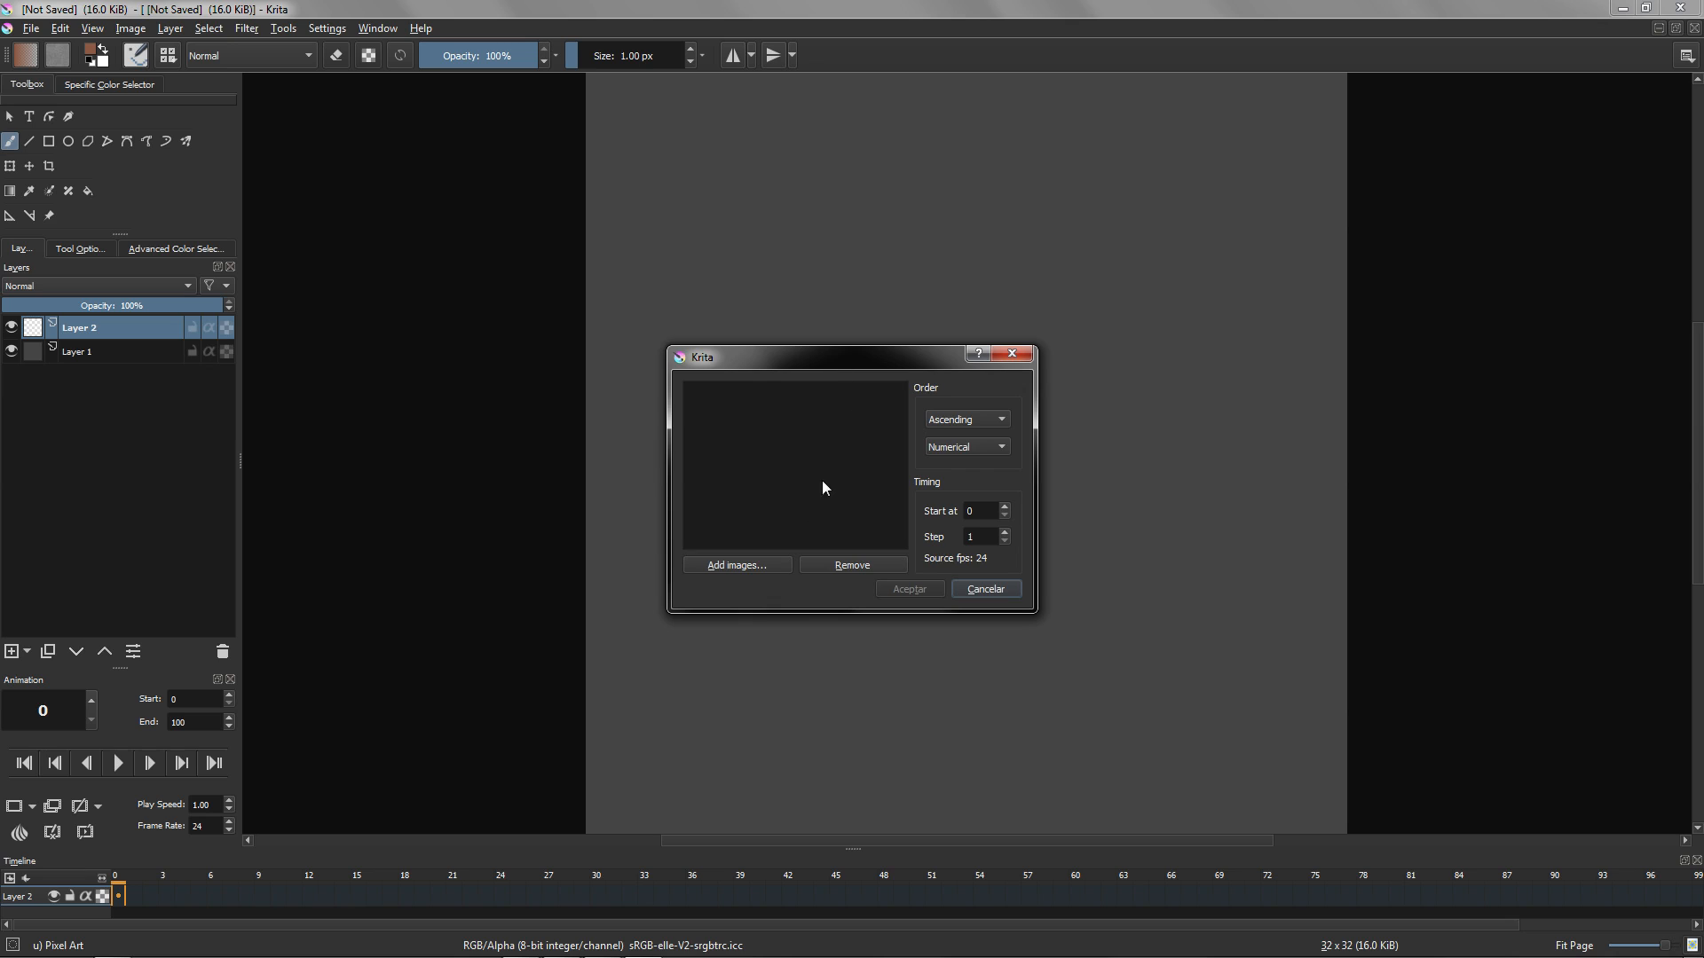
left_click(735, 564)
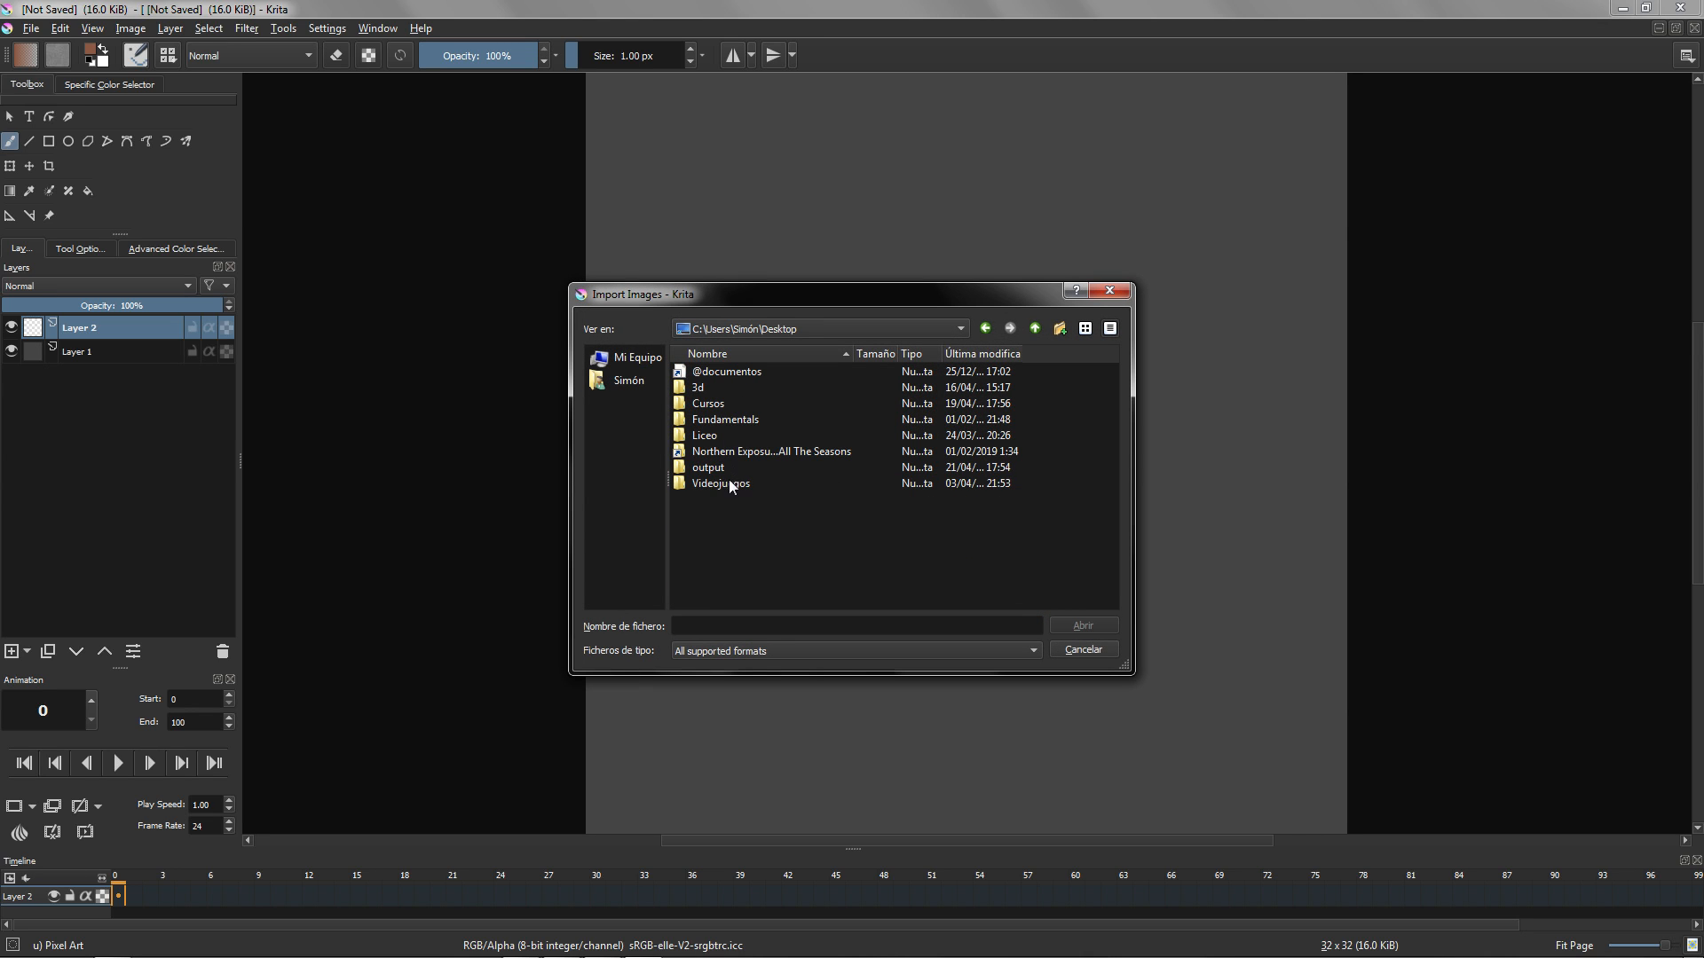
double_click(707, 467)
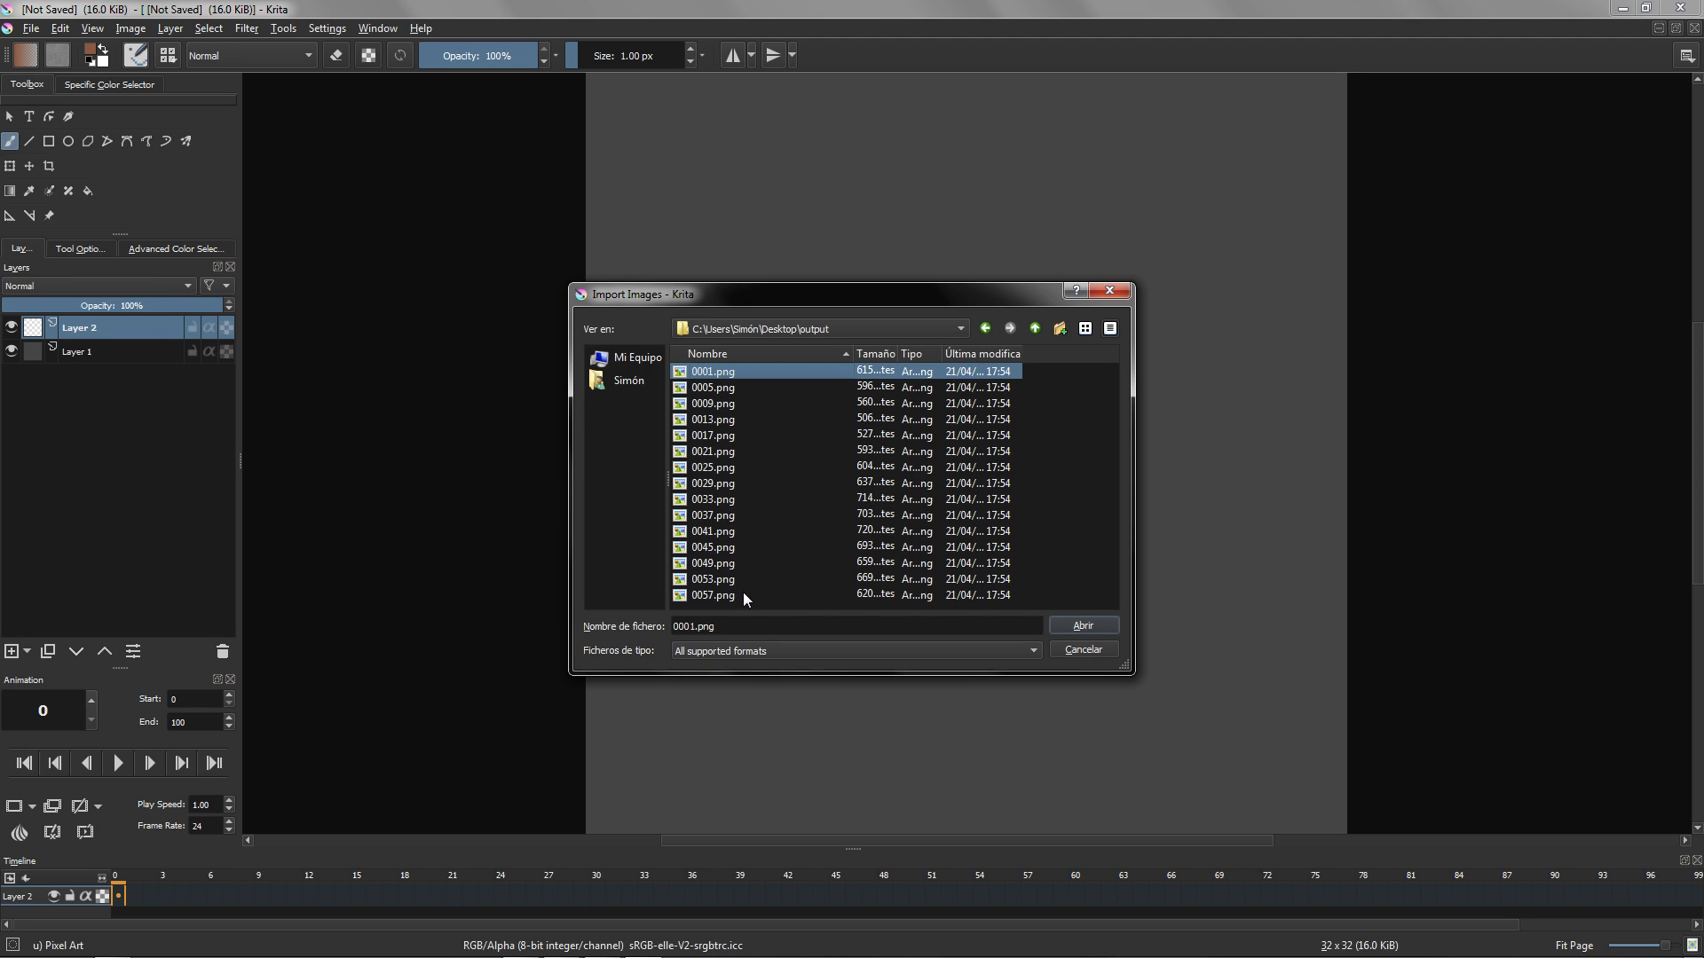
left_click(1080, 625)
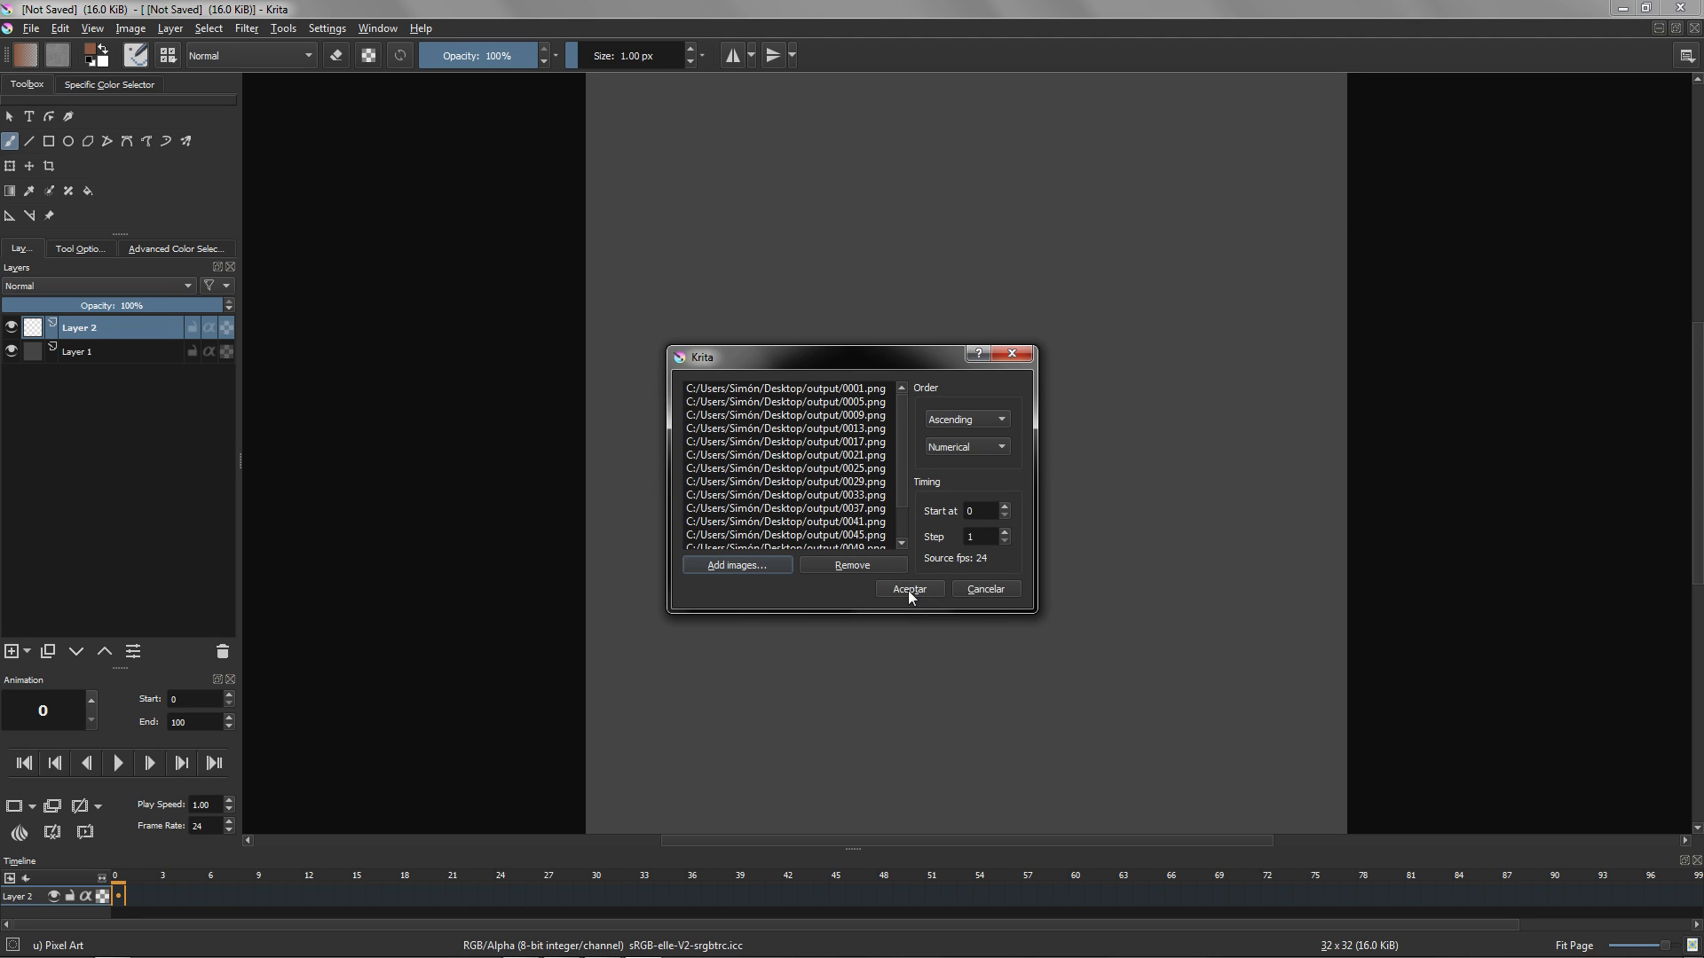
left_click(909, 588)
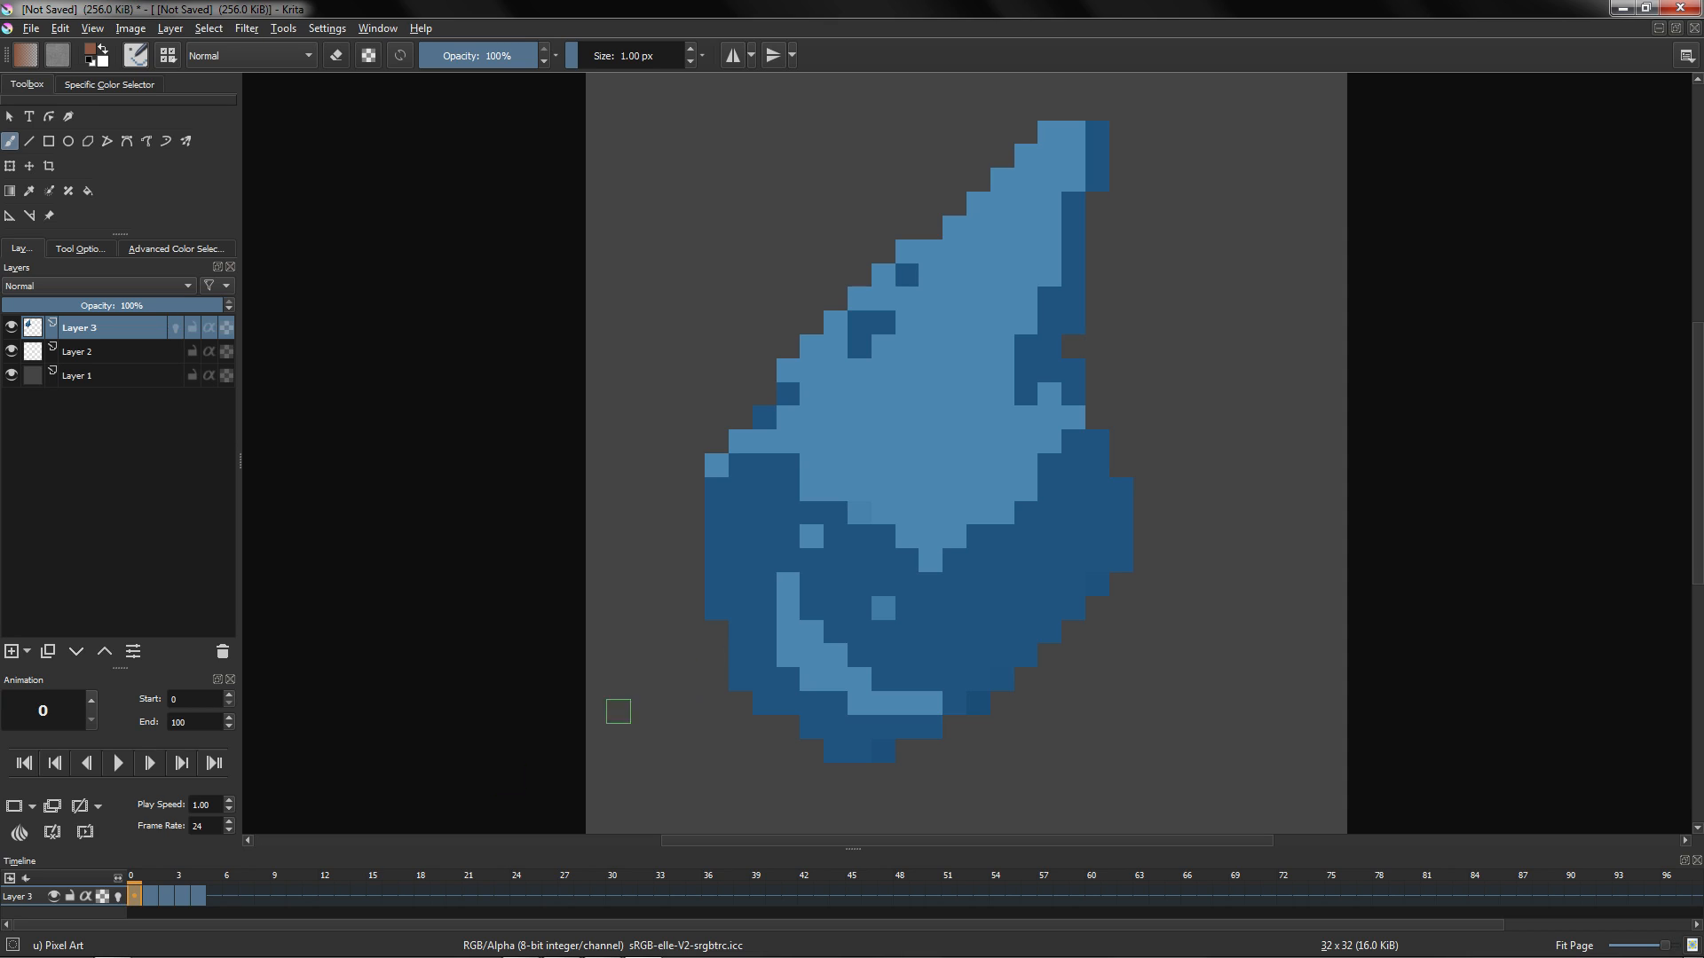
Step: Scrub the timeline to preview the frames and set the frame rate to 10 fps
left_click(348, 894)
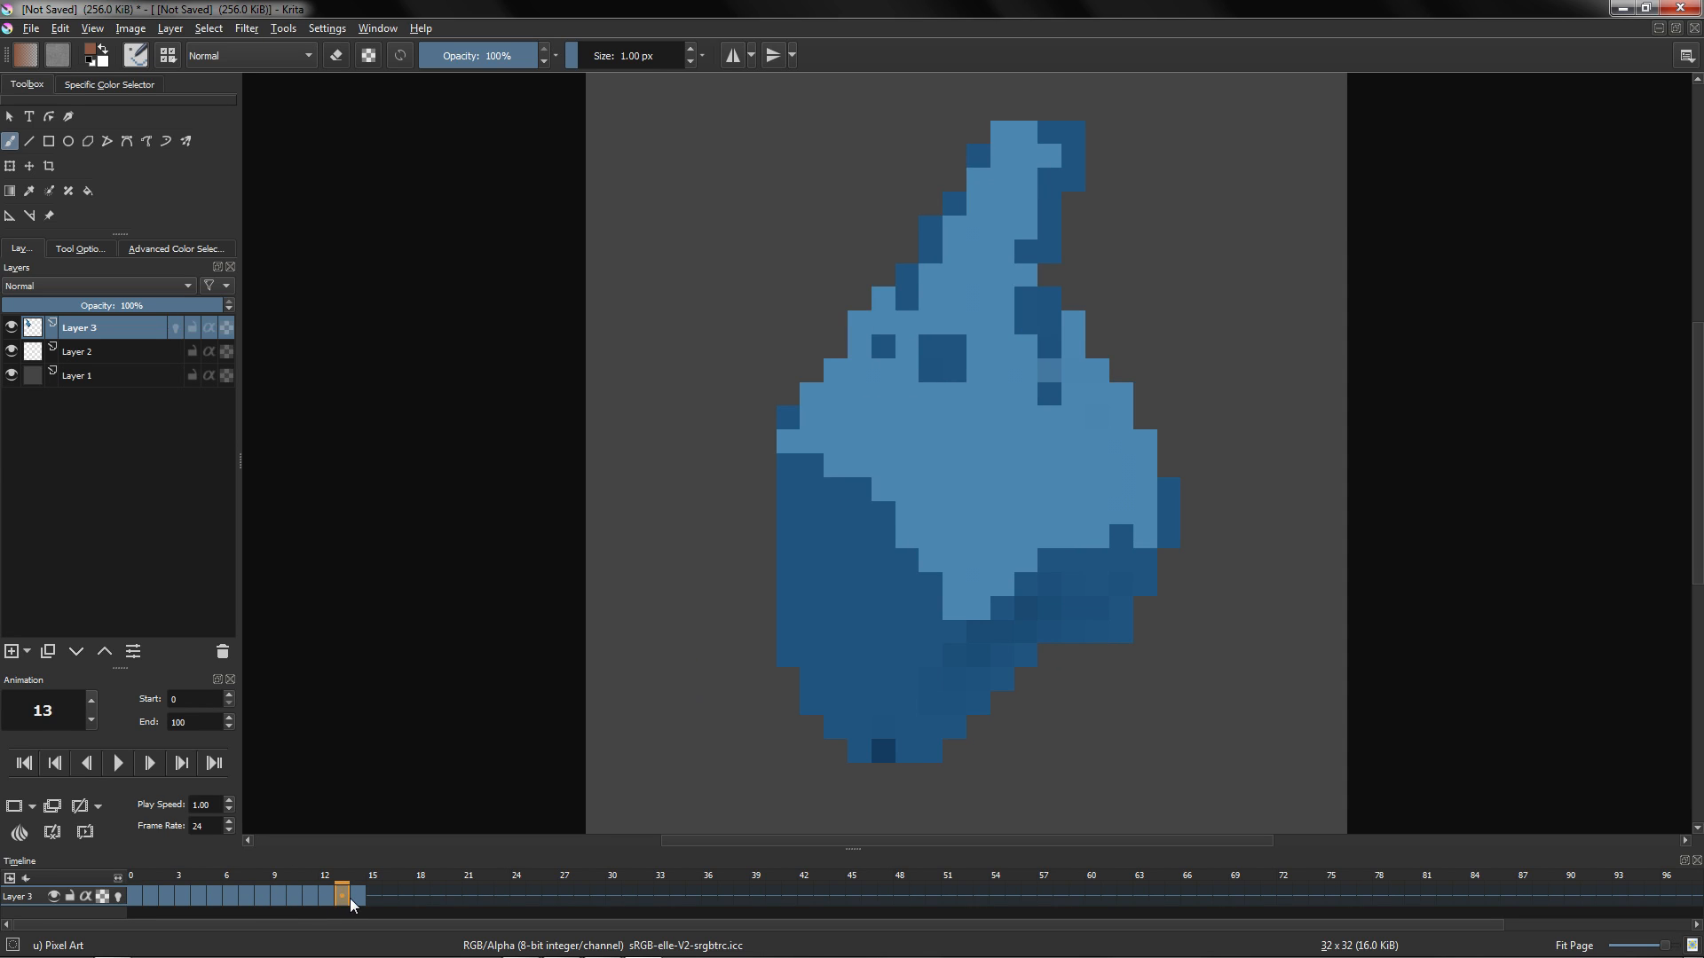
left_click(454, 896)
type("14")
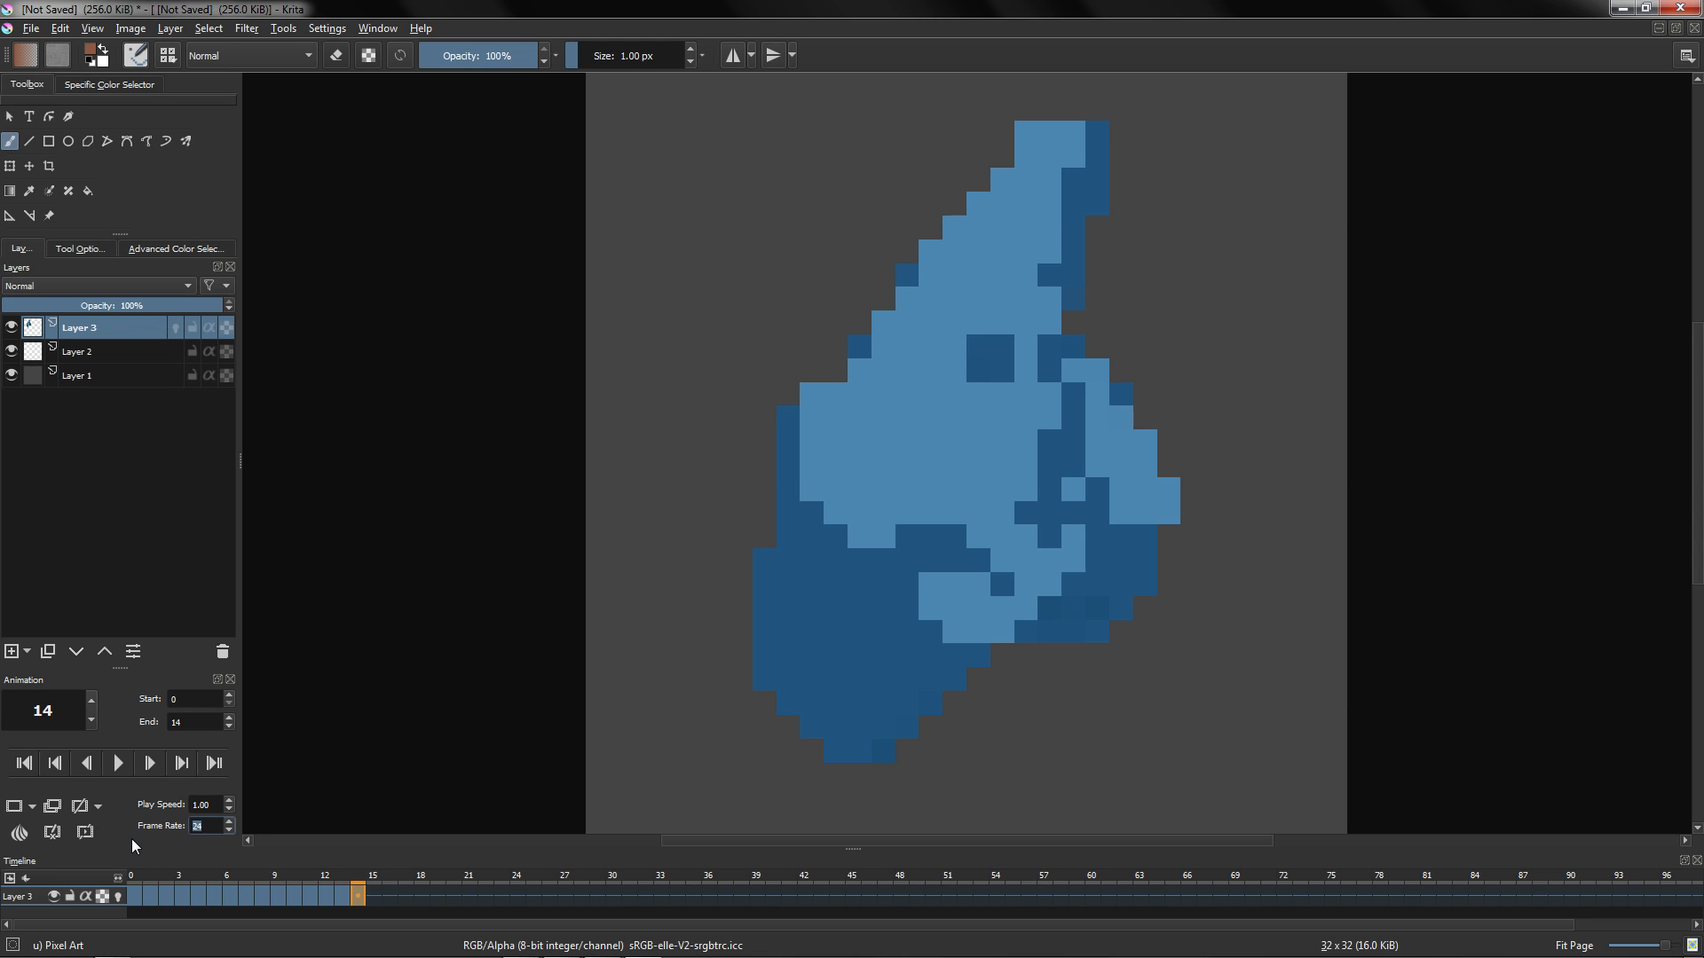
left_click(117, 763)
type("12")
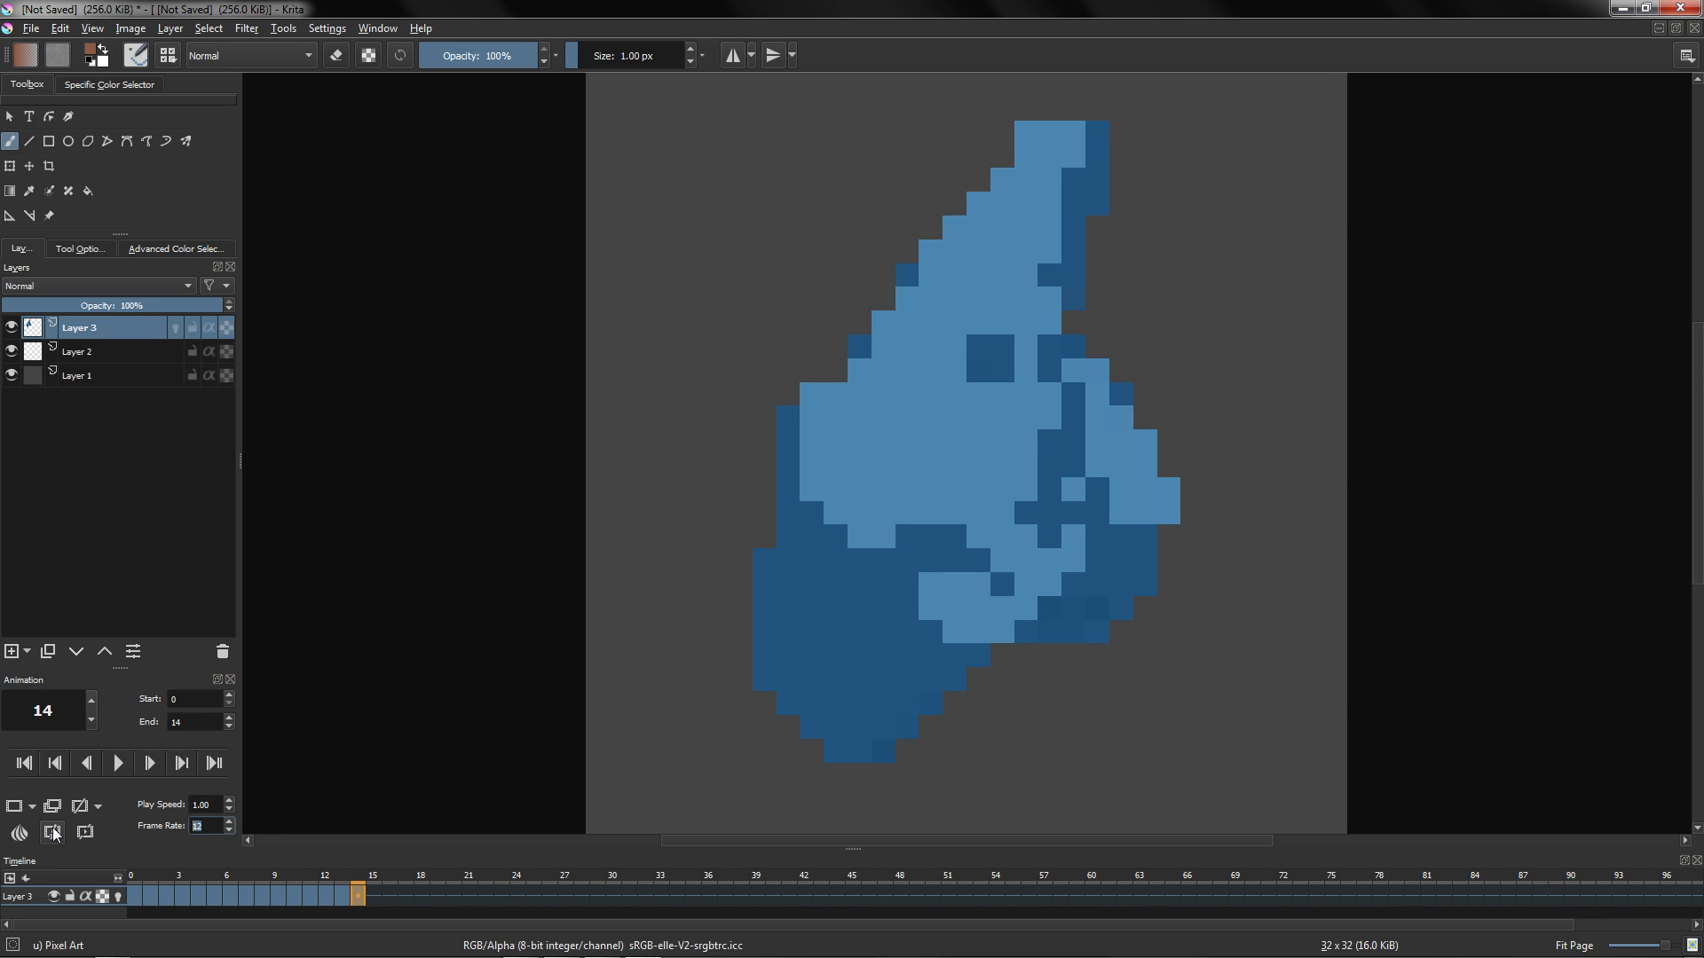
left_click(117, 764)
type("10")
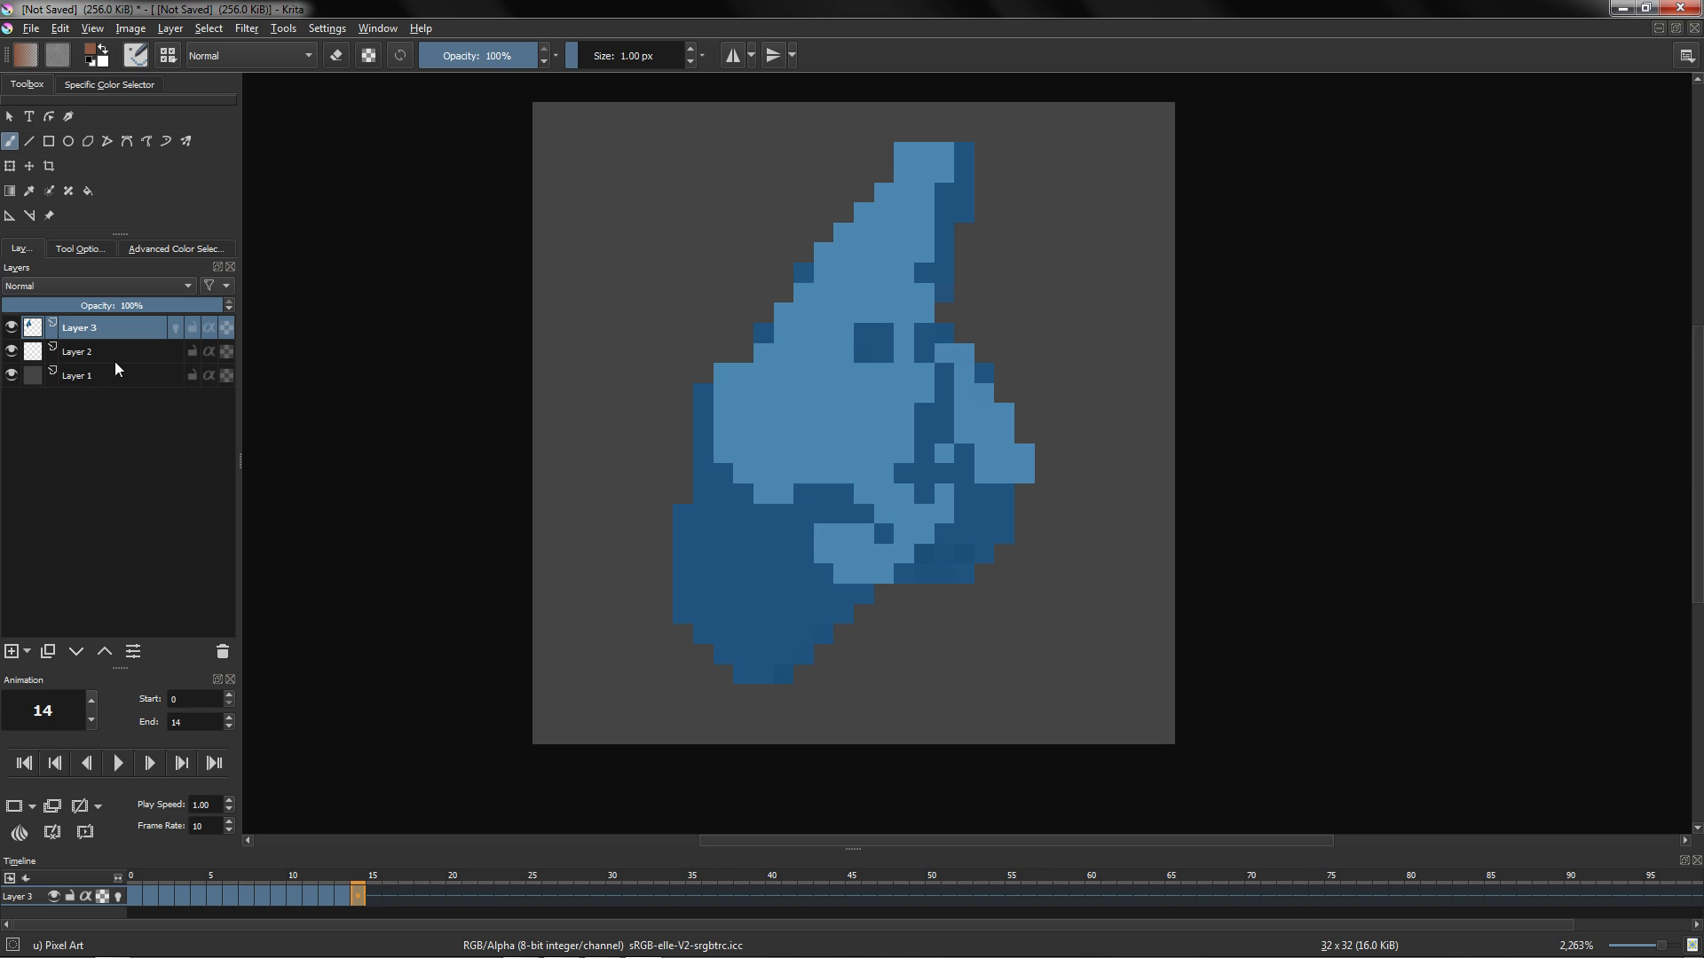
Step: Bucket-fill the bottom layer with pale grey and switch back to the Animation workspace
left_click(1686, 55)
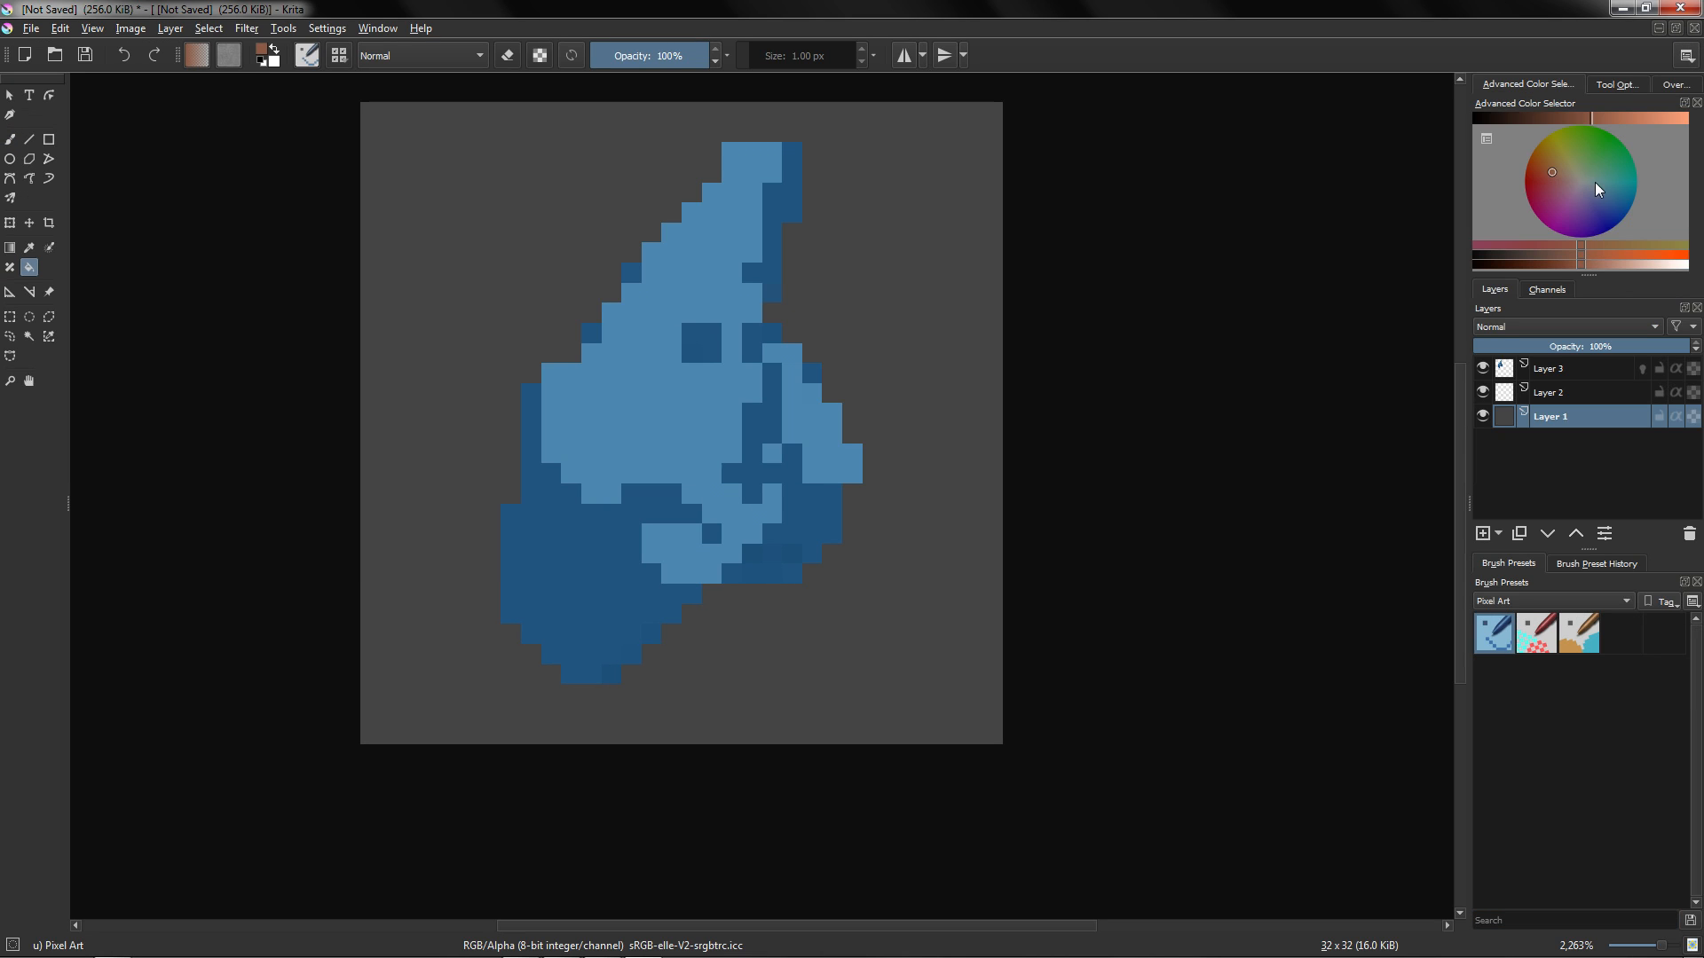
left_click(1583, 180)
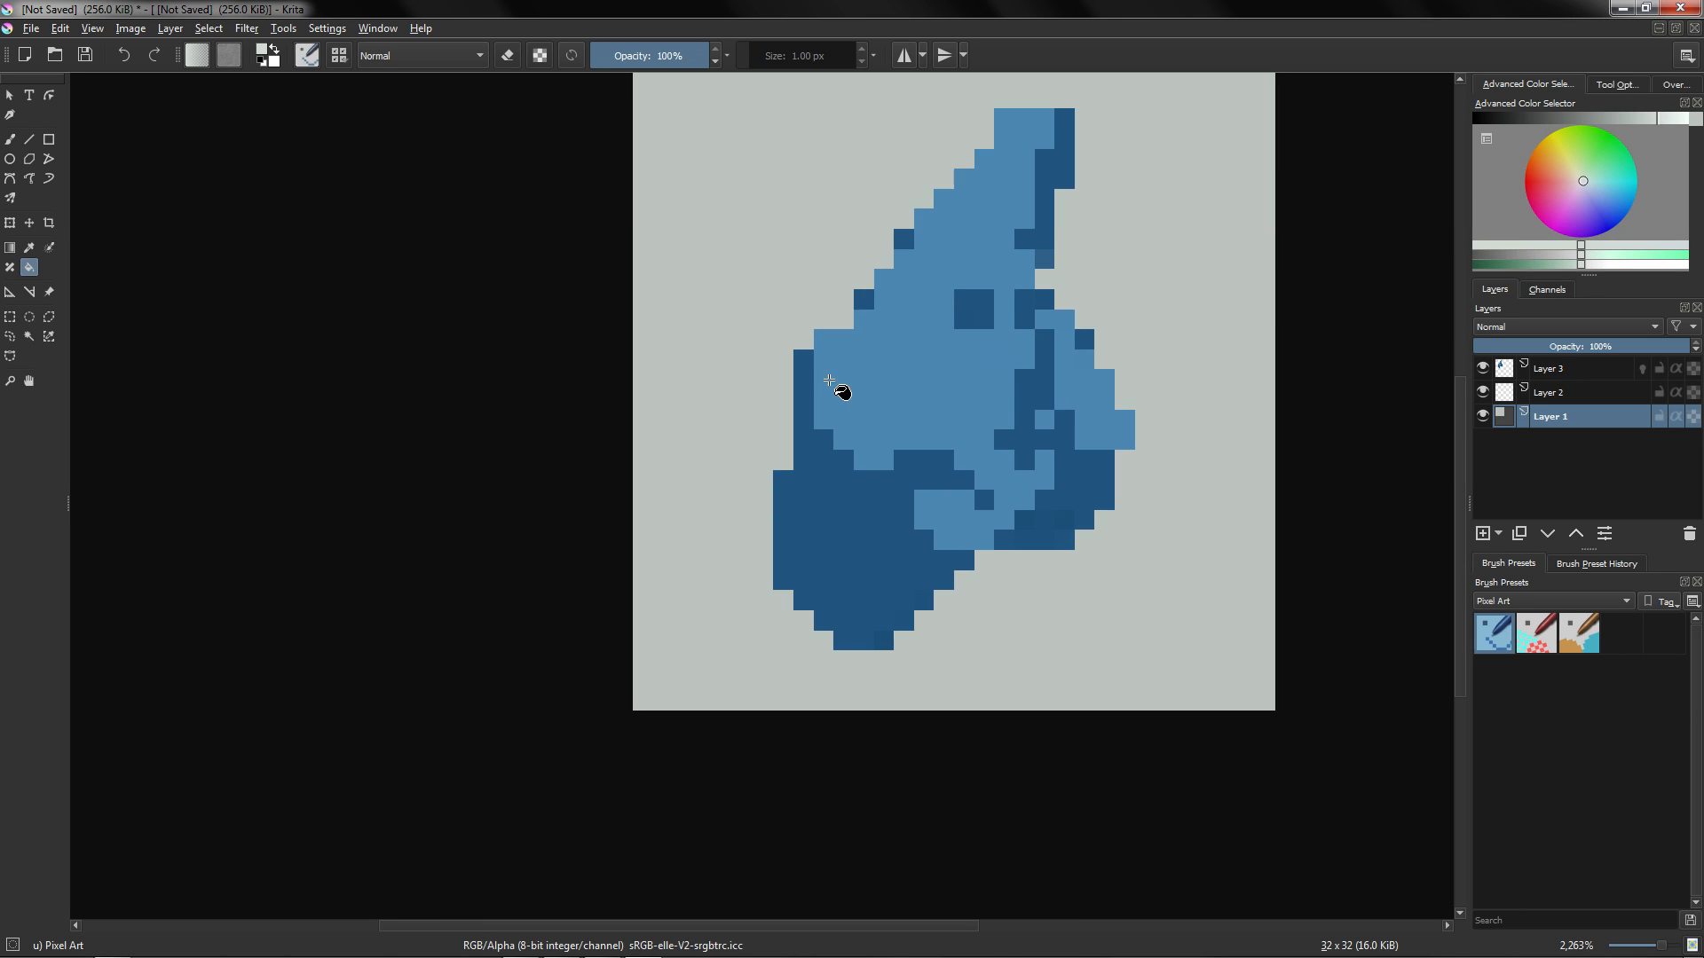
left_click(1688, 55)
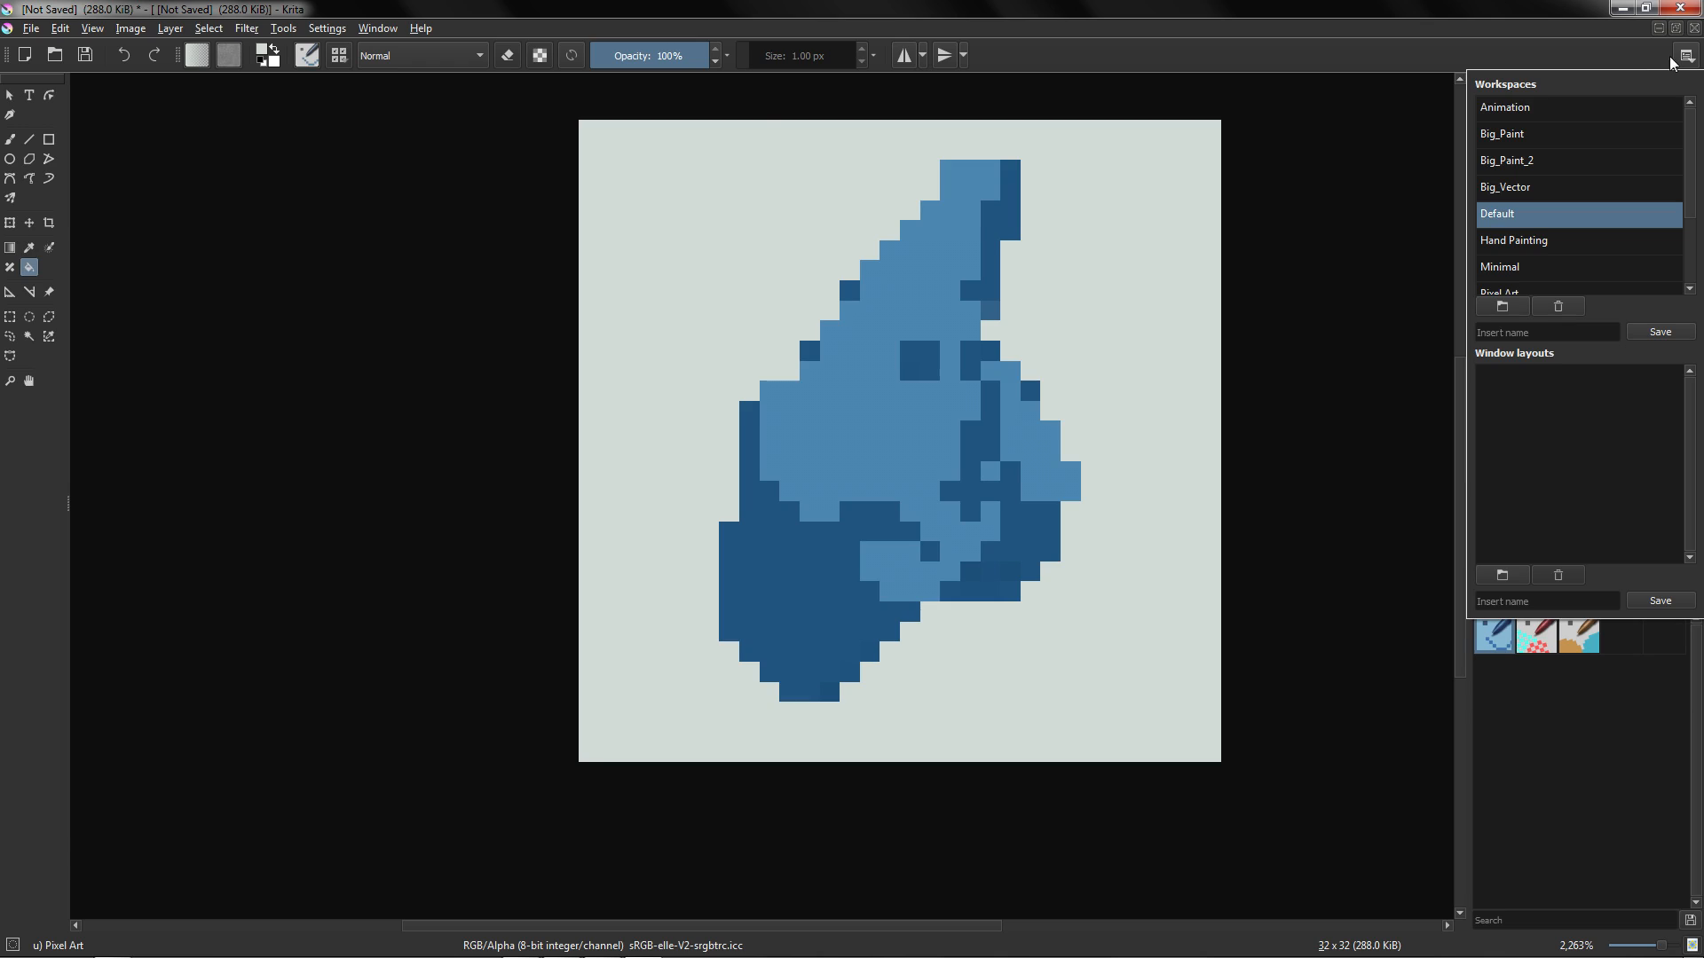
left_click(1505, 106)
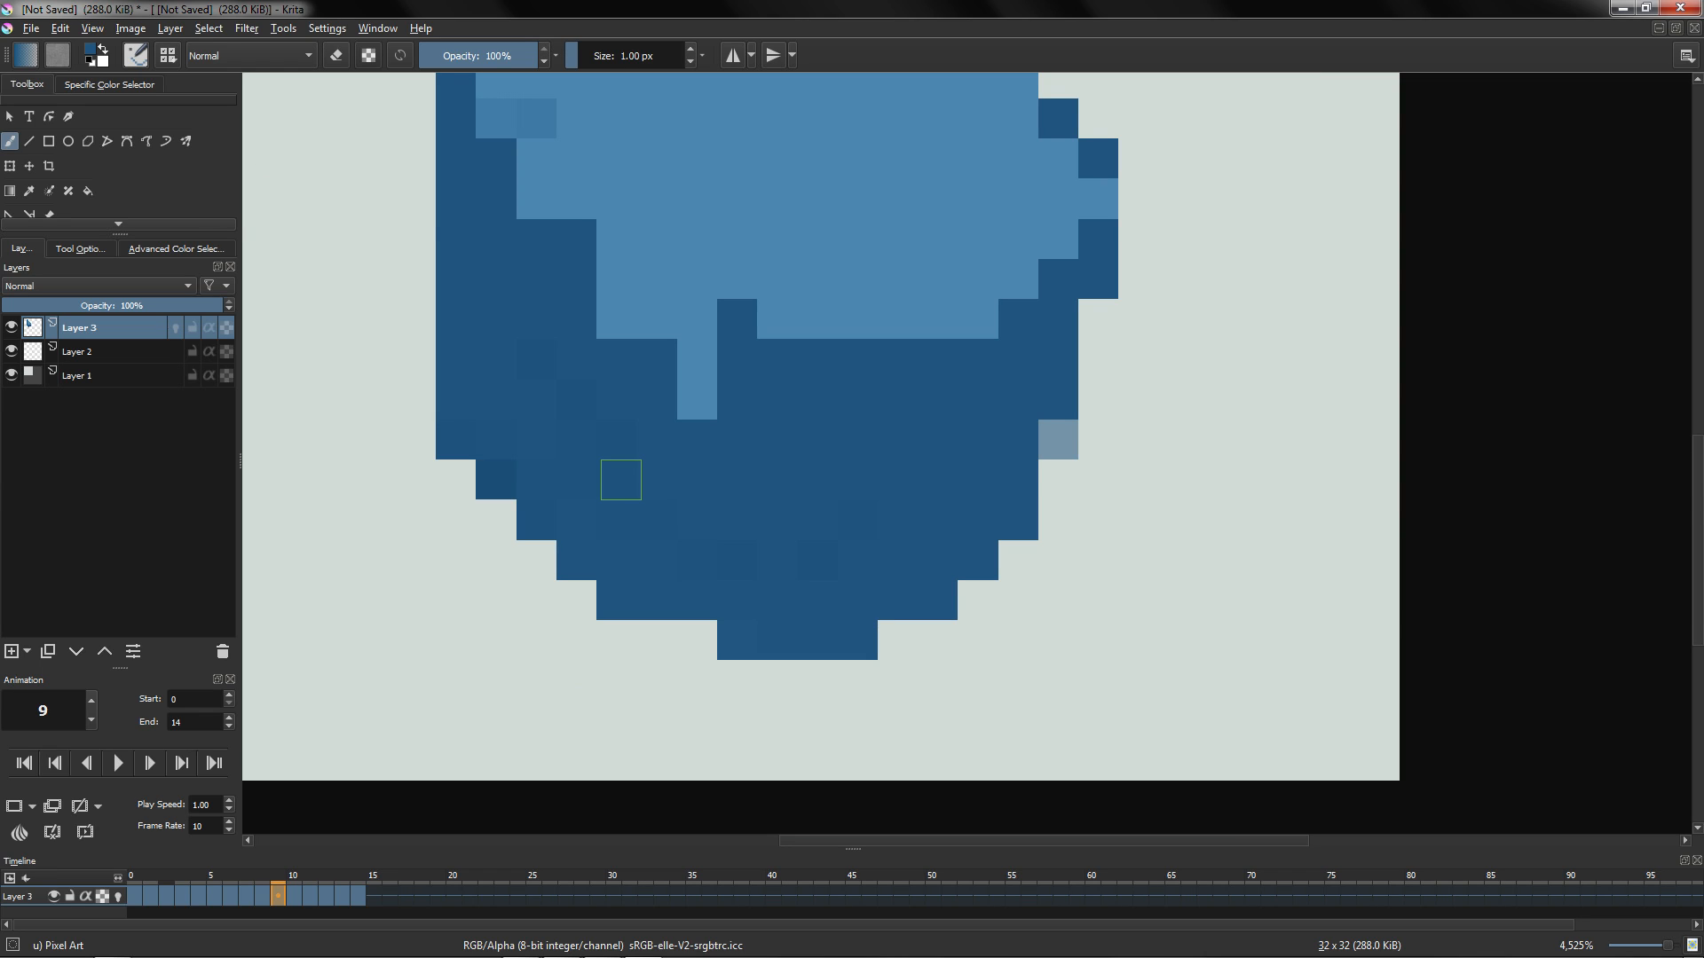
left_click(560, 943)
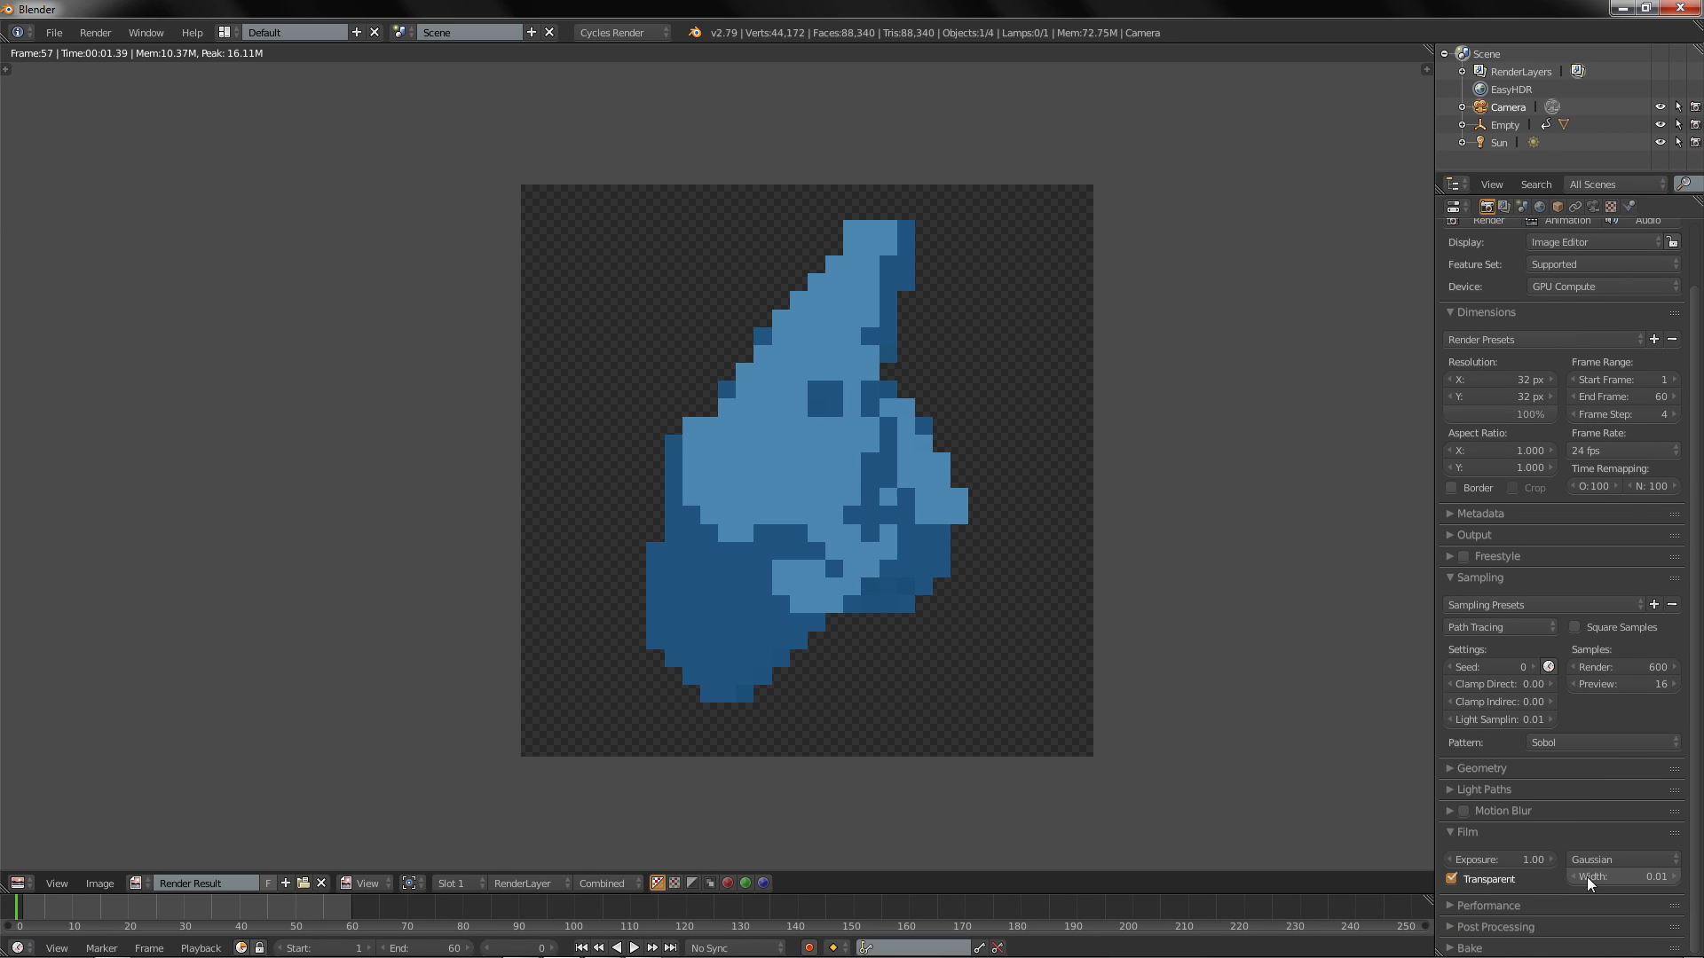
mouse_move(1623, 877)
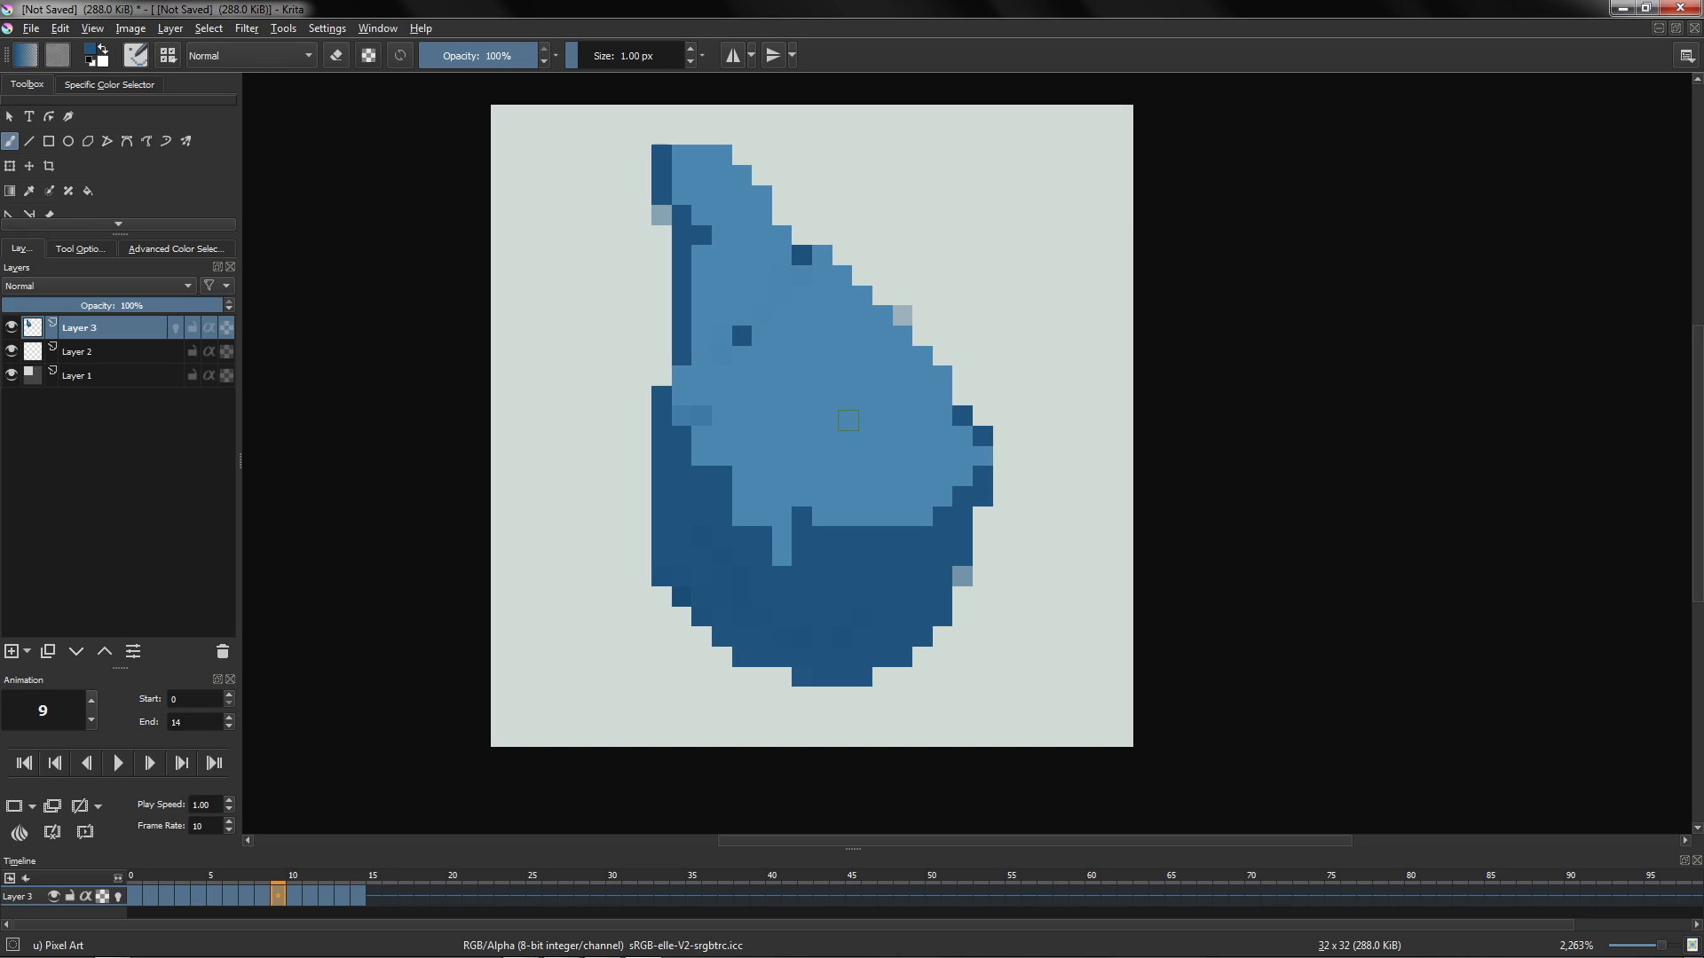
mouse_move(77, 351)
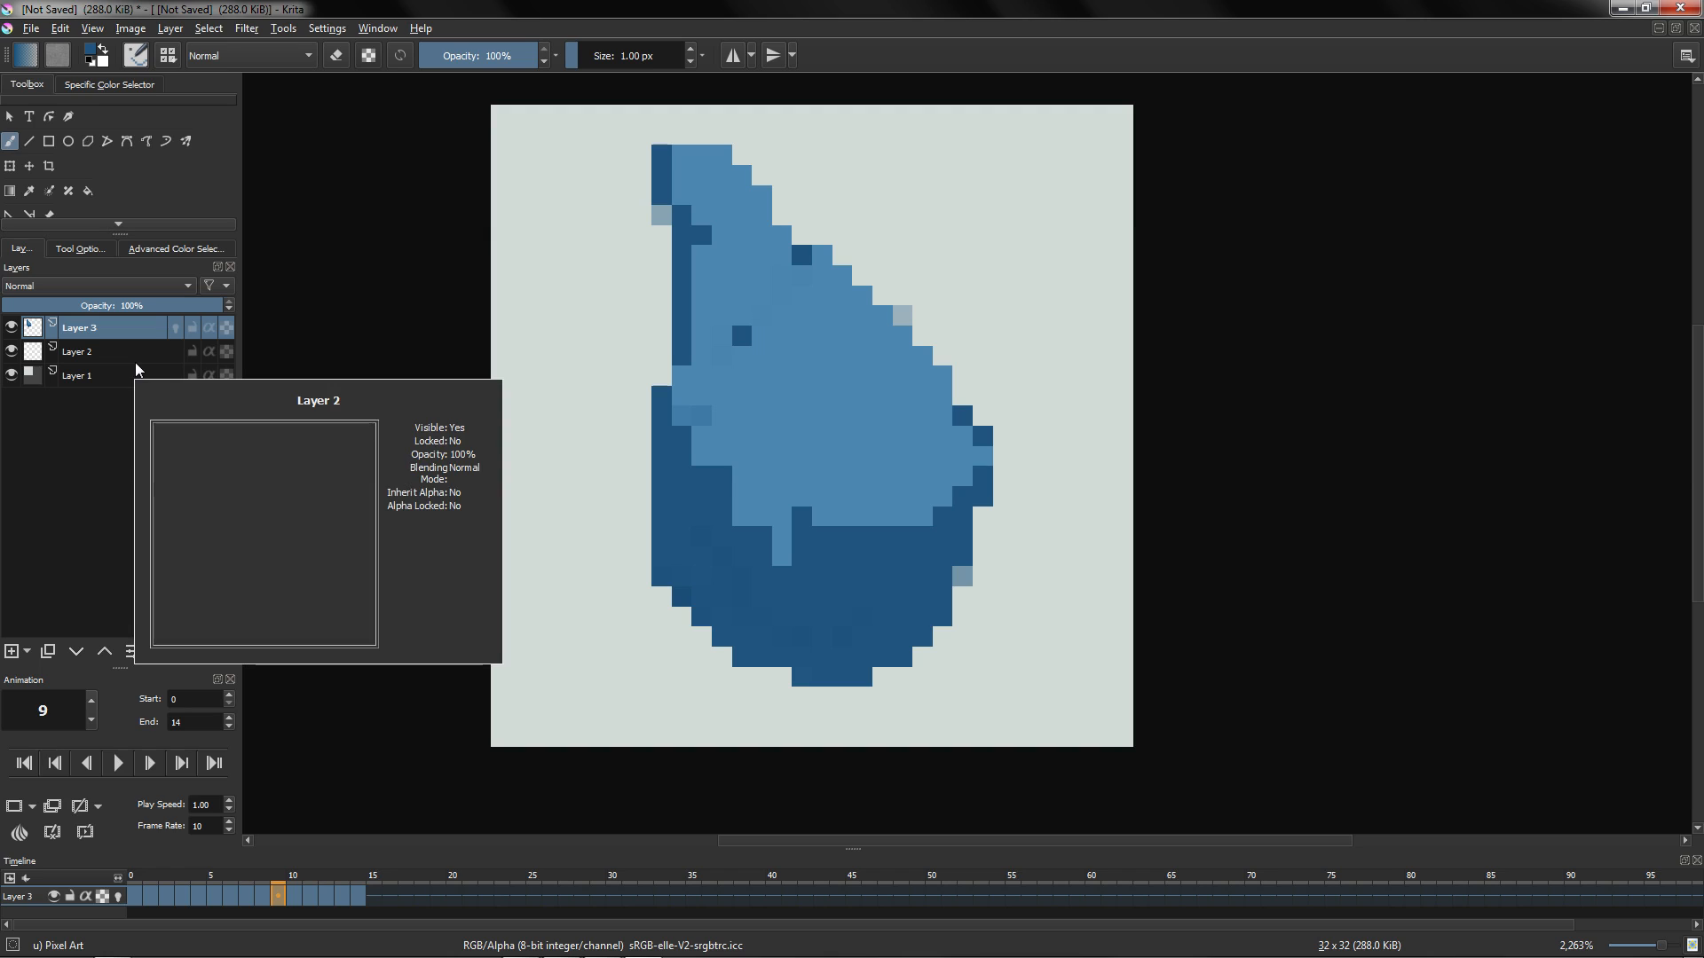
mouse_move(531, 417)
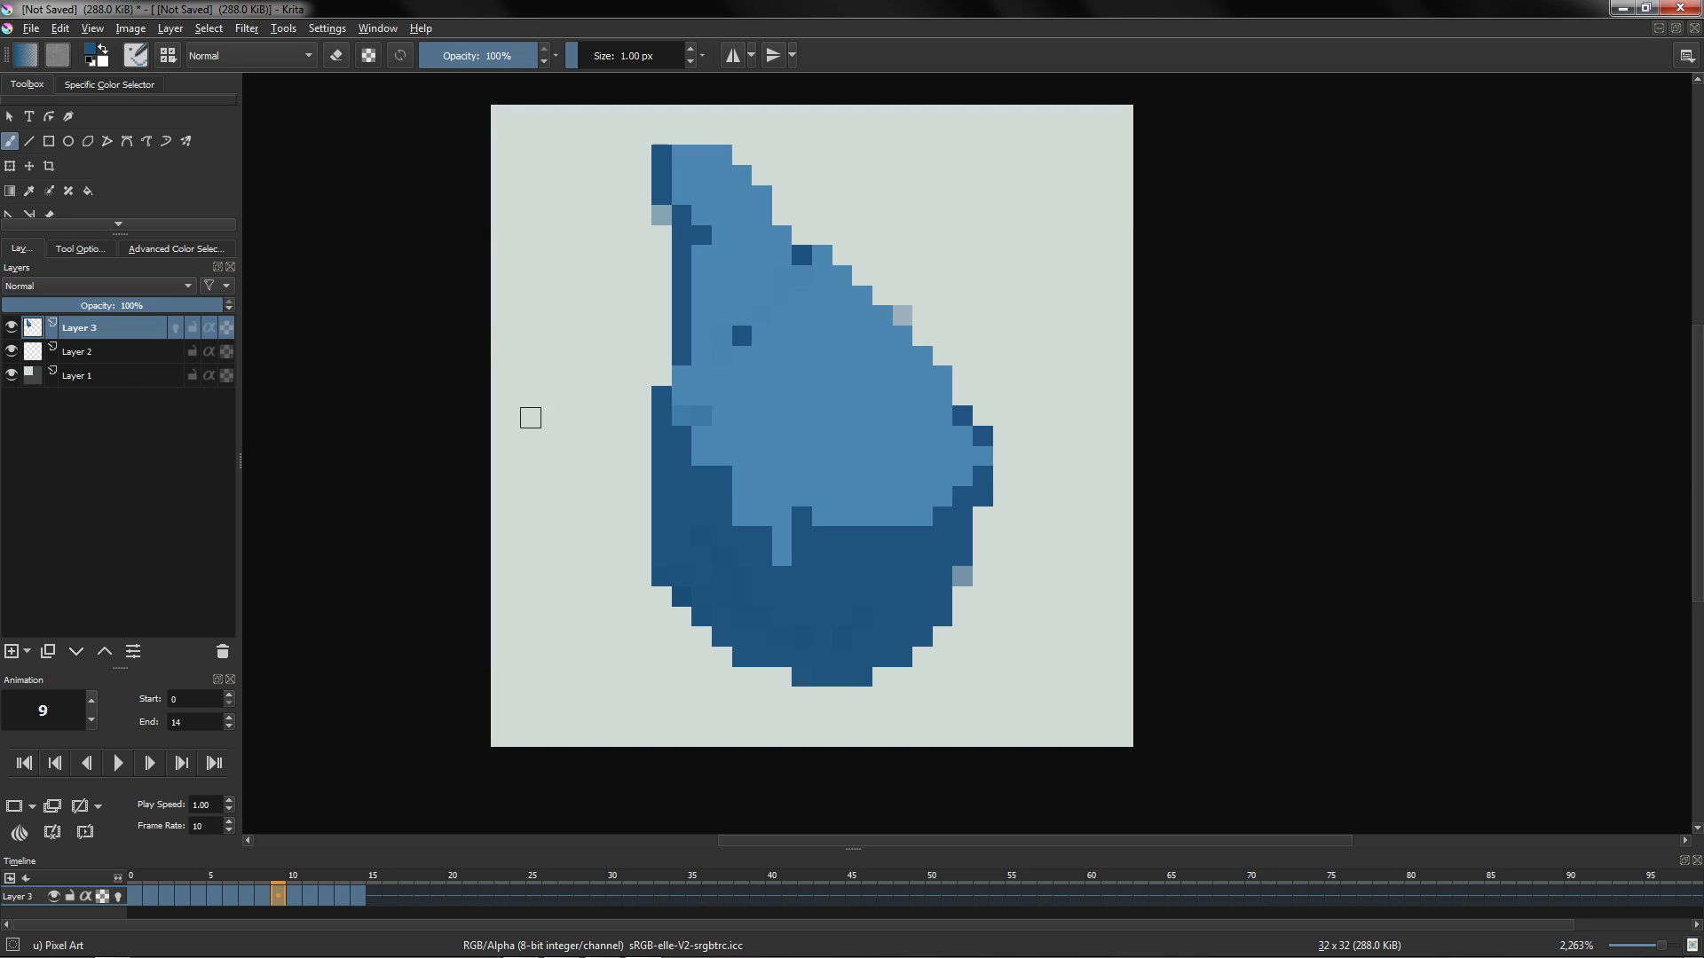
mouse_move(937, 470)
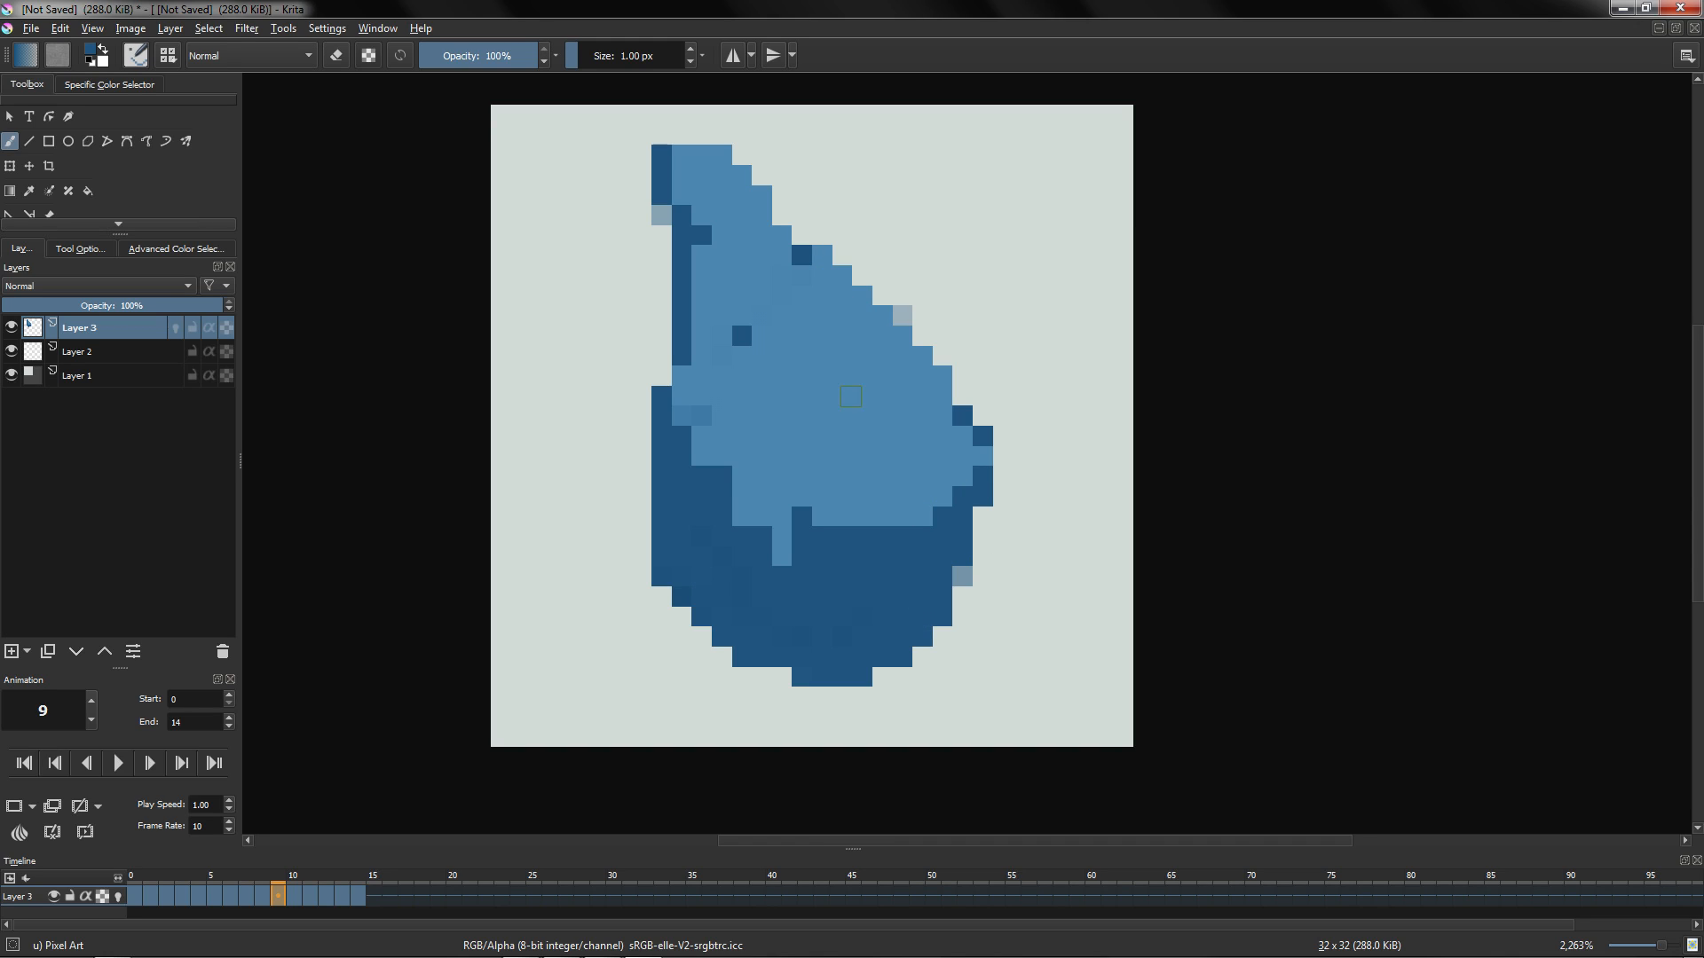
Step: Select Layer 2 and set the brush size to 3.70 px
left_click(78, 351)
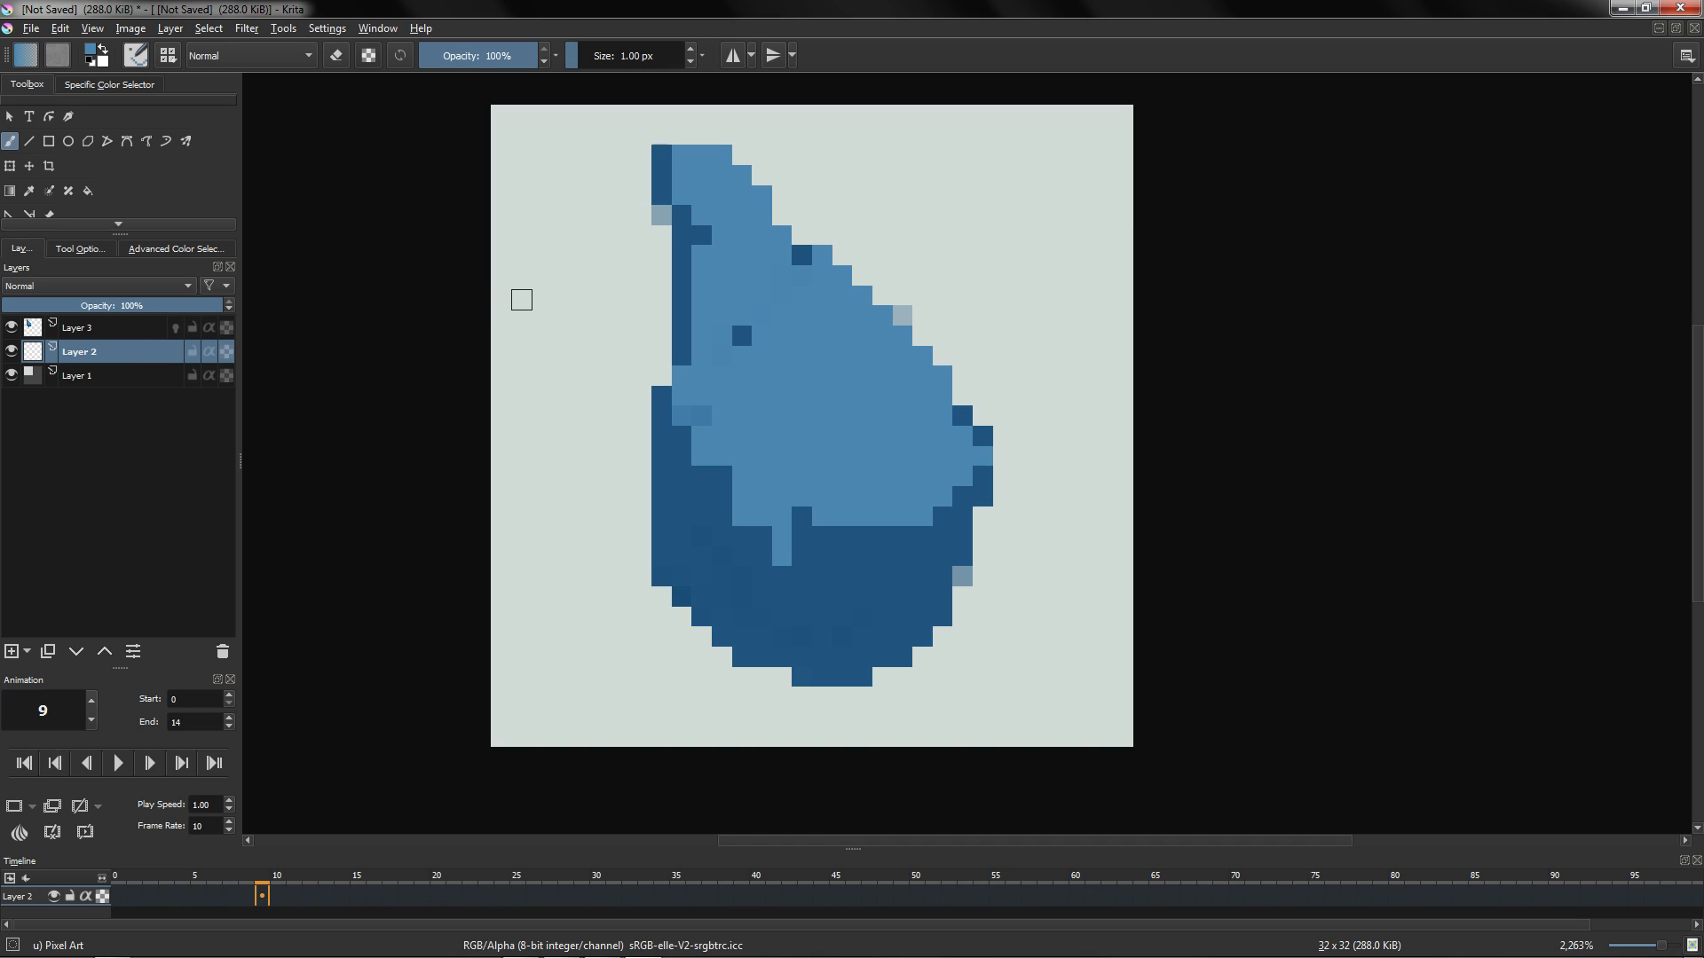
type("3.70")
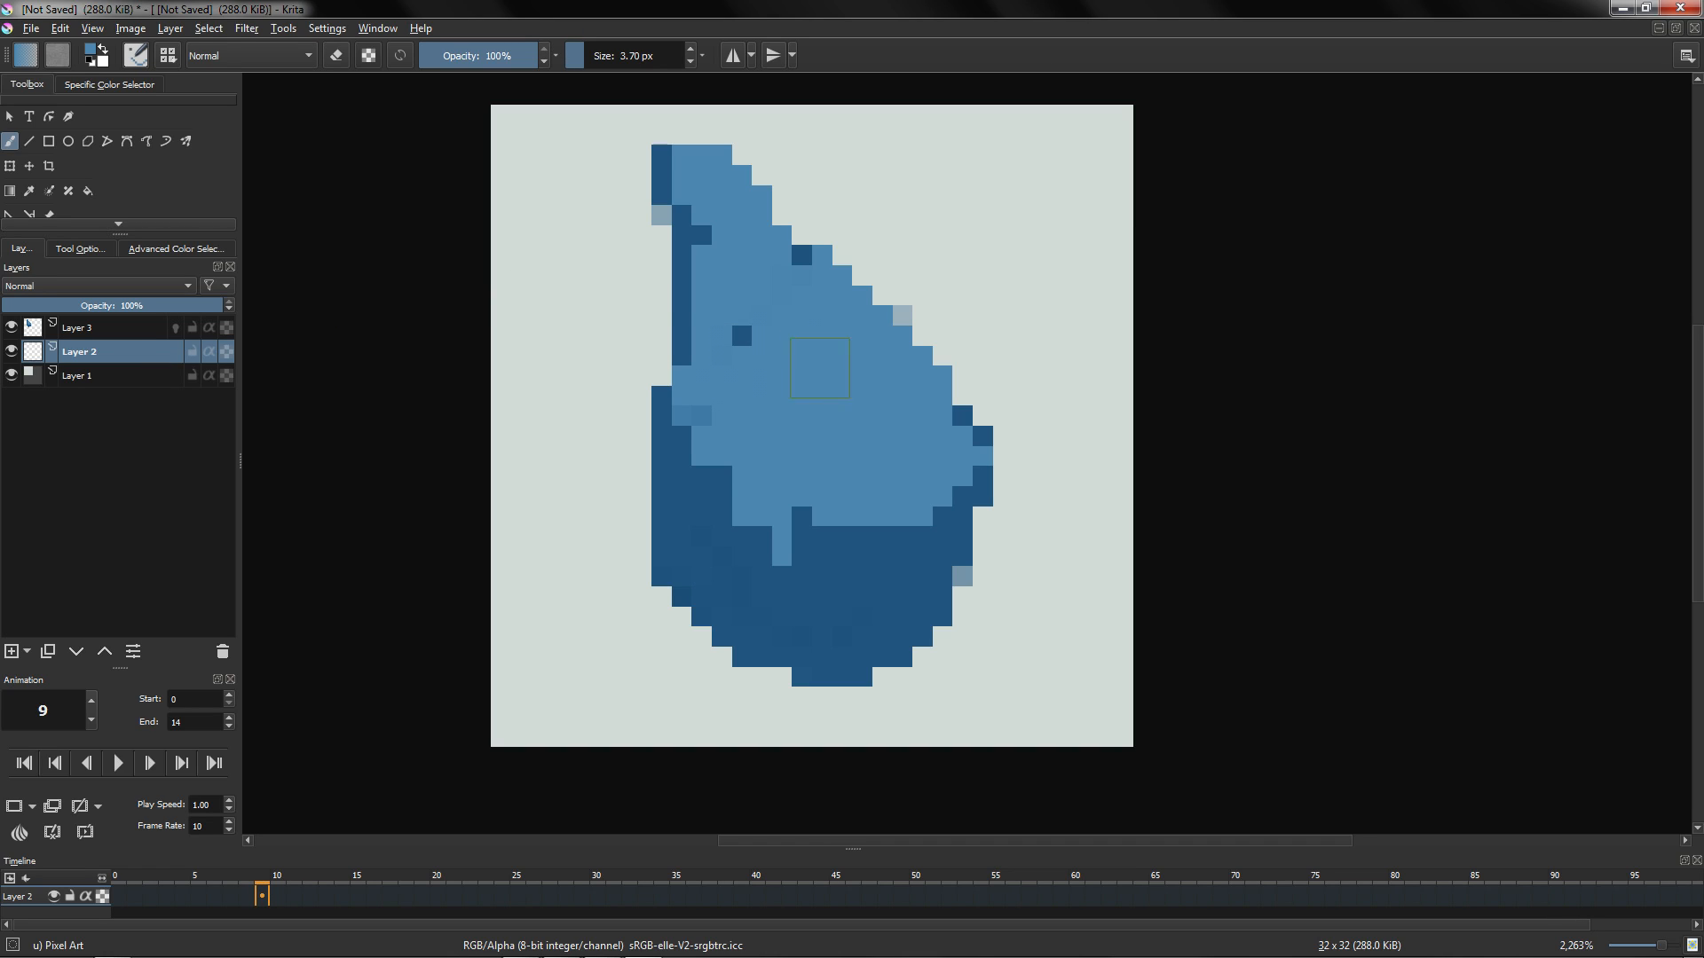
mouse_move(843, 374)
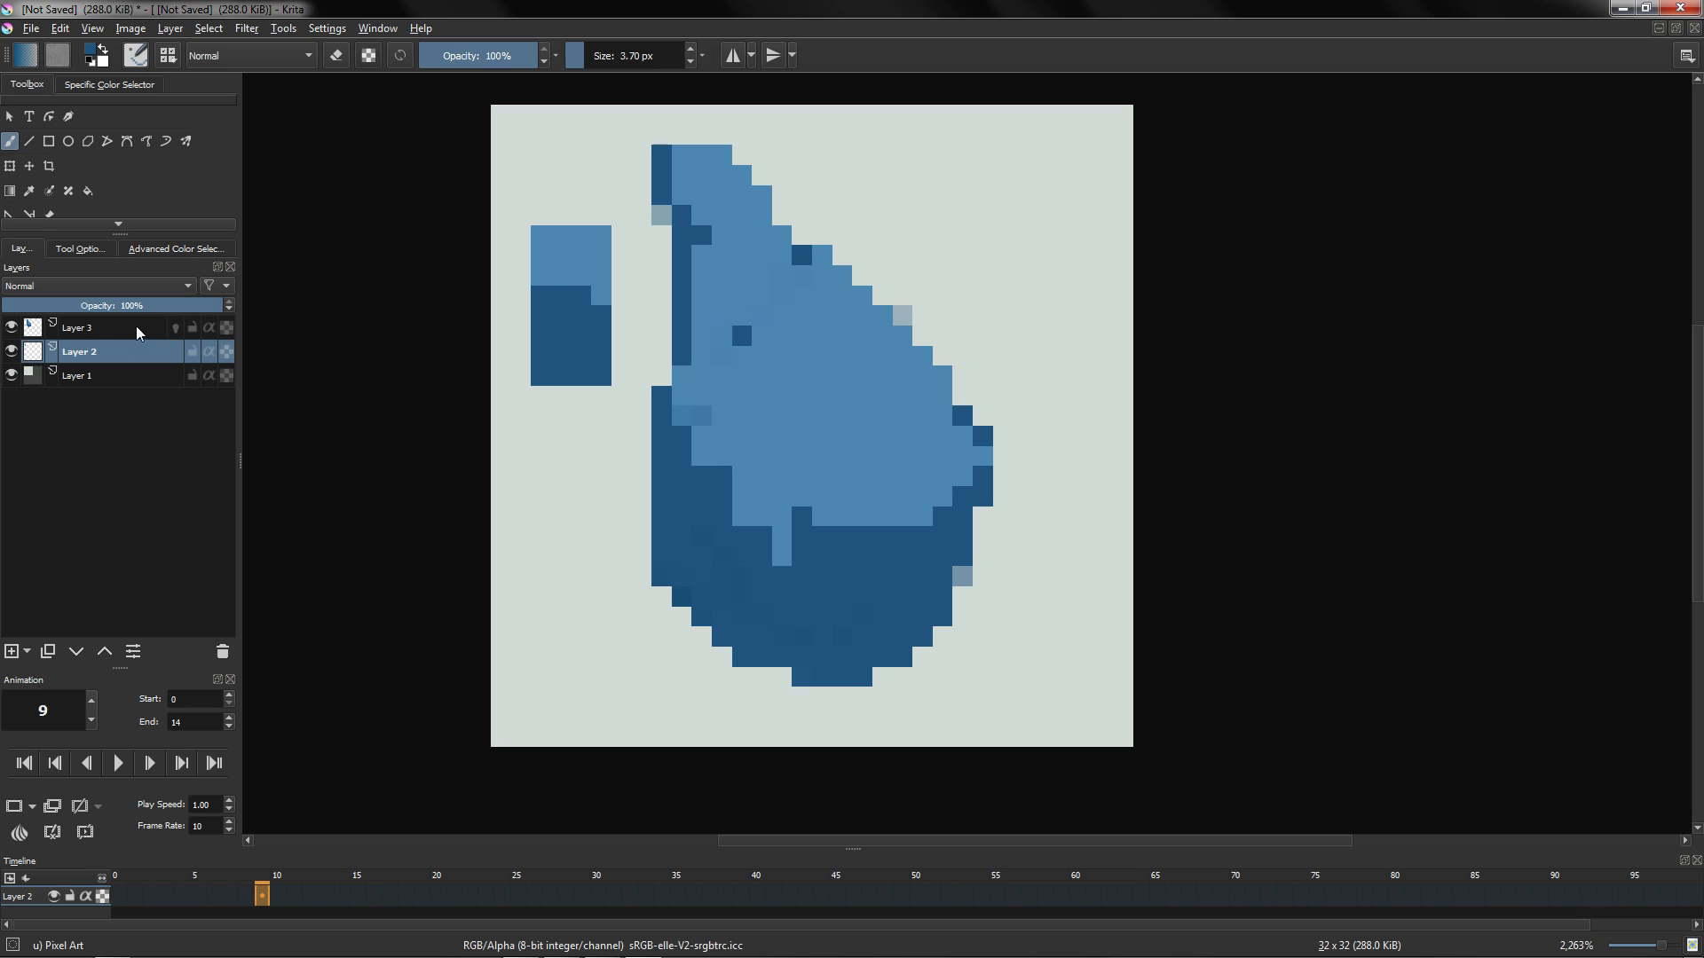
Step: Add a filter mask to Layer 3 and move its dialog off the rock
right_click(78, 328)
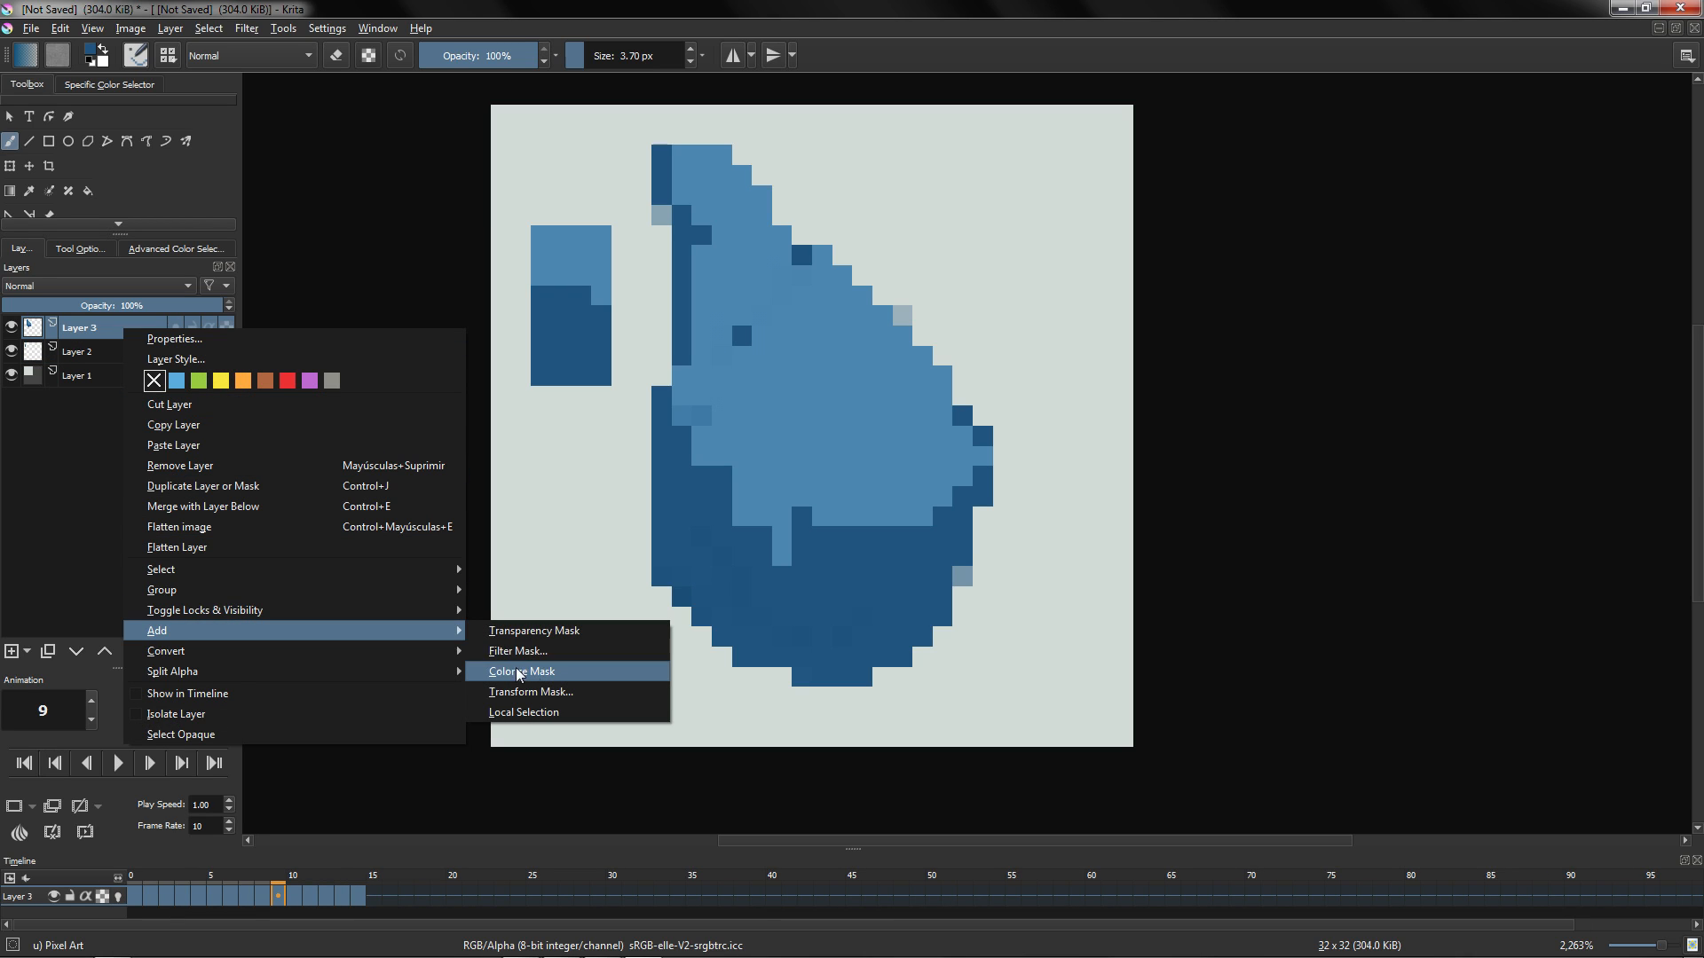
left_click(517, 651)
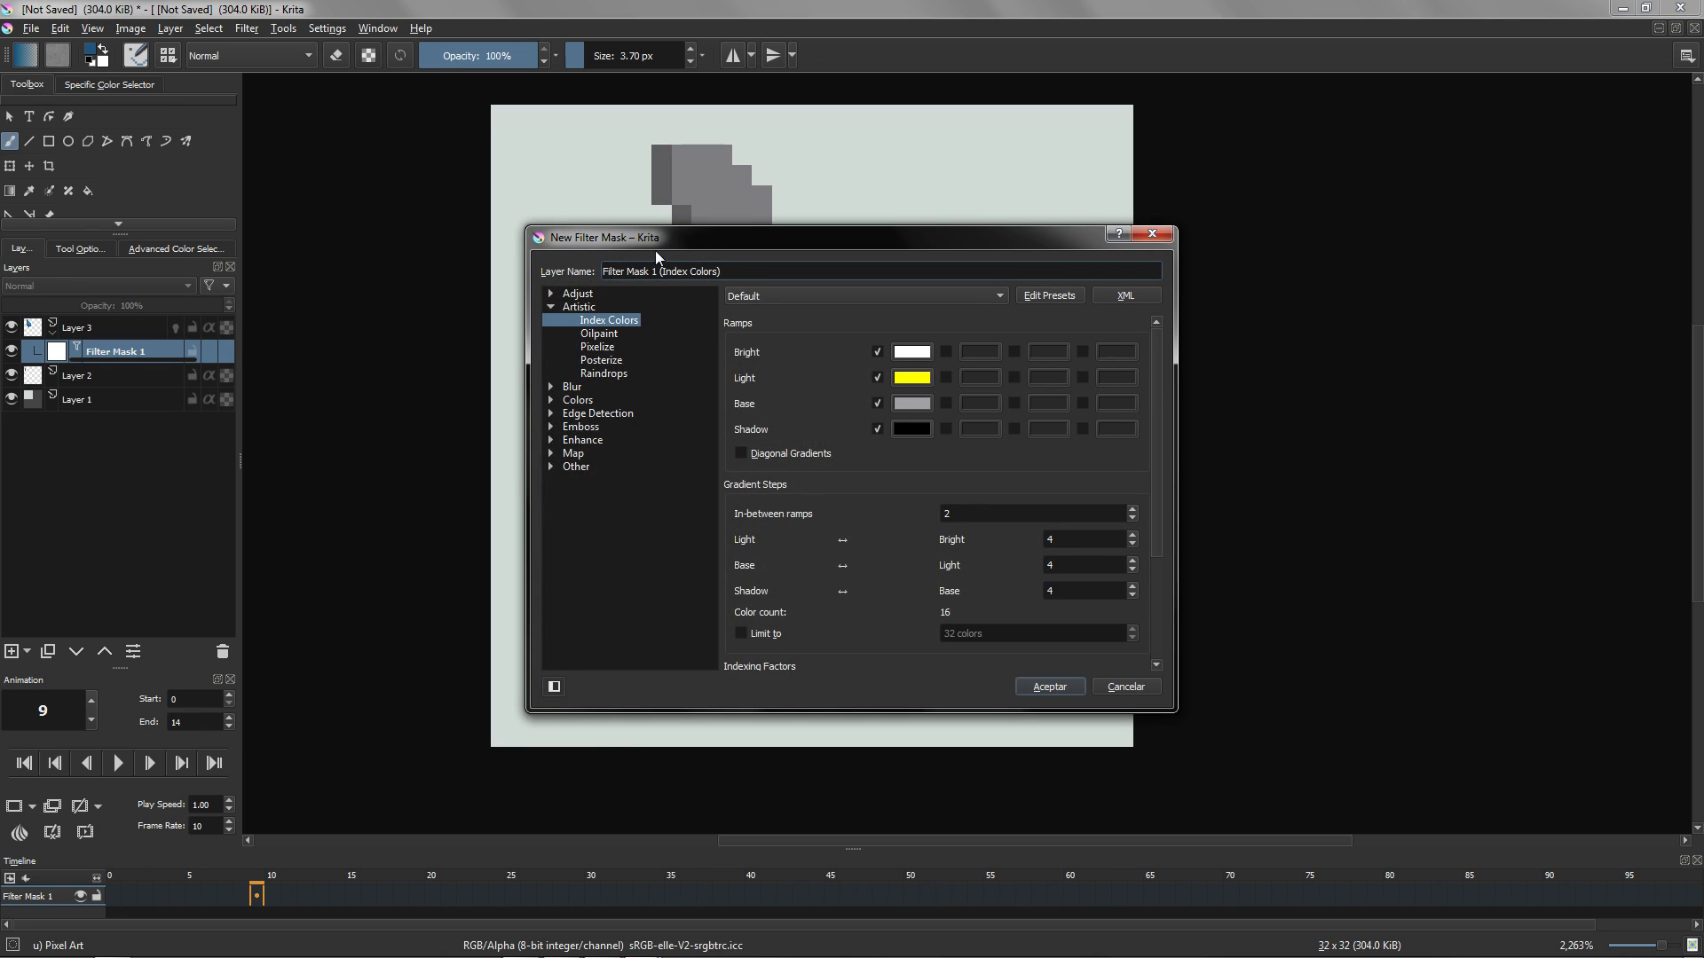
left_click_drag(630, 237, 918, 206)
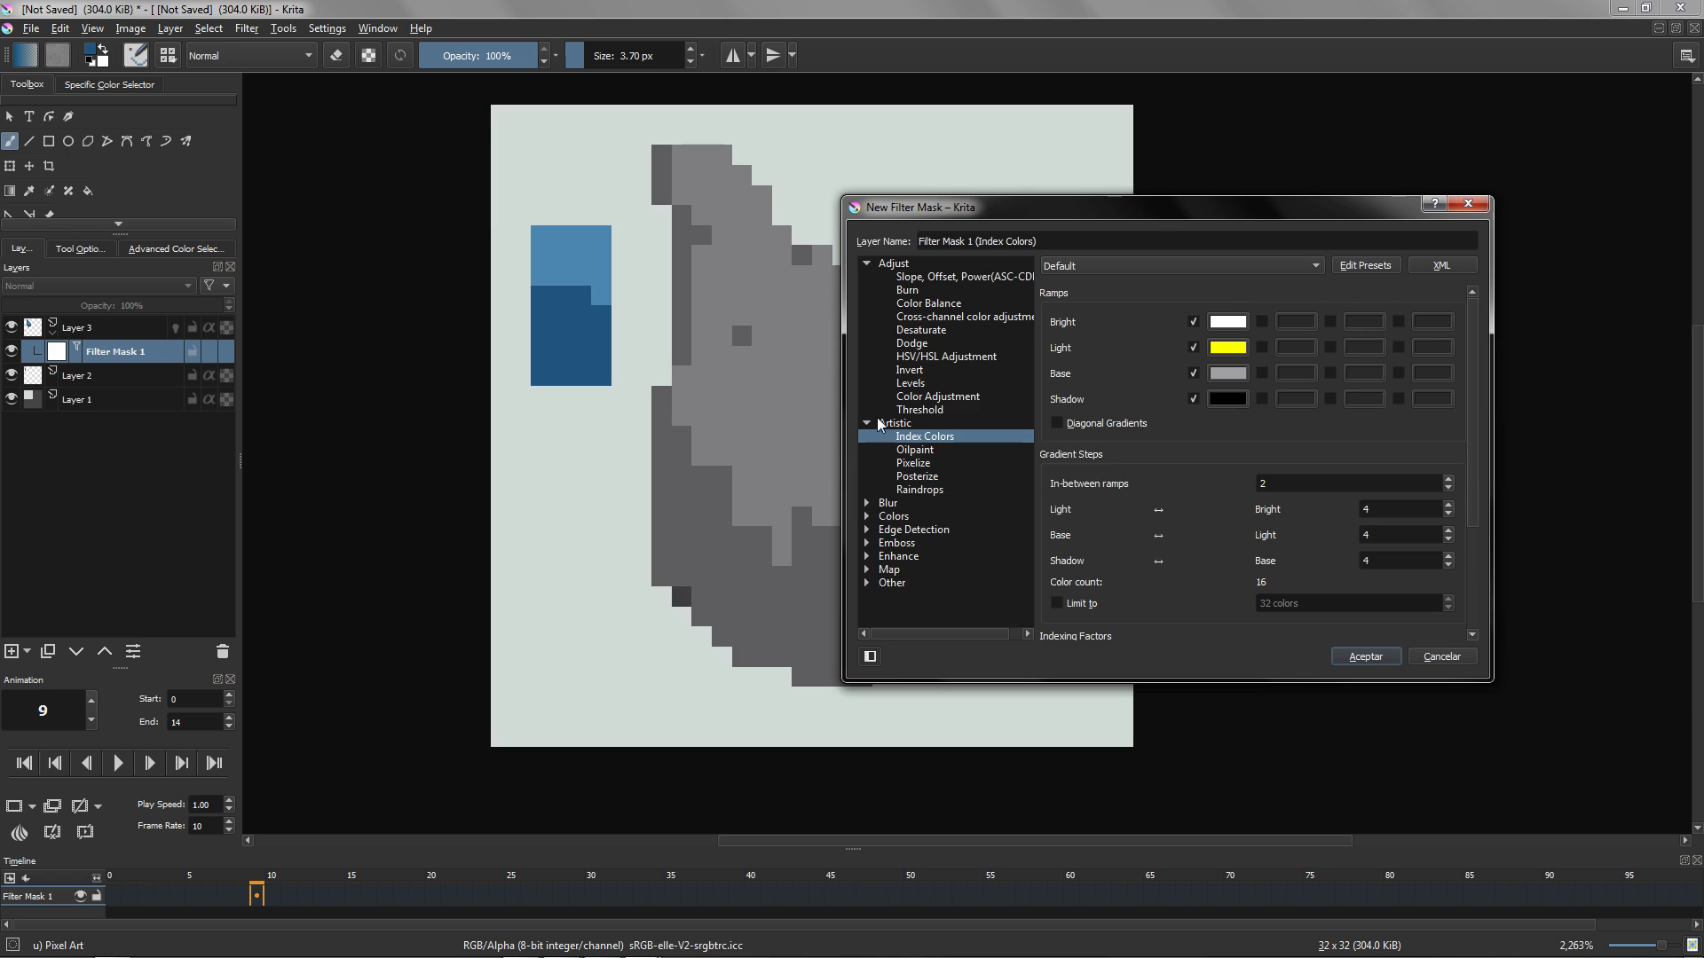
left_click(866, 263)
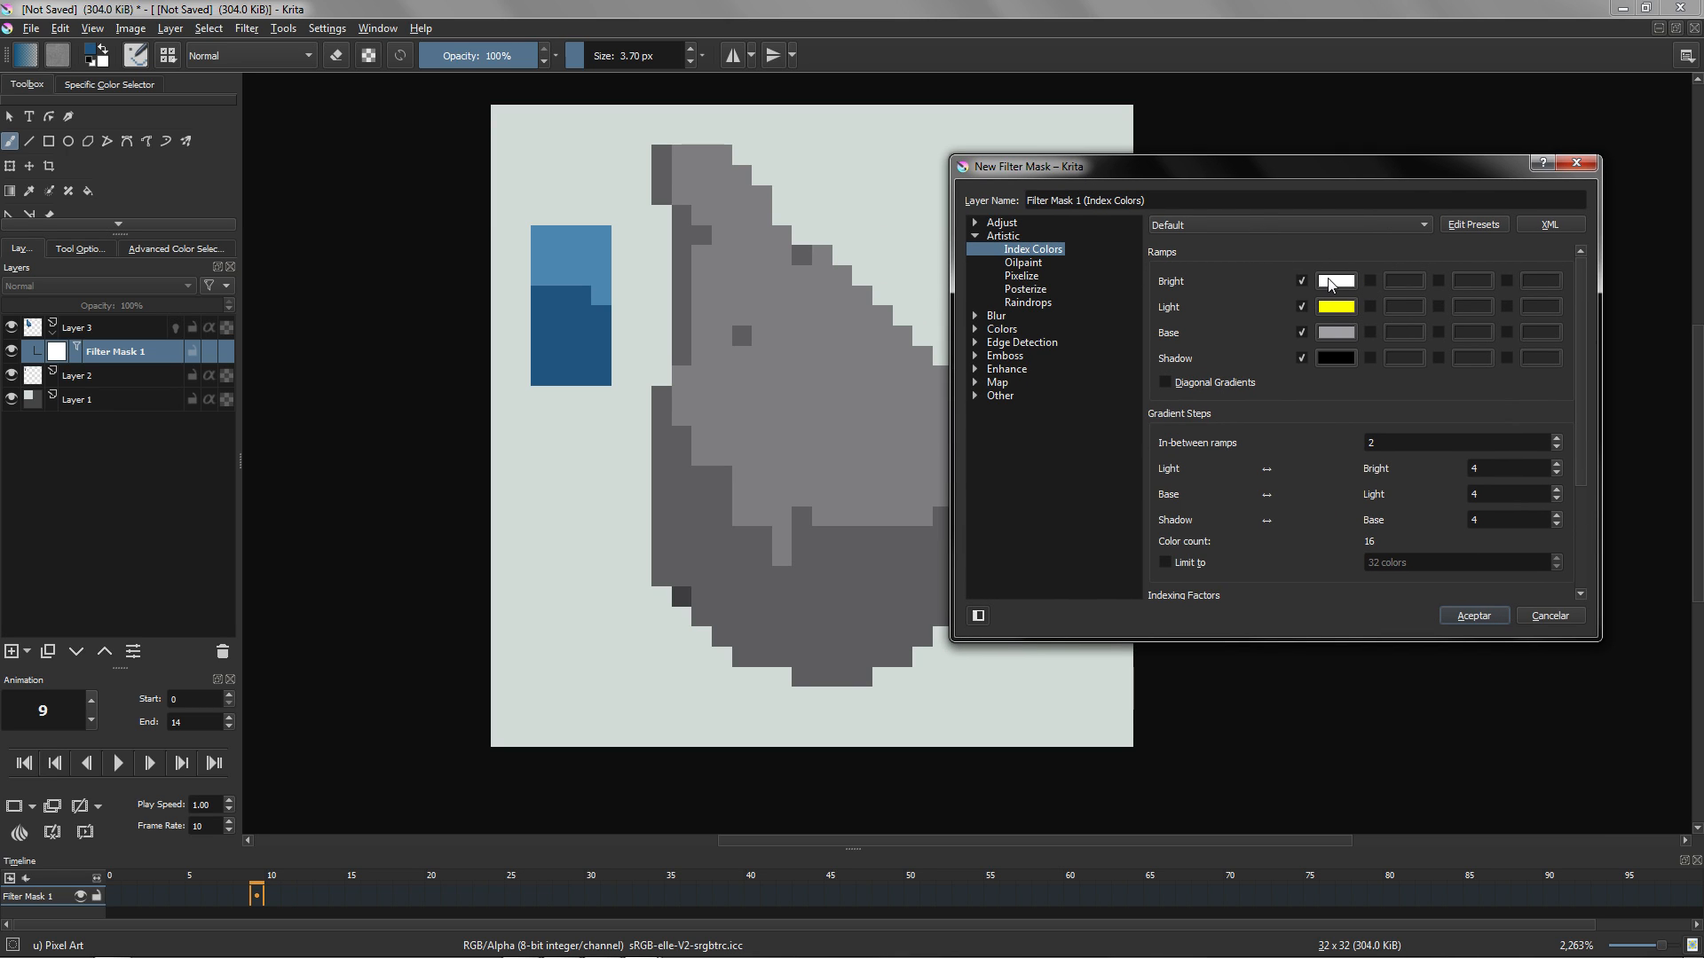
Step: Eyedrop the swatch's light and dark blues into the bright, middle and shadow ramps
left_click(1335, 280)
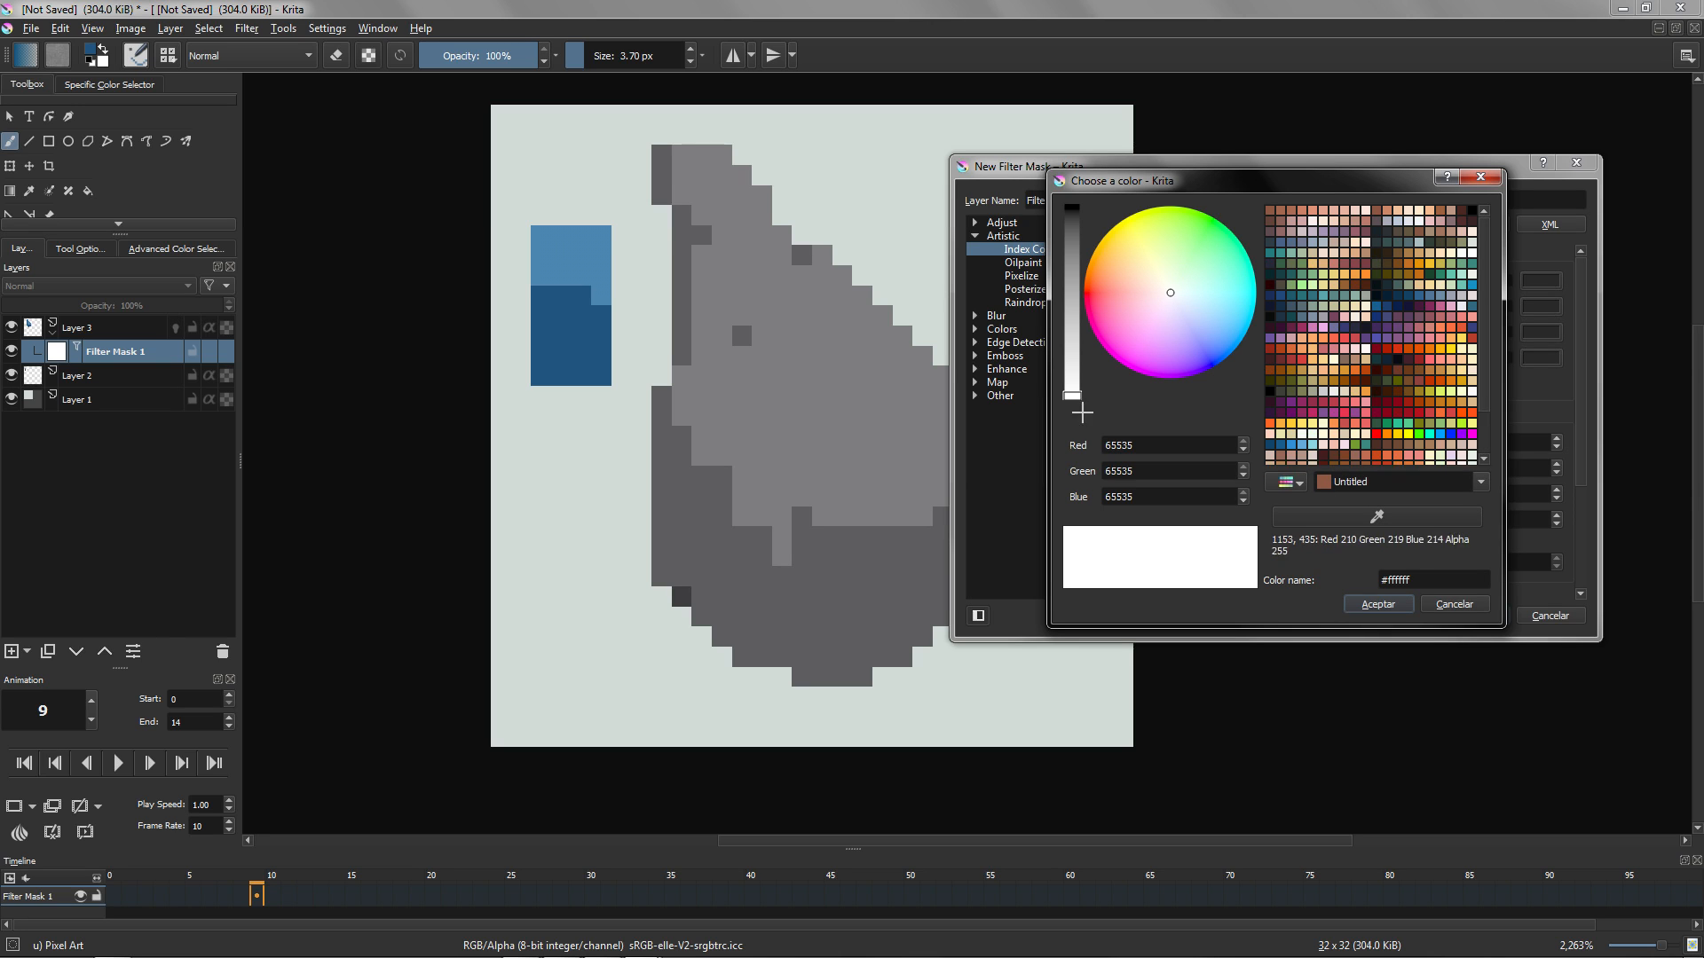
left_click(1376, 605)
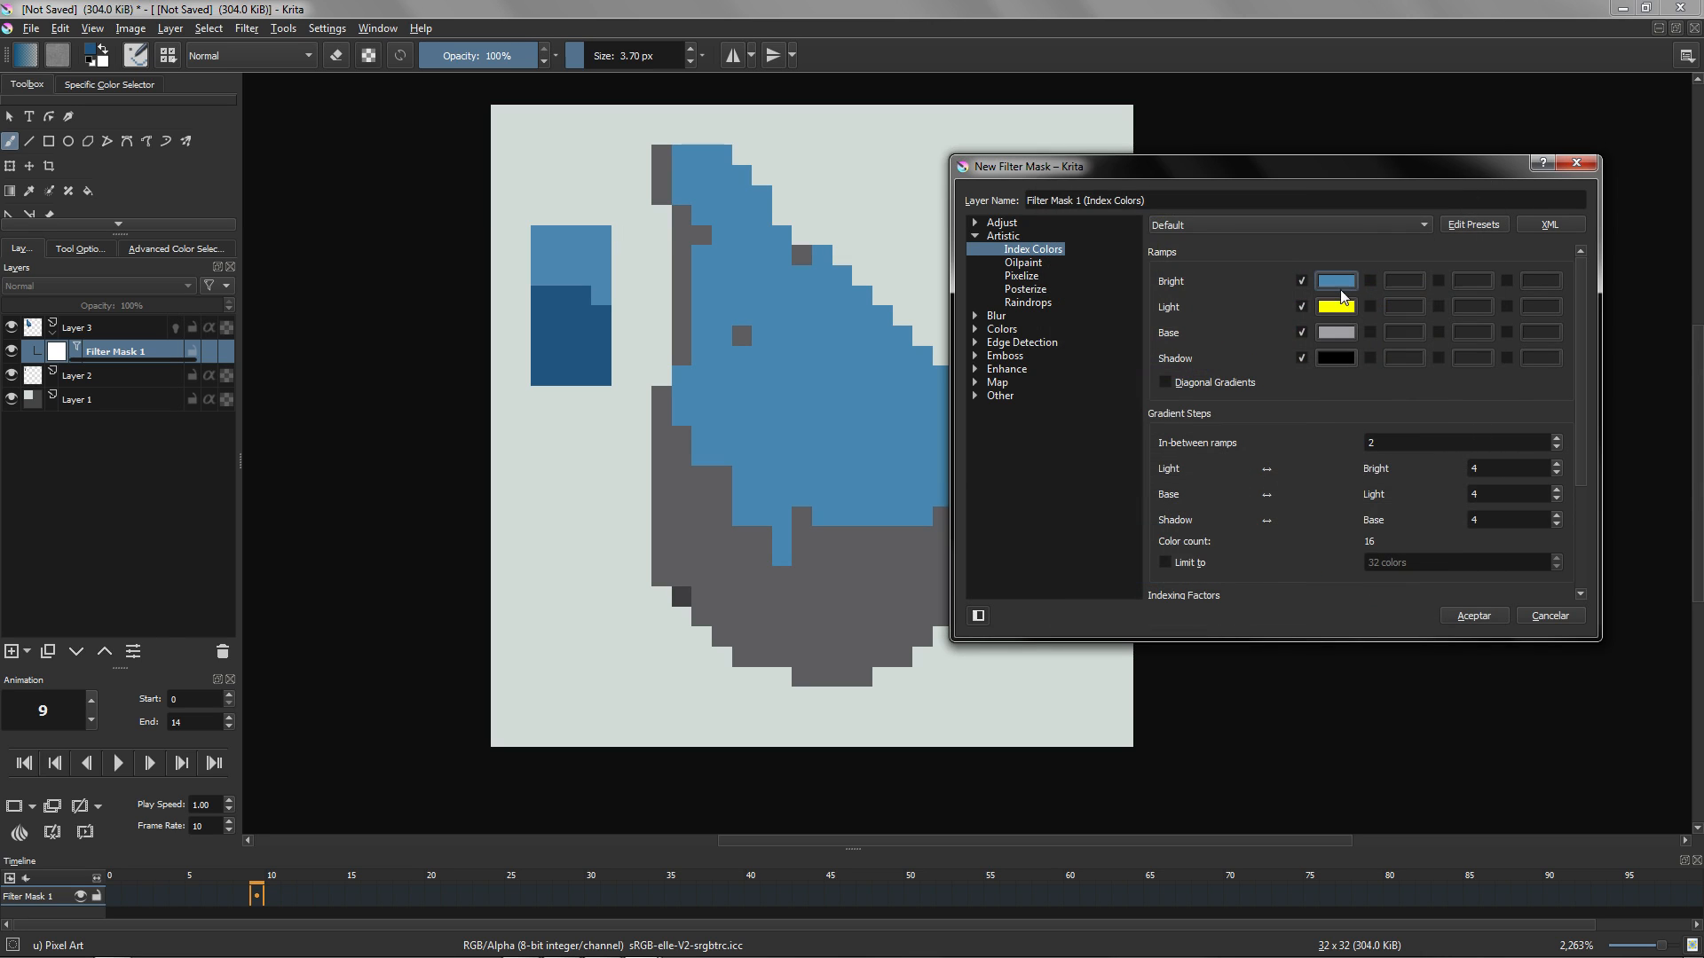
left_click(1336, 307)
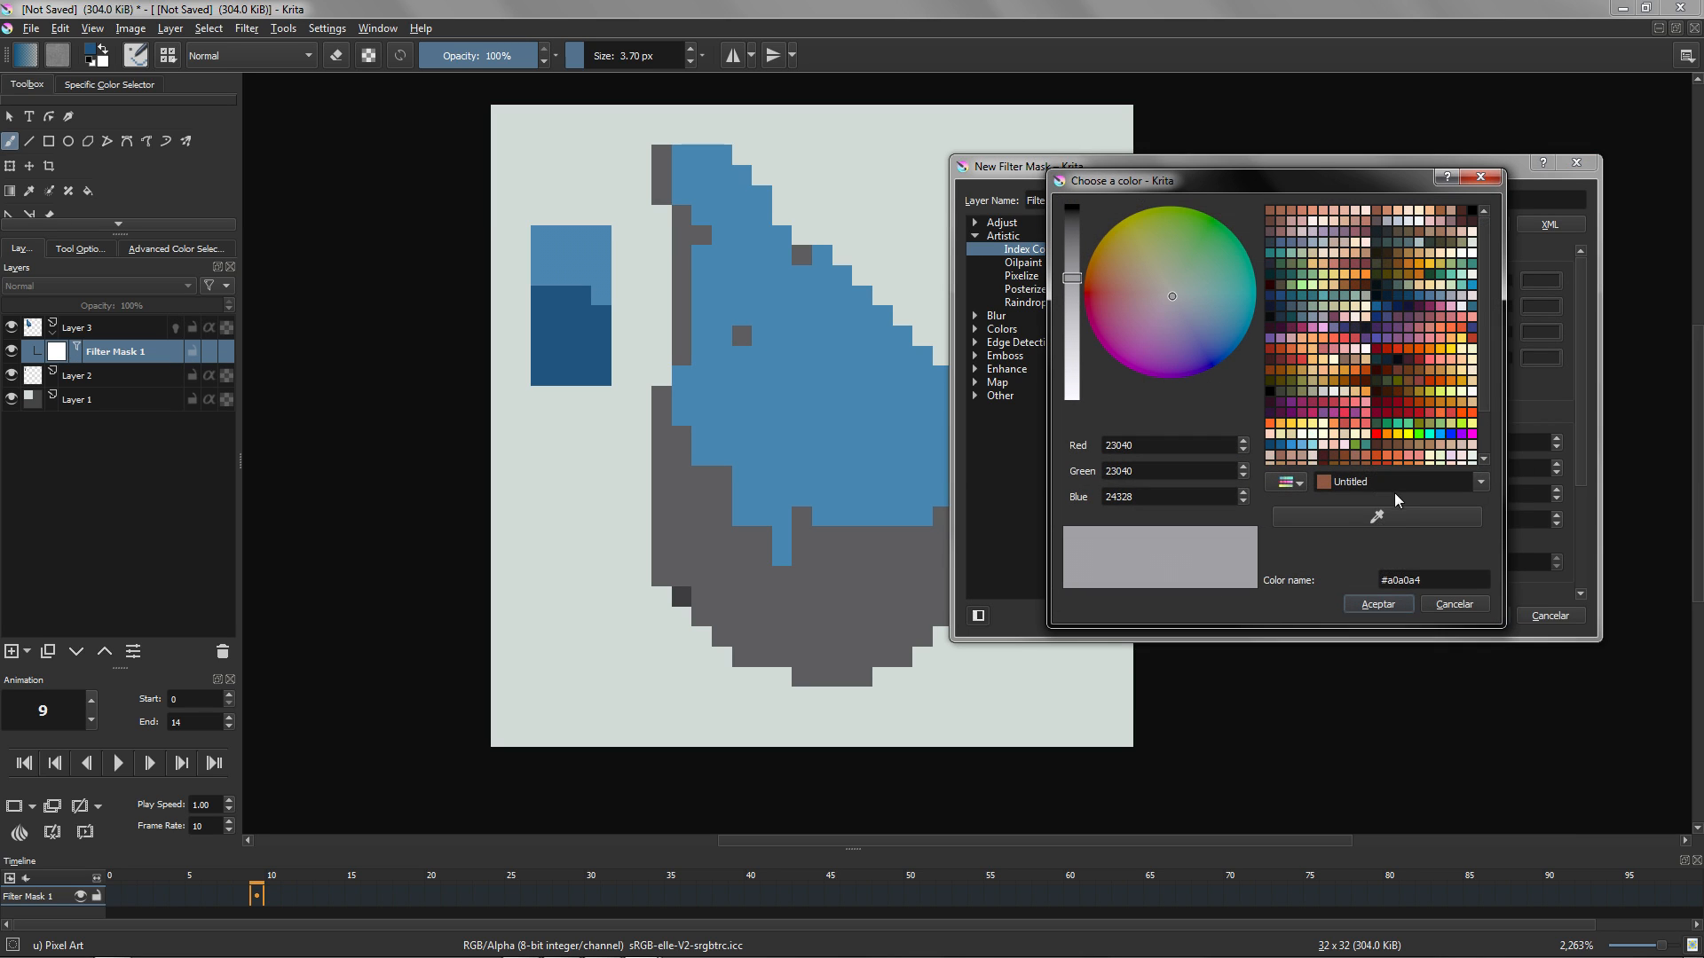
left_click(1376, 604)
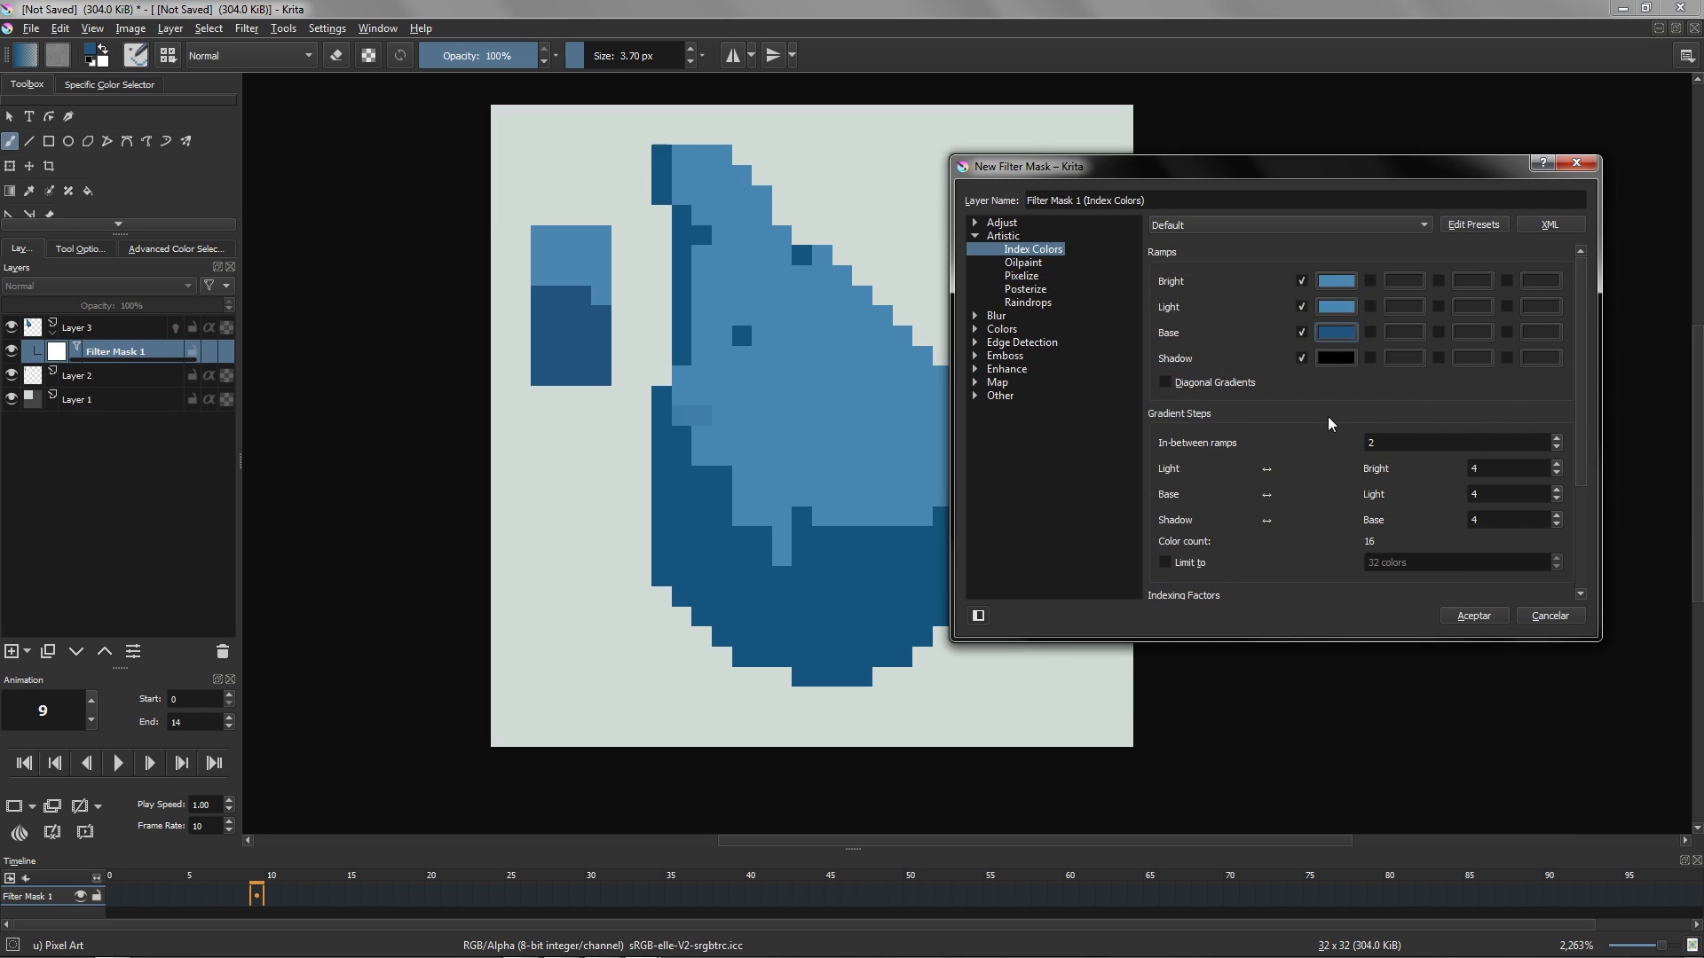
left_click(1335, 359)
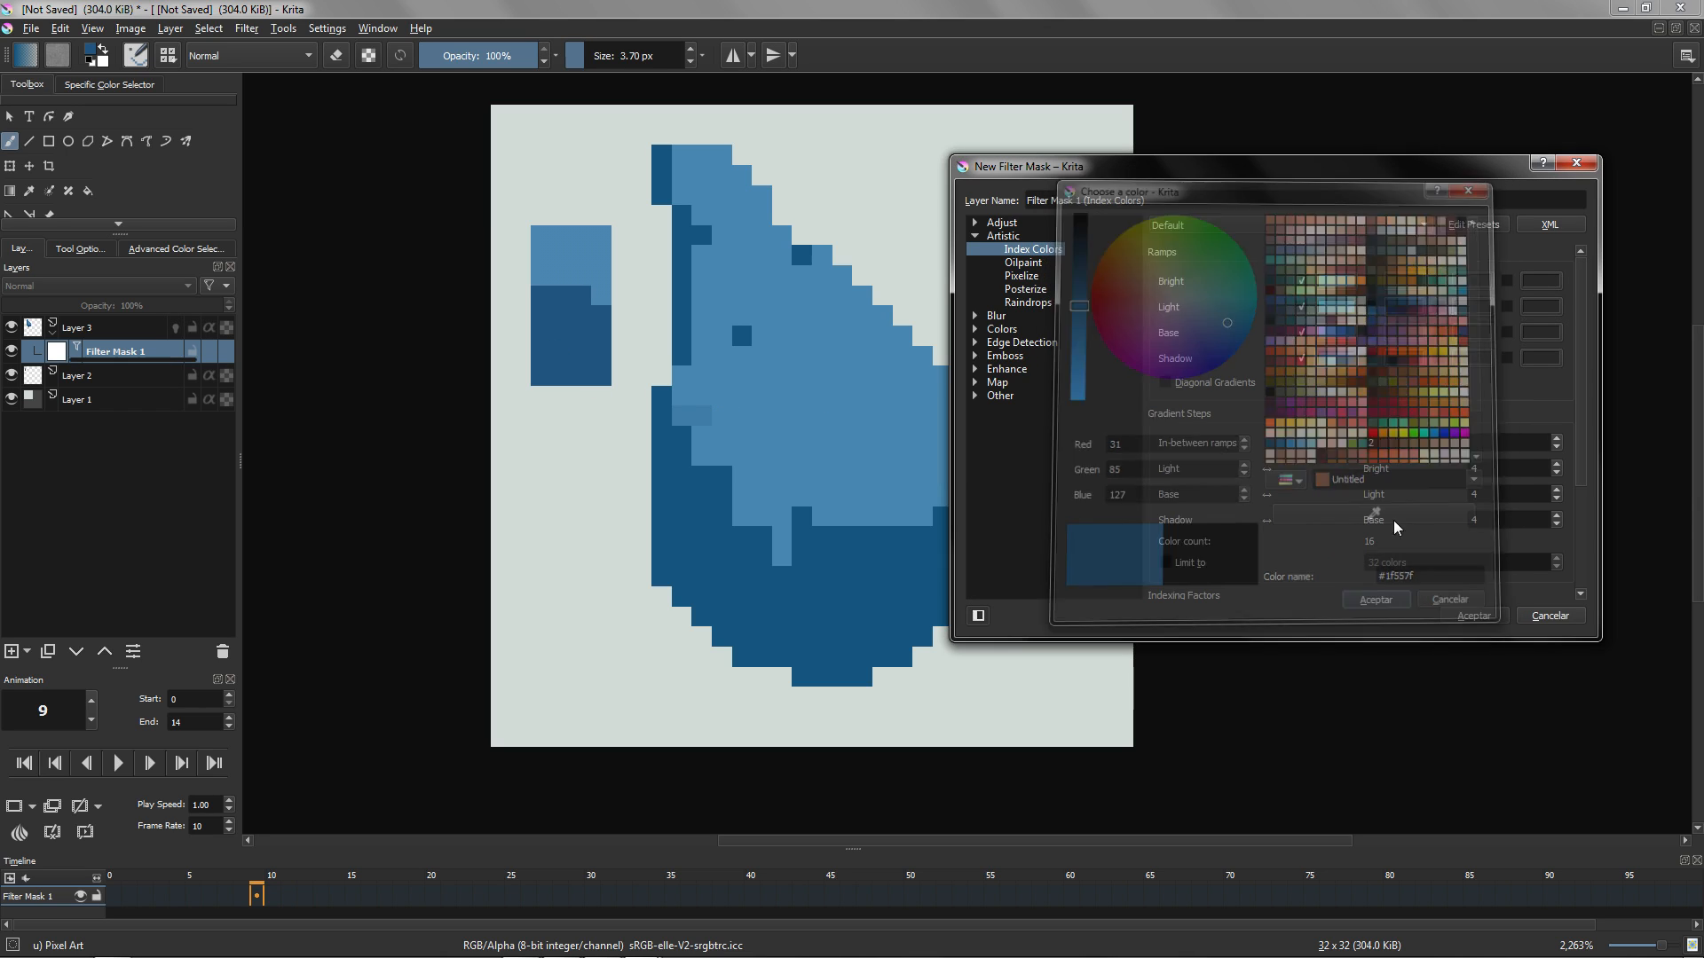
left_click(1376, 599)
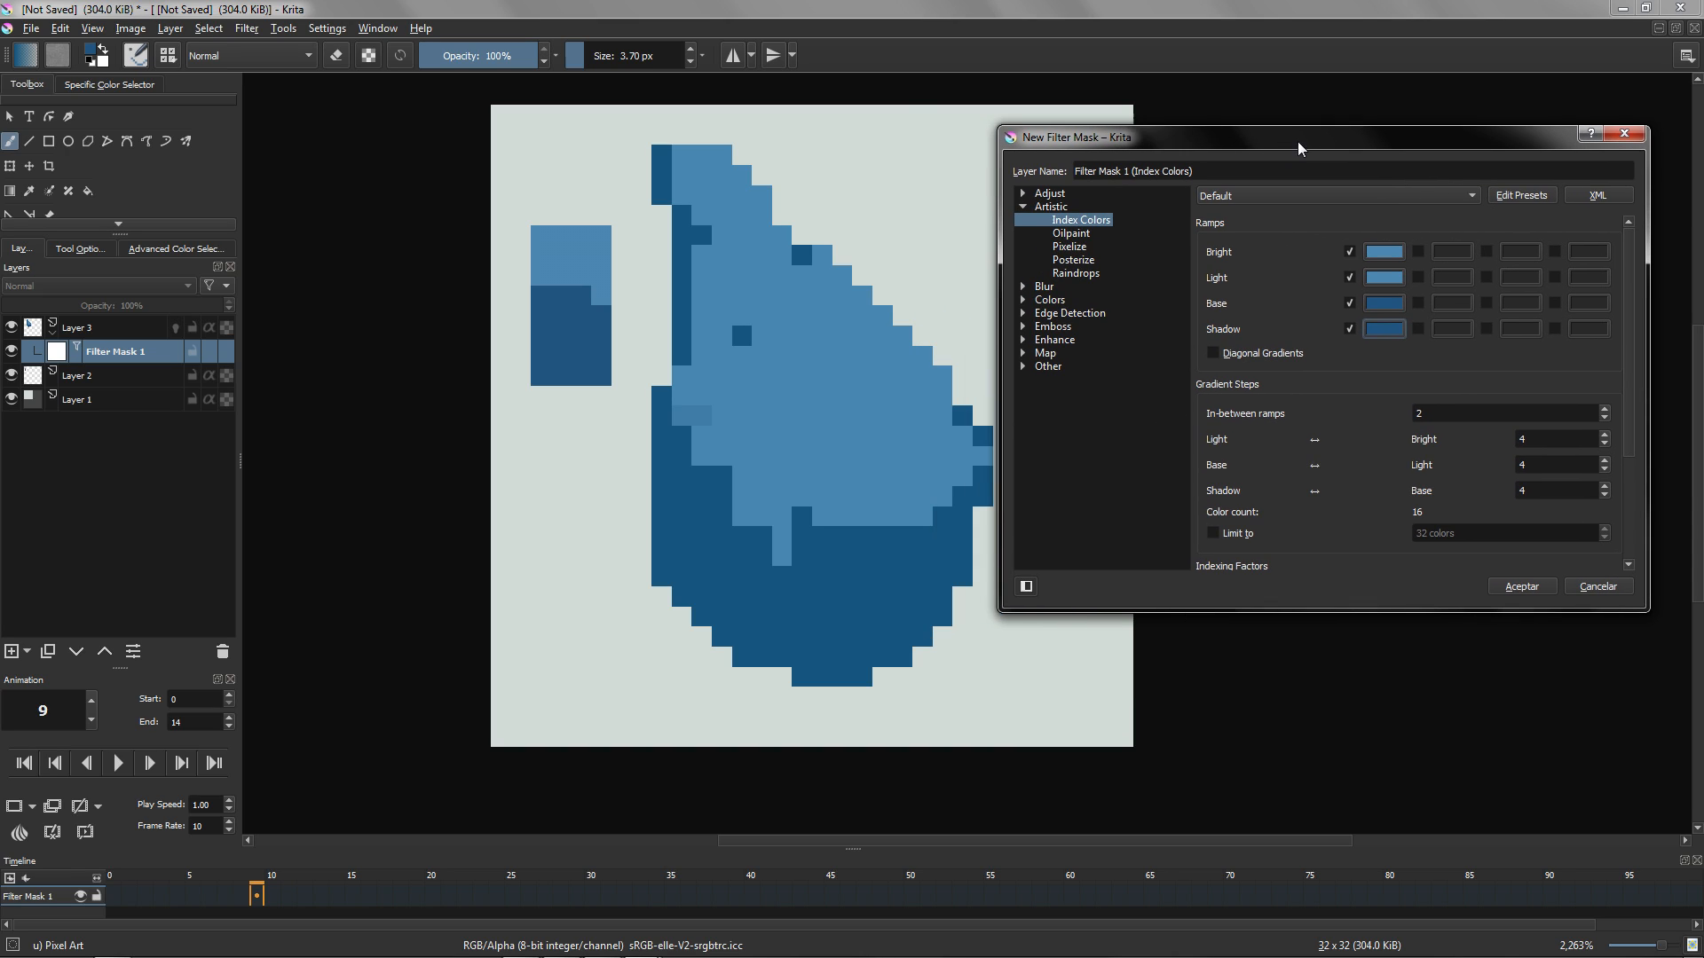
mouse_move(1369, 522)
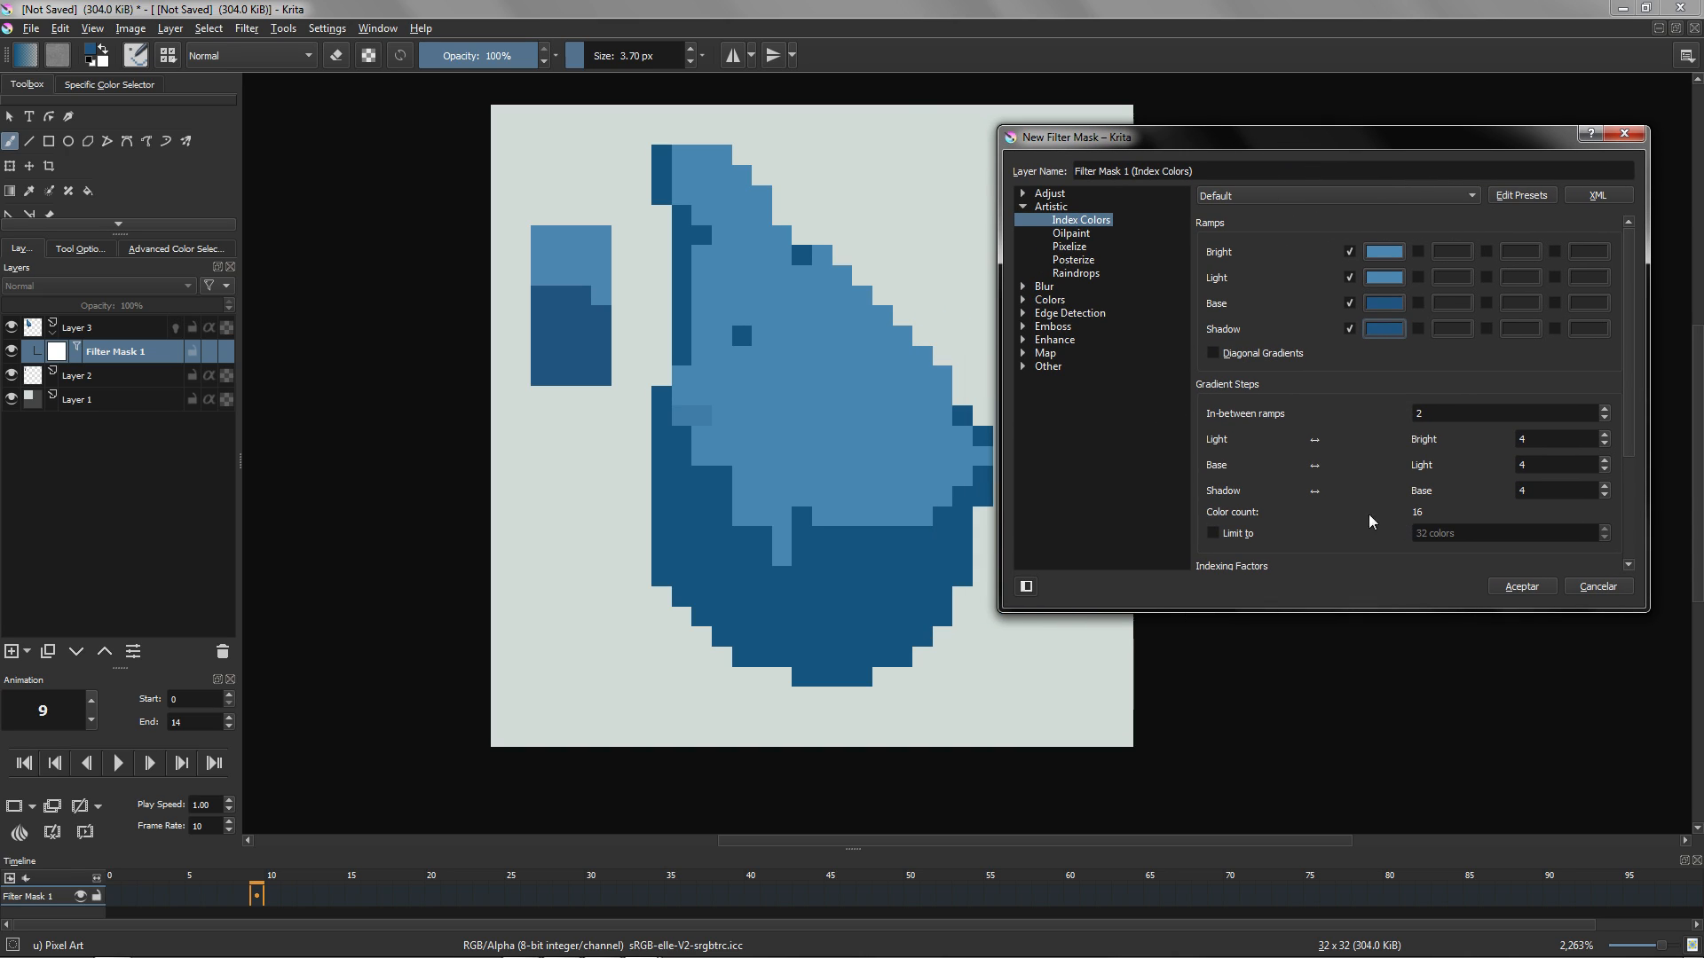
Step: Drop a middle ramp to keep two blues, confirm the mask, and delete swatch Layer 2
left_click(1505, 412)
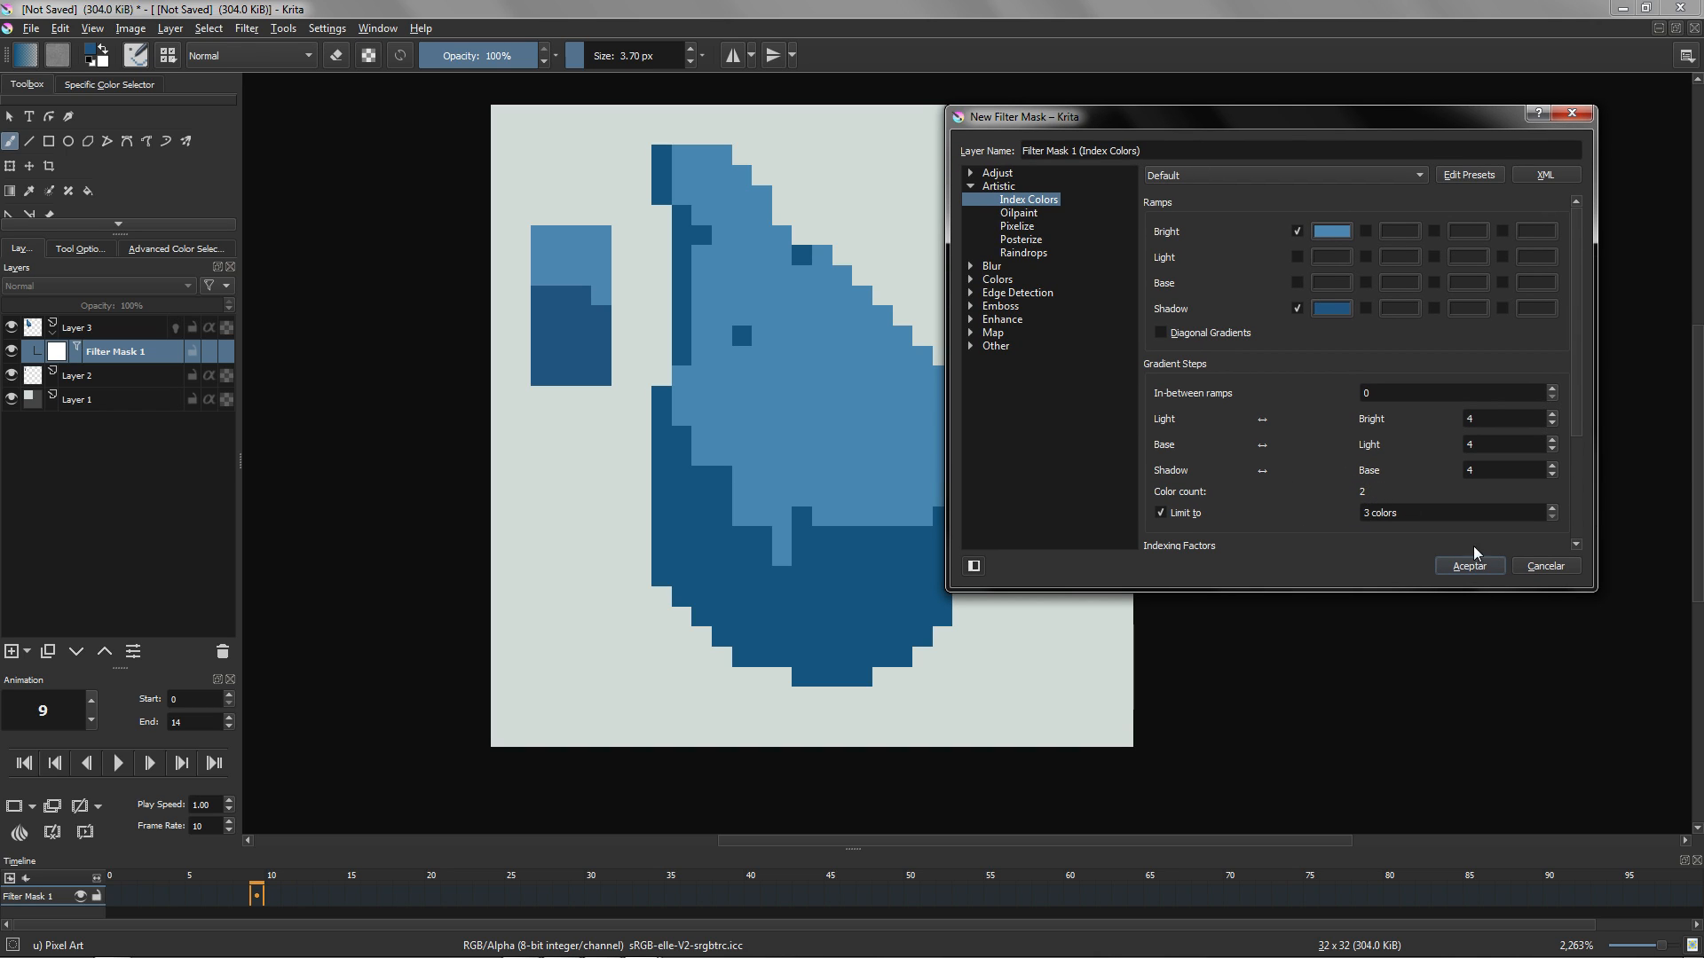
left_click(1468, 565)
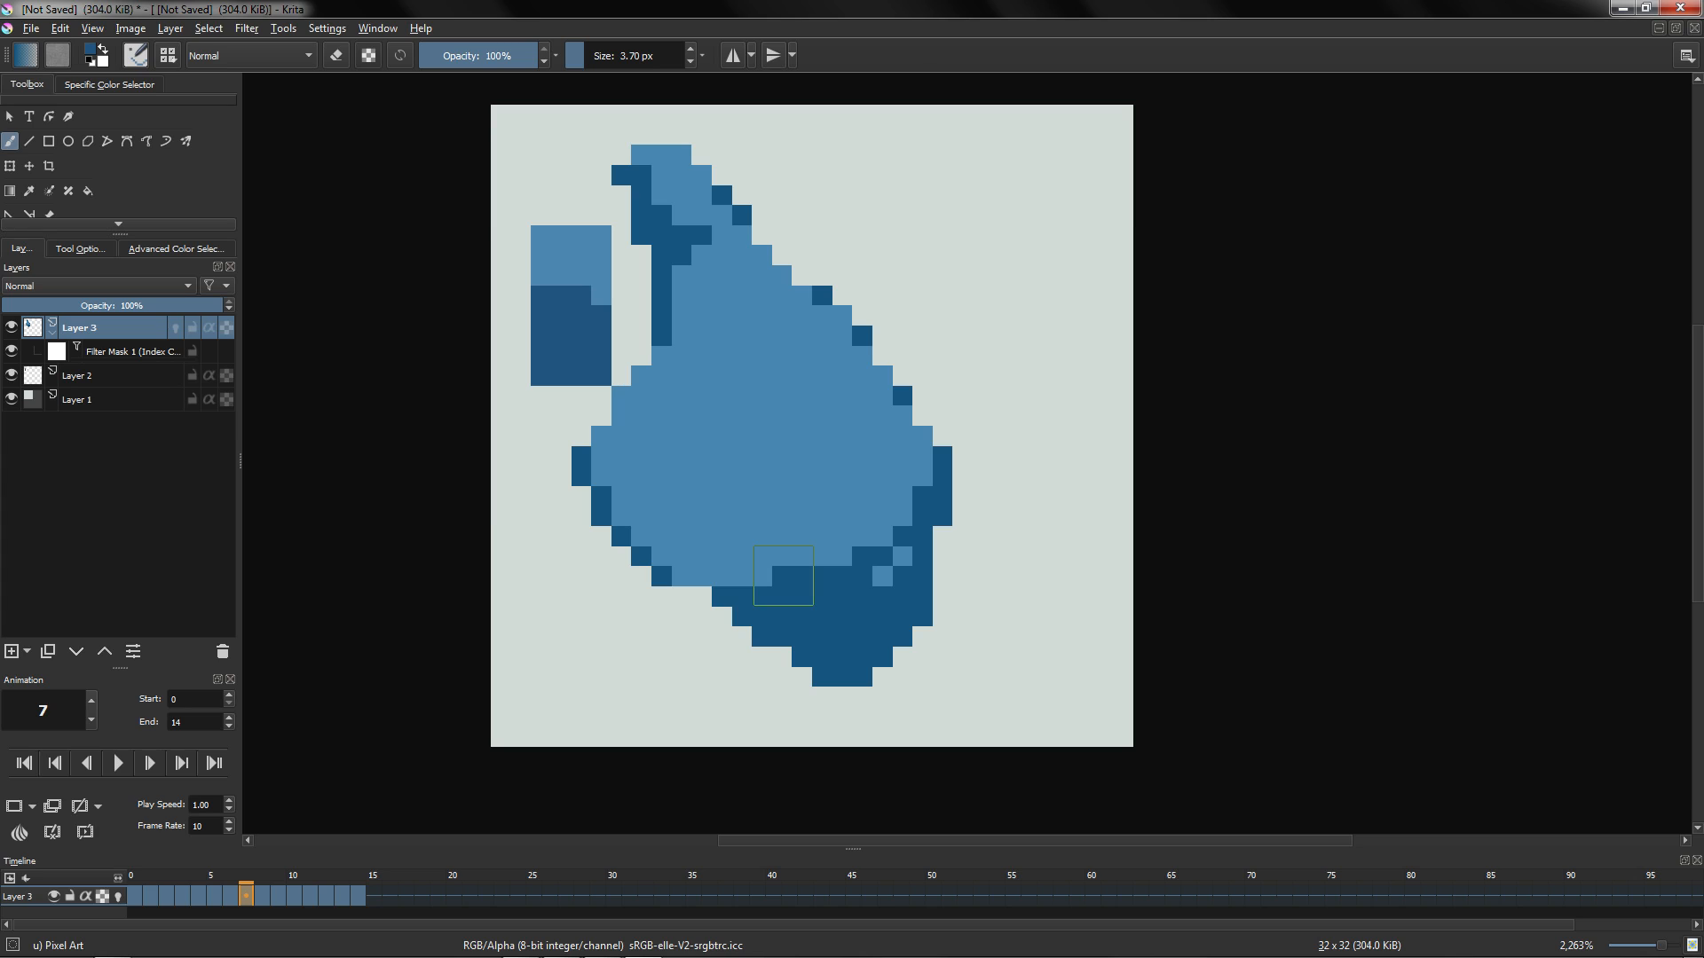
left_click(222, 650)
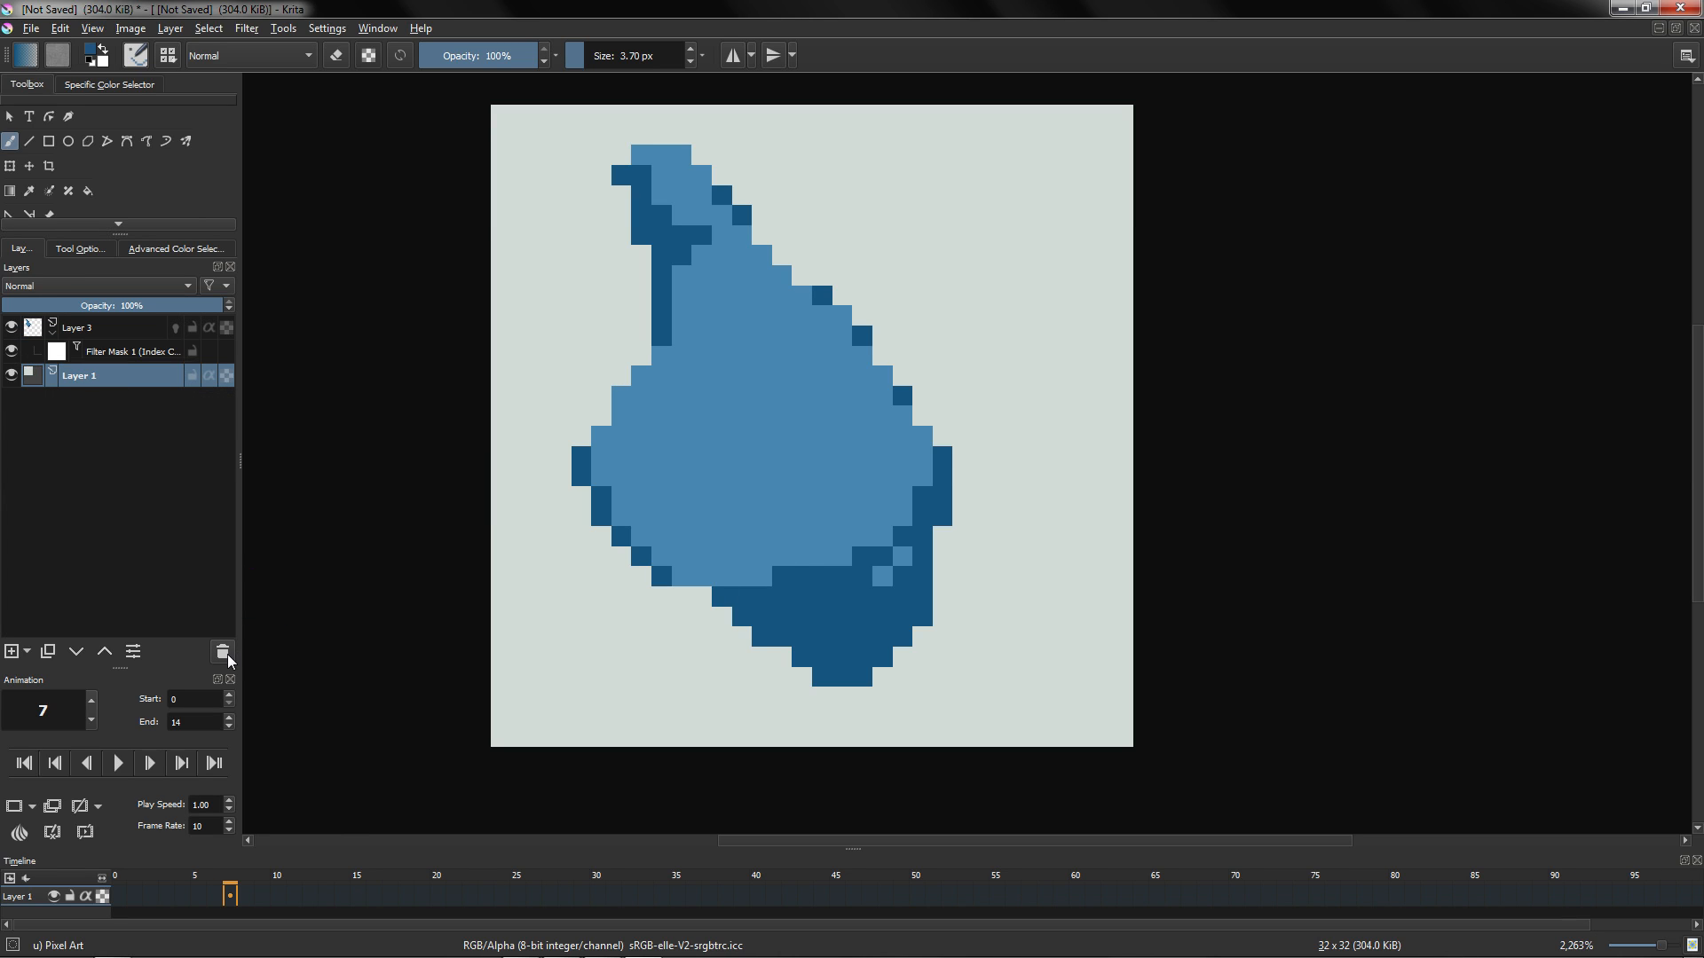